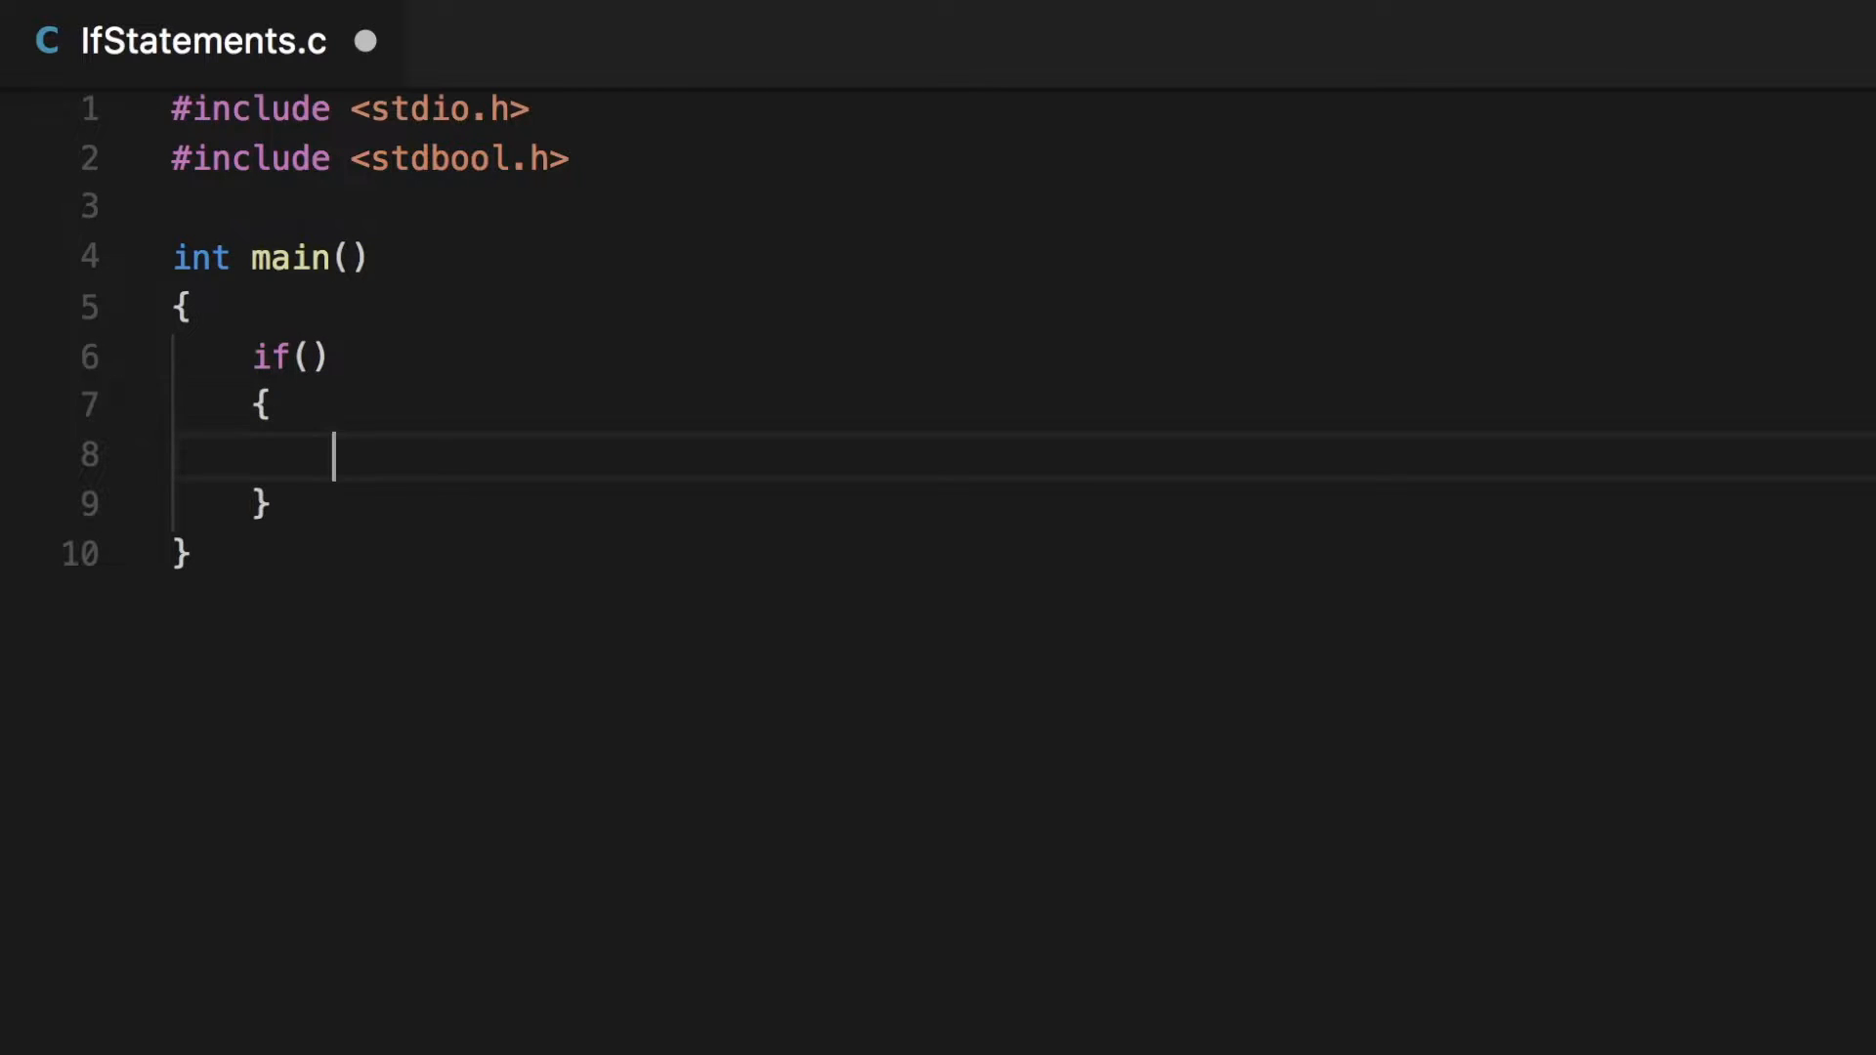
{"action": "mouse_move", "coordinate": [326, 502]}
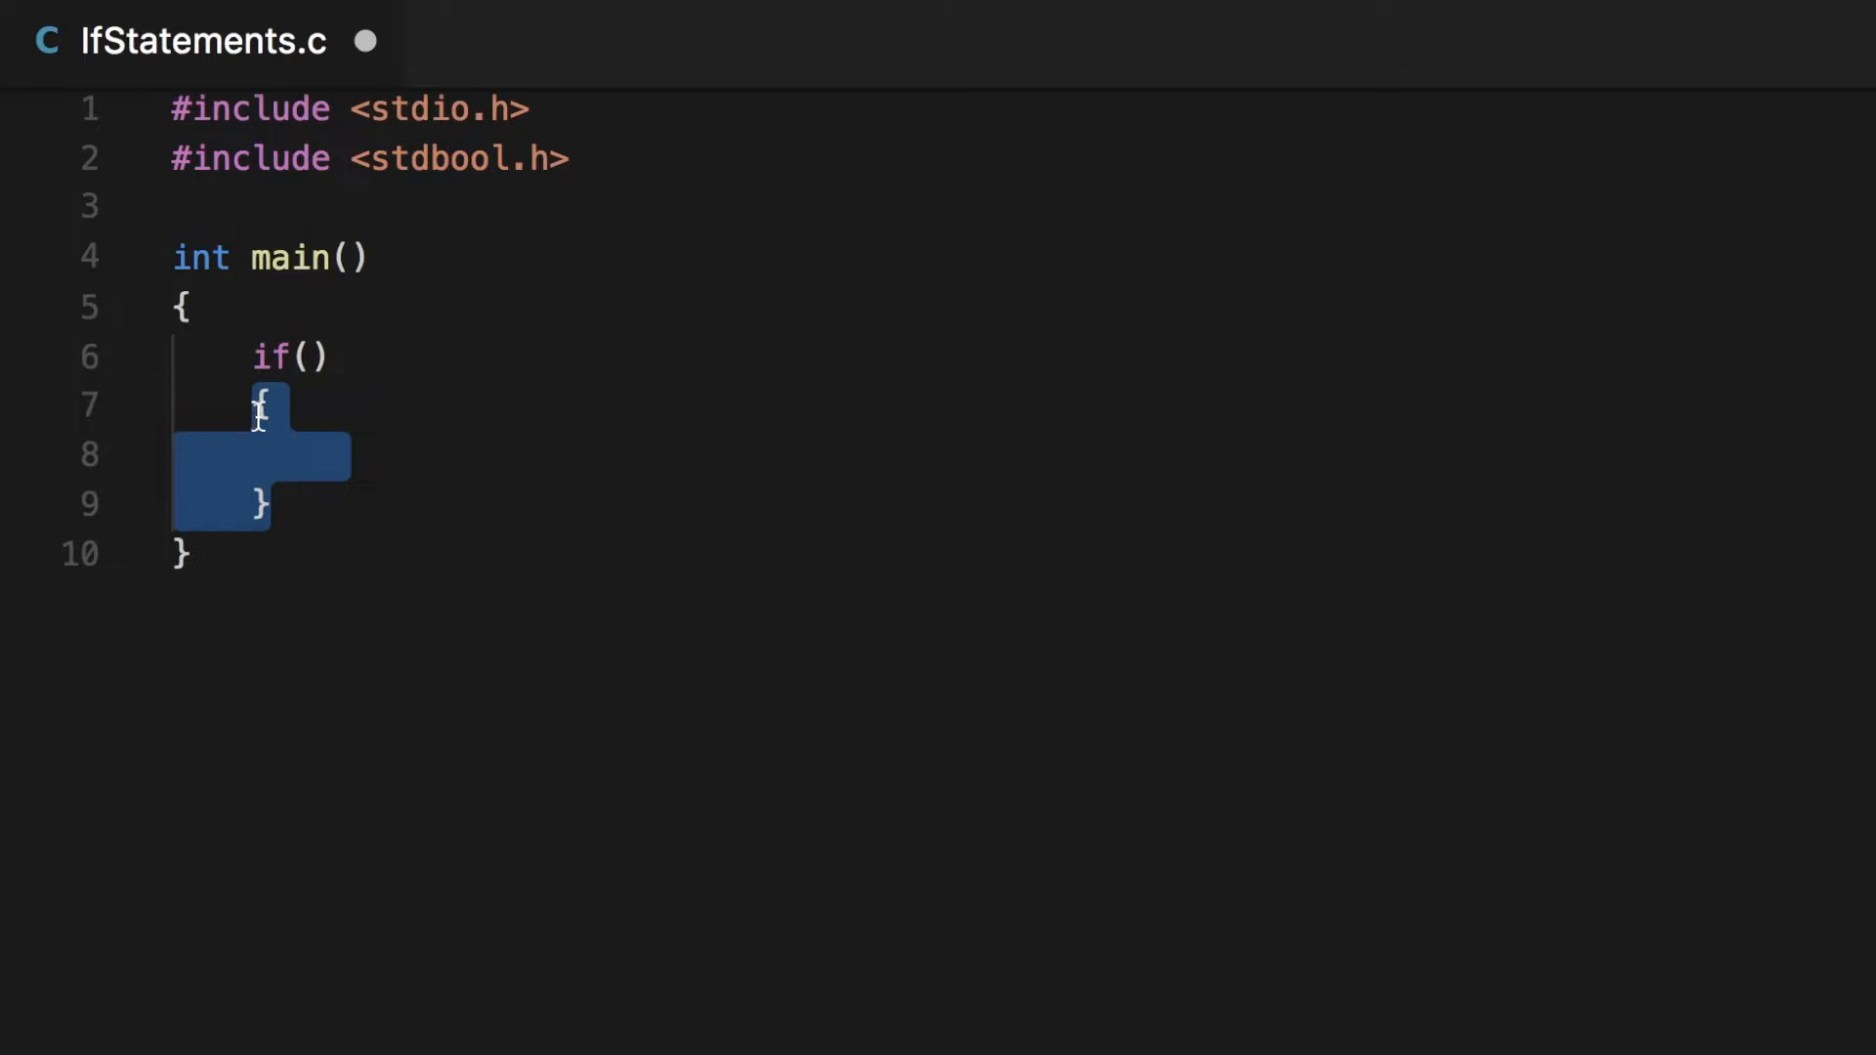
- Type placeholder text and a brace, then add a blank line after main's opening brace
{"action": "type", "text": "odfjgldkfj"}
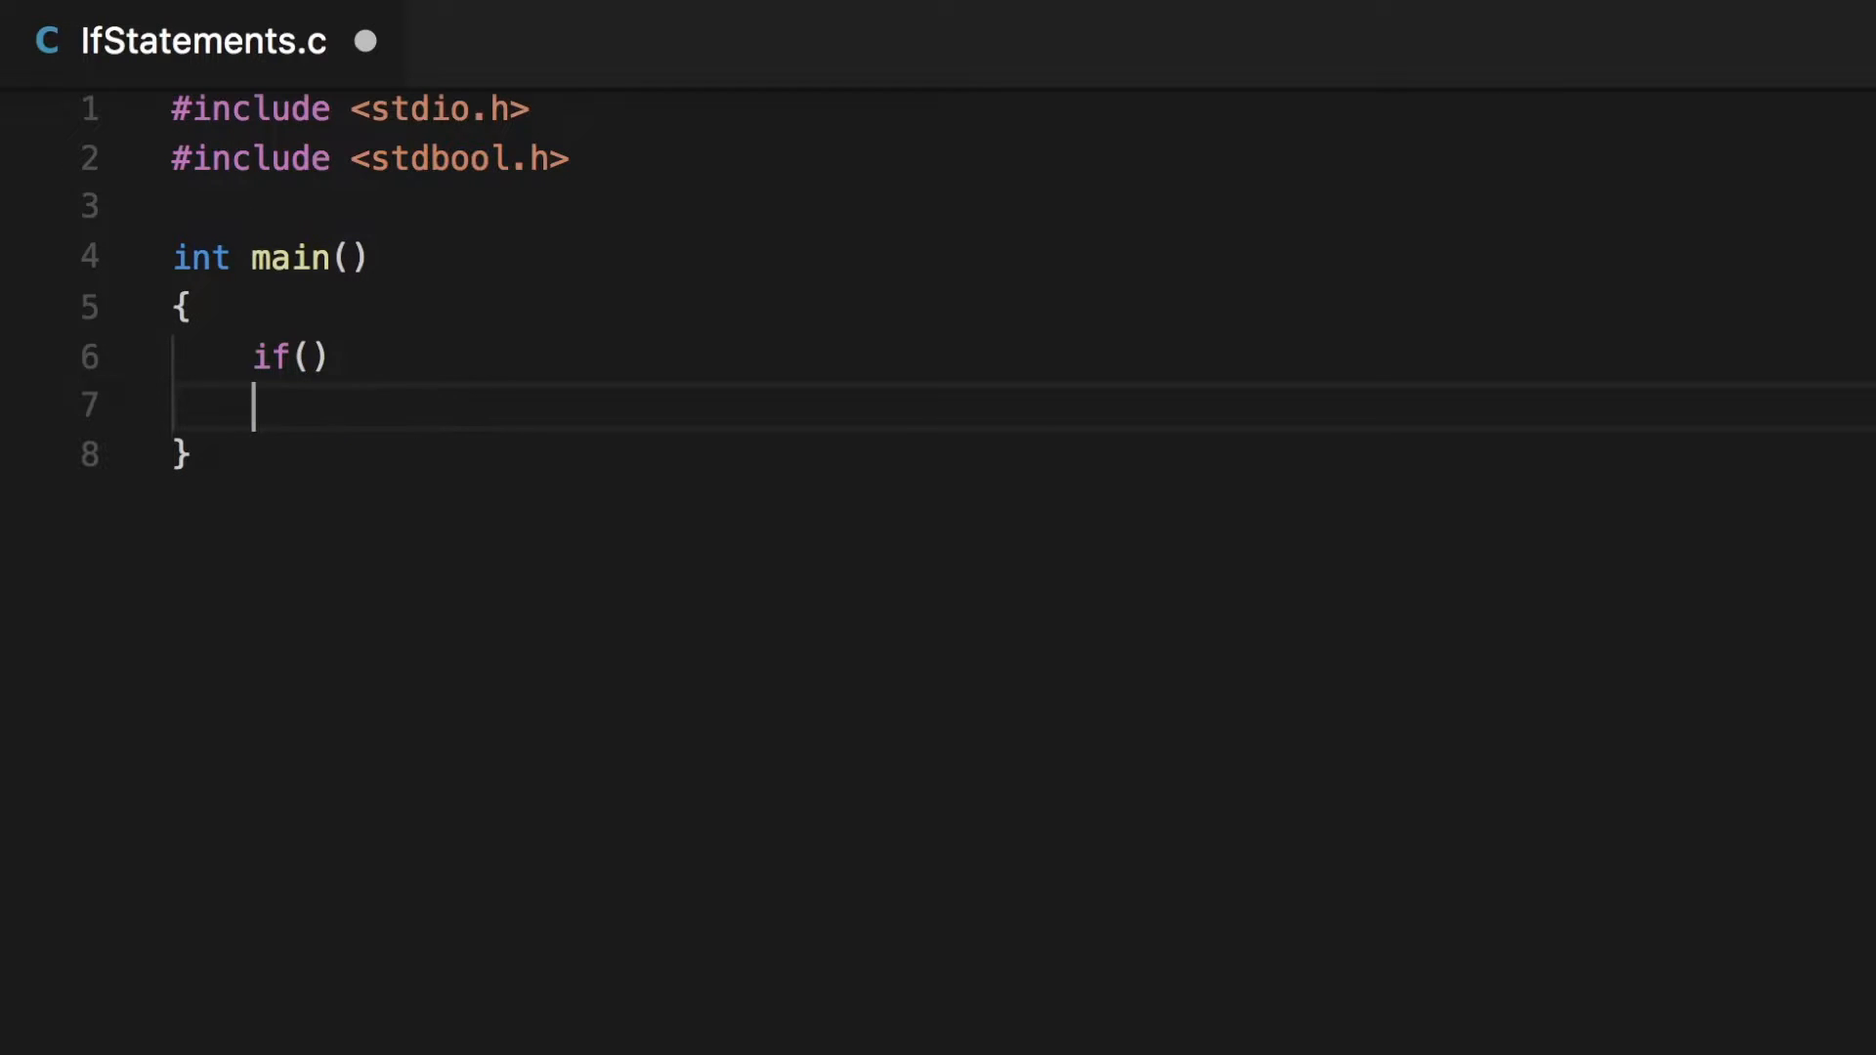
{"action": "type", "text": "{"}
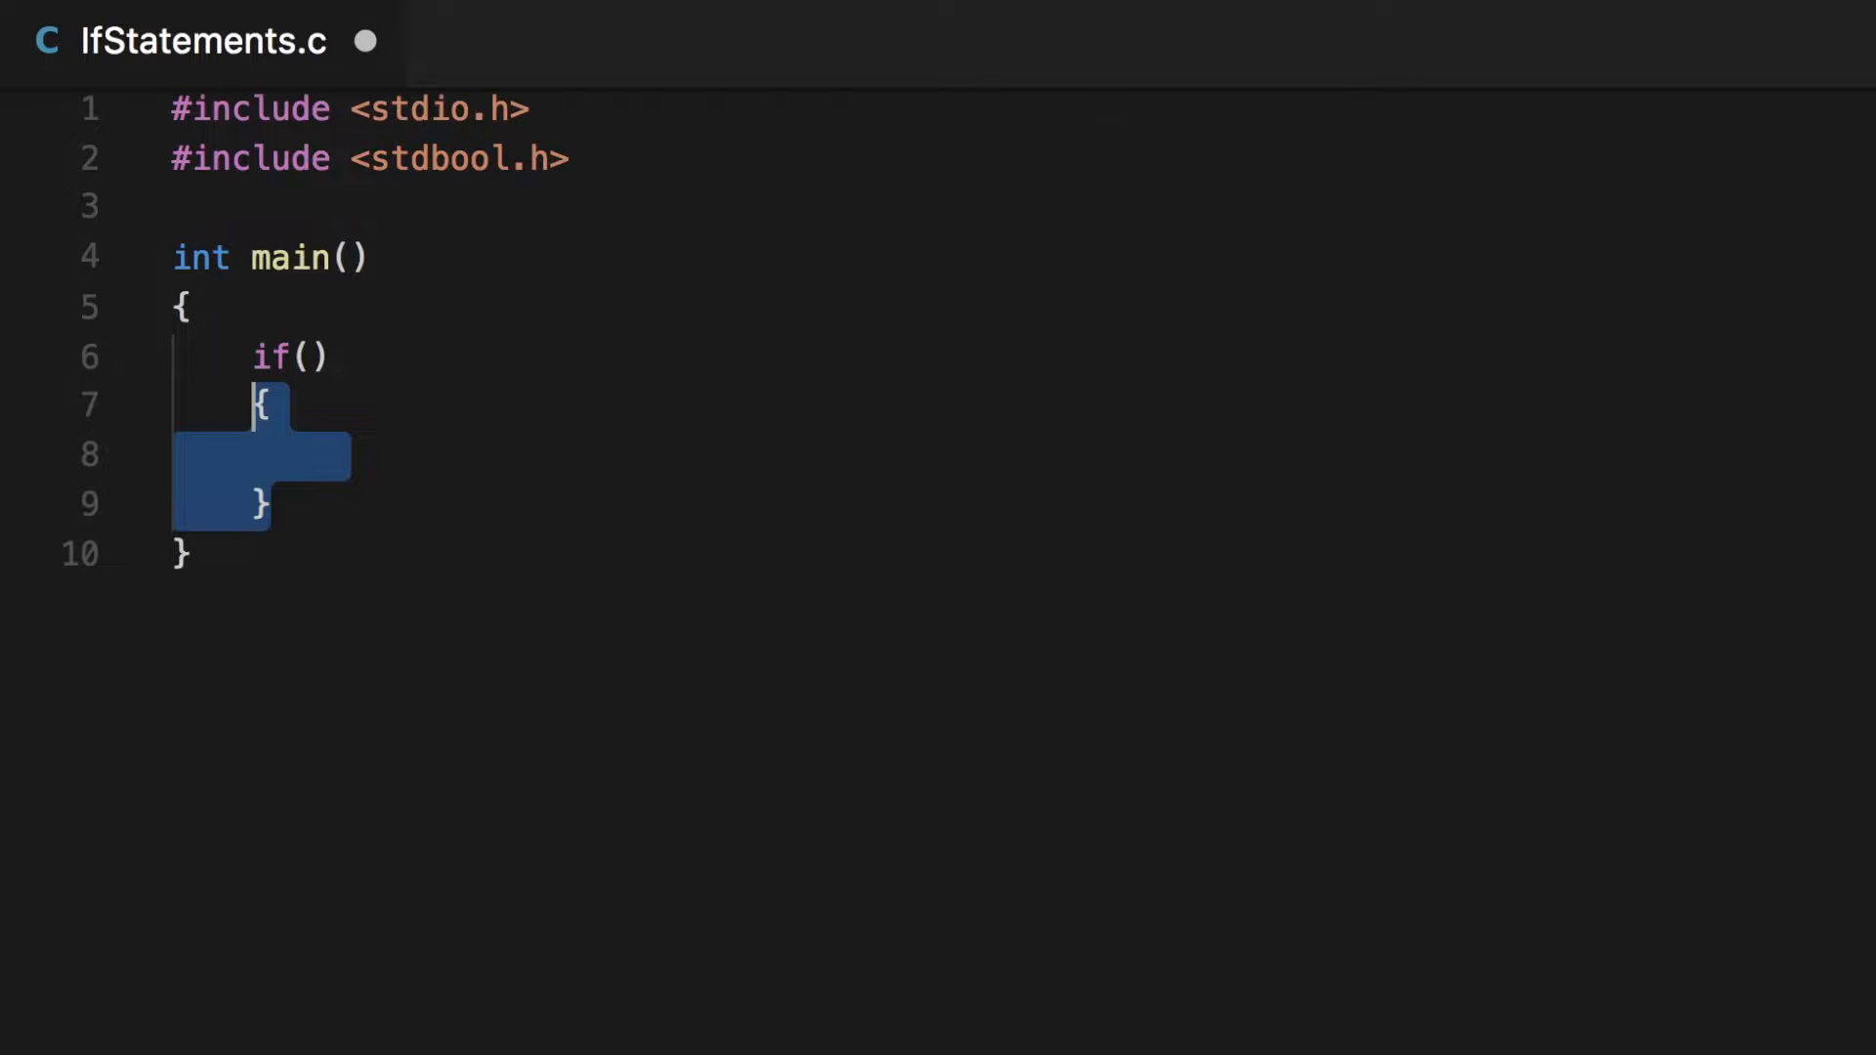
{"action": "mouse_move", "coordinate": [350, 393]}
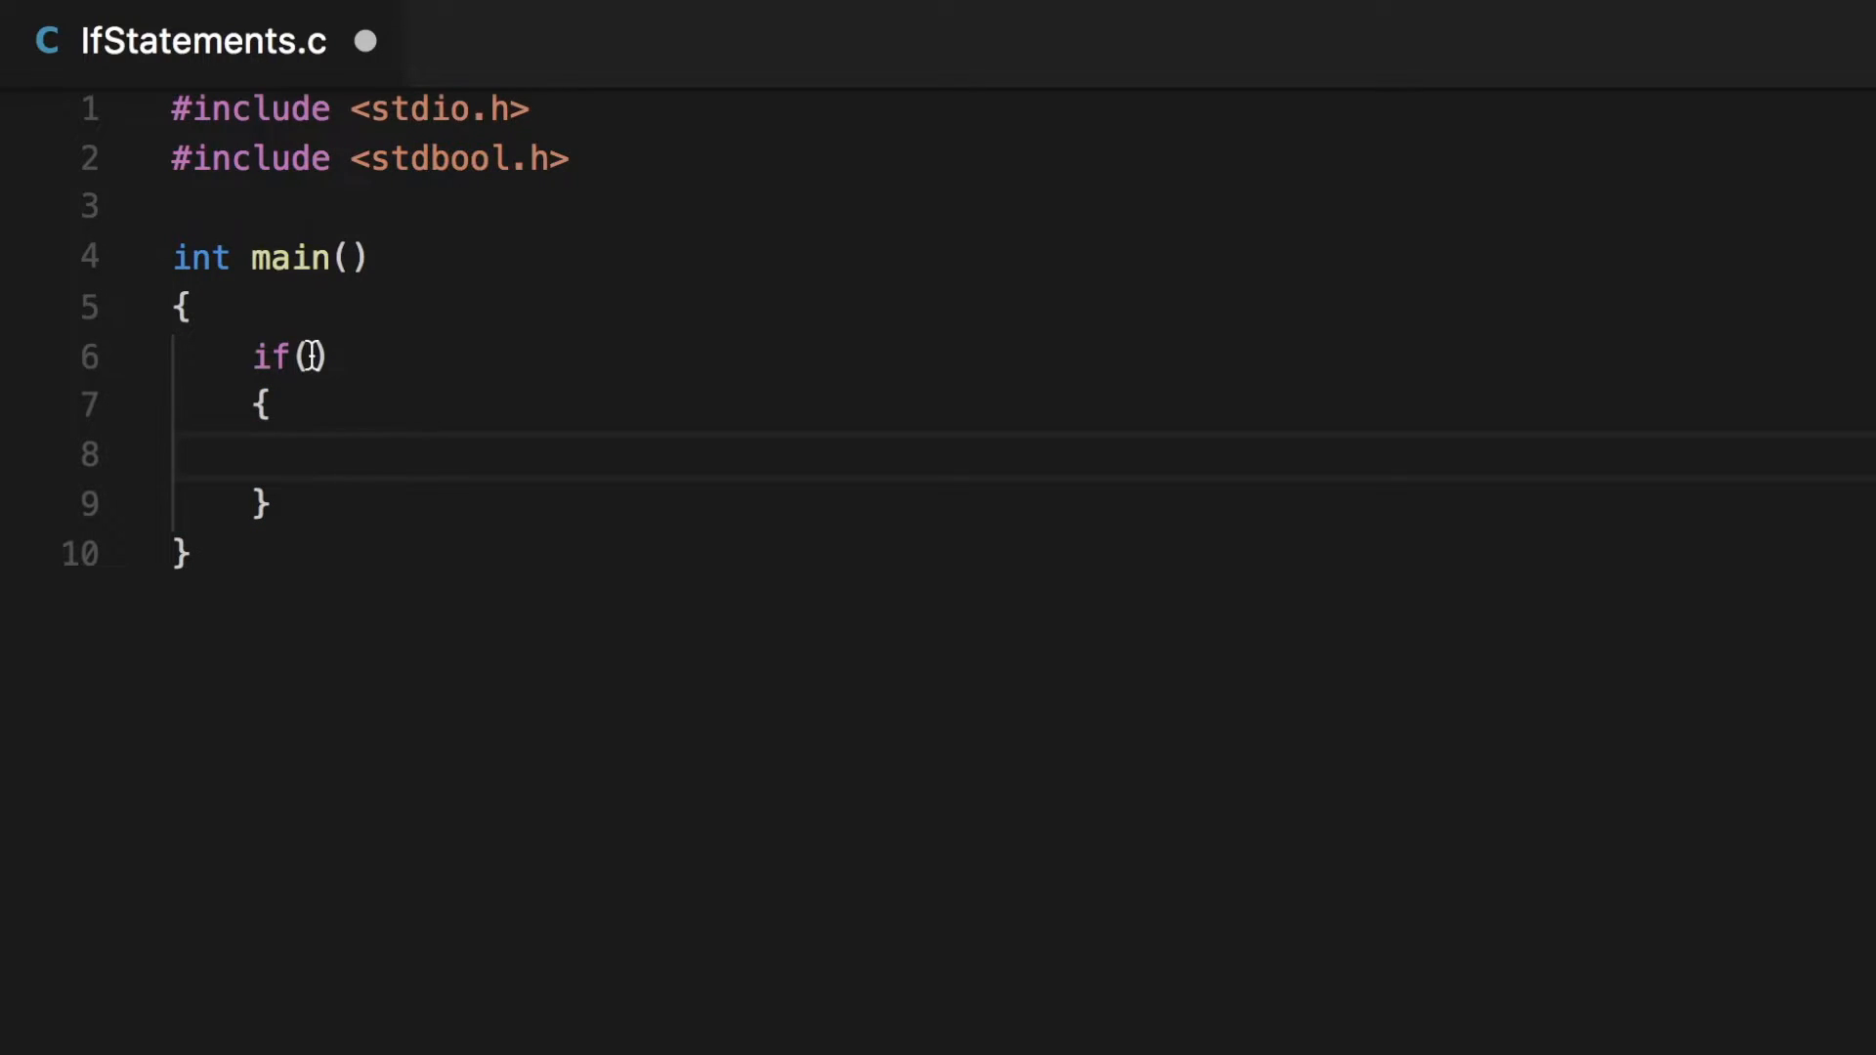
{"action": "left_click", "coordinate": [186, 307]}
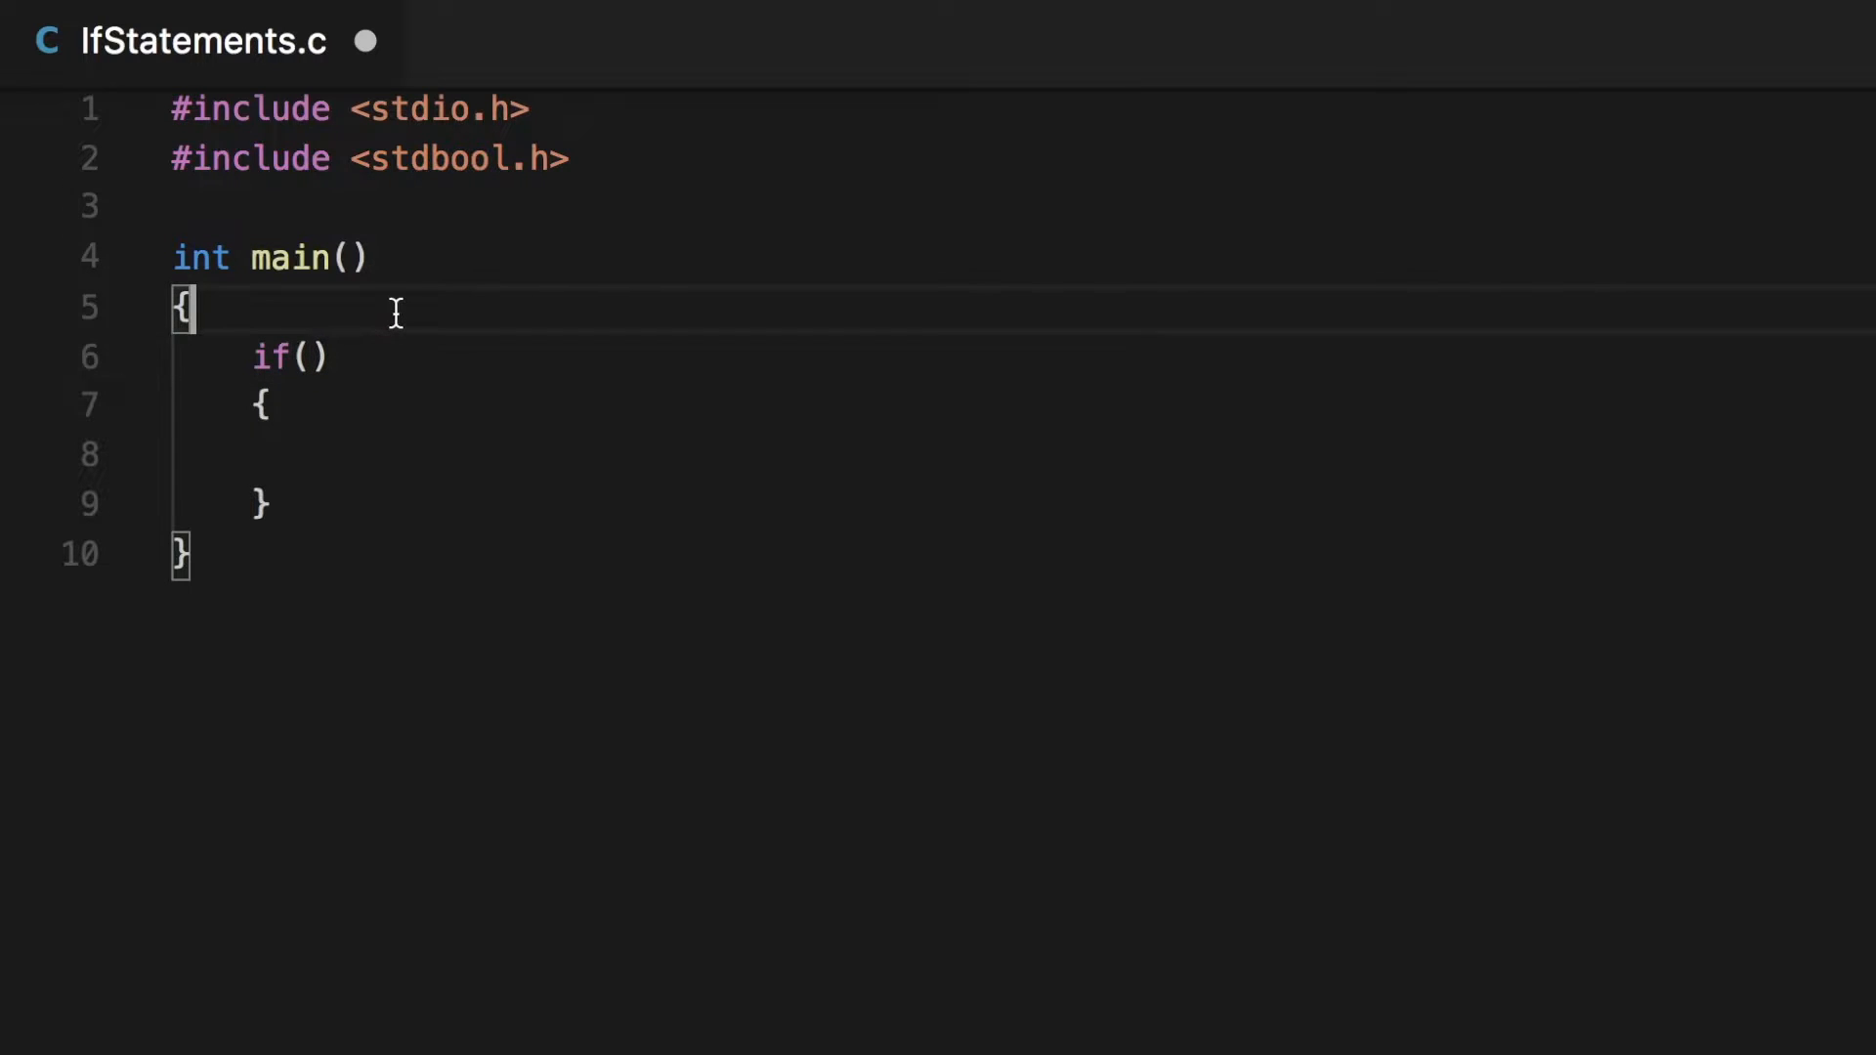
{"action": "key", "text": "Enter"}
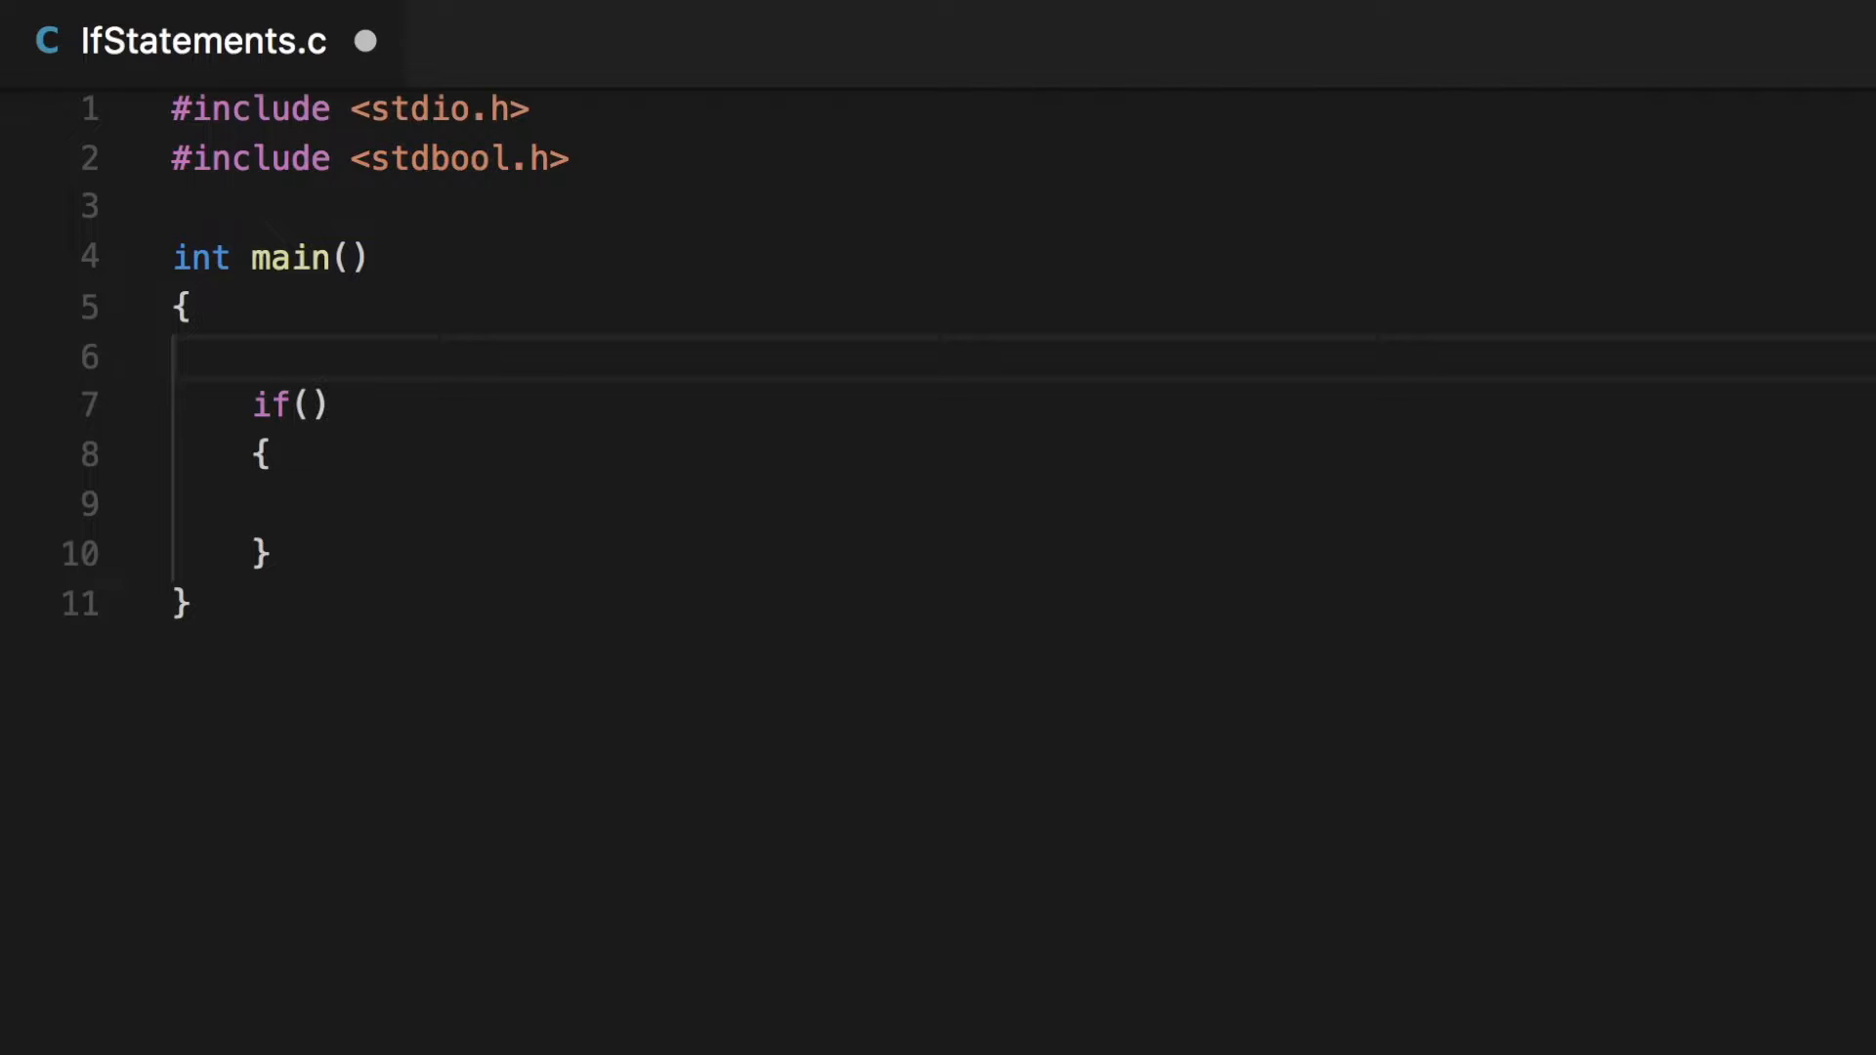
- Start a bool declaration and check the stdbool.h include line supplying the bool type
{"action": "type", "text": "bool"}
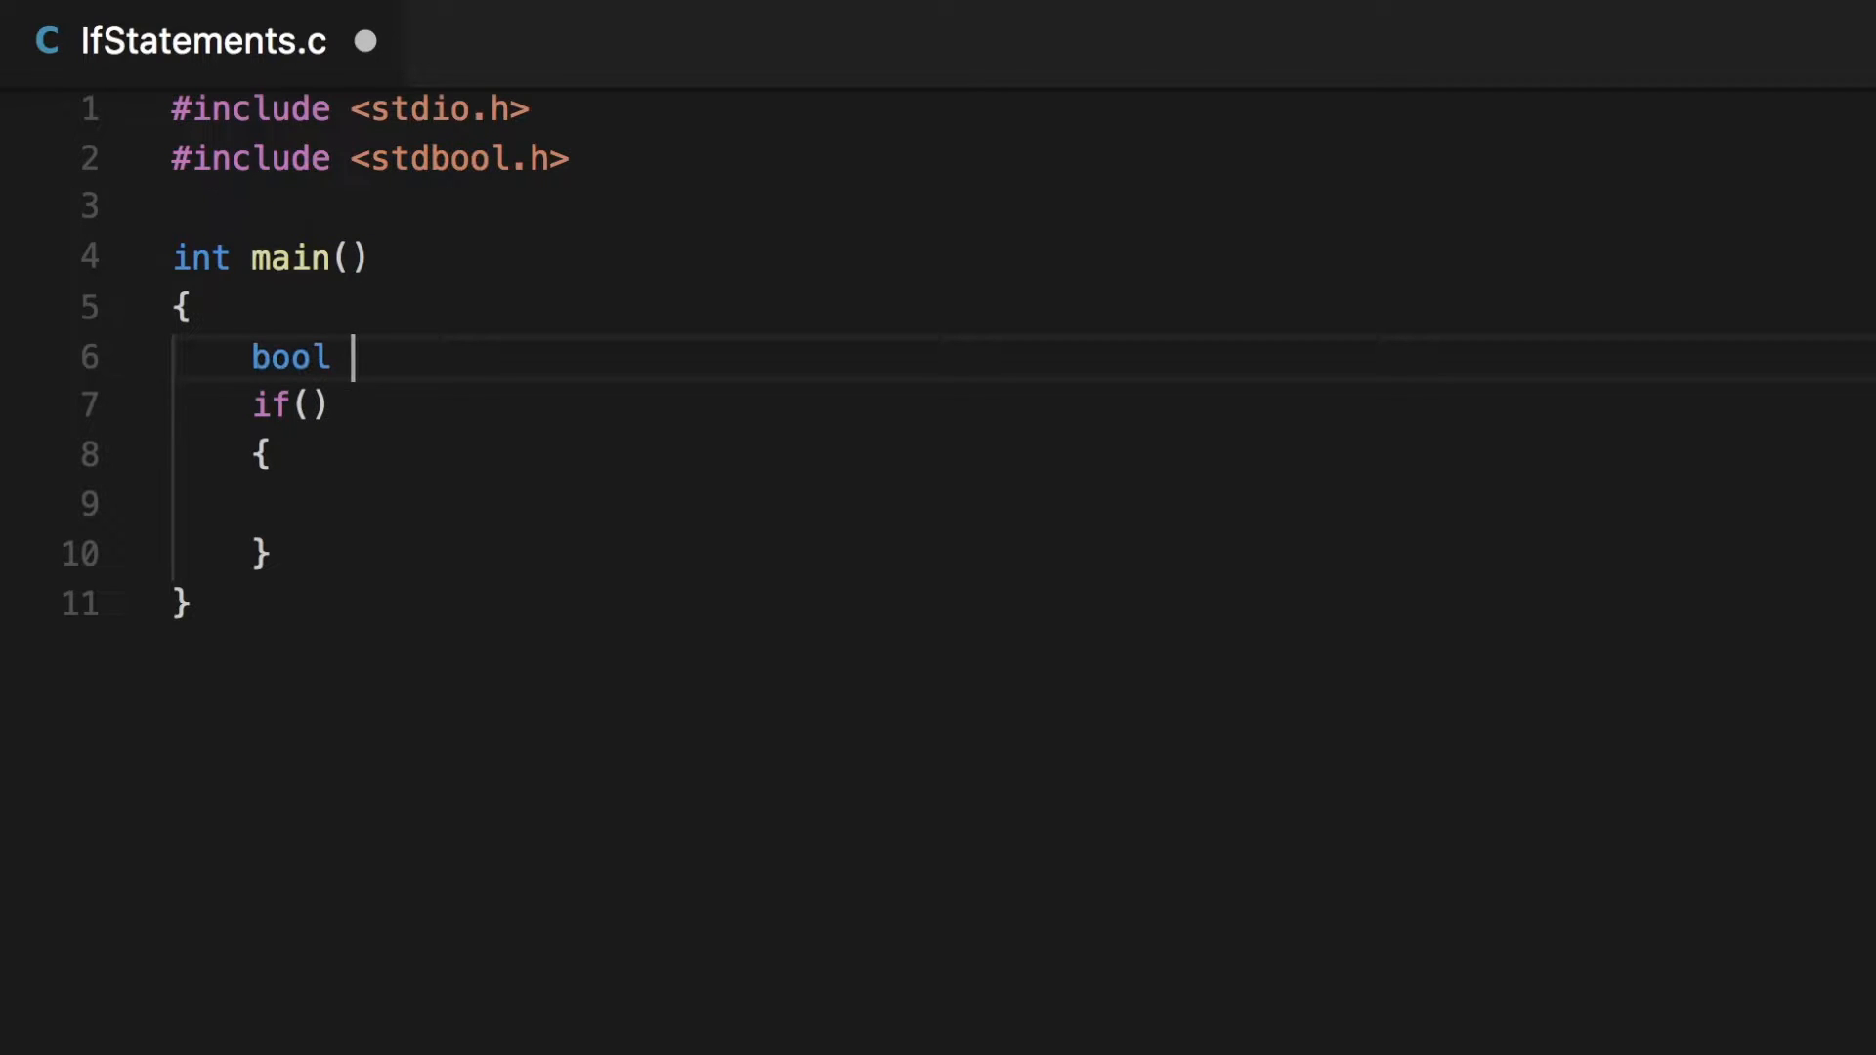
{"action": "mouse_move", "coordinate": [344, 290]}
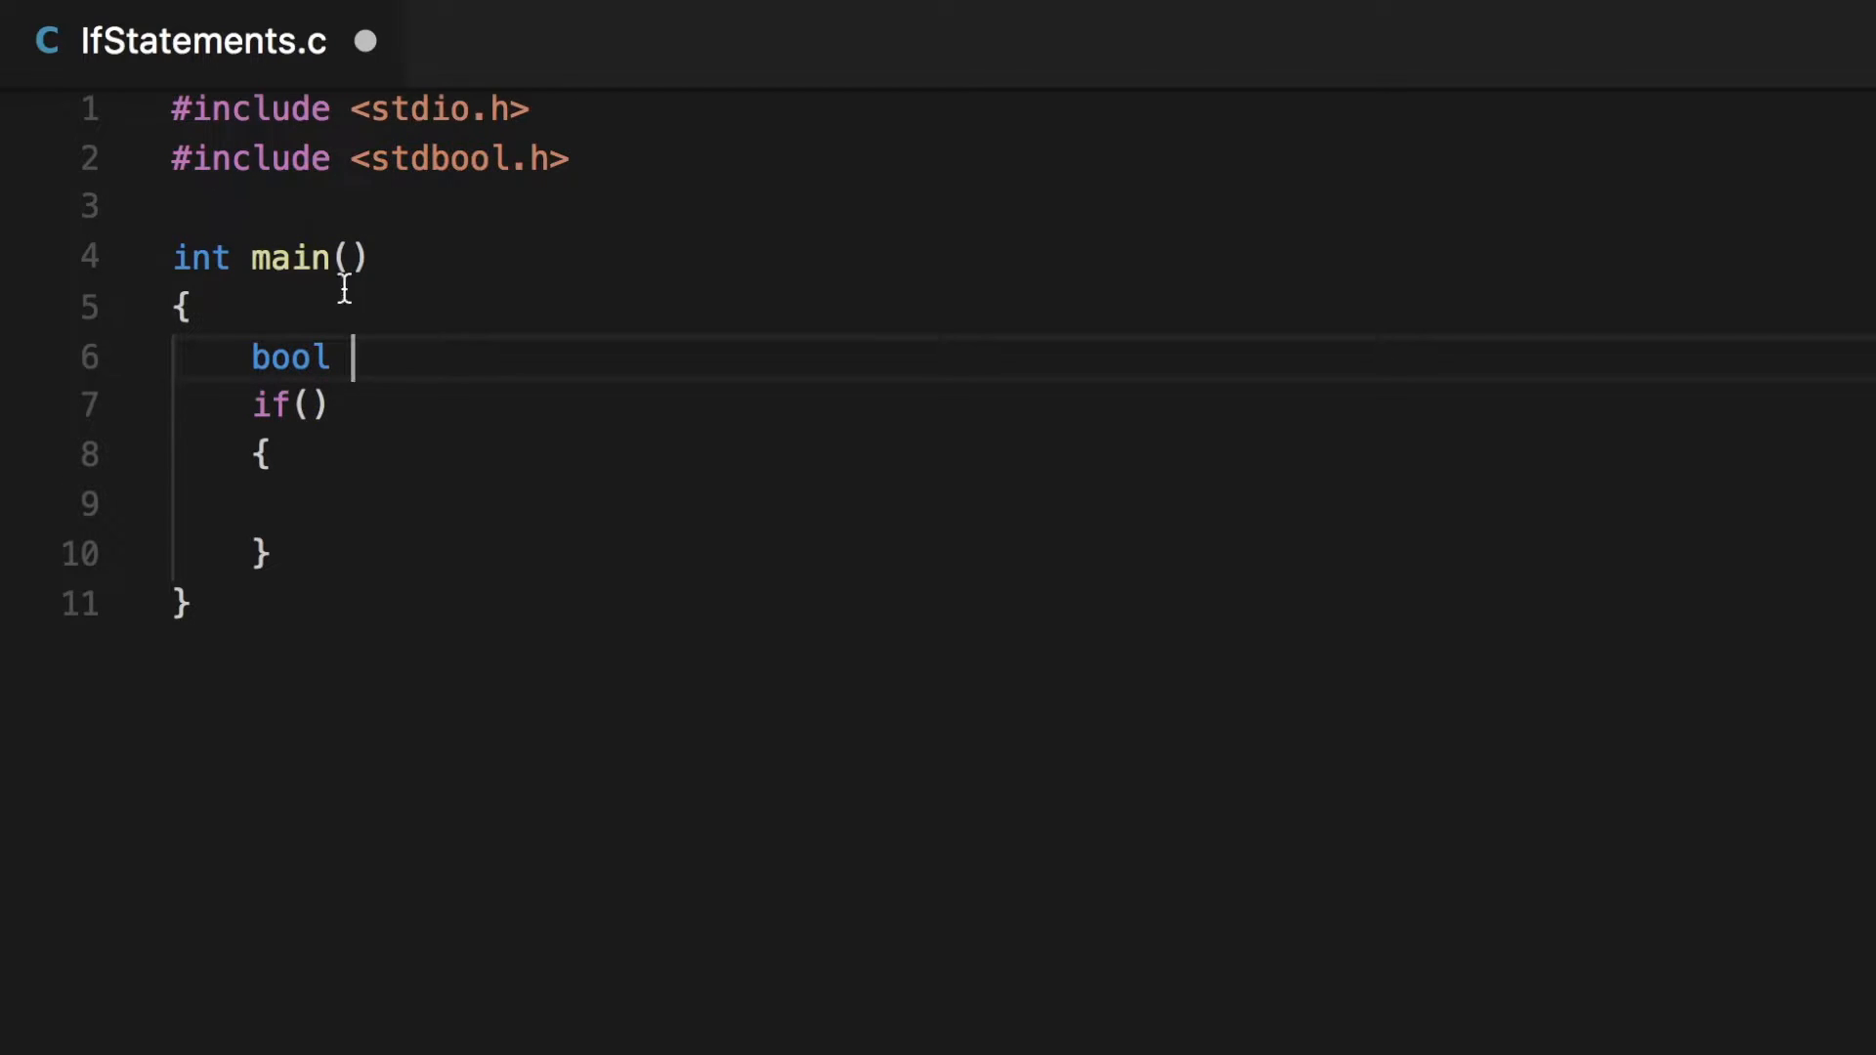
{"action": "double_click", "coordinate": [289, 356]}
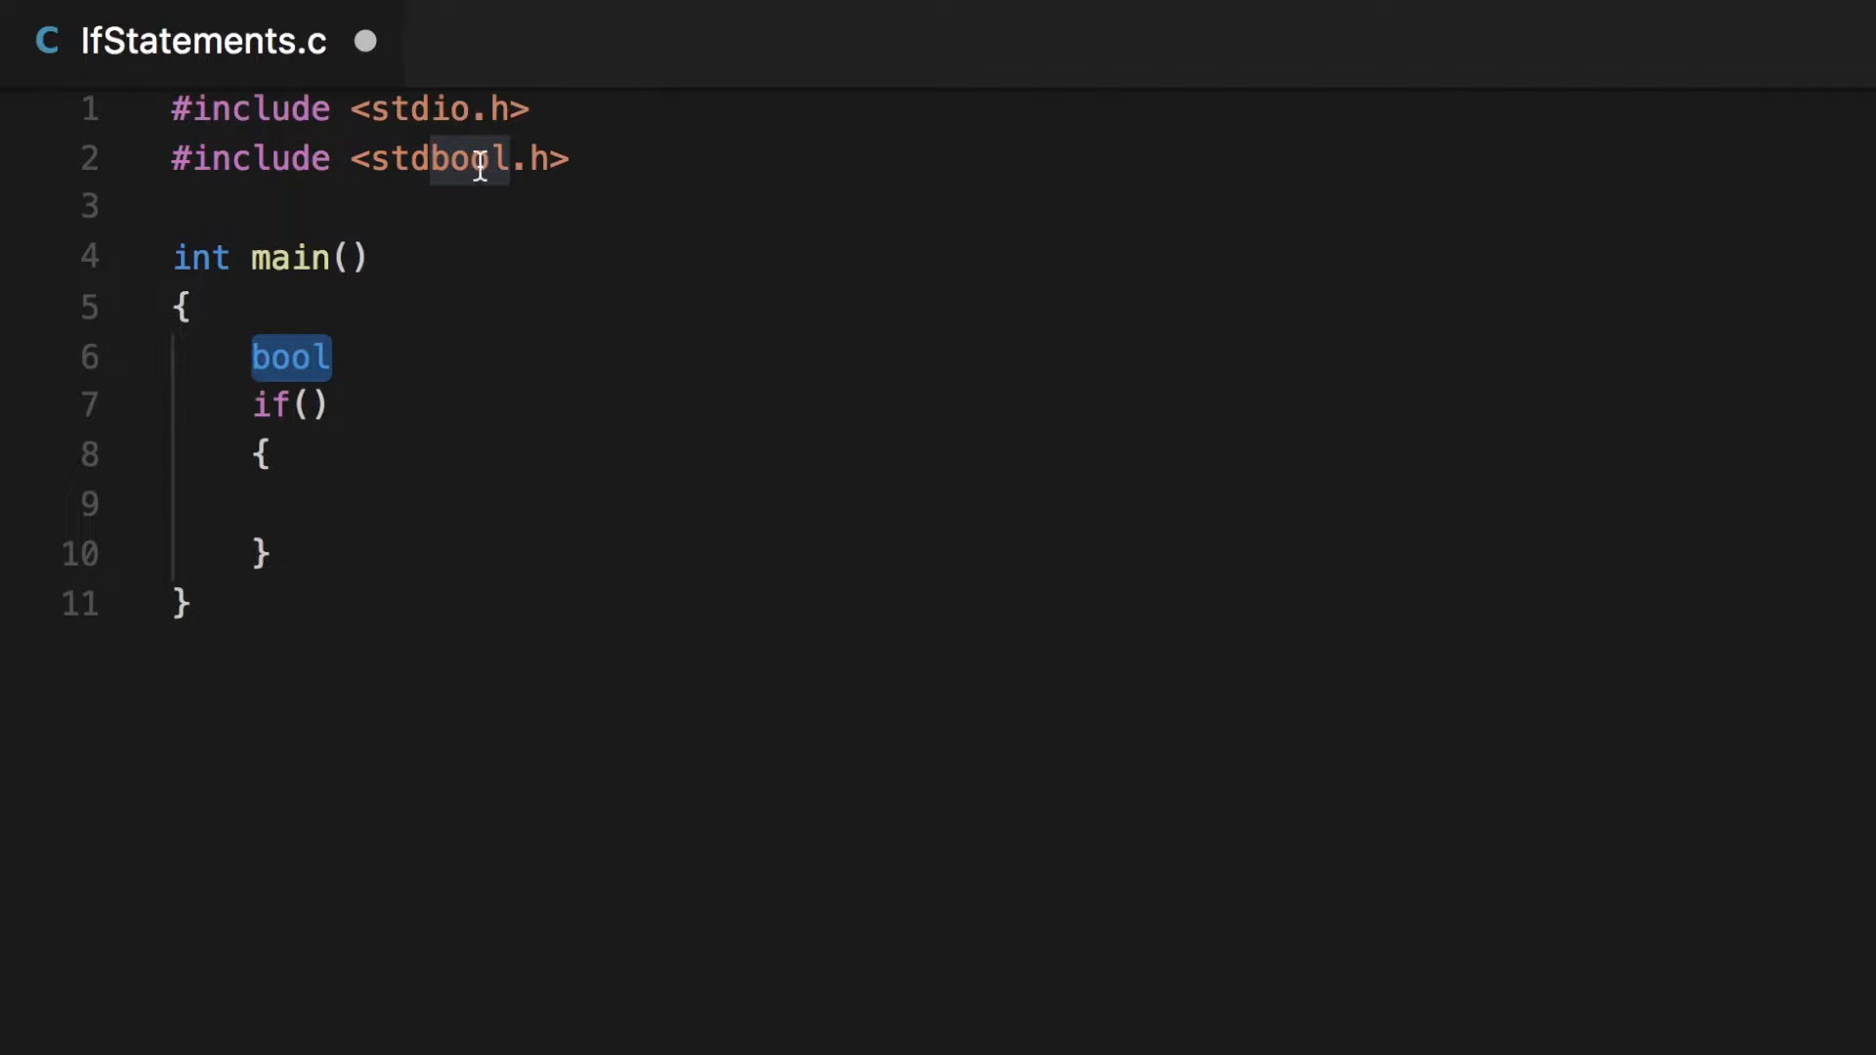
{"action": "triple_click", "coordinate": [359, 158]}
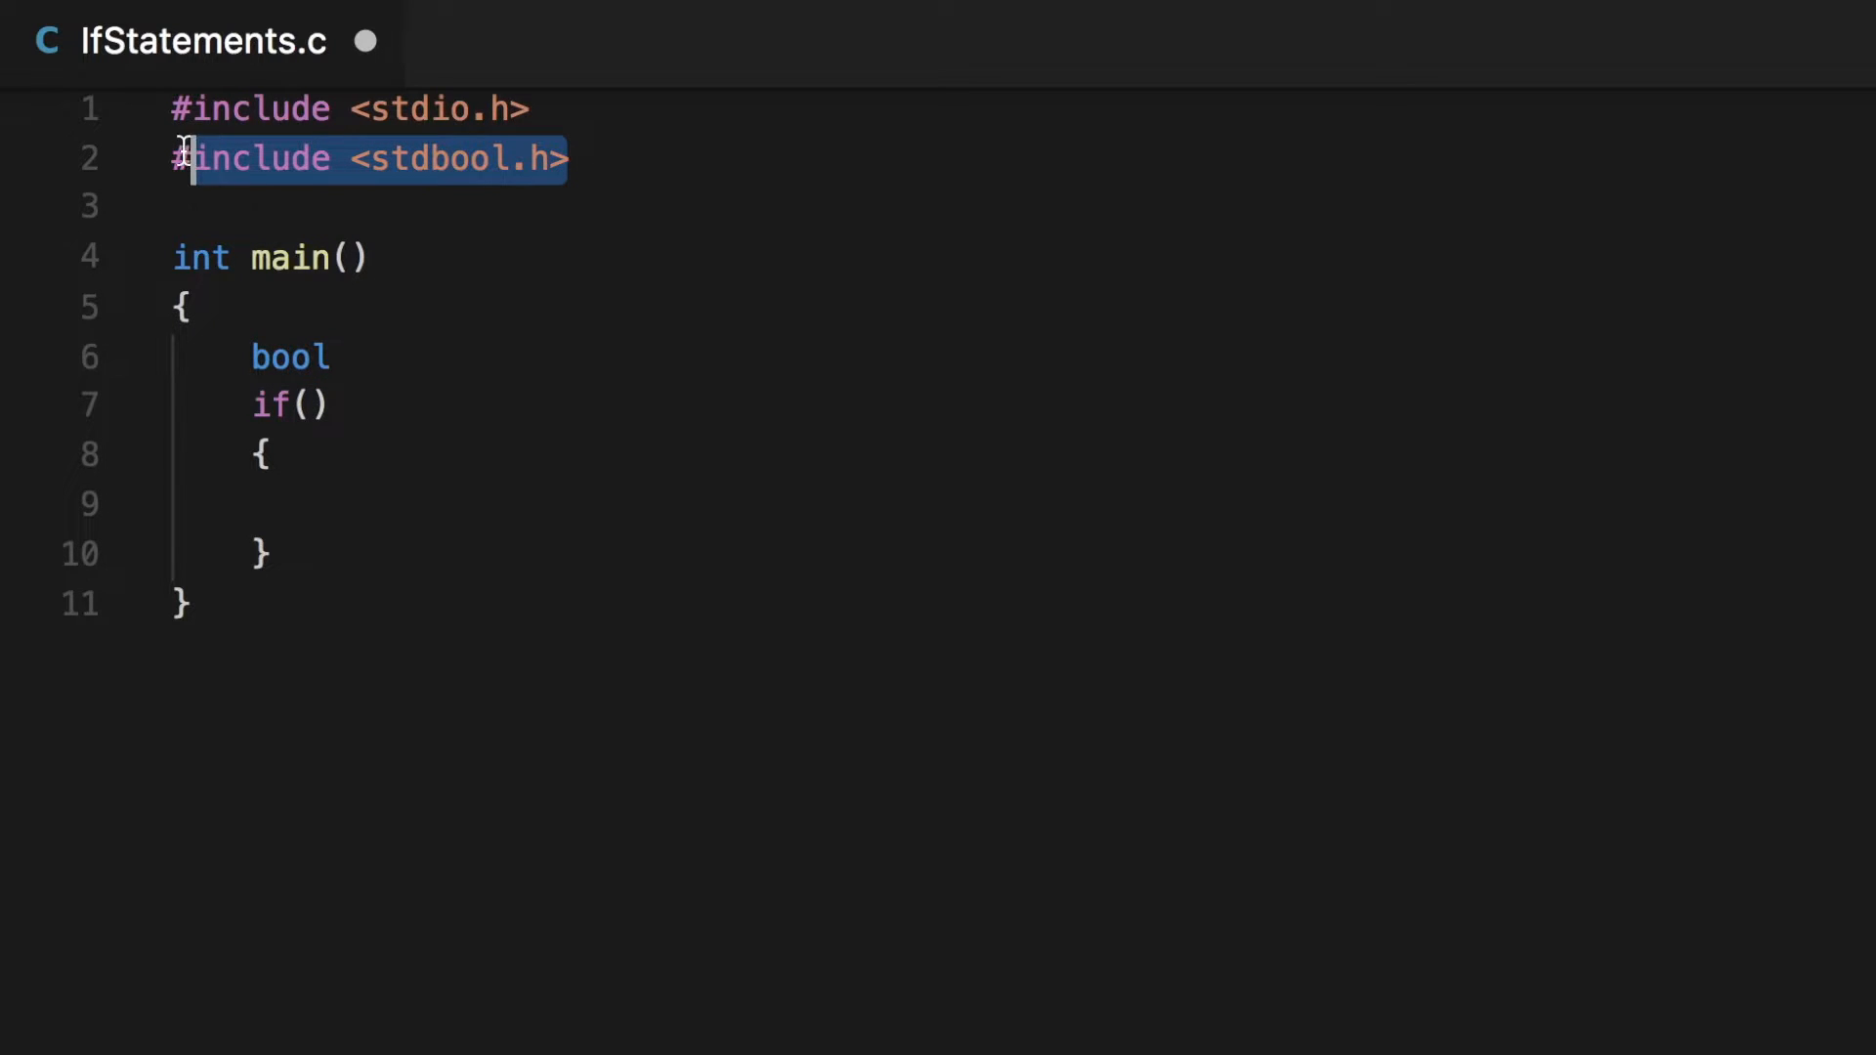
{"action": "mouse_move", "coordinate": [440, 385]}
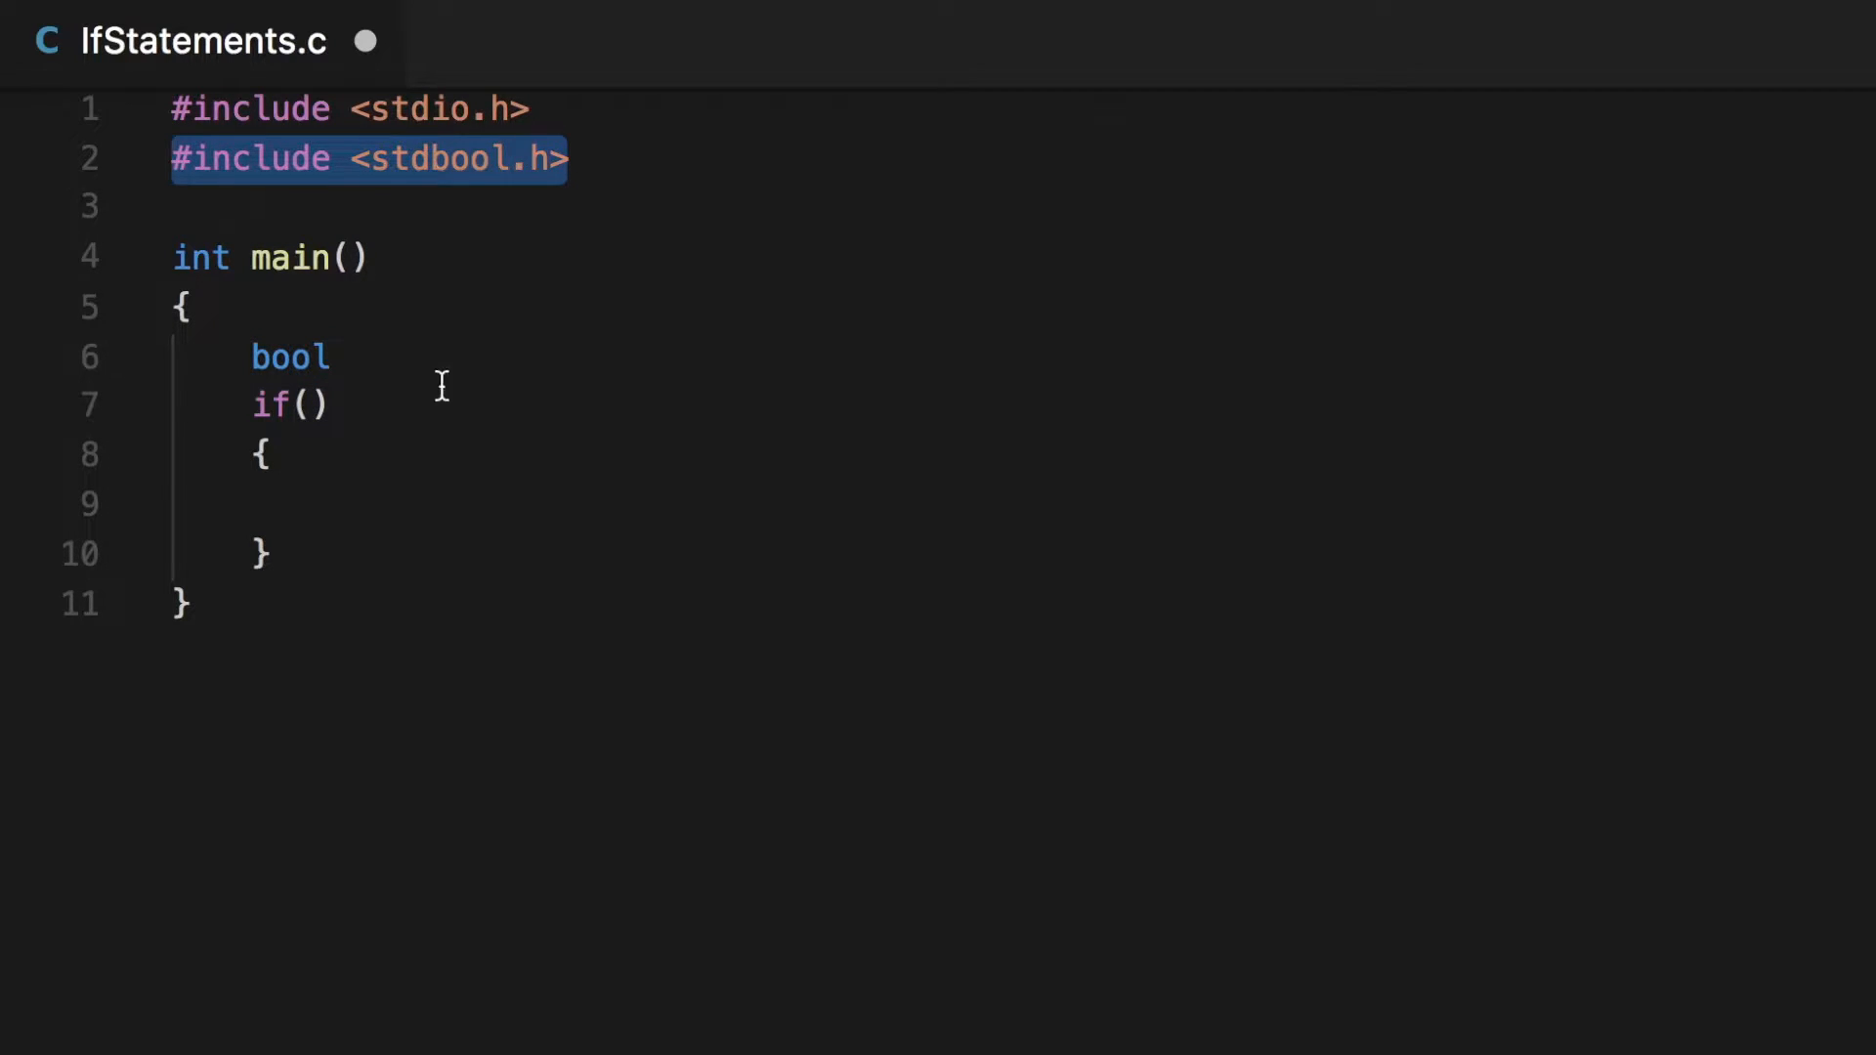
{"action": "left_click", "coordinate": [353, 356]}
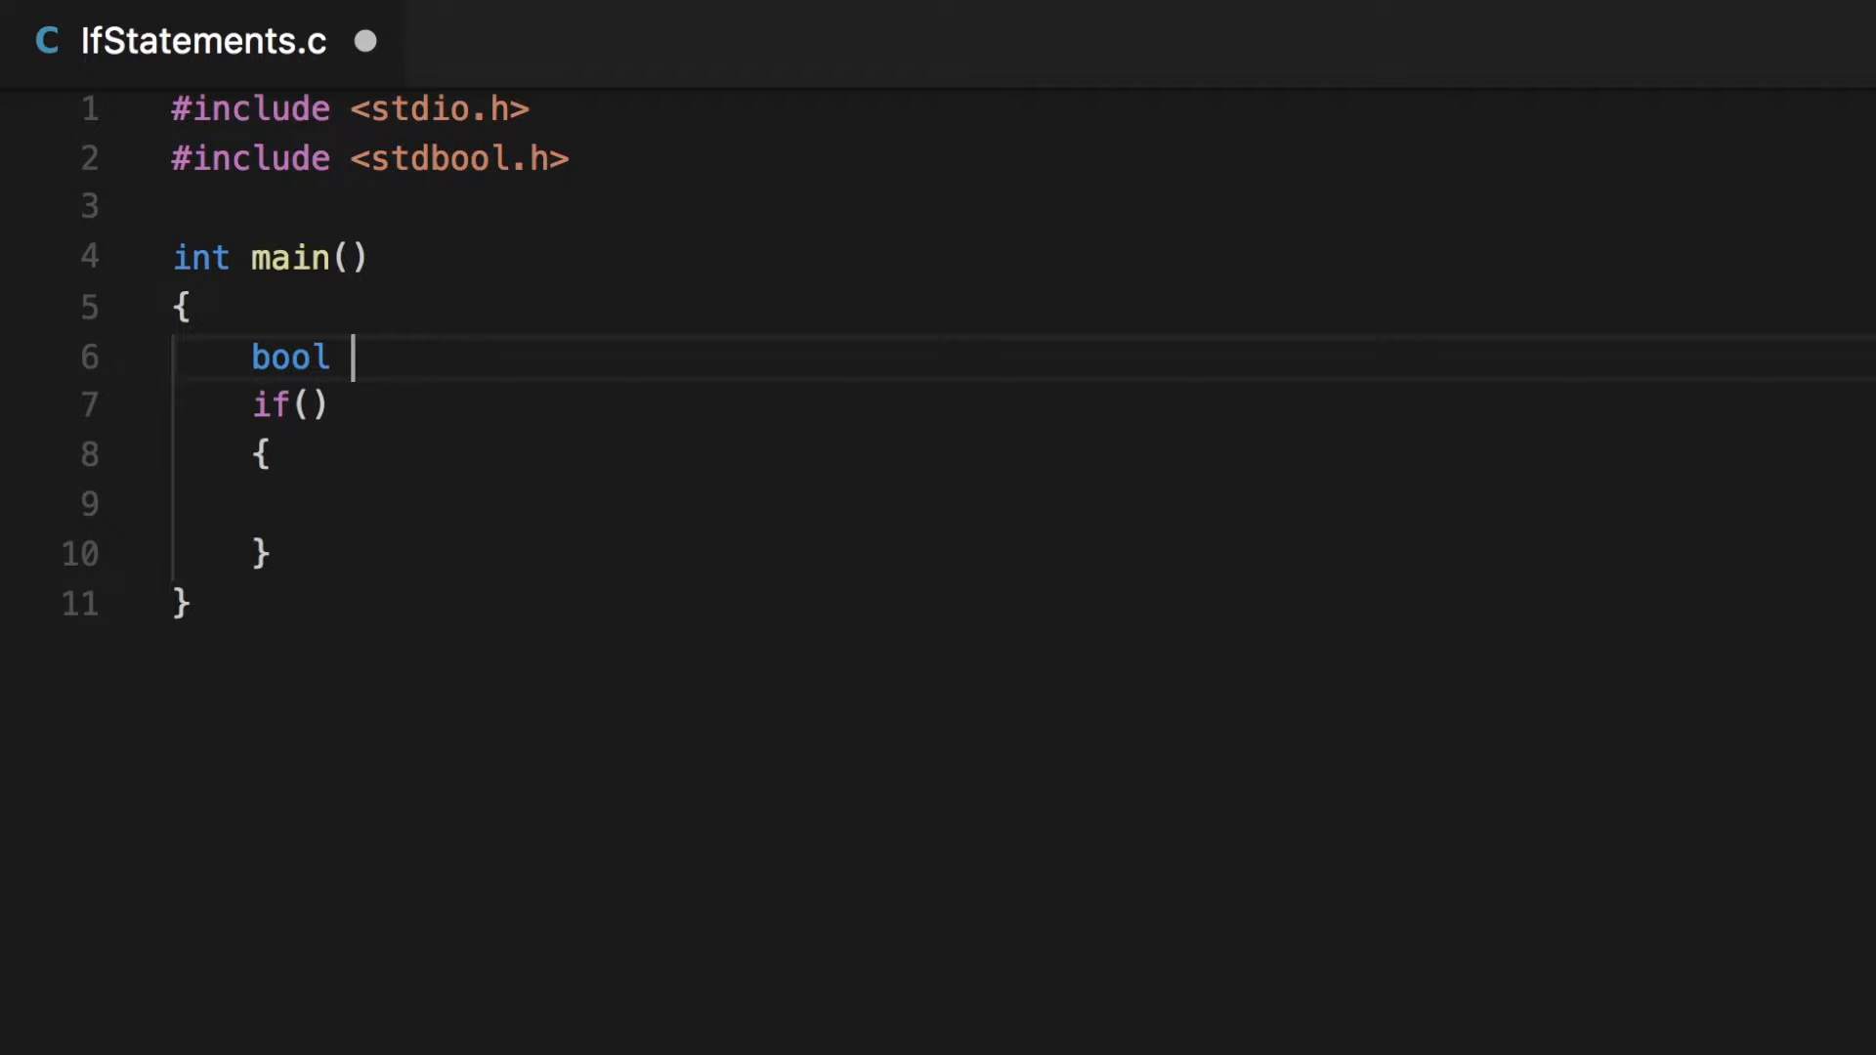
- Complete 'bool pizzaIsHealthy = true;' and put pizzaIsHealthy in the if condition
{"action": "type", "text": "pizzaIsHealthy"}
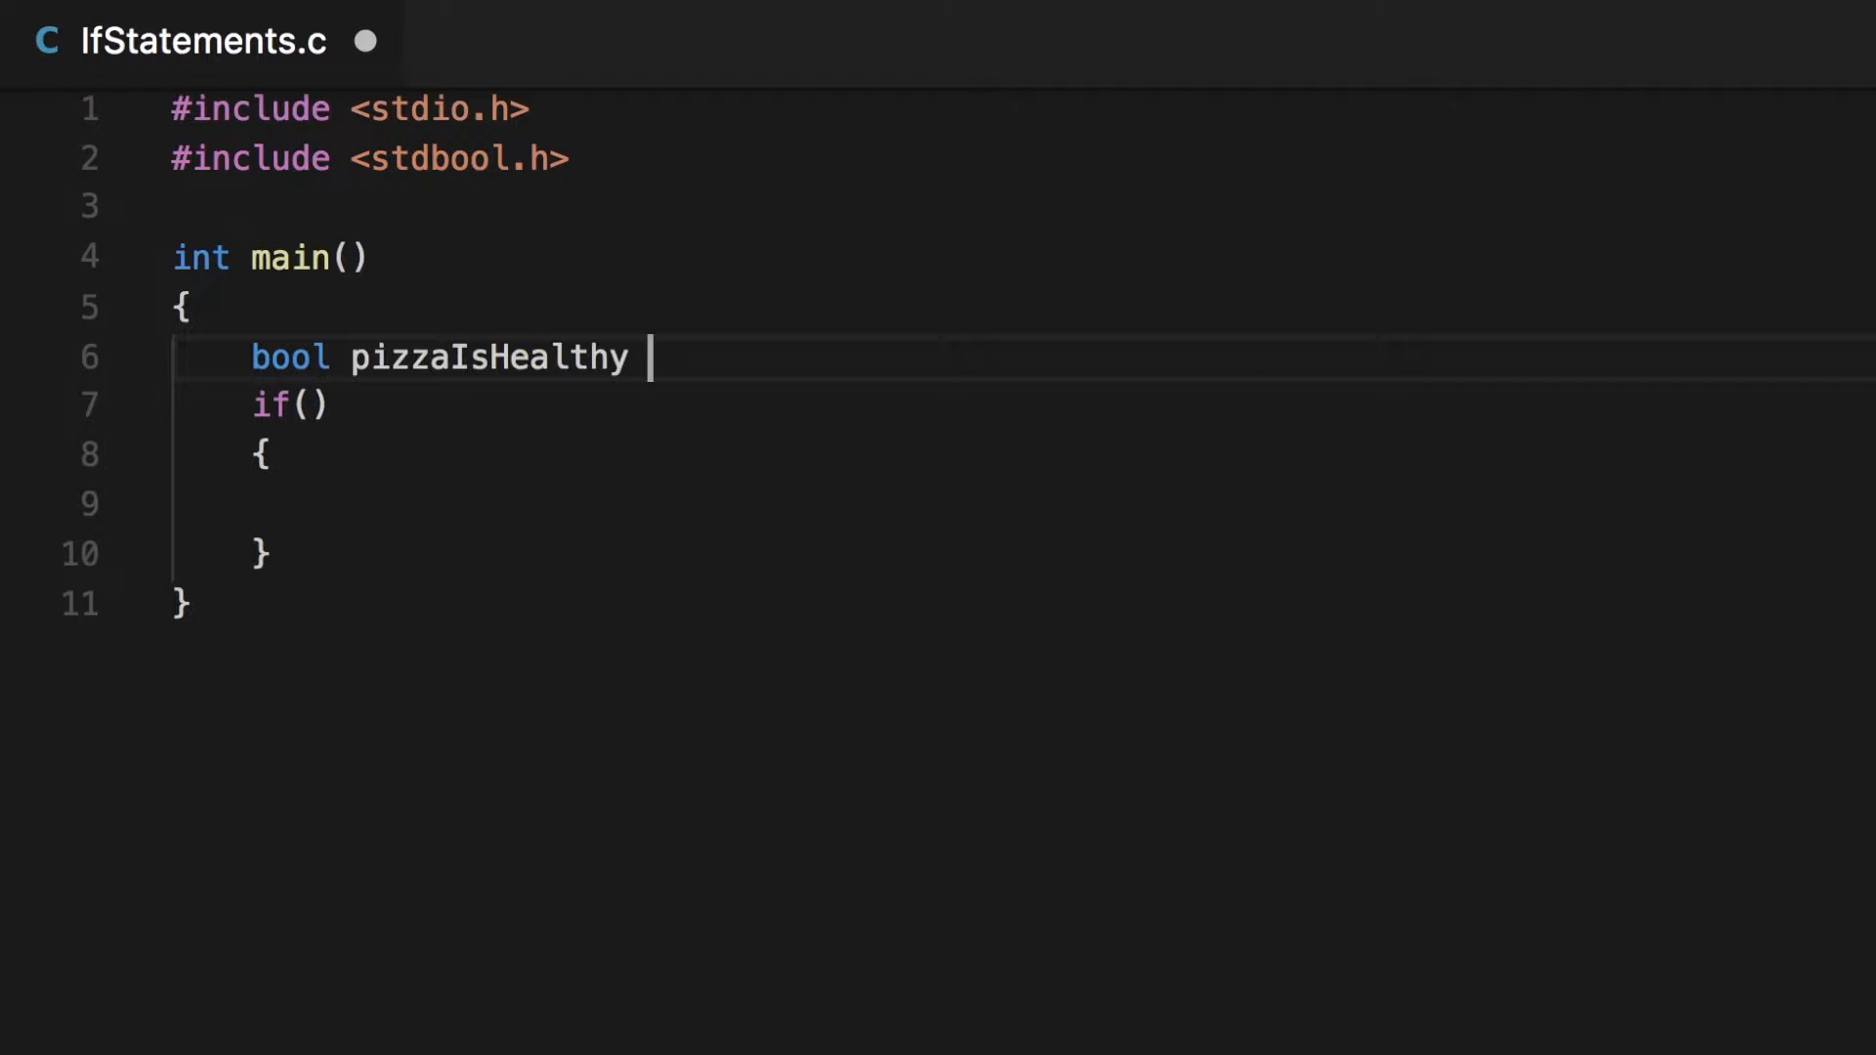
{"action": "type", "text": "= true"}
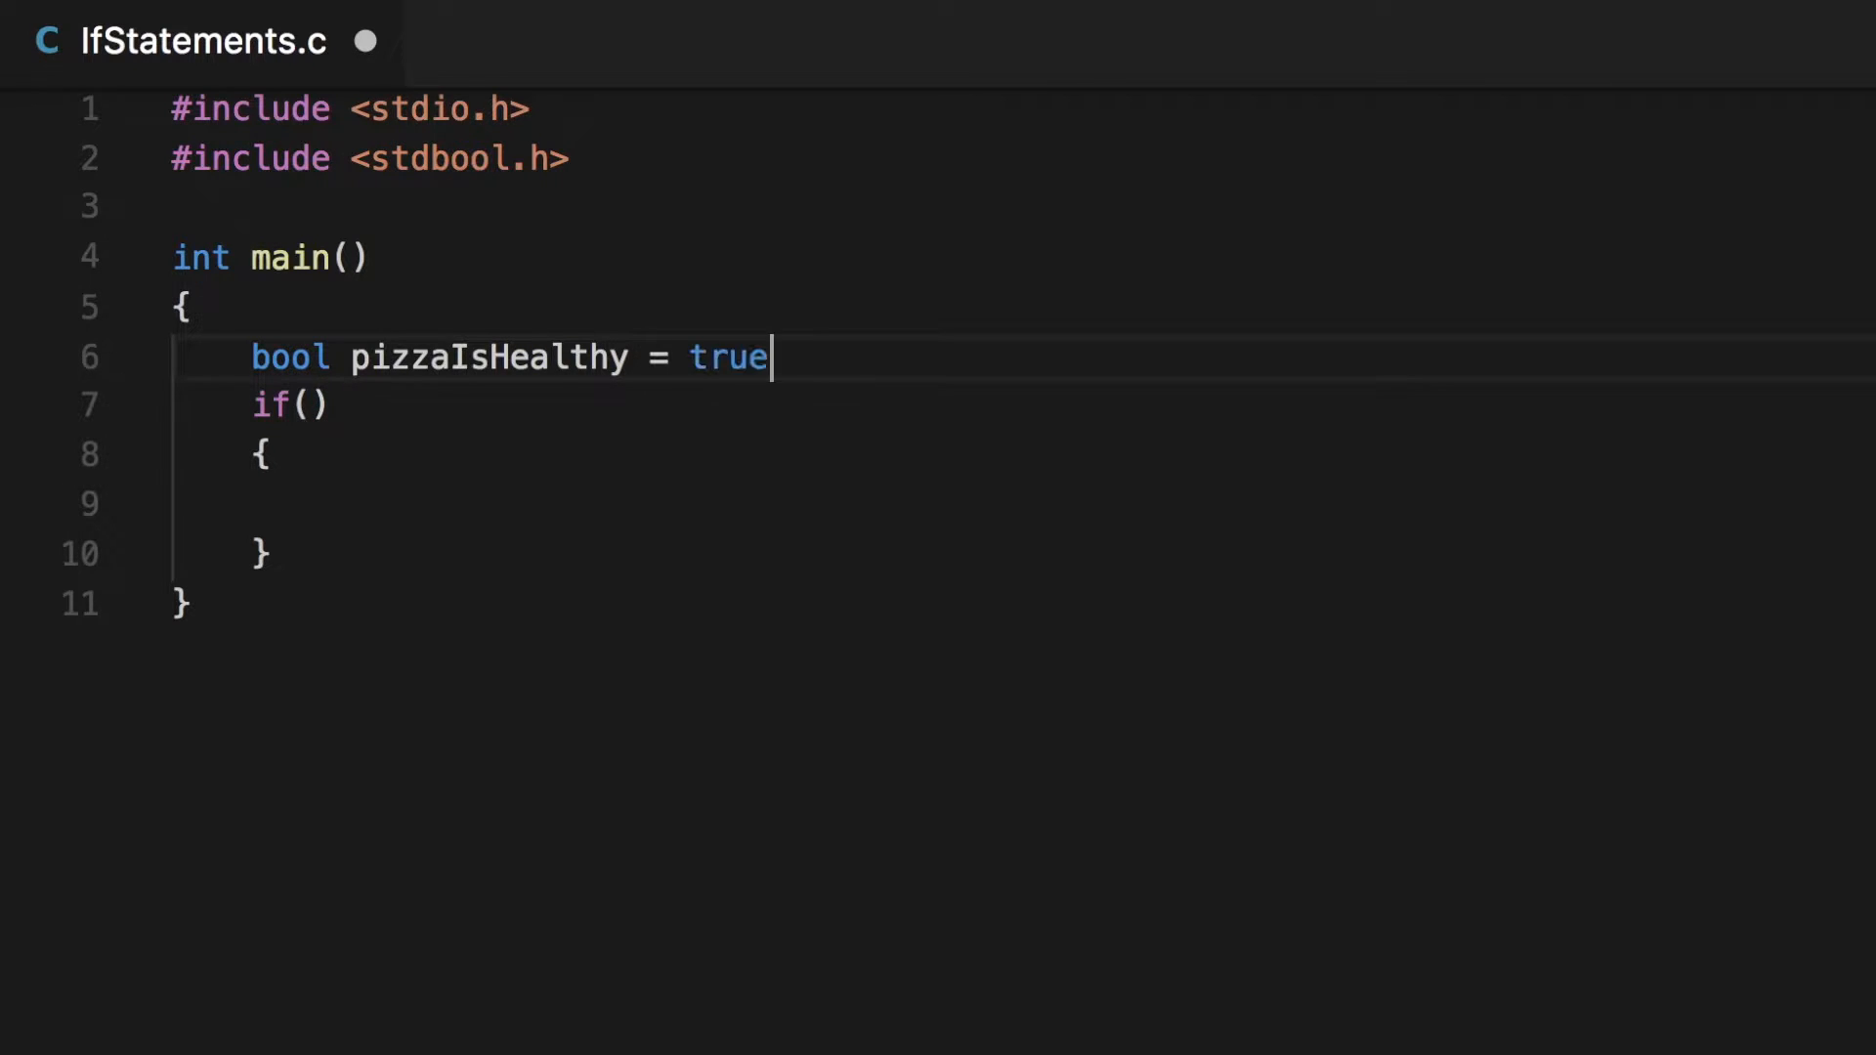
{"action": "type", "text": ";"}
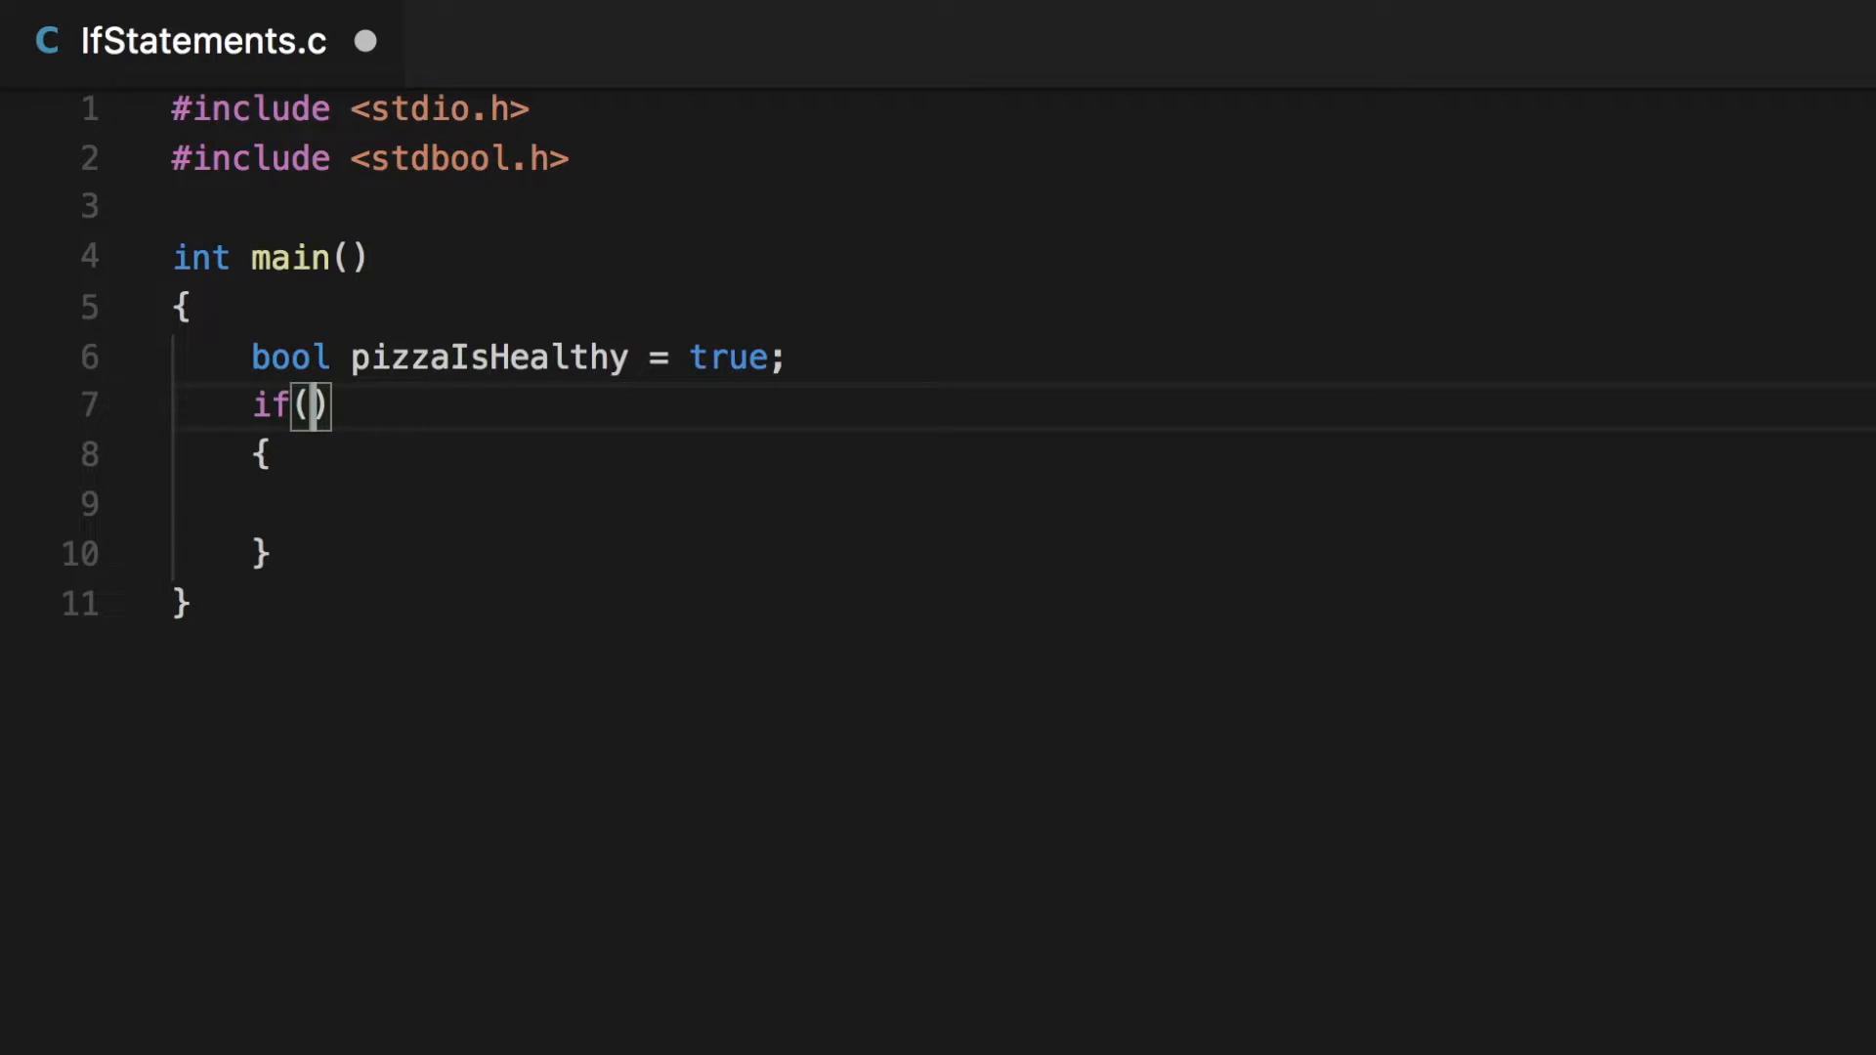
{"action": "type", "text": "pizzaIsHealthy"}
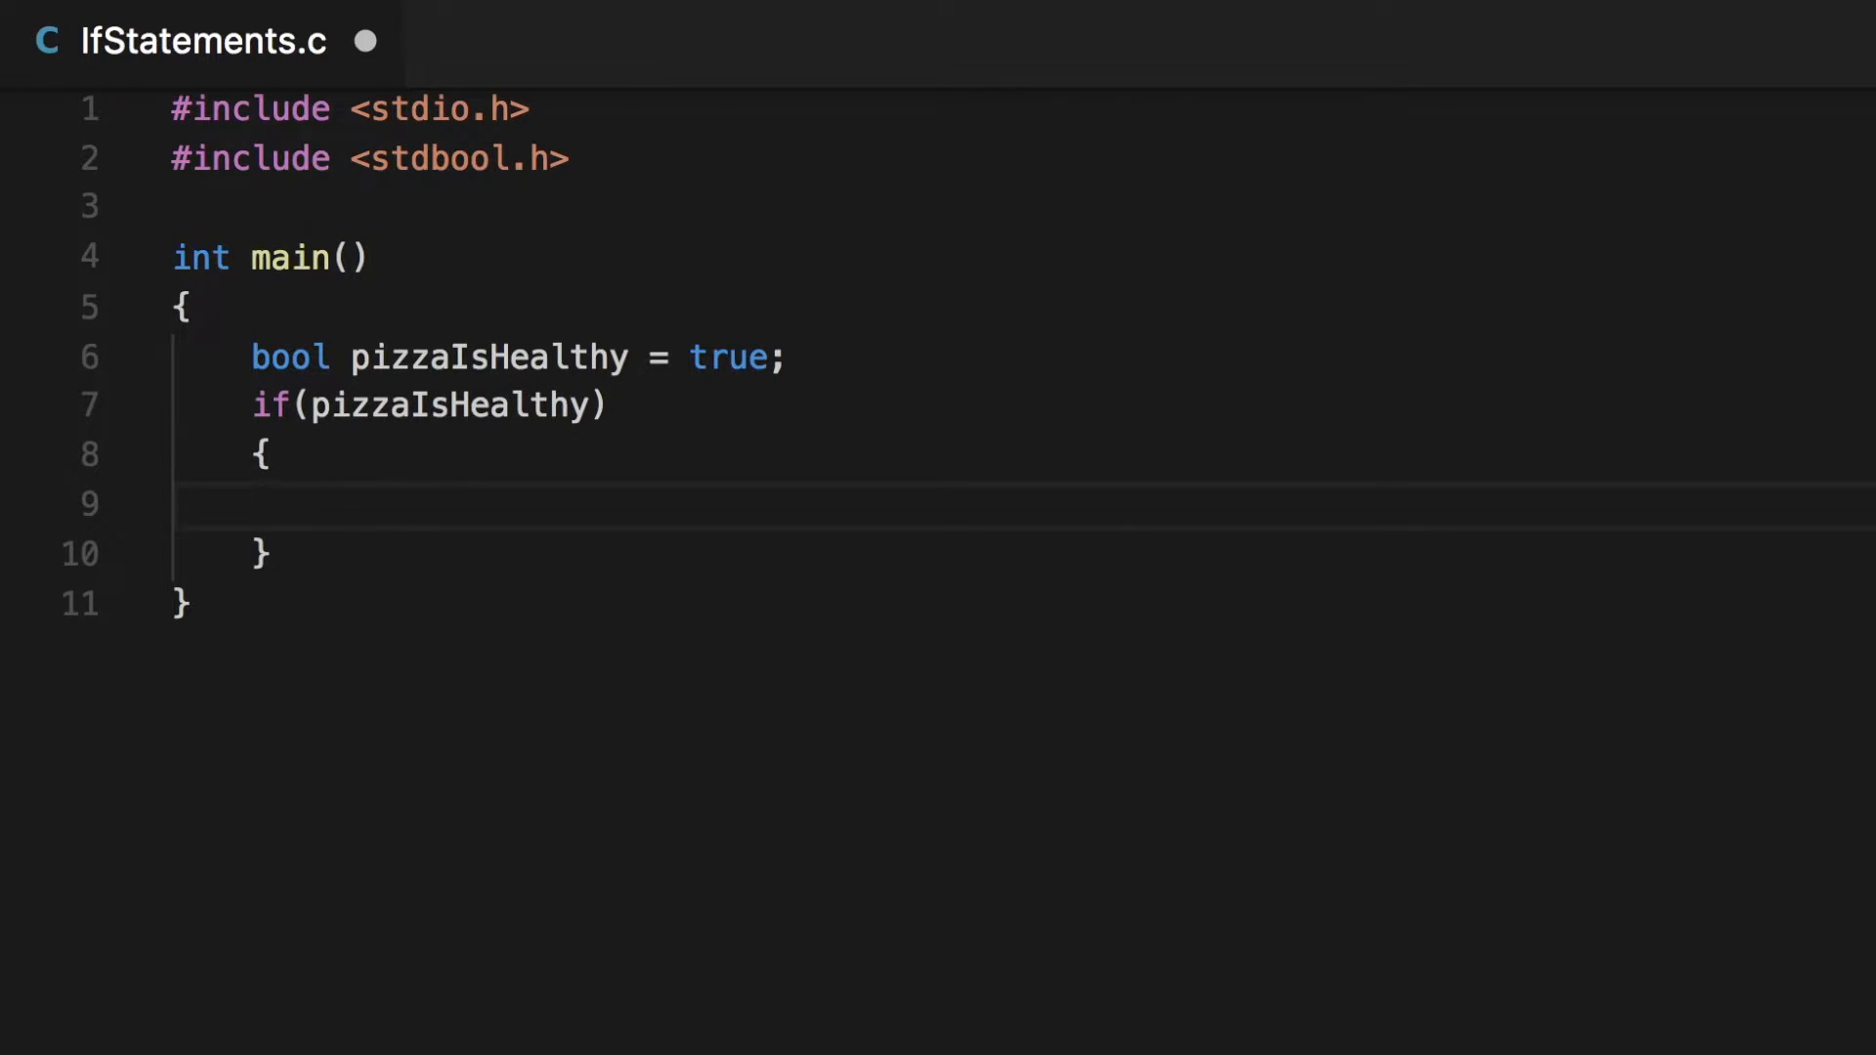
- Fill the if body with a '//WIll this code run?' comment and printf("Welcome to my pizza APP");
{"action": "type", "text": "//WIll this code run?"}
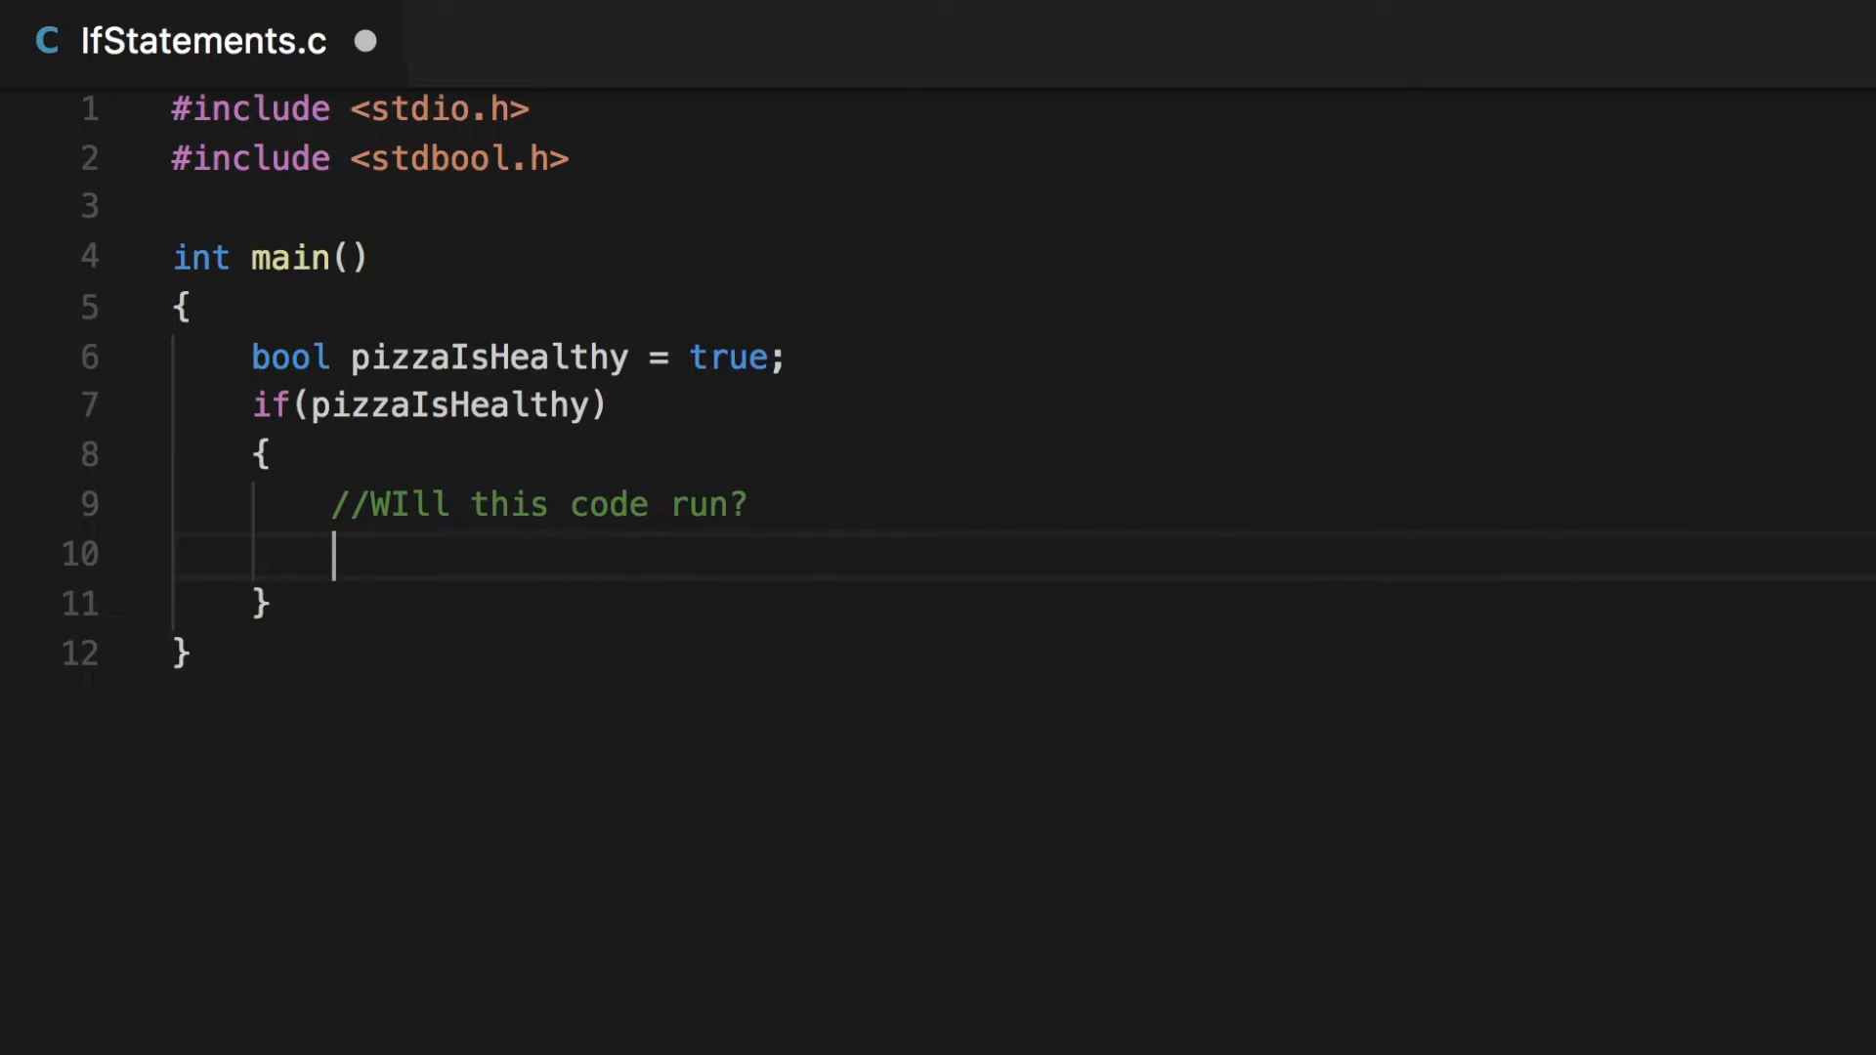
{"action": "type", "text": "printf"}
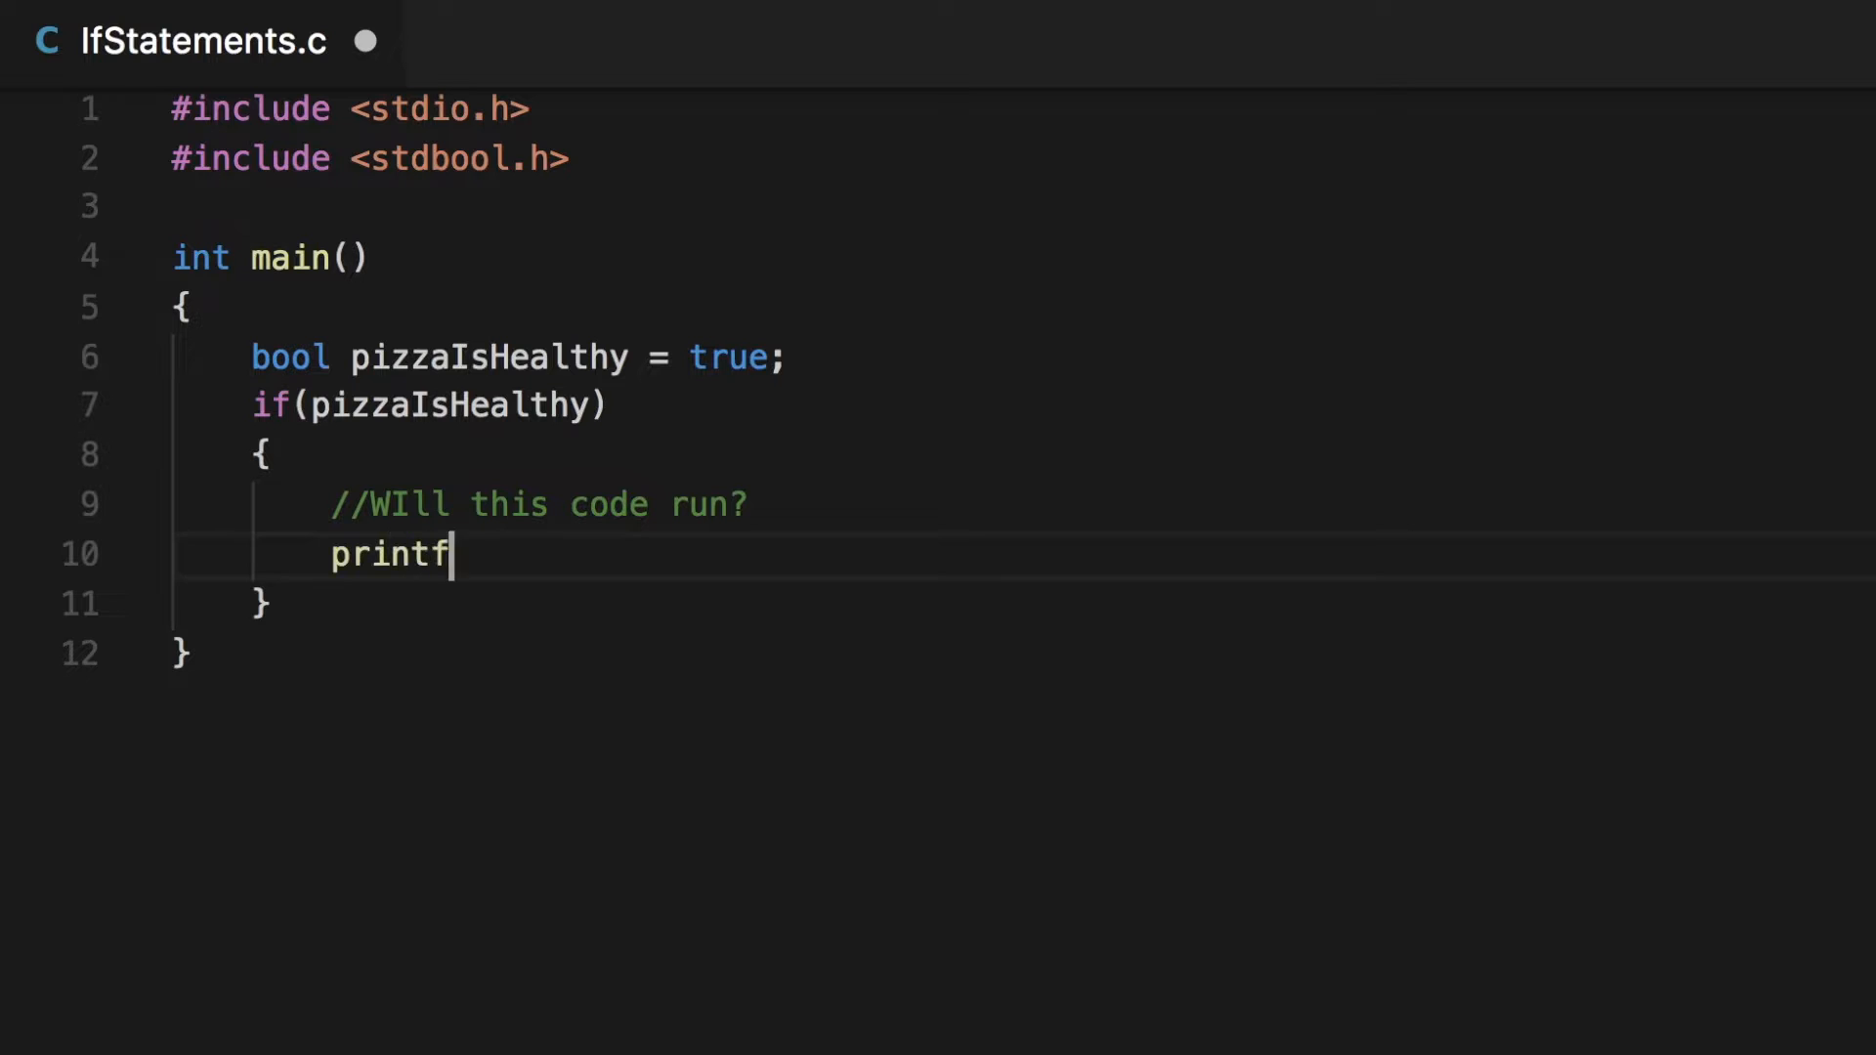
{"action": "type", "text": "(\"Welc\");"}
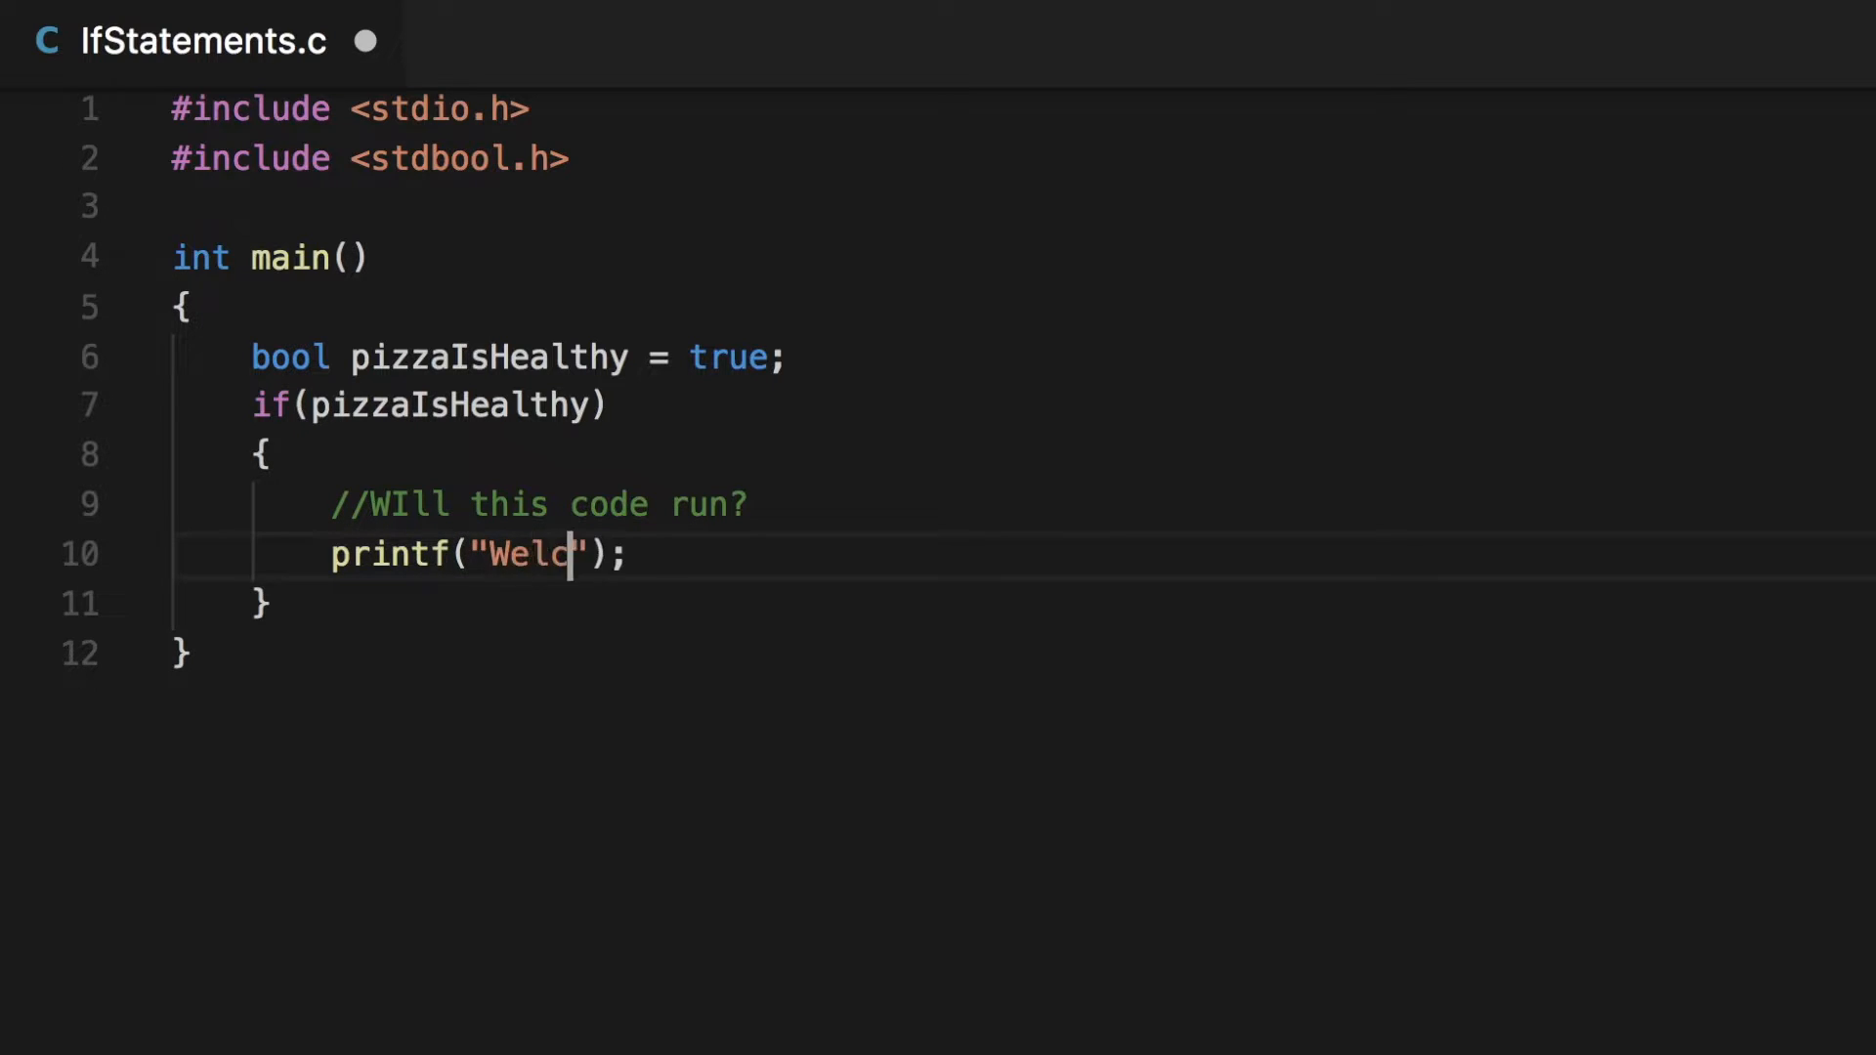
{"action": "type", "text": "ome to my pizza AP"}
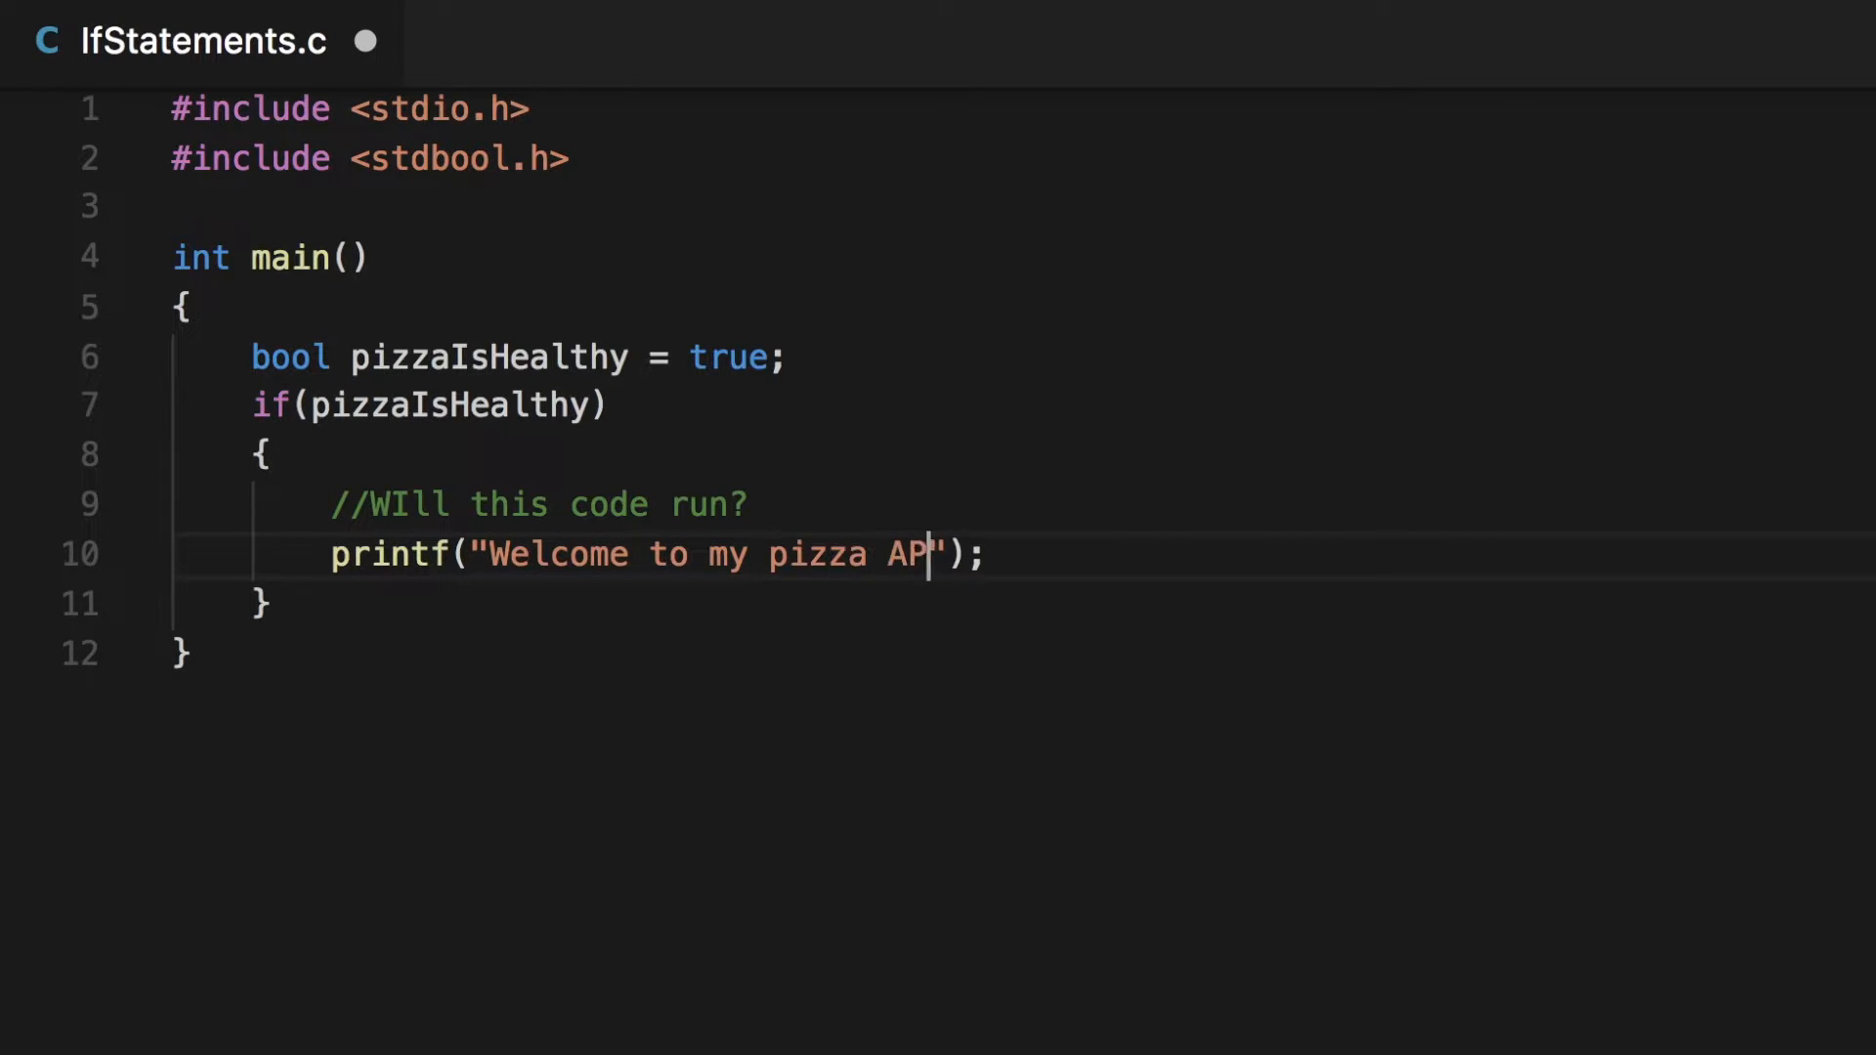
{"action": "type", "text": "P"}
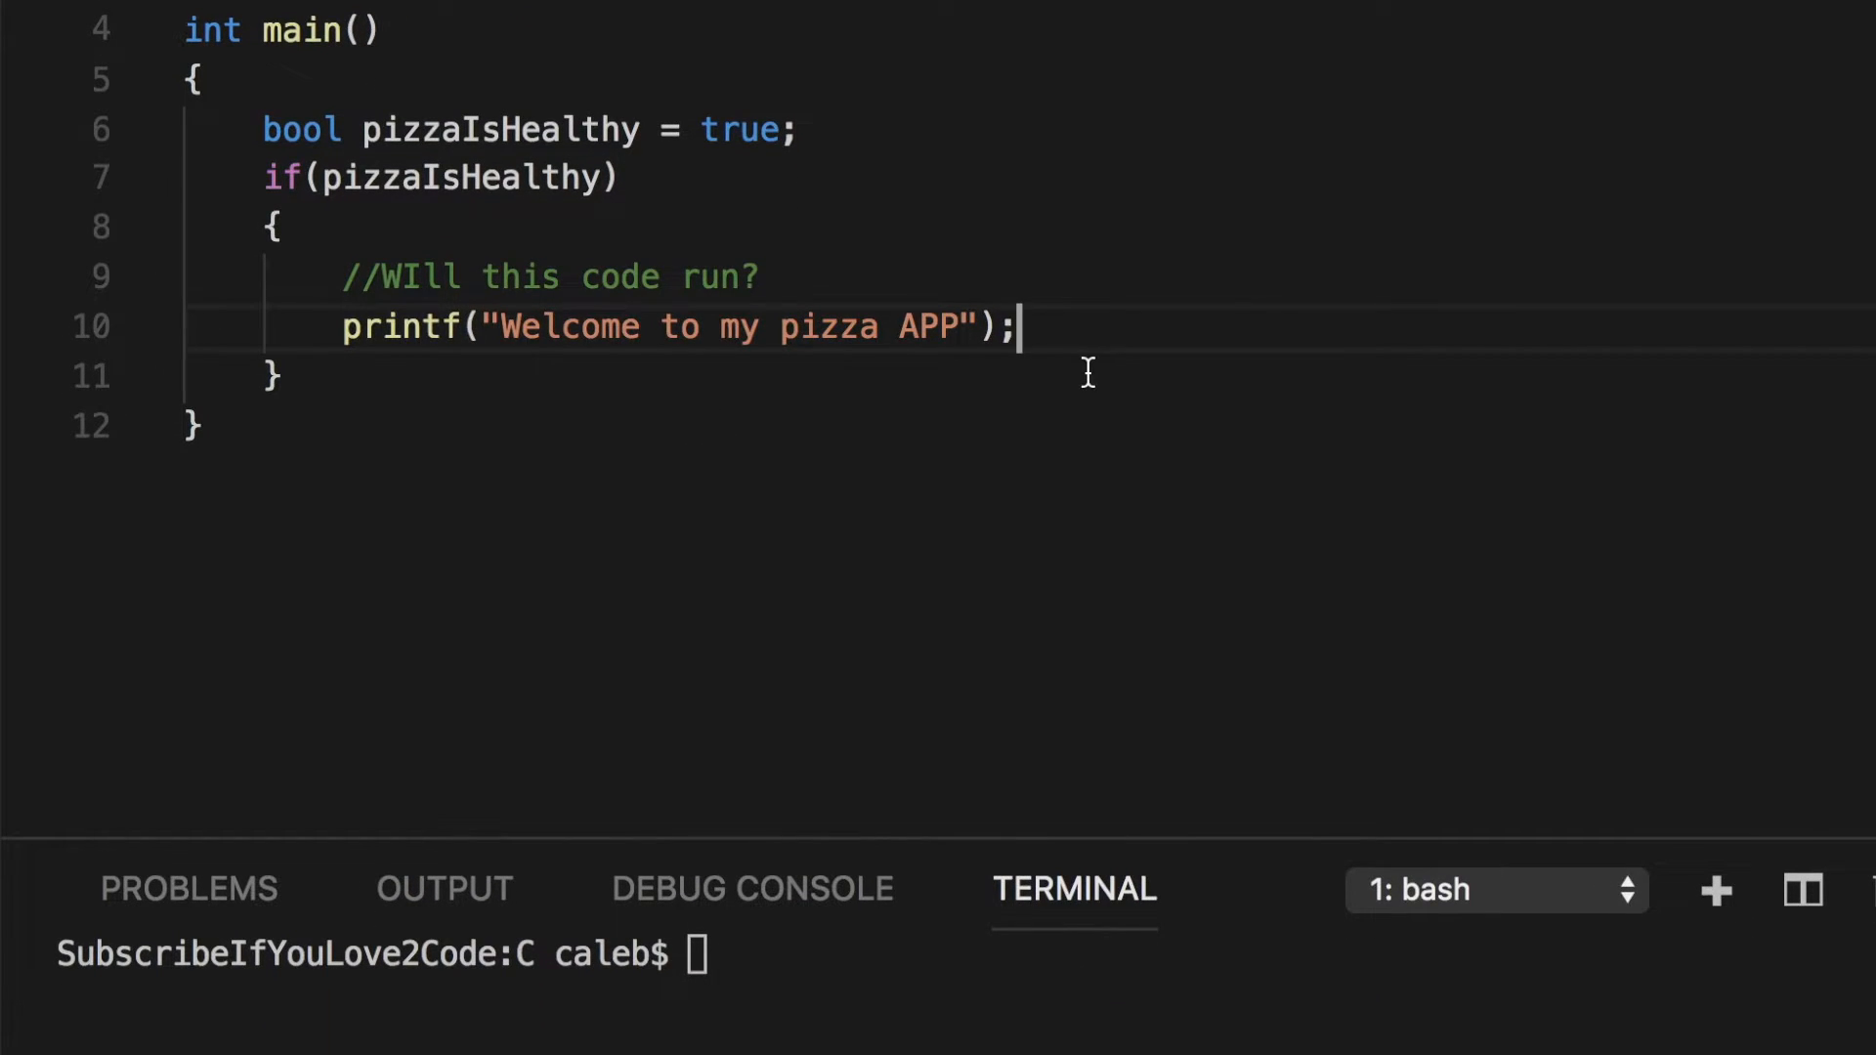
- Compile with gcc IfStatements.c and add \n to the end of the welcome message
{"action": "type", "text": "gcc IfStatements.c"}
{"action": "type", "text": "./a.out"}
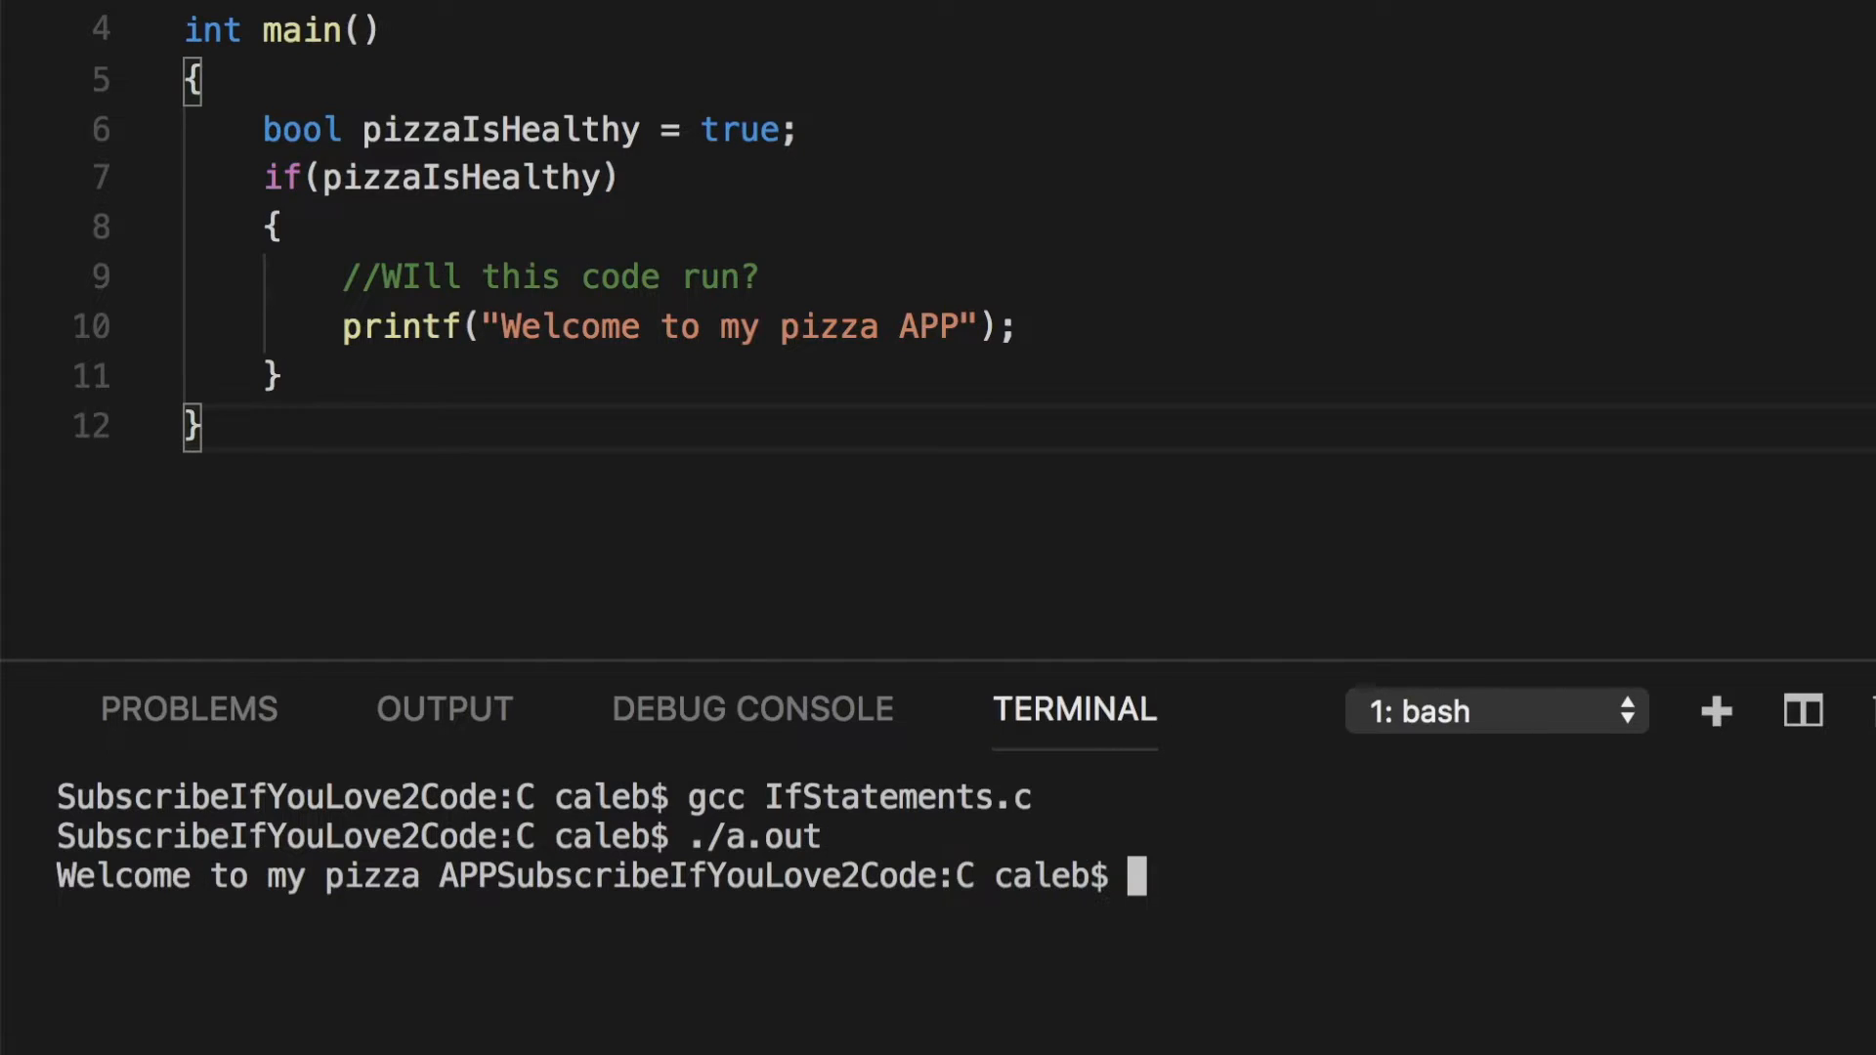
{"action": "left_click", "coordinate": [982, 327]}
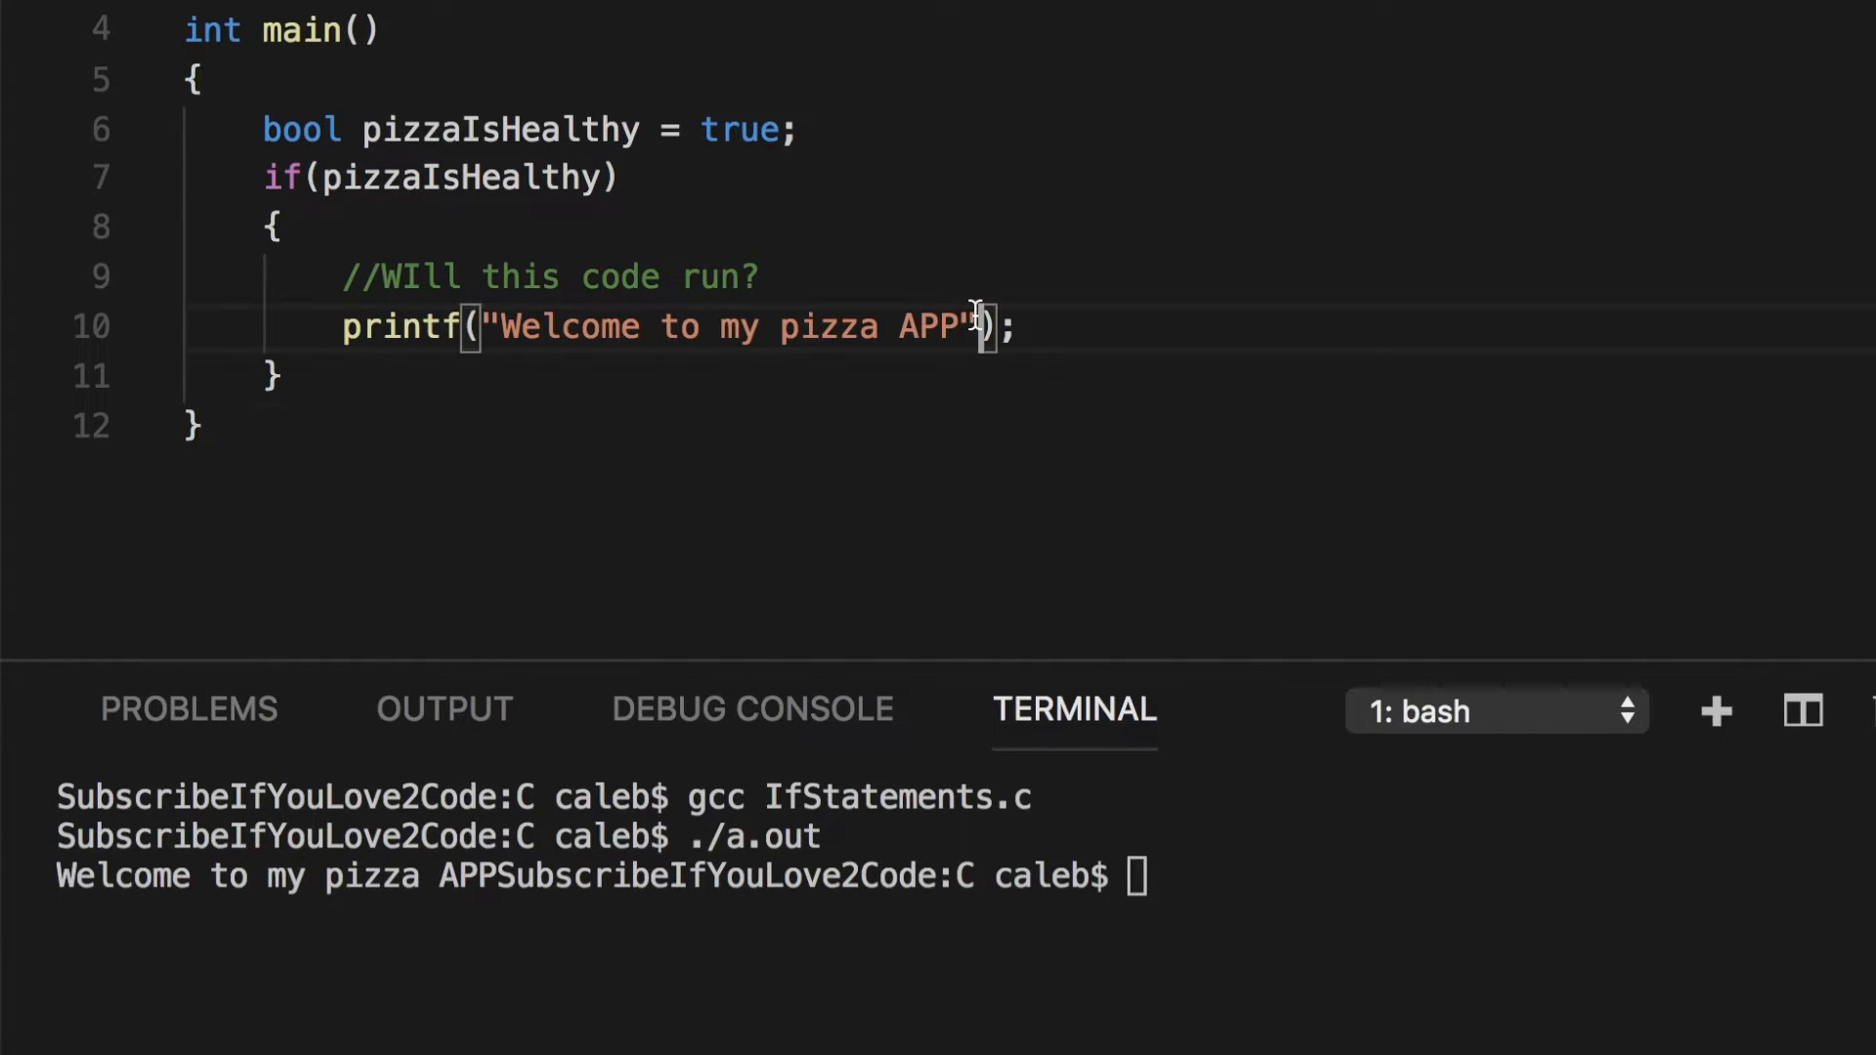
{"action": "type", "text": "\\"}
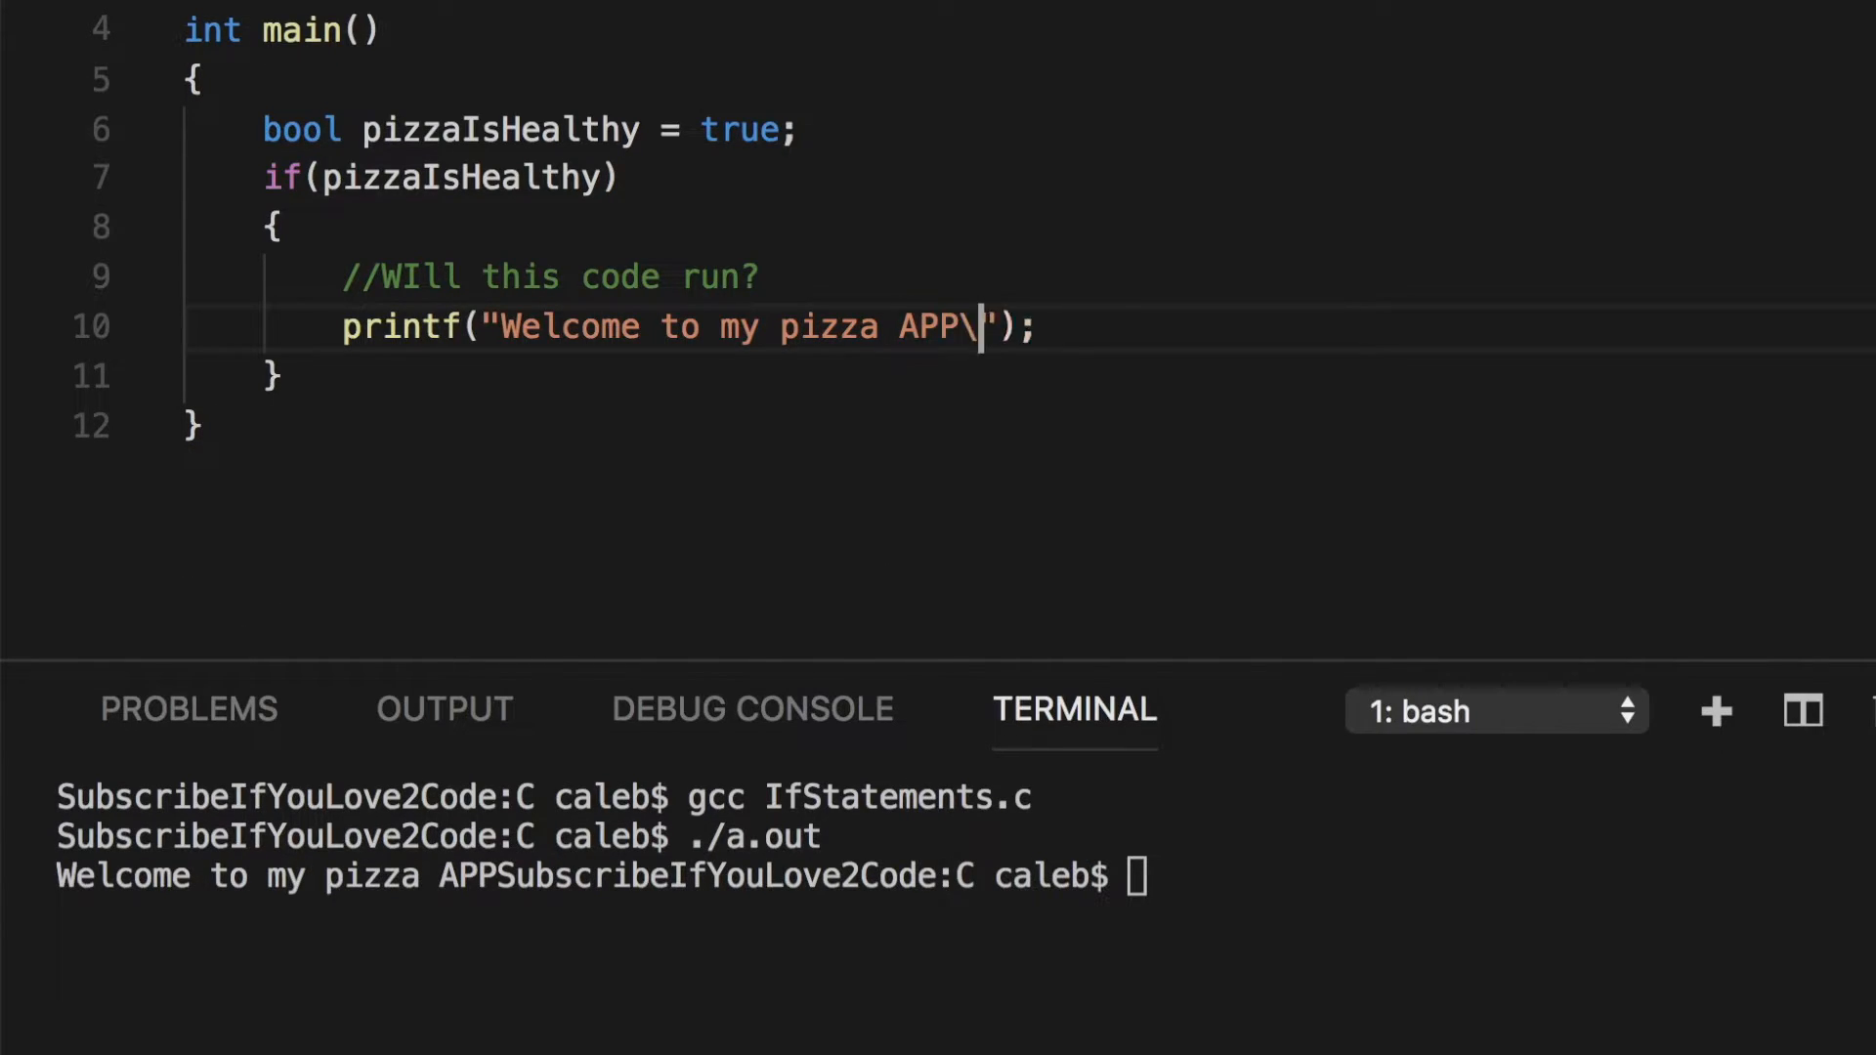
{"action": "type", "text": "n"}
{"action": "left_click", "coordinate": [606, 878]}
{"action": "type", "text": "gcc IfStatements.c"}
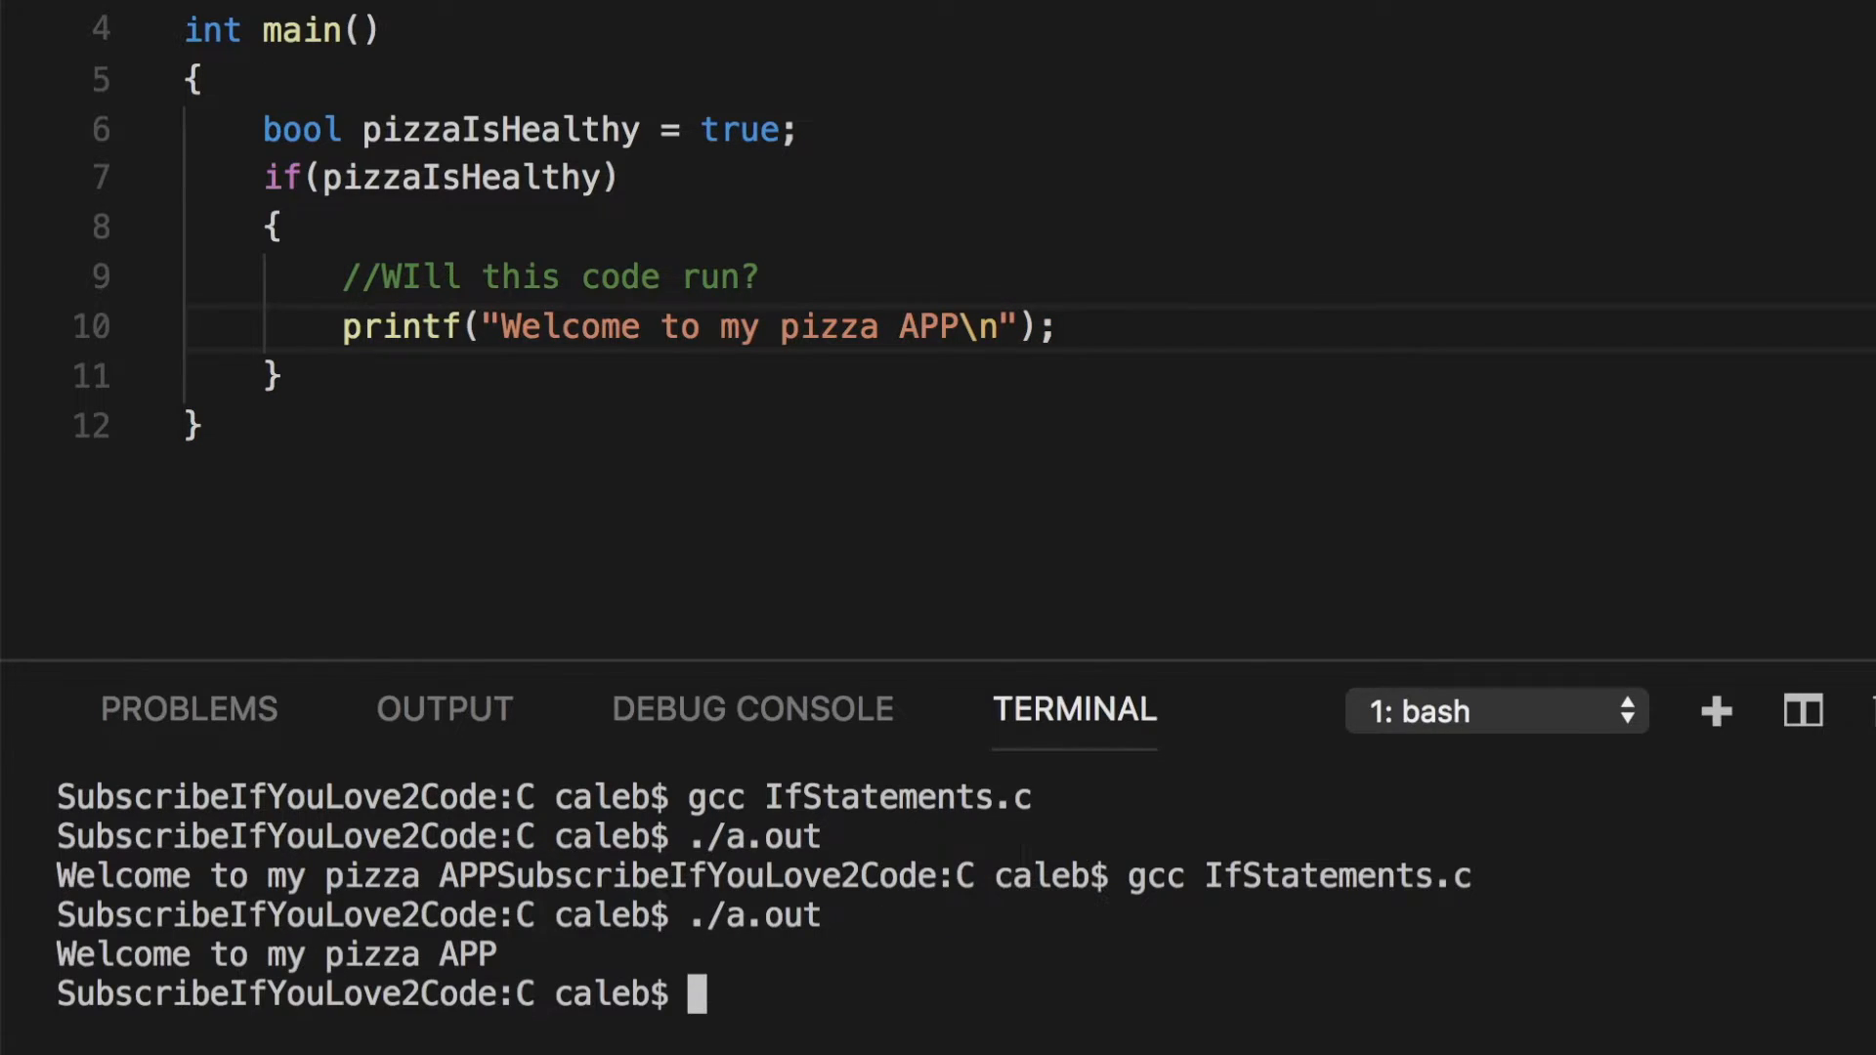
{"action": "mouse_move", "coordinate": [819, 954]}
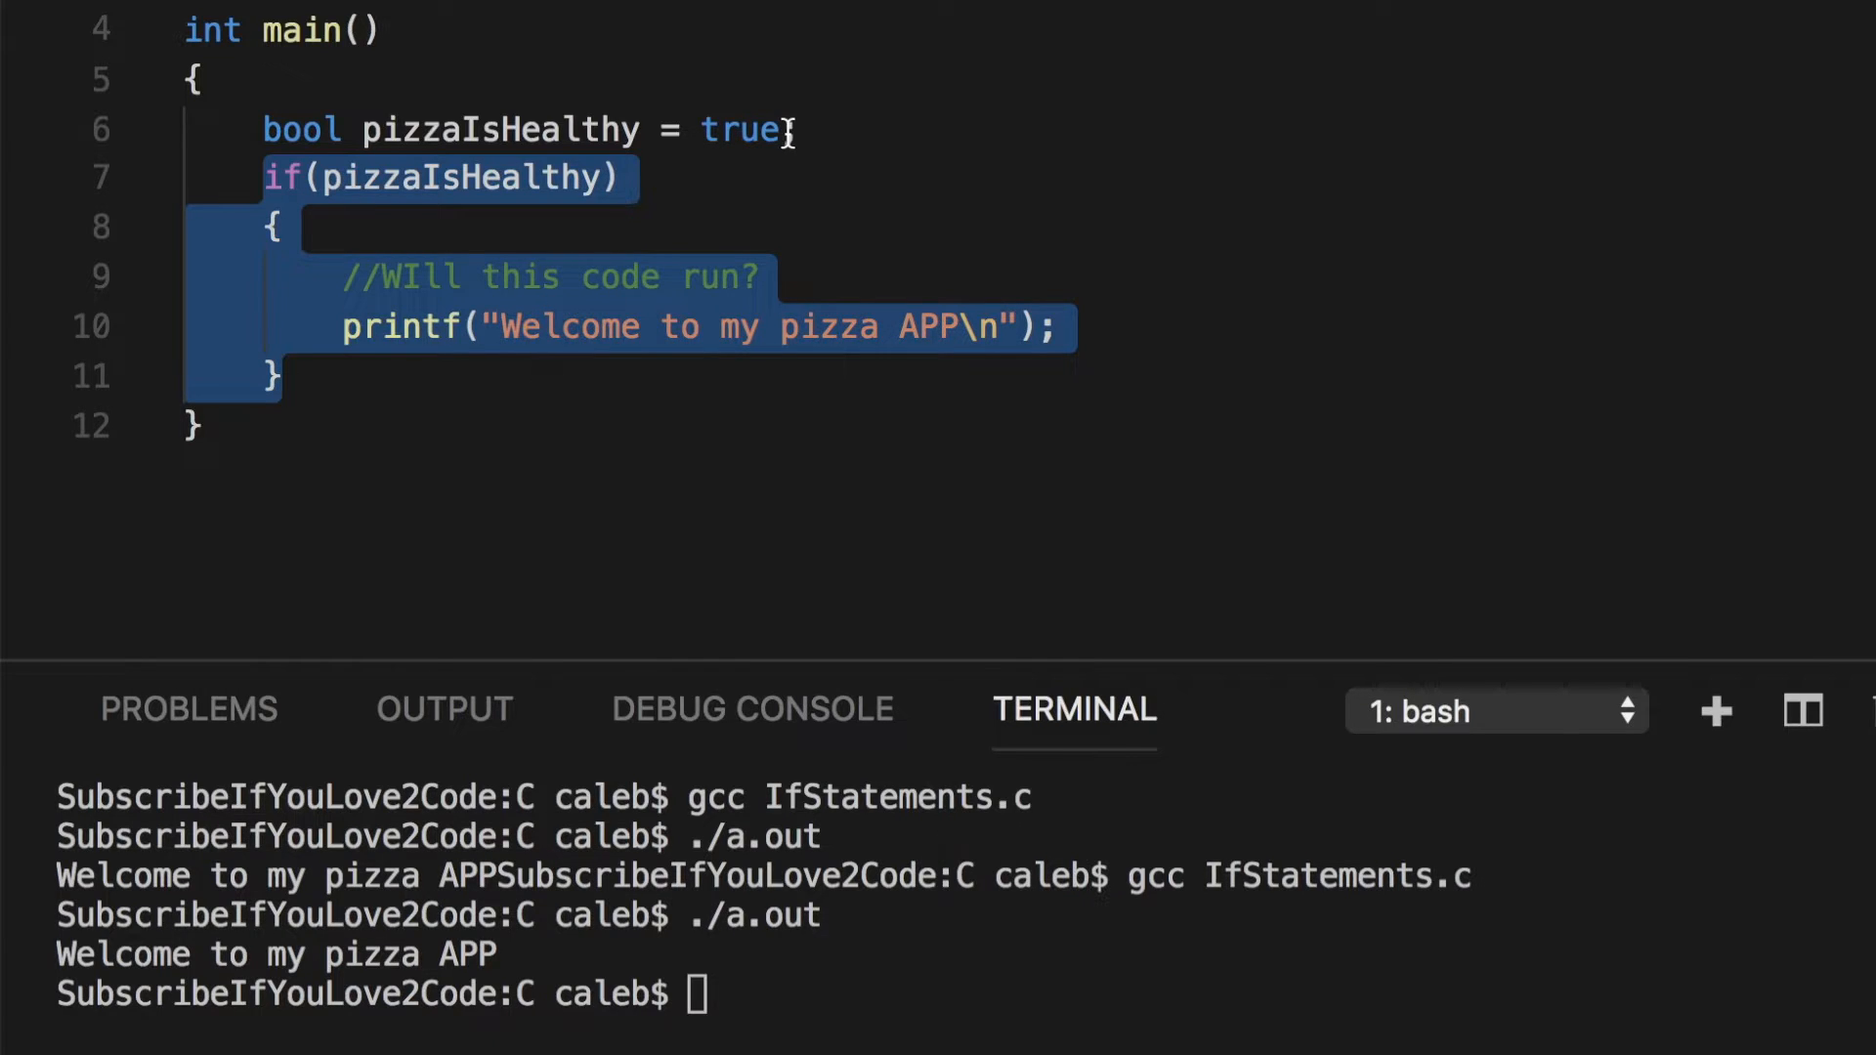
- Replace pizzaIsHealthy in the if condition with the literal true
{"action": "left_click", "coordinate": [700, 131]}
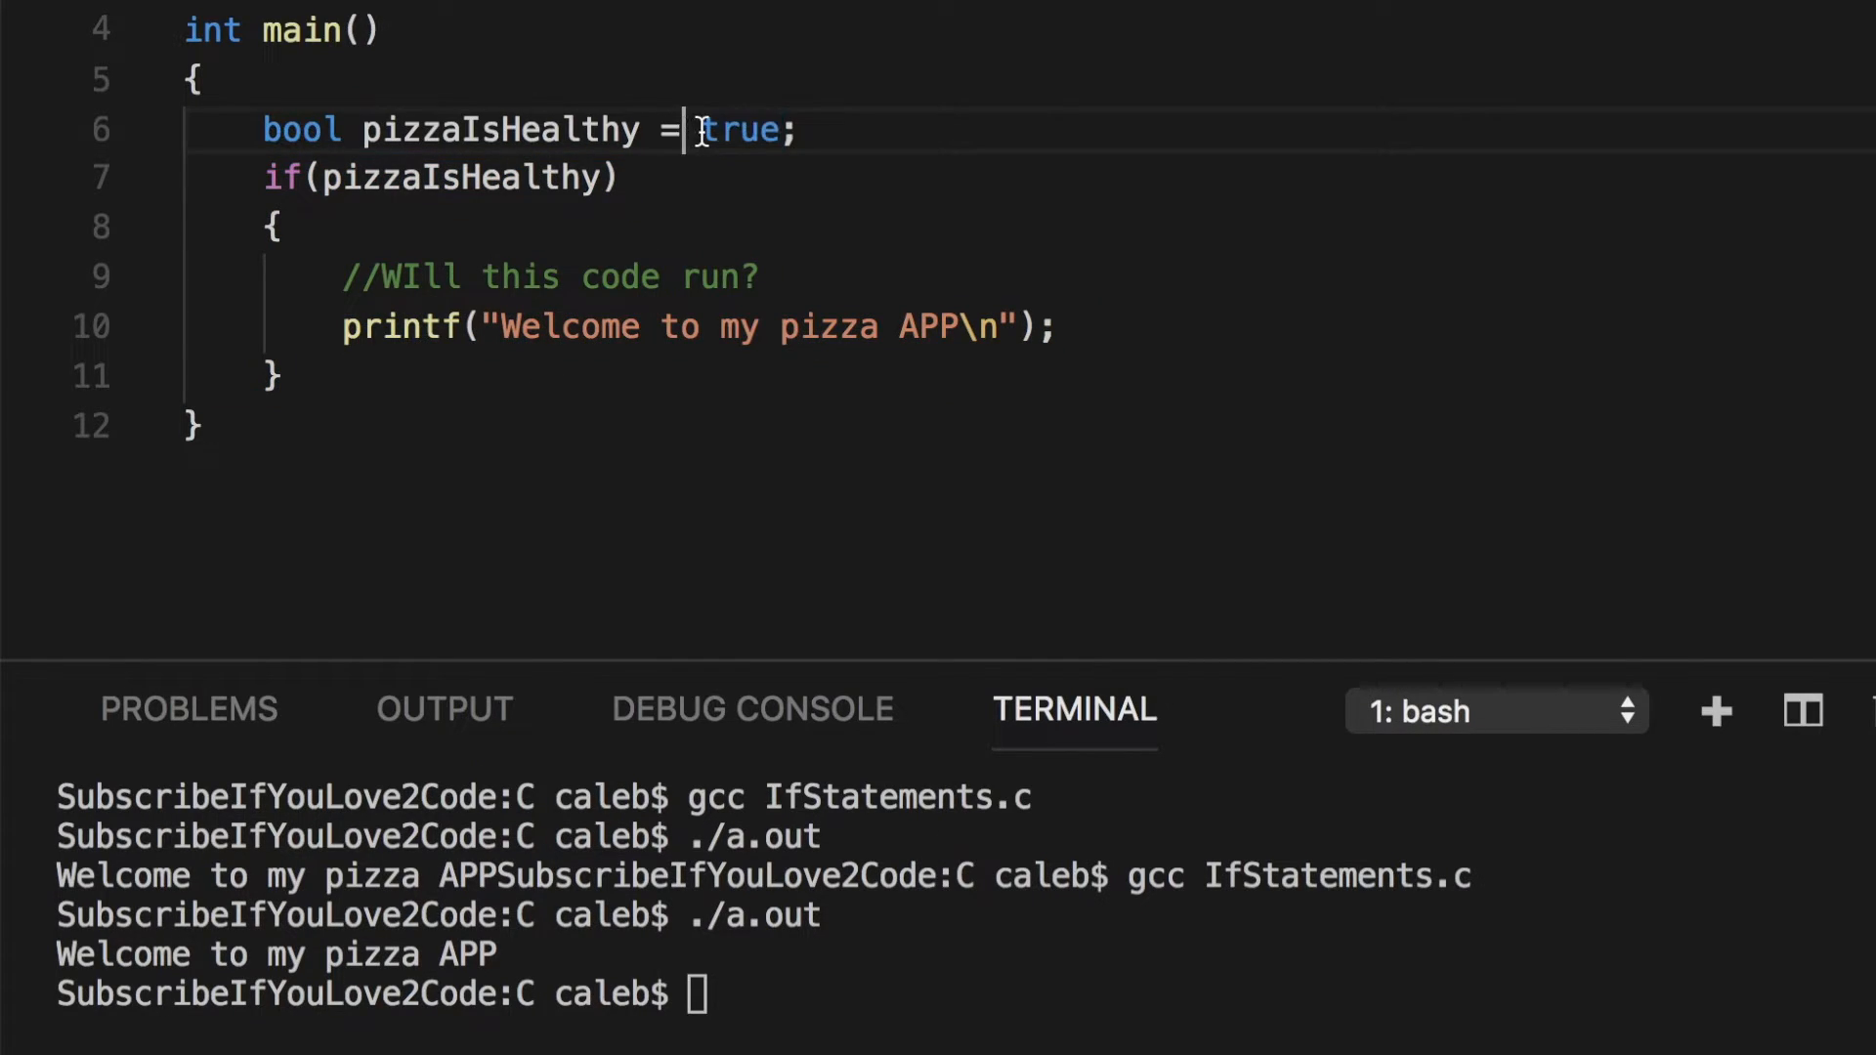
{"action": "double_click", "coordinate": [739, 129]}
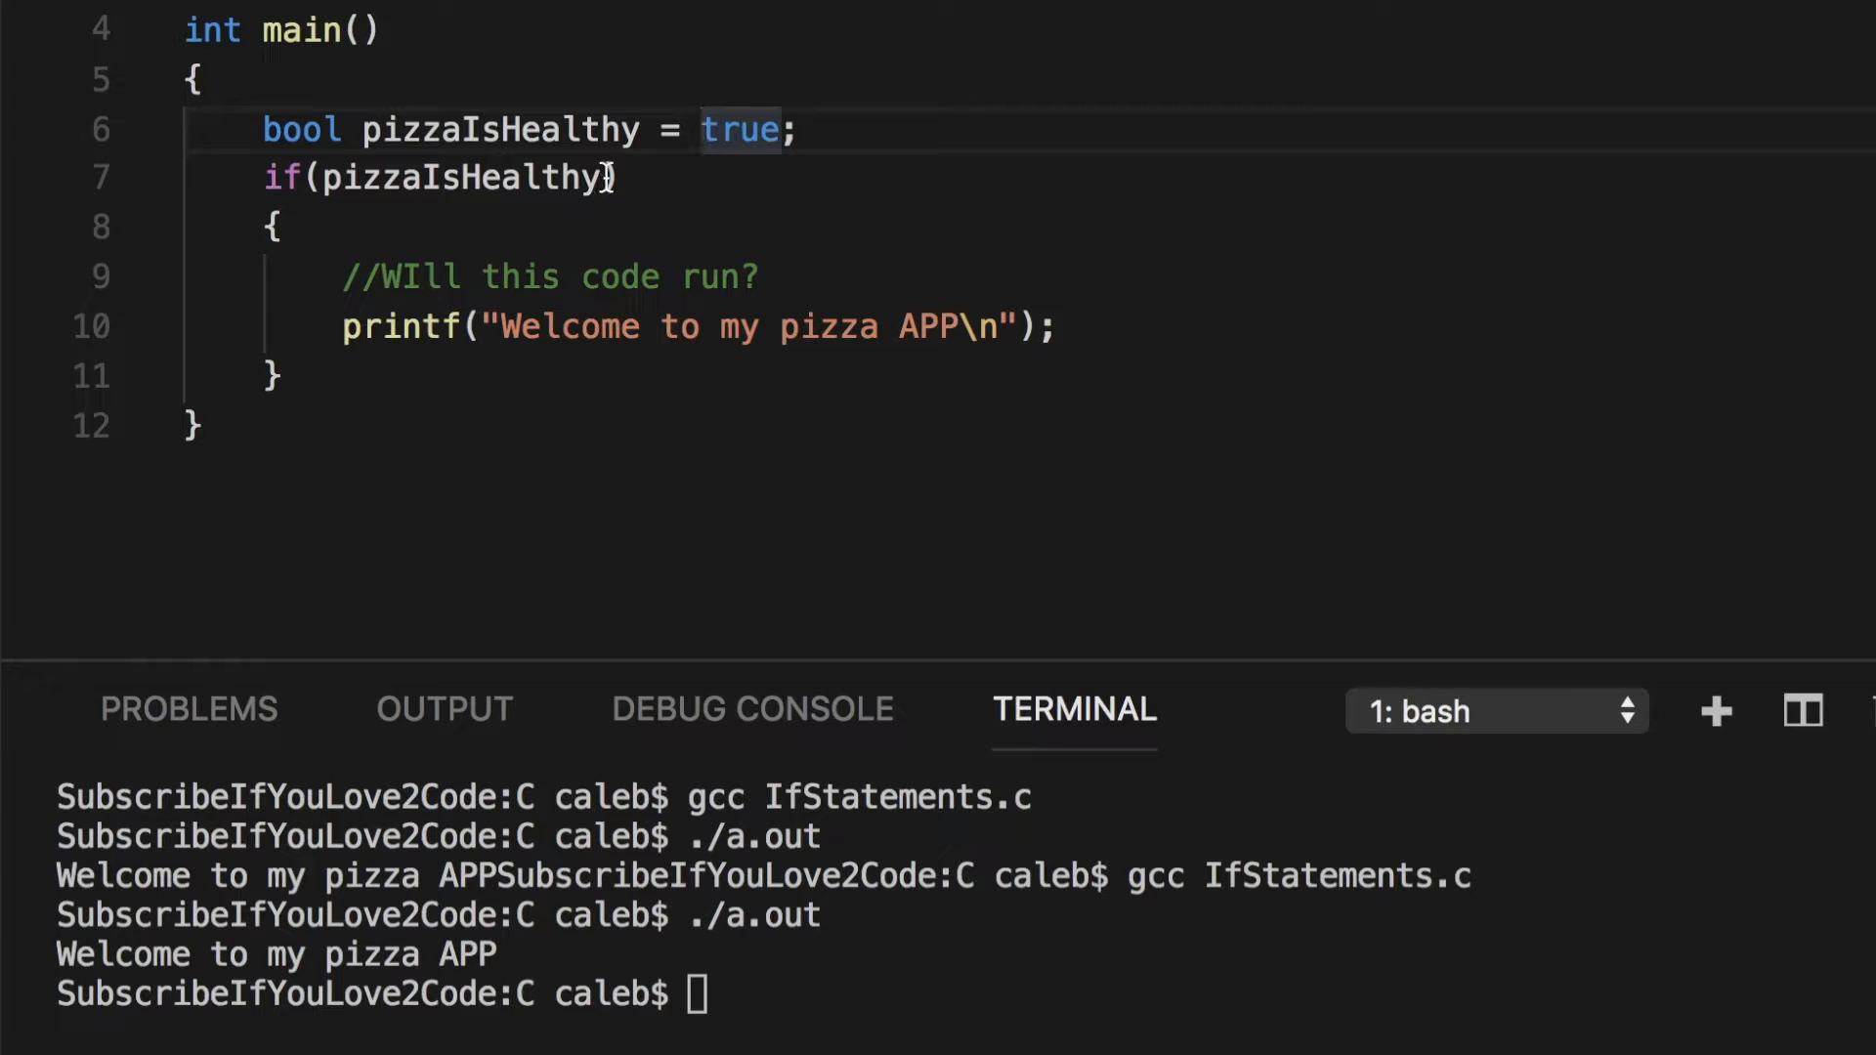
{"action": "key", "text": "Backspace"}
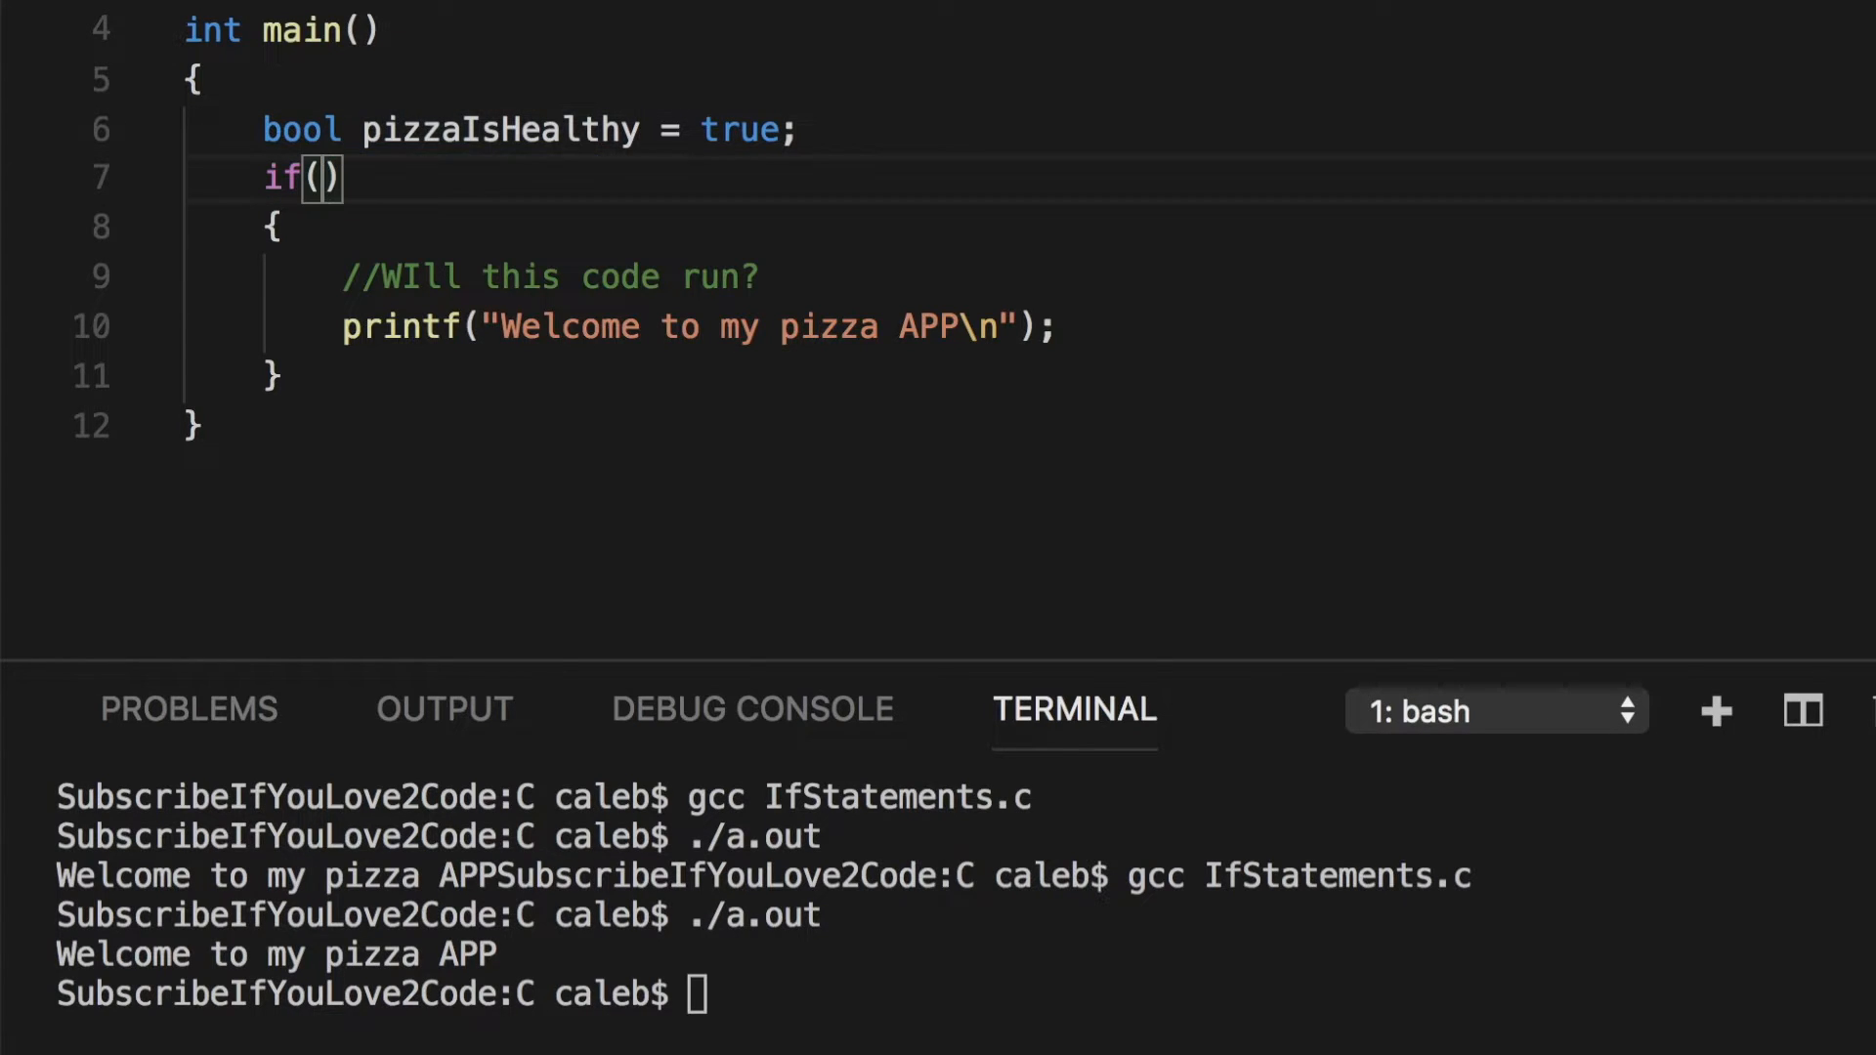
{"action": "type", "text": "true"}
{"action": "left_click", "coordinate": [965, 995]}
{"action": "type", "text": "gcc IfStatements.c"}
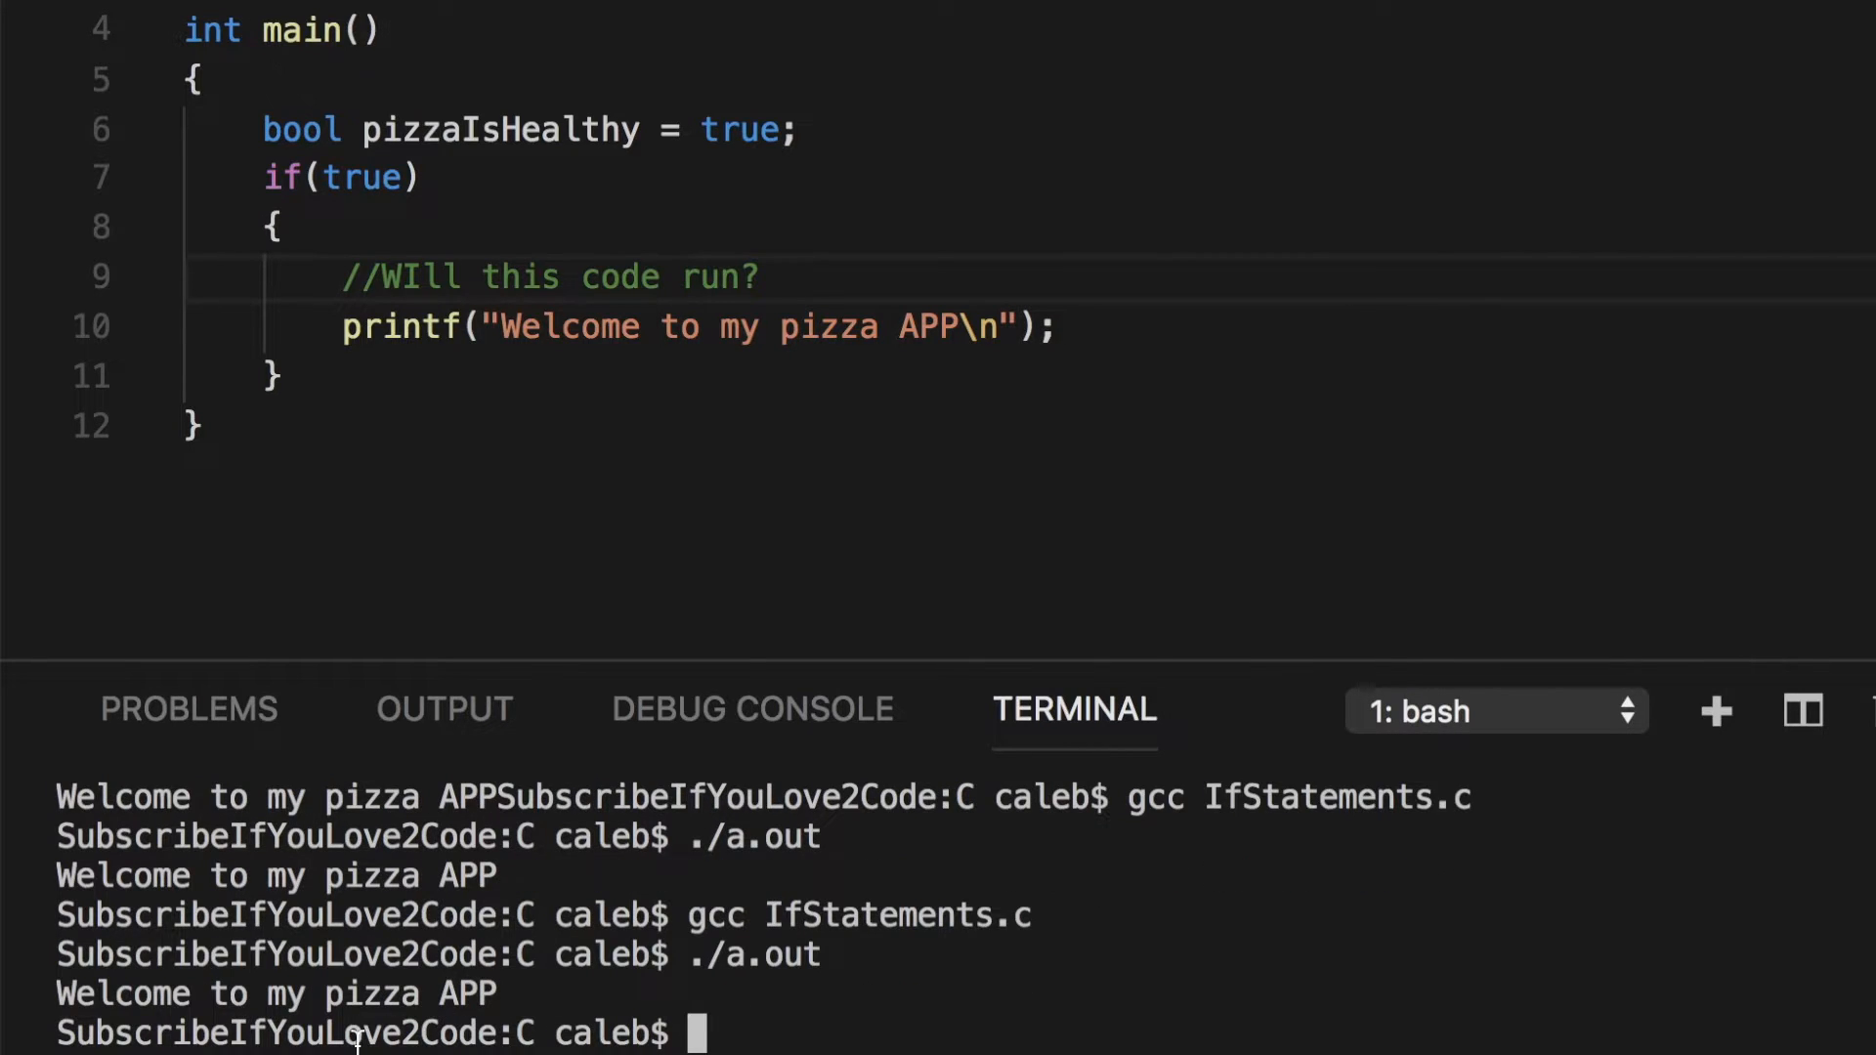
{"action": "mouse_move", "coordinate": [477, 176]}
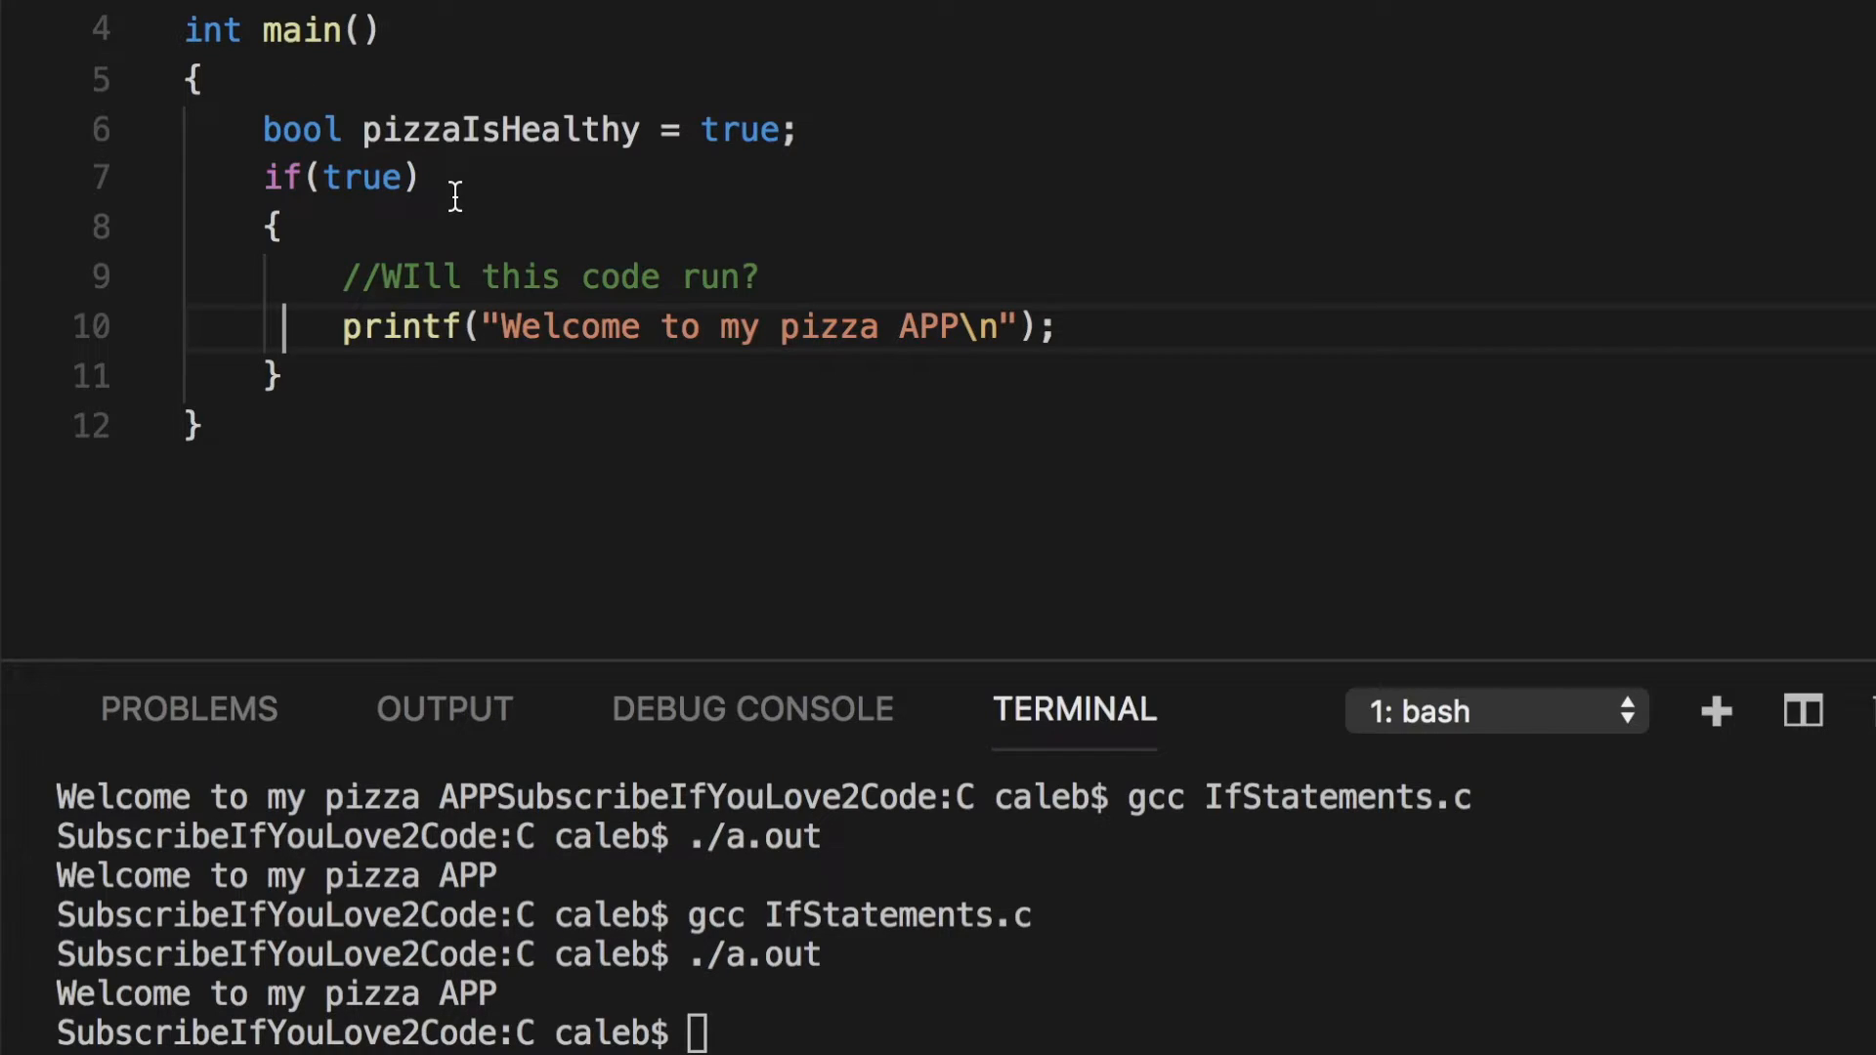
{"action": "mouse_move", "coordinate": [428, 227]}
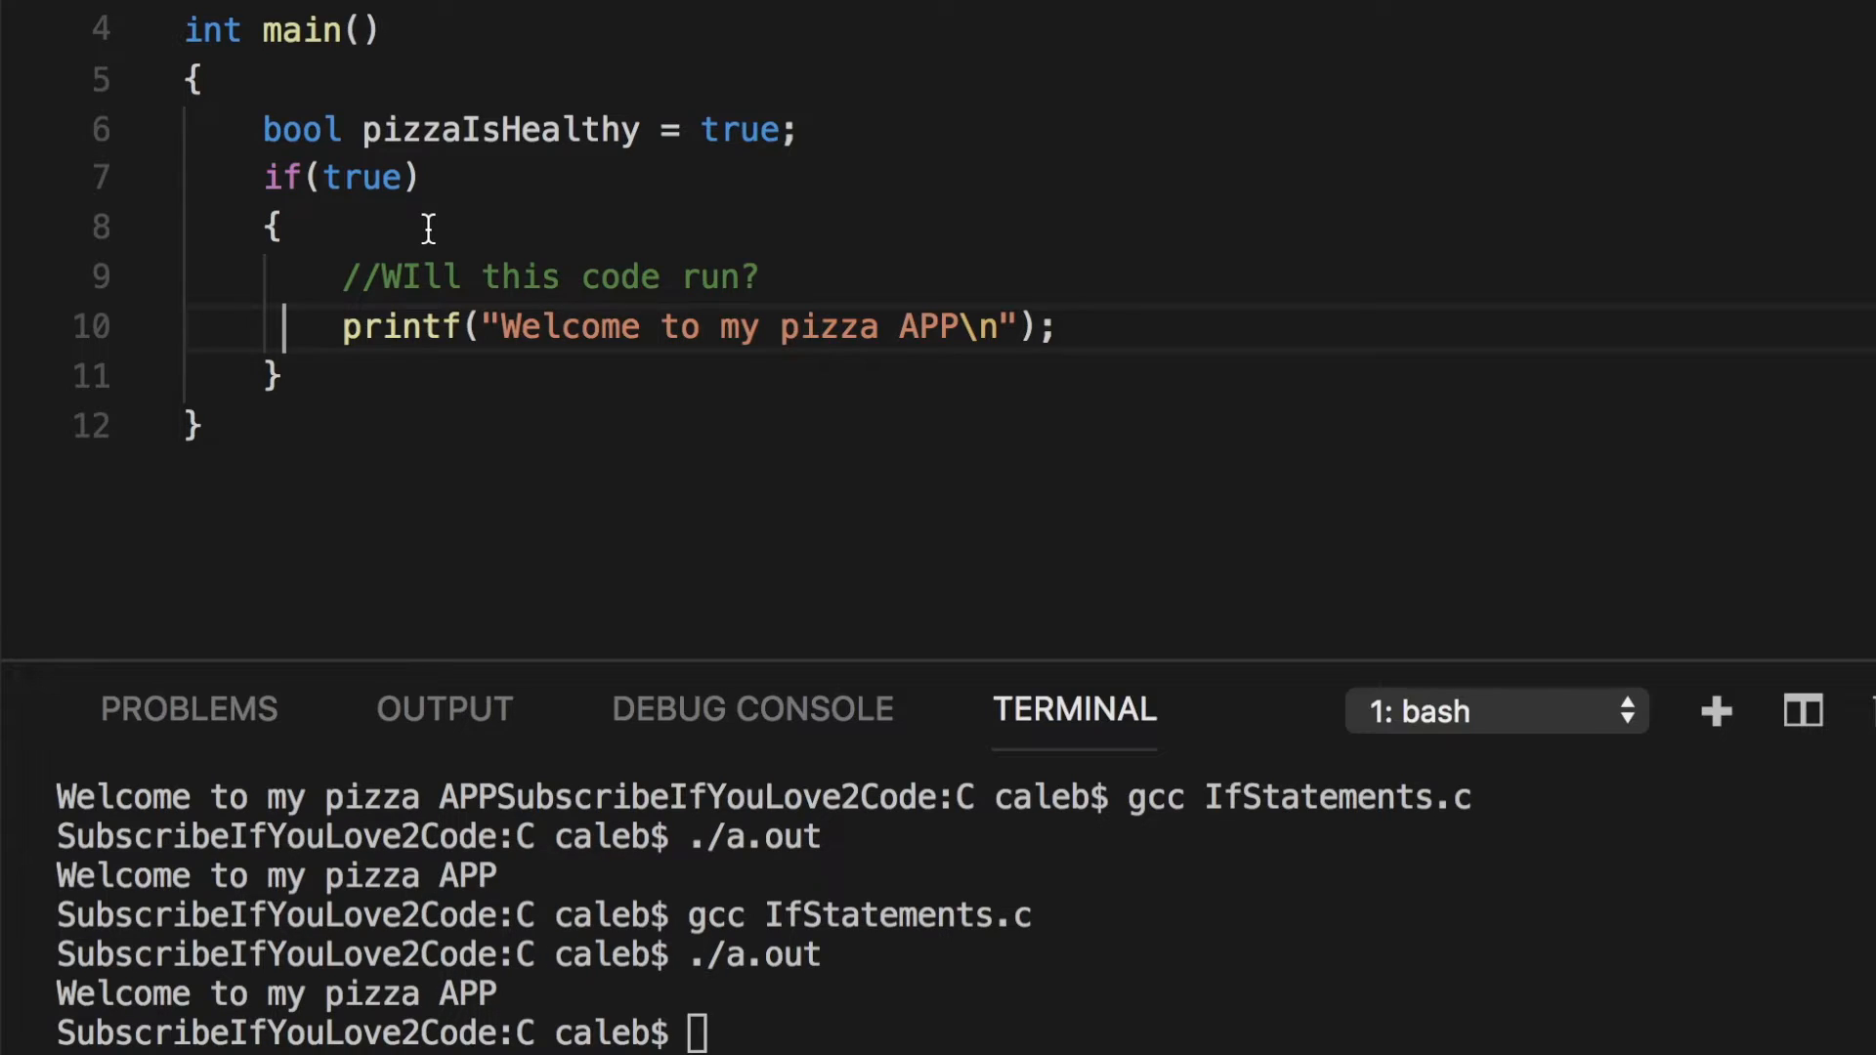
{"action": "left_click", "coordinate": [783, 129]}
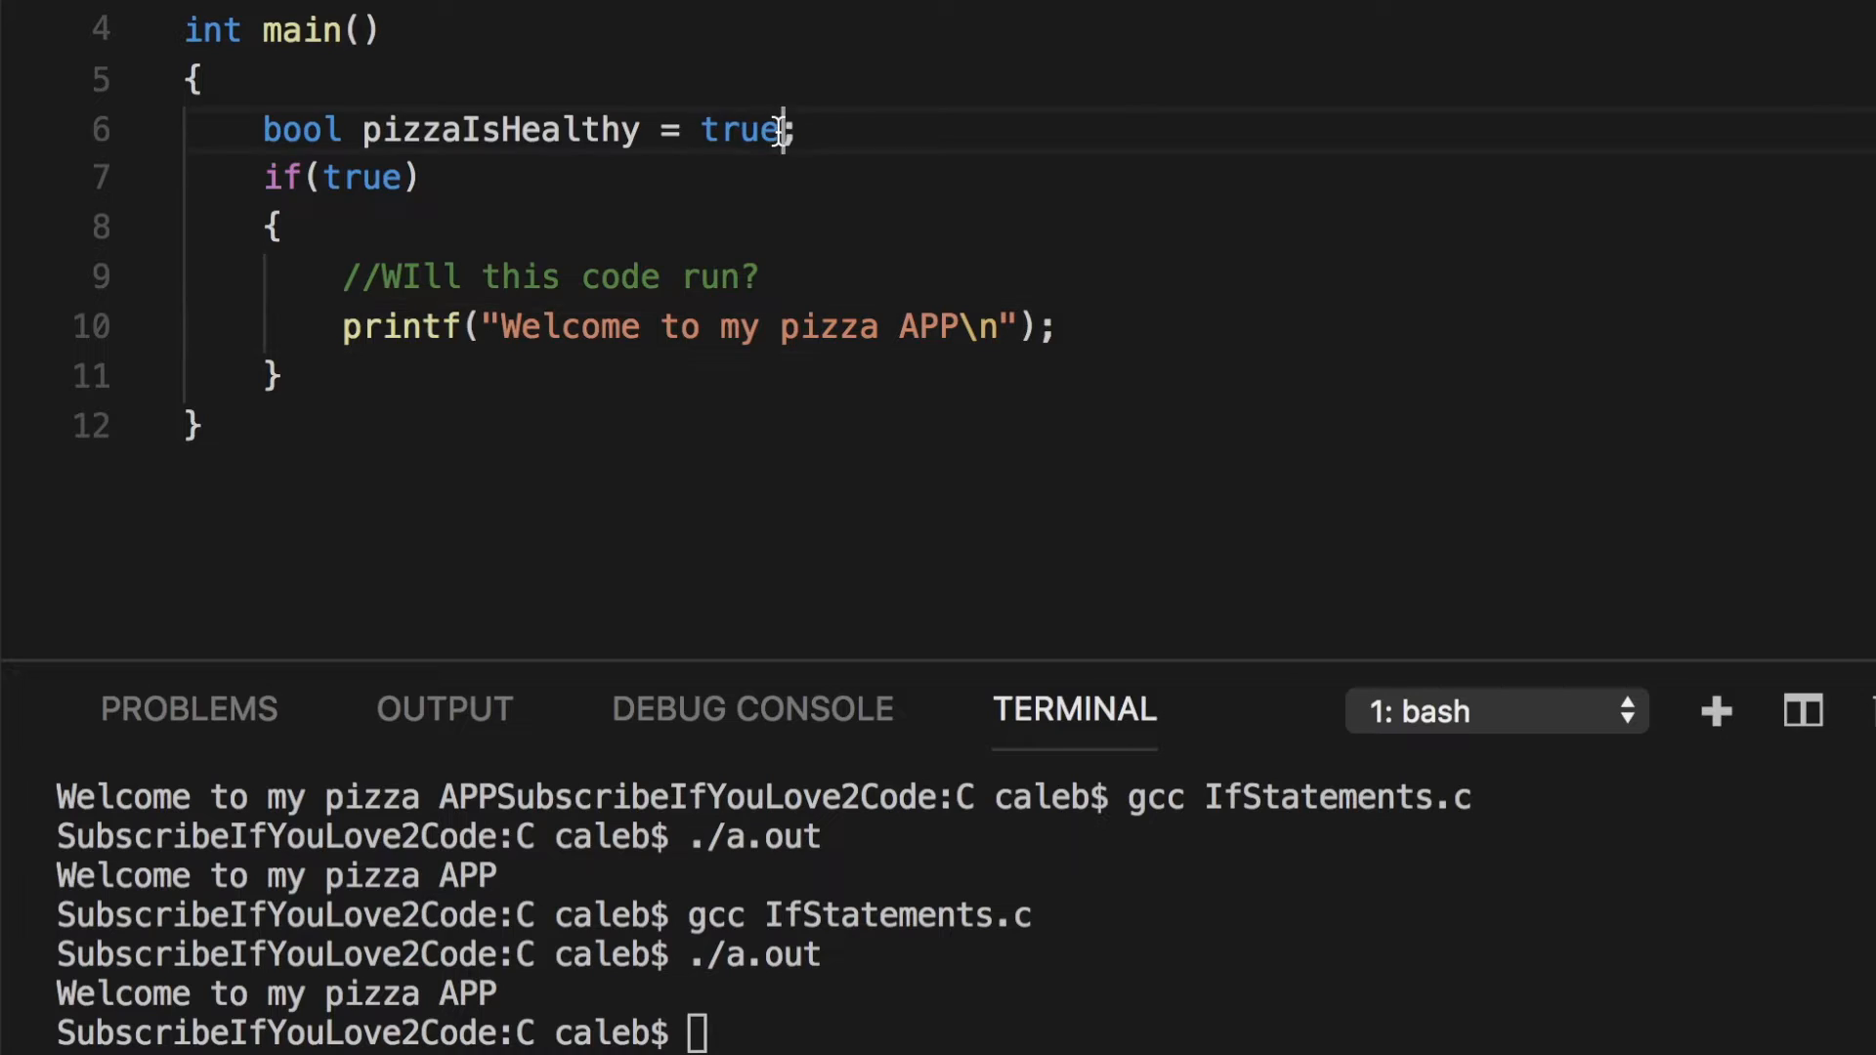
{"action": "double_click", "coordinate": [743, 129]}
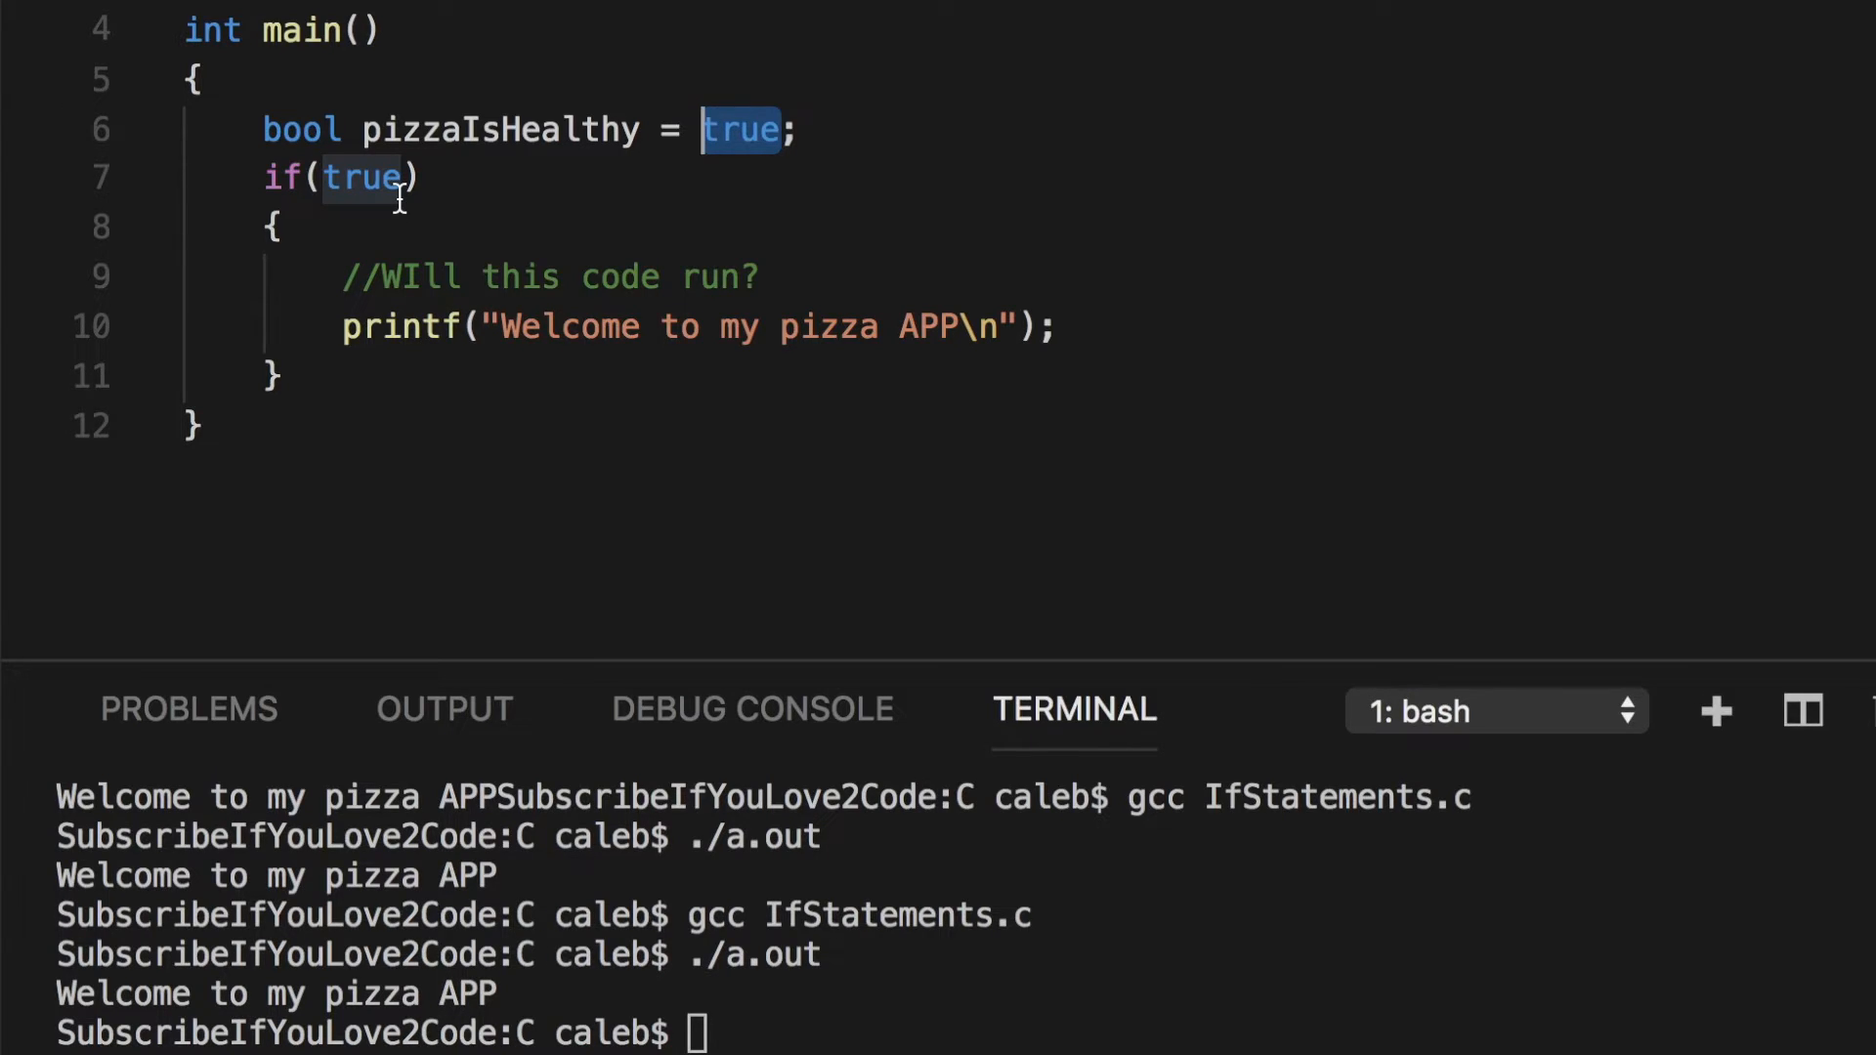
{"action": "mouse_move", "coordinate": [428, 141]}
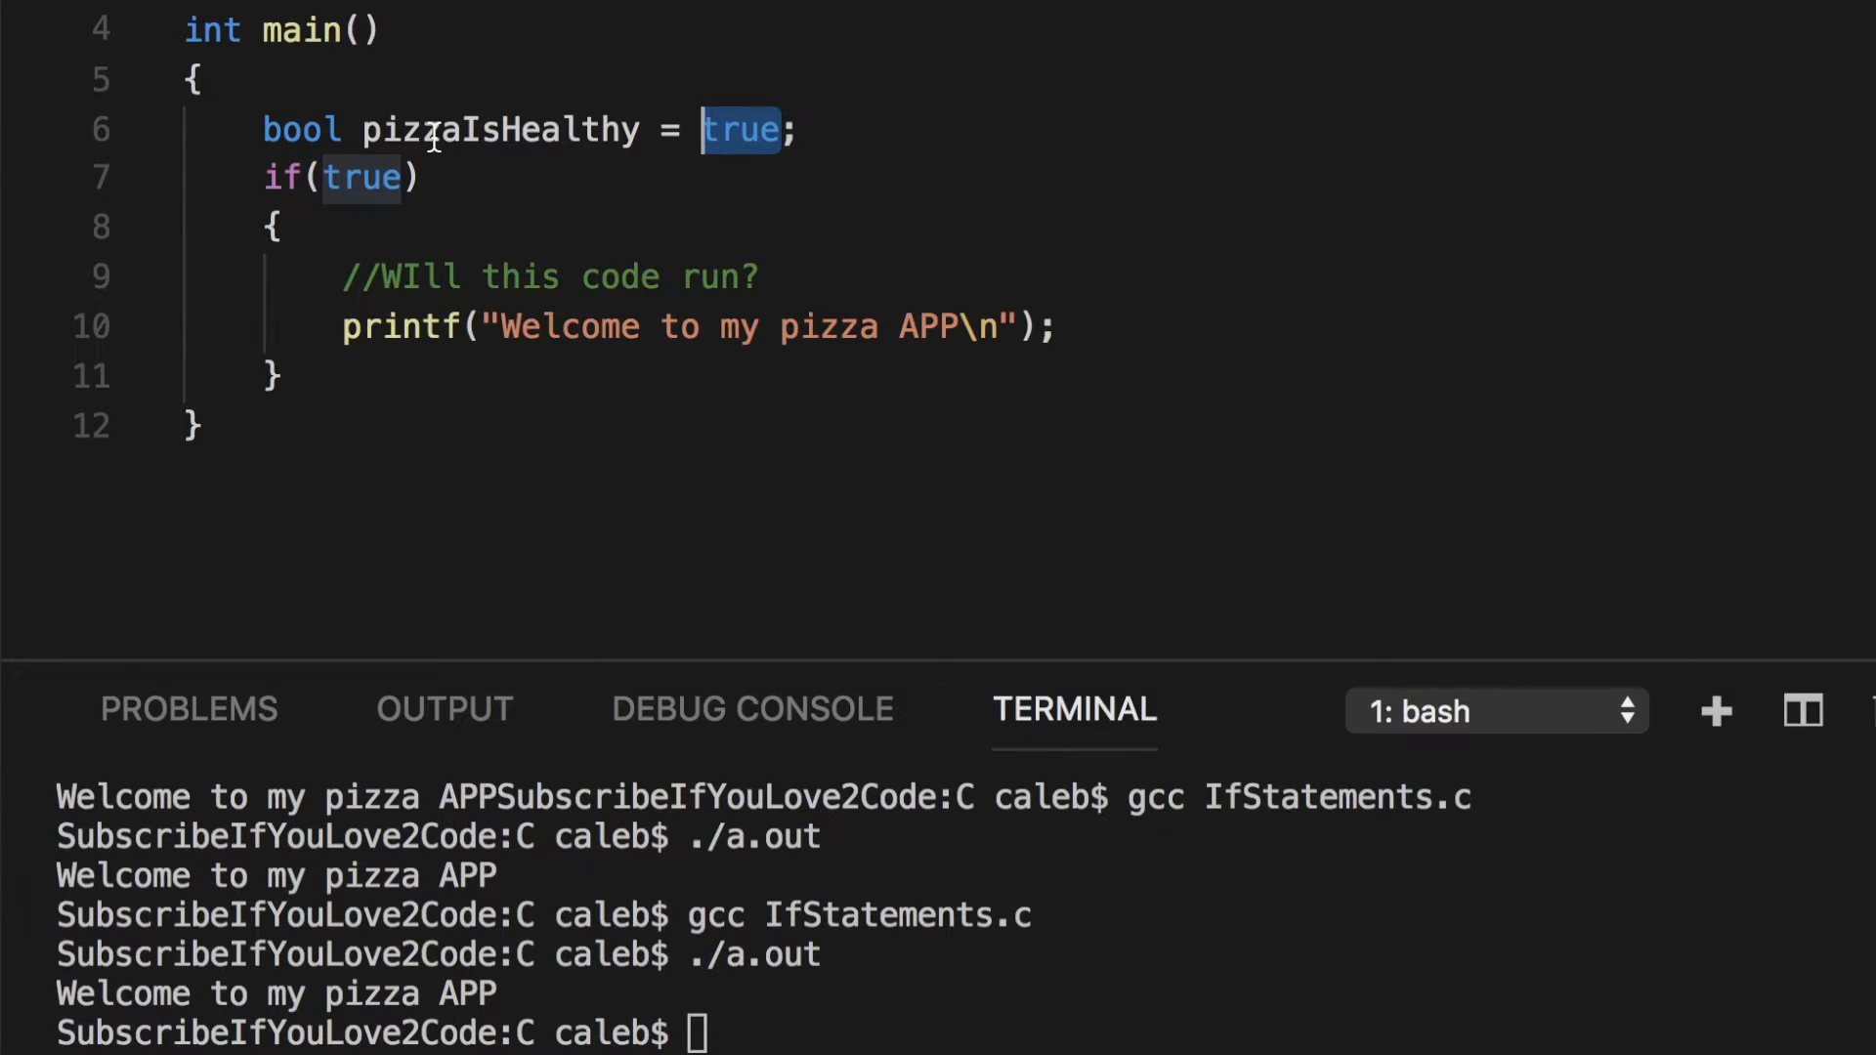
{"action": "left_click", "coordinate": [385, 177]}
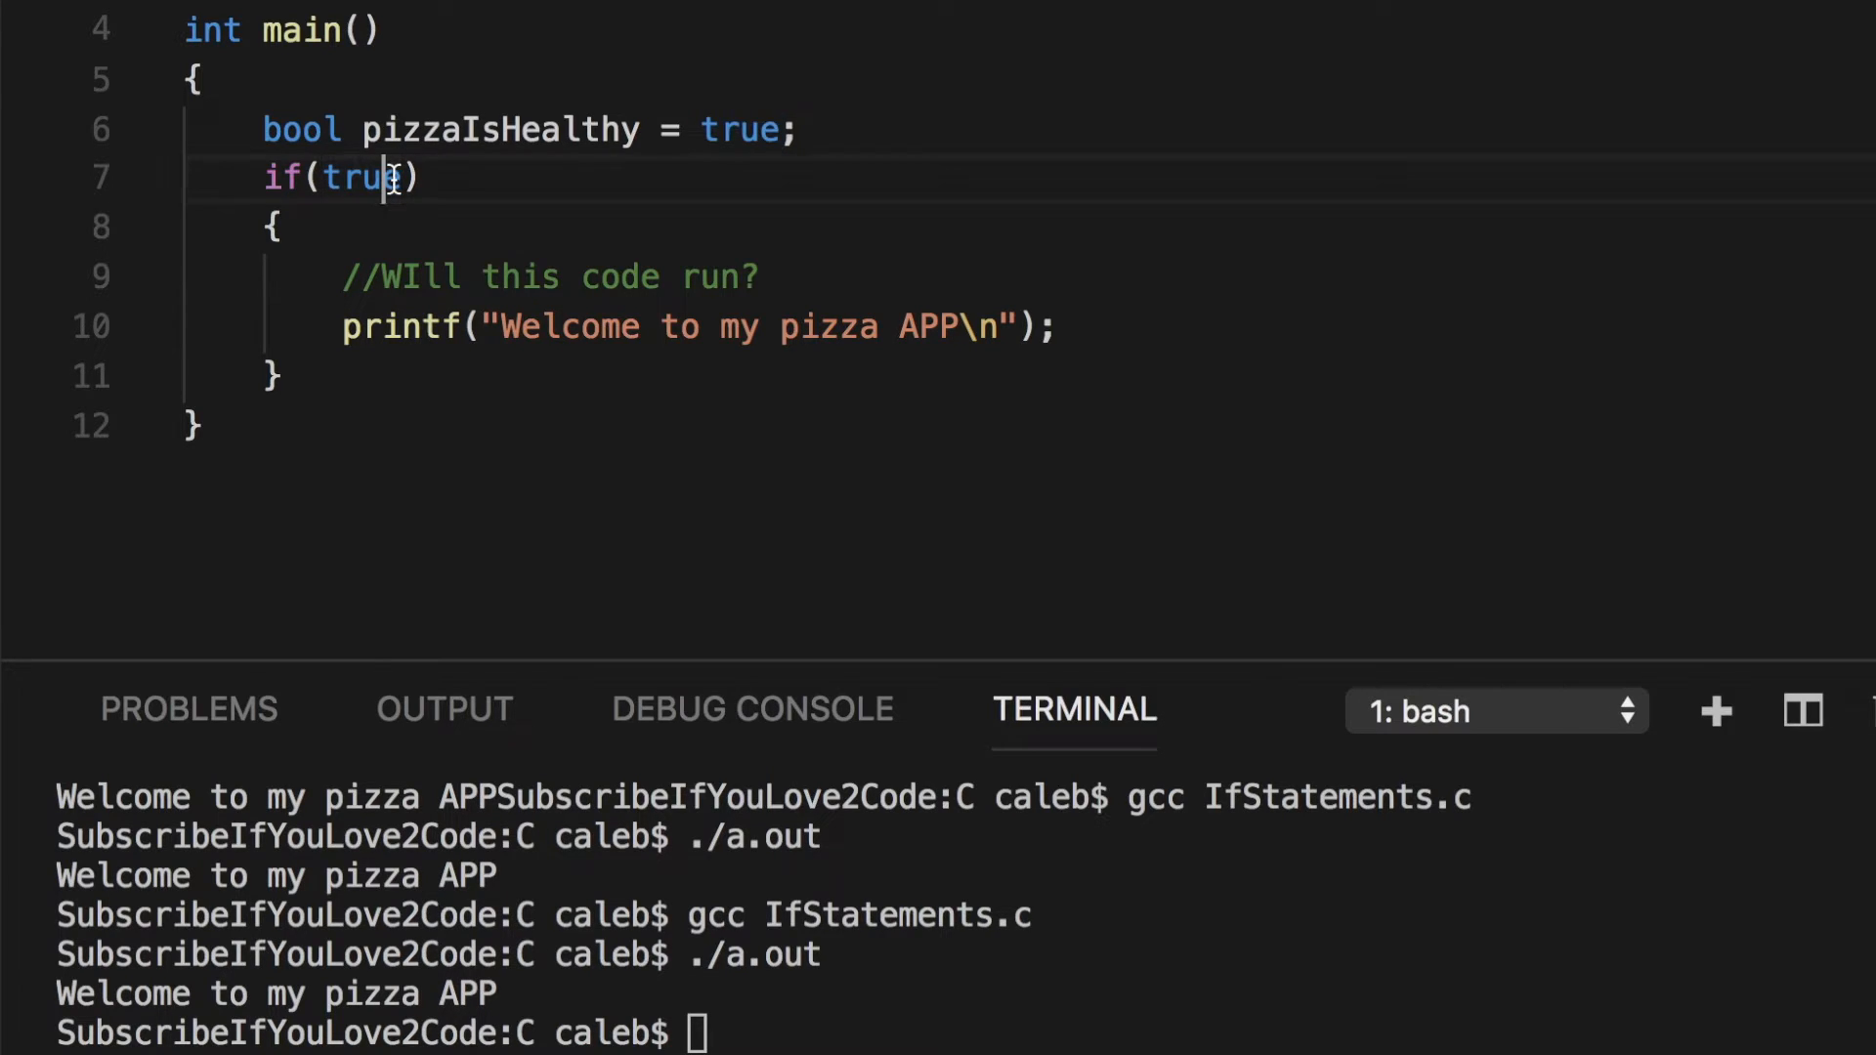
- Replace true in the if condition with pizzaIsHealthy
{"action": "key", "text": "Backspace"}
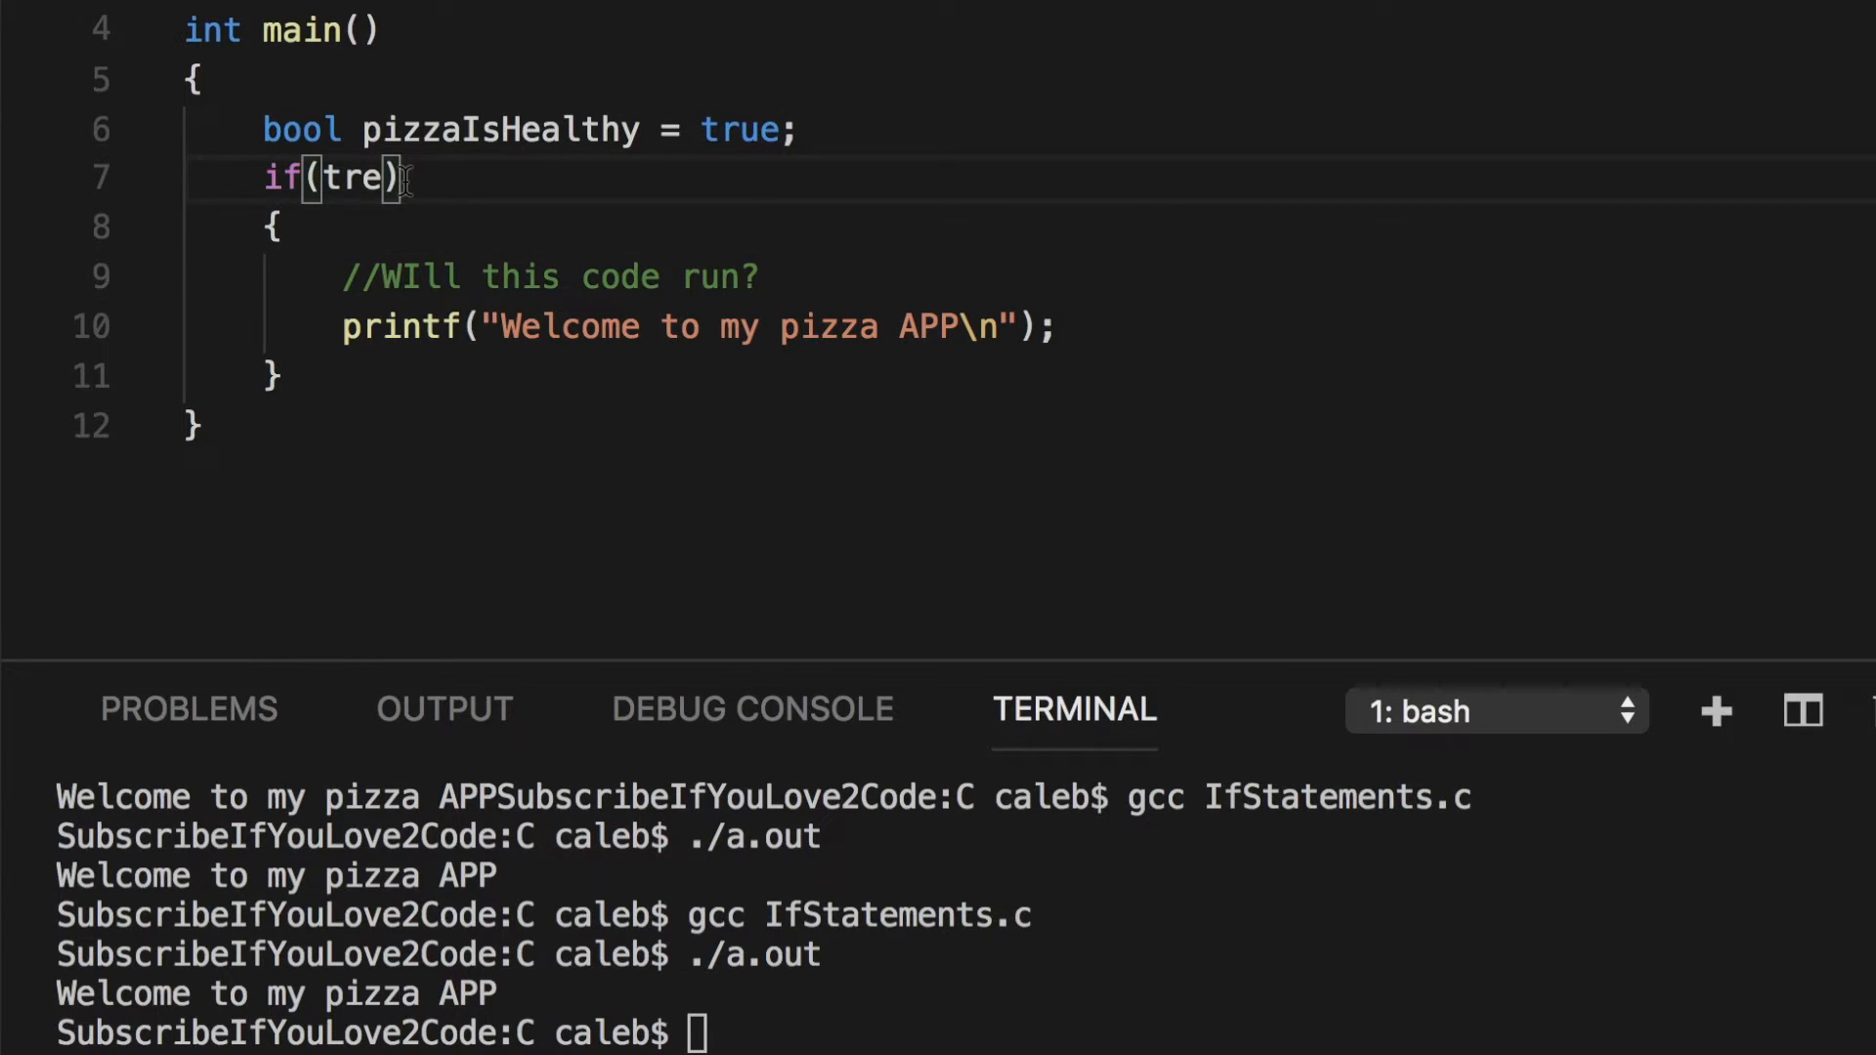
{"action": "type", "text": "pizzaIsHealthy"}
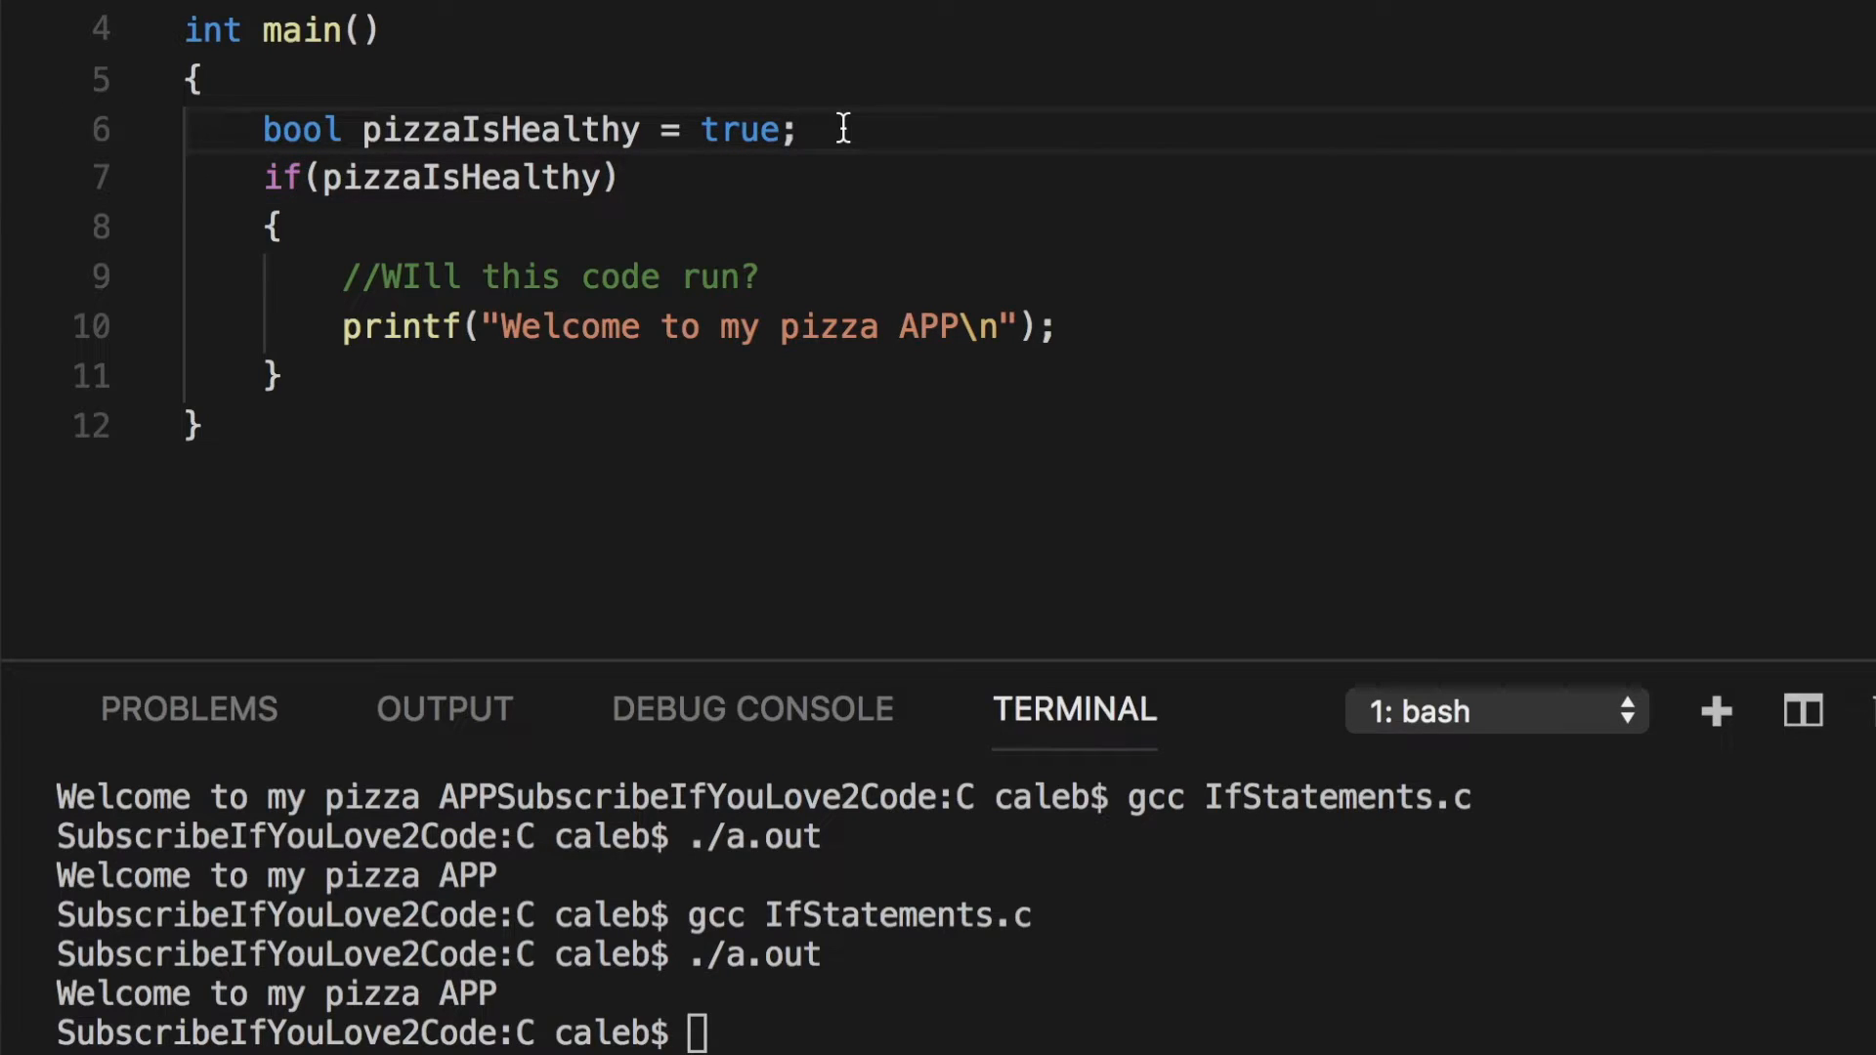
- Add a printf prompt asking whether you believe in the power of pizza, 1 is true and 0 is false
{"action": "type", "text": "printf(\"Do you love \");"}
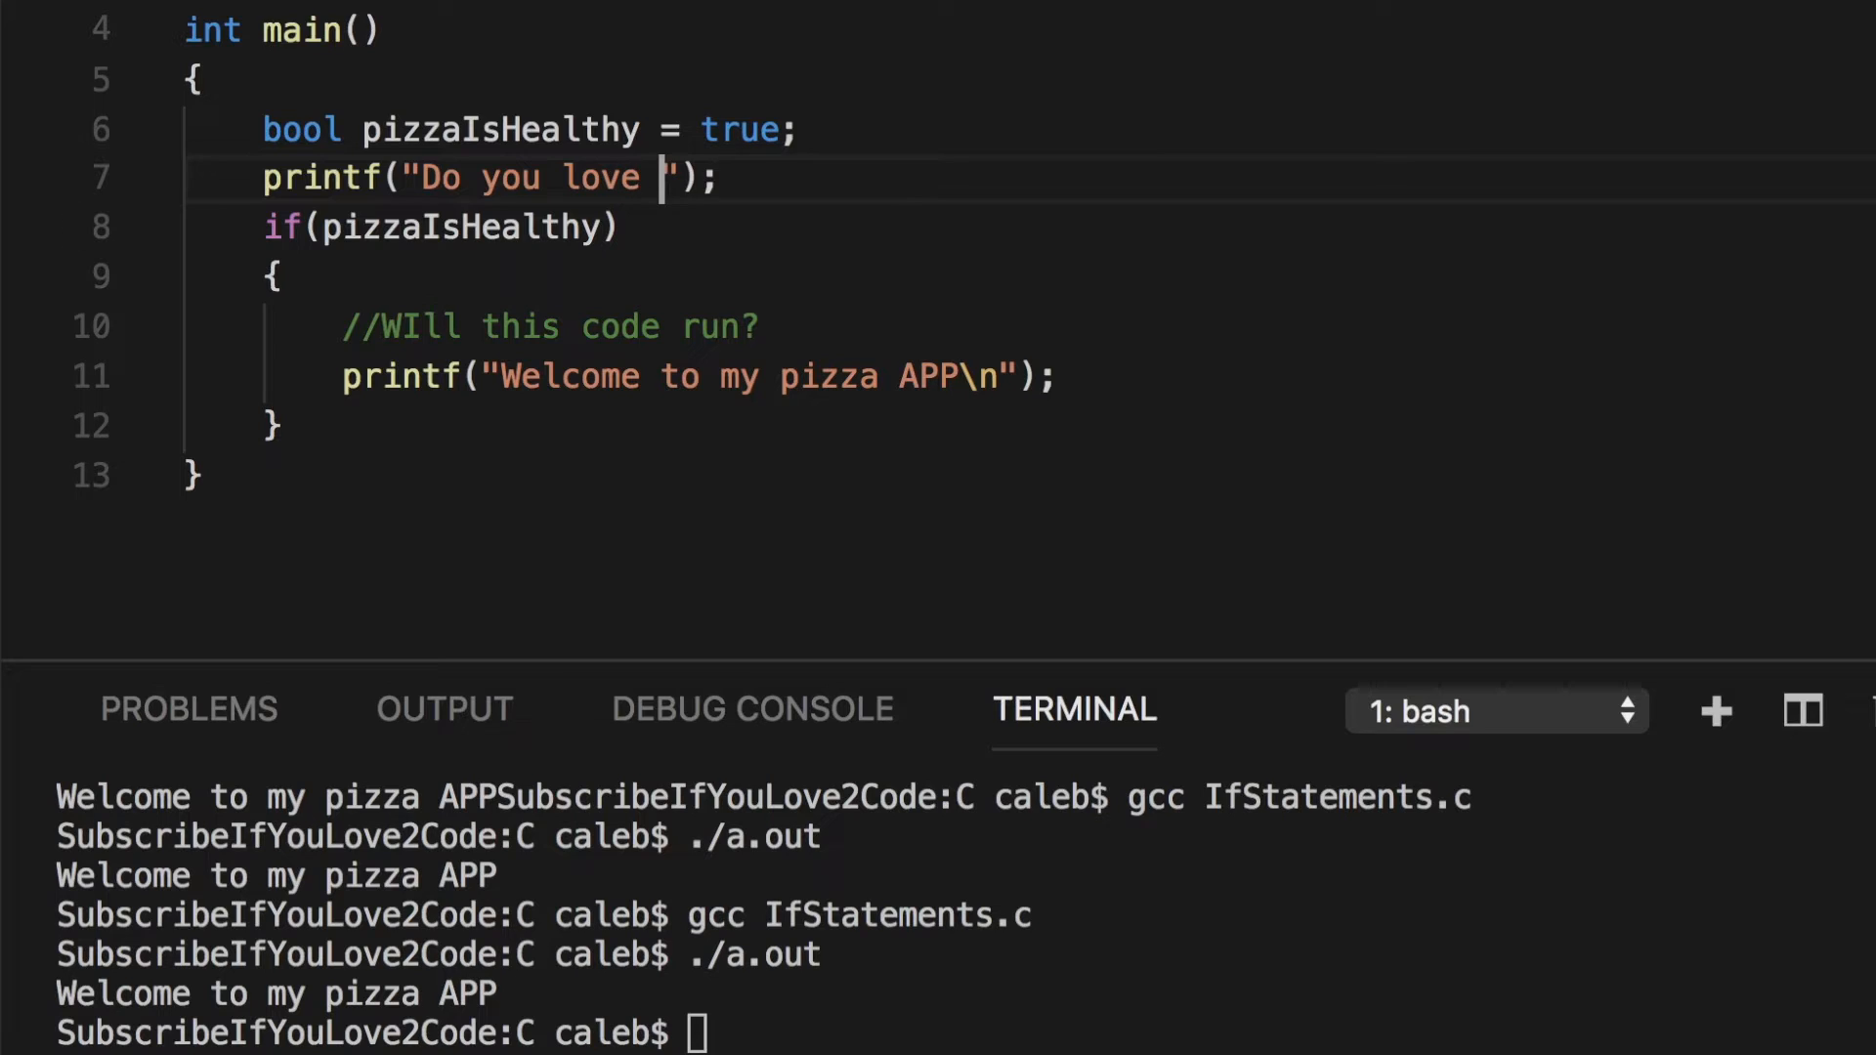
{"action": "type", "text": "believe"}
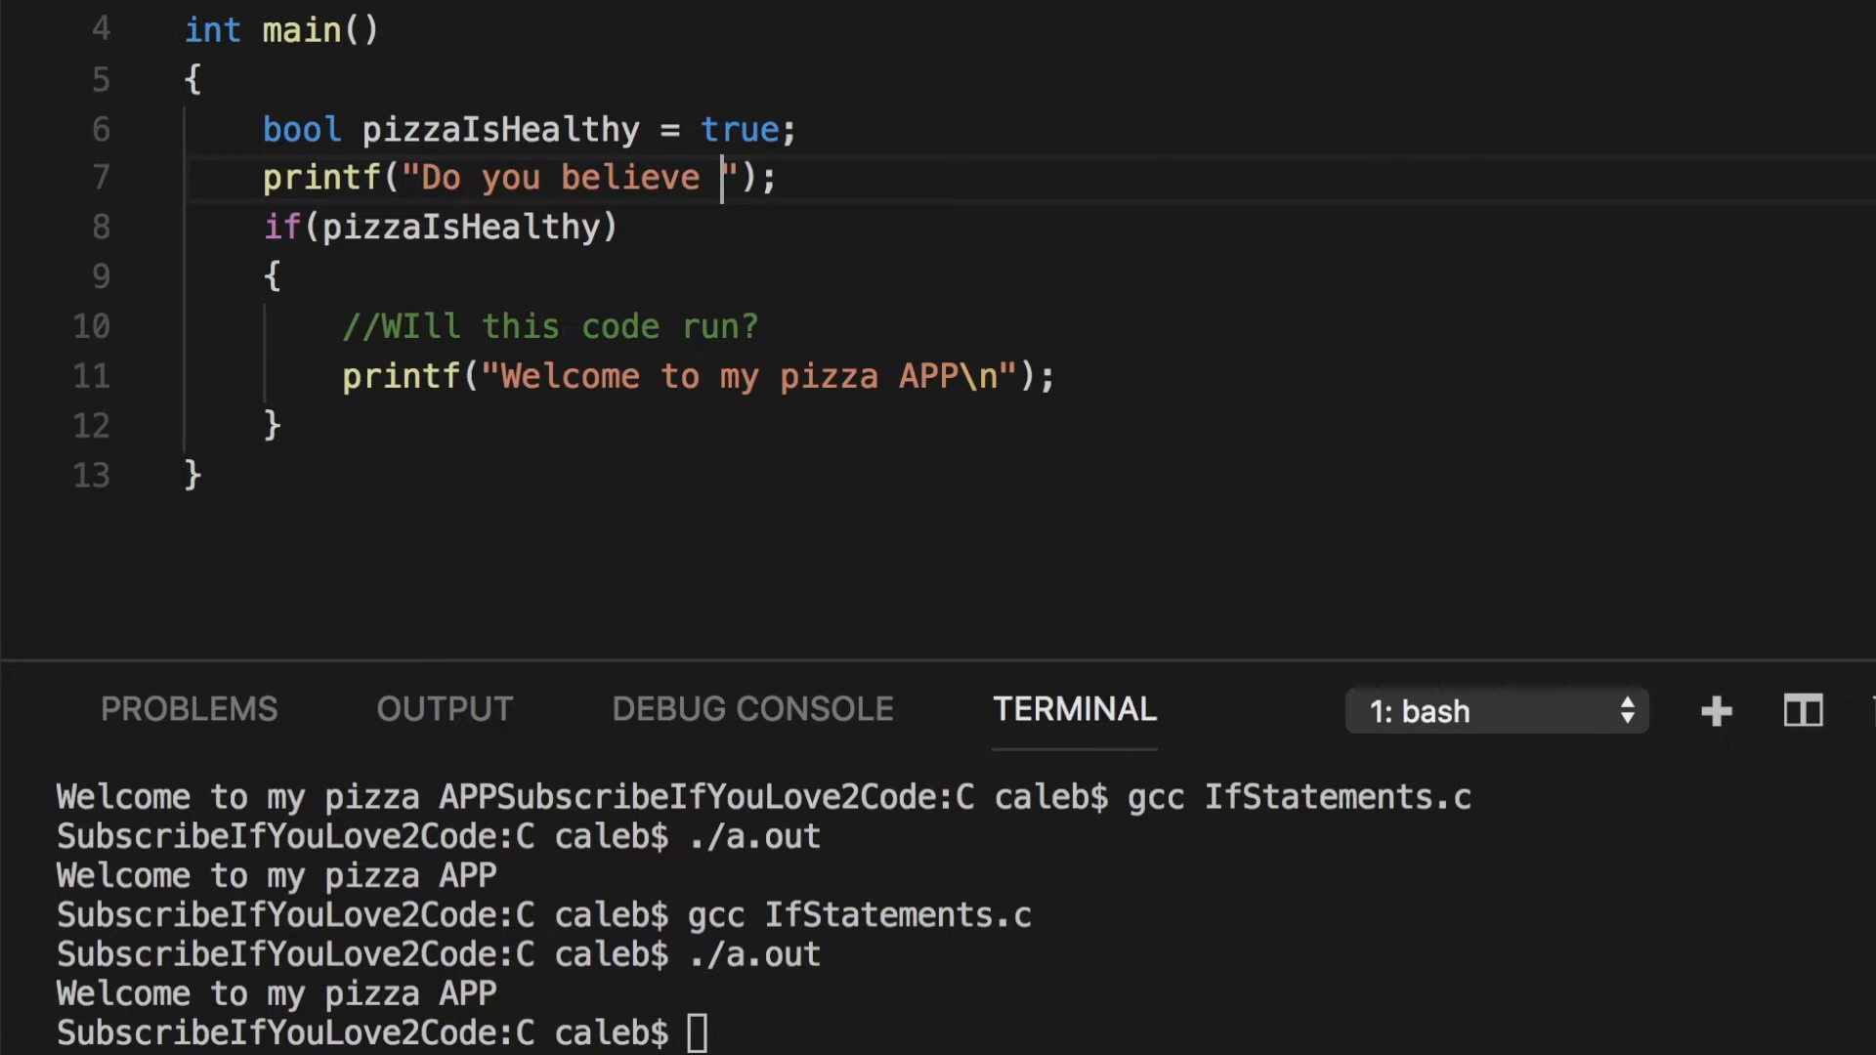
{"action": "type", "text": "in the power of pizza?"}
{"action": "type", "text": "scan"}
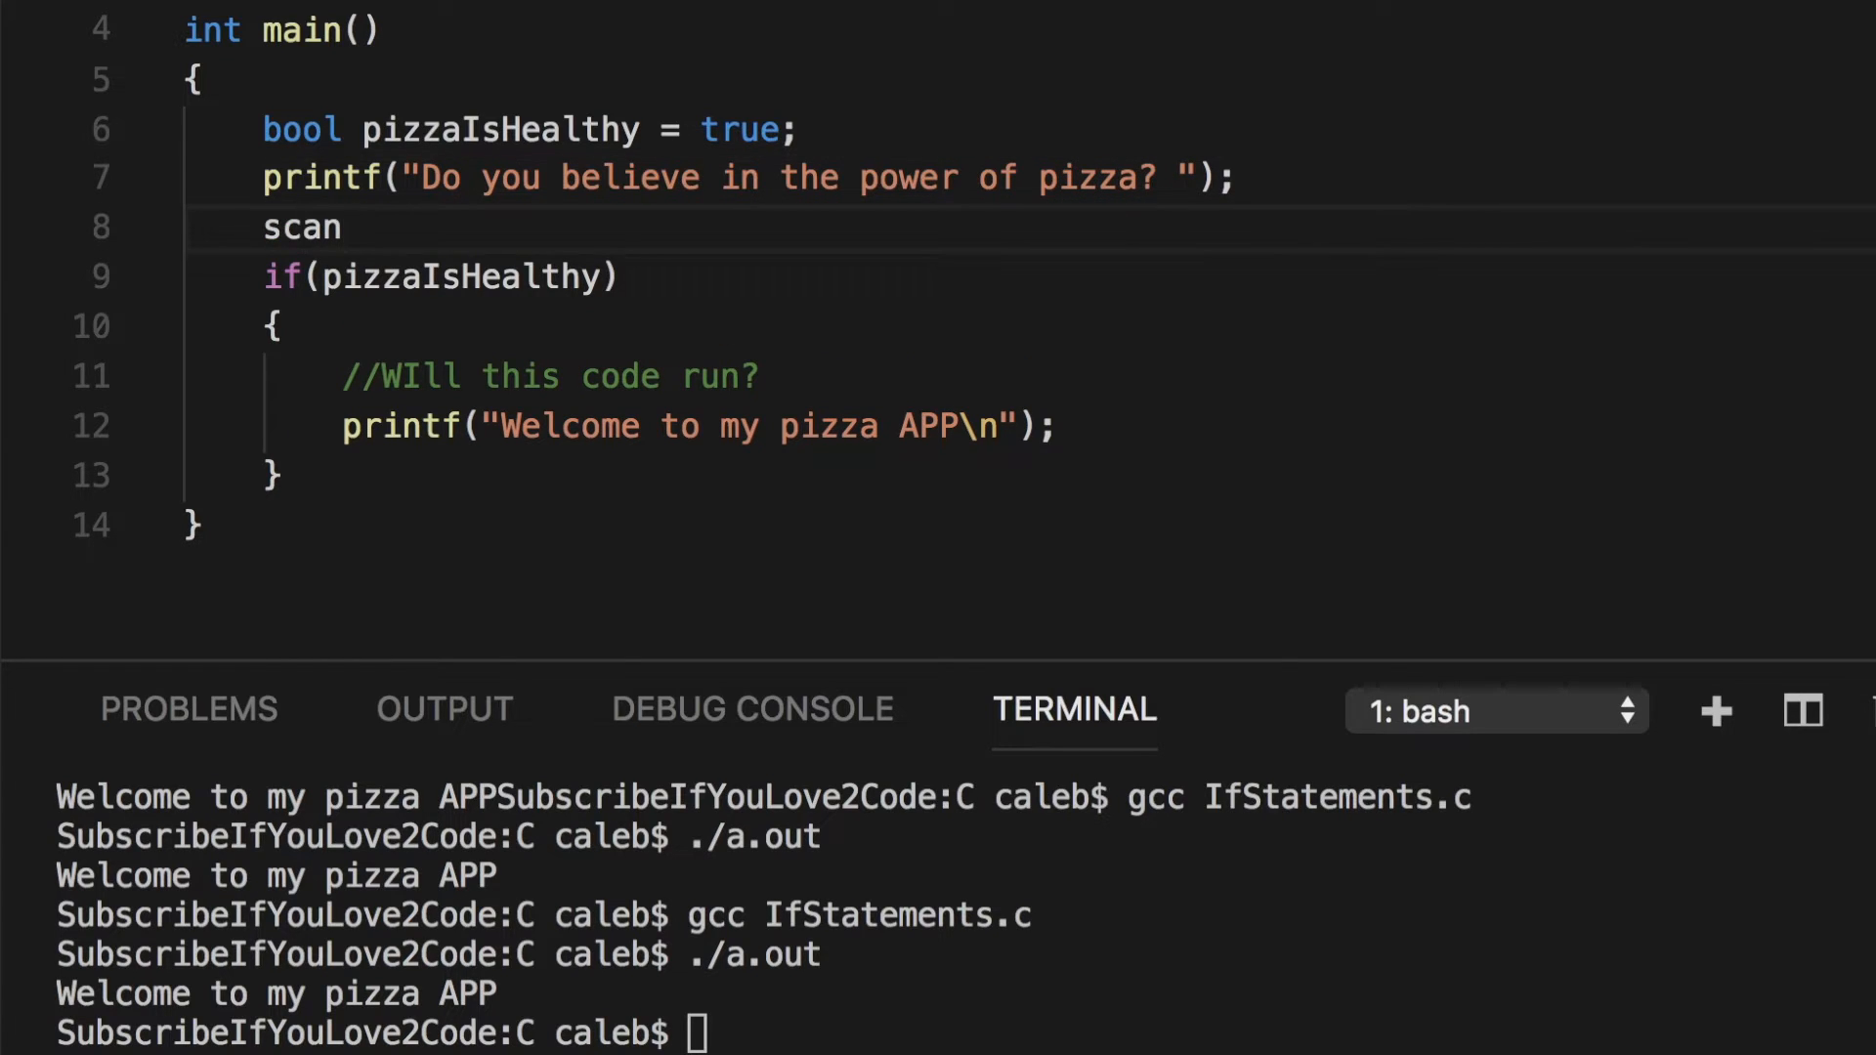
{"action": "type", "text": "f();"}
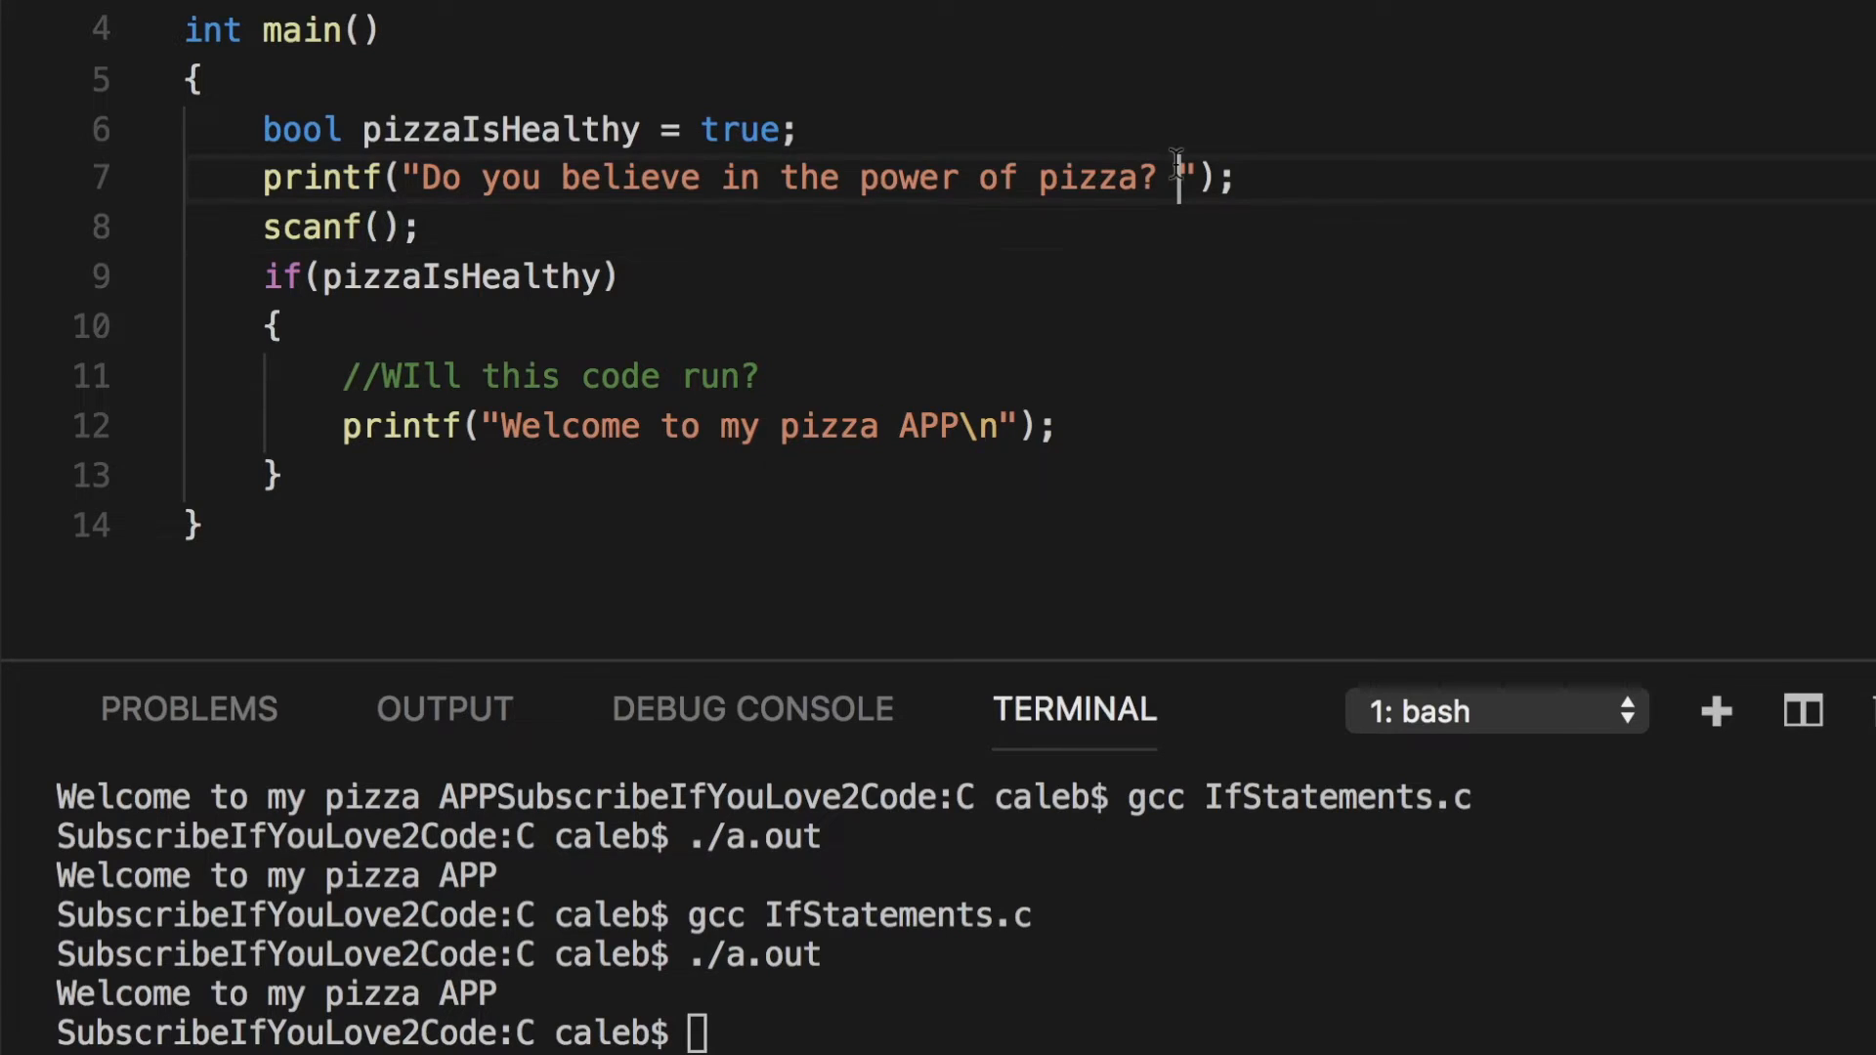
{"action": "type", "text": "1 is tru"}
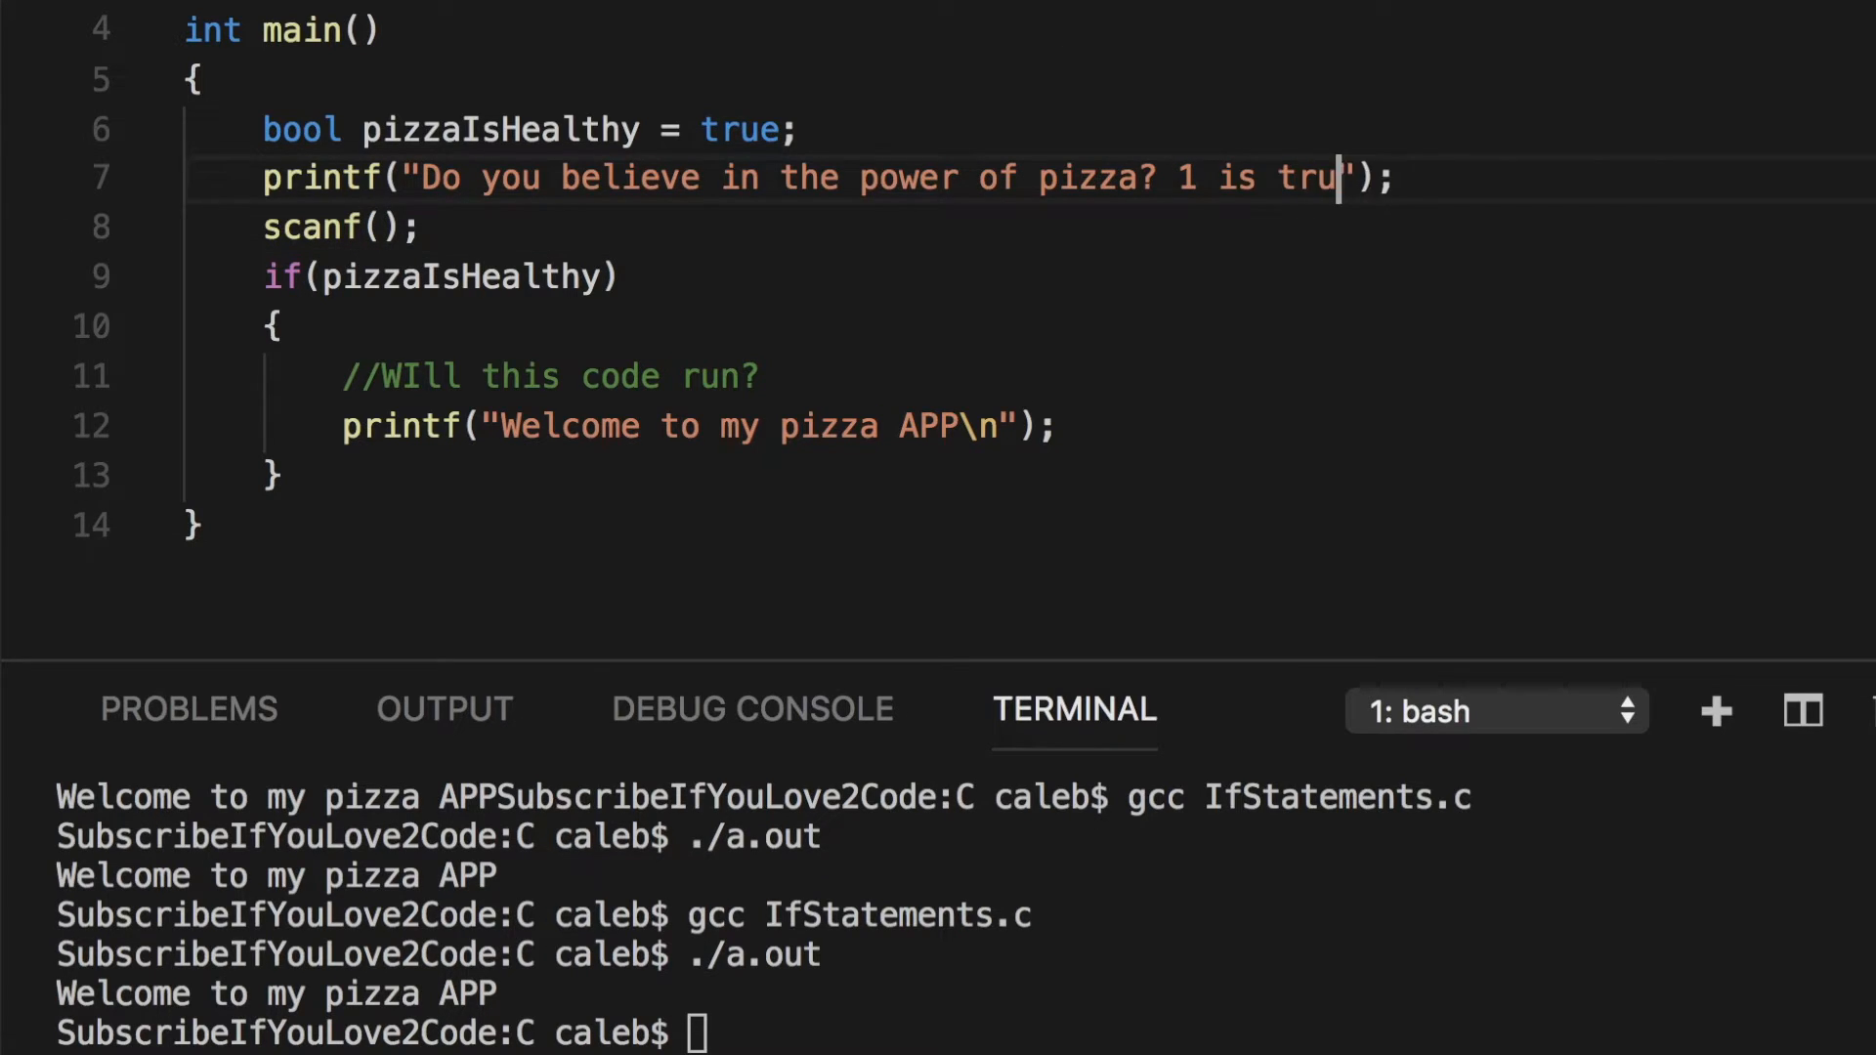
{"action": "type", "text": "e and 0 is false:"}
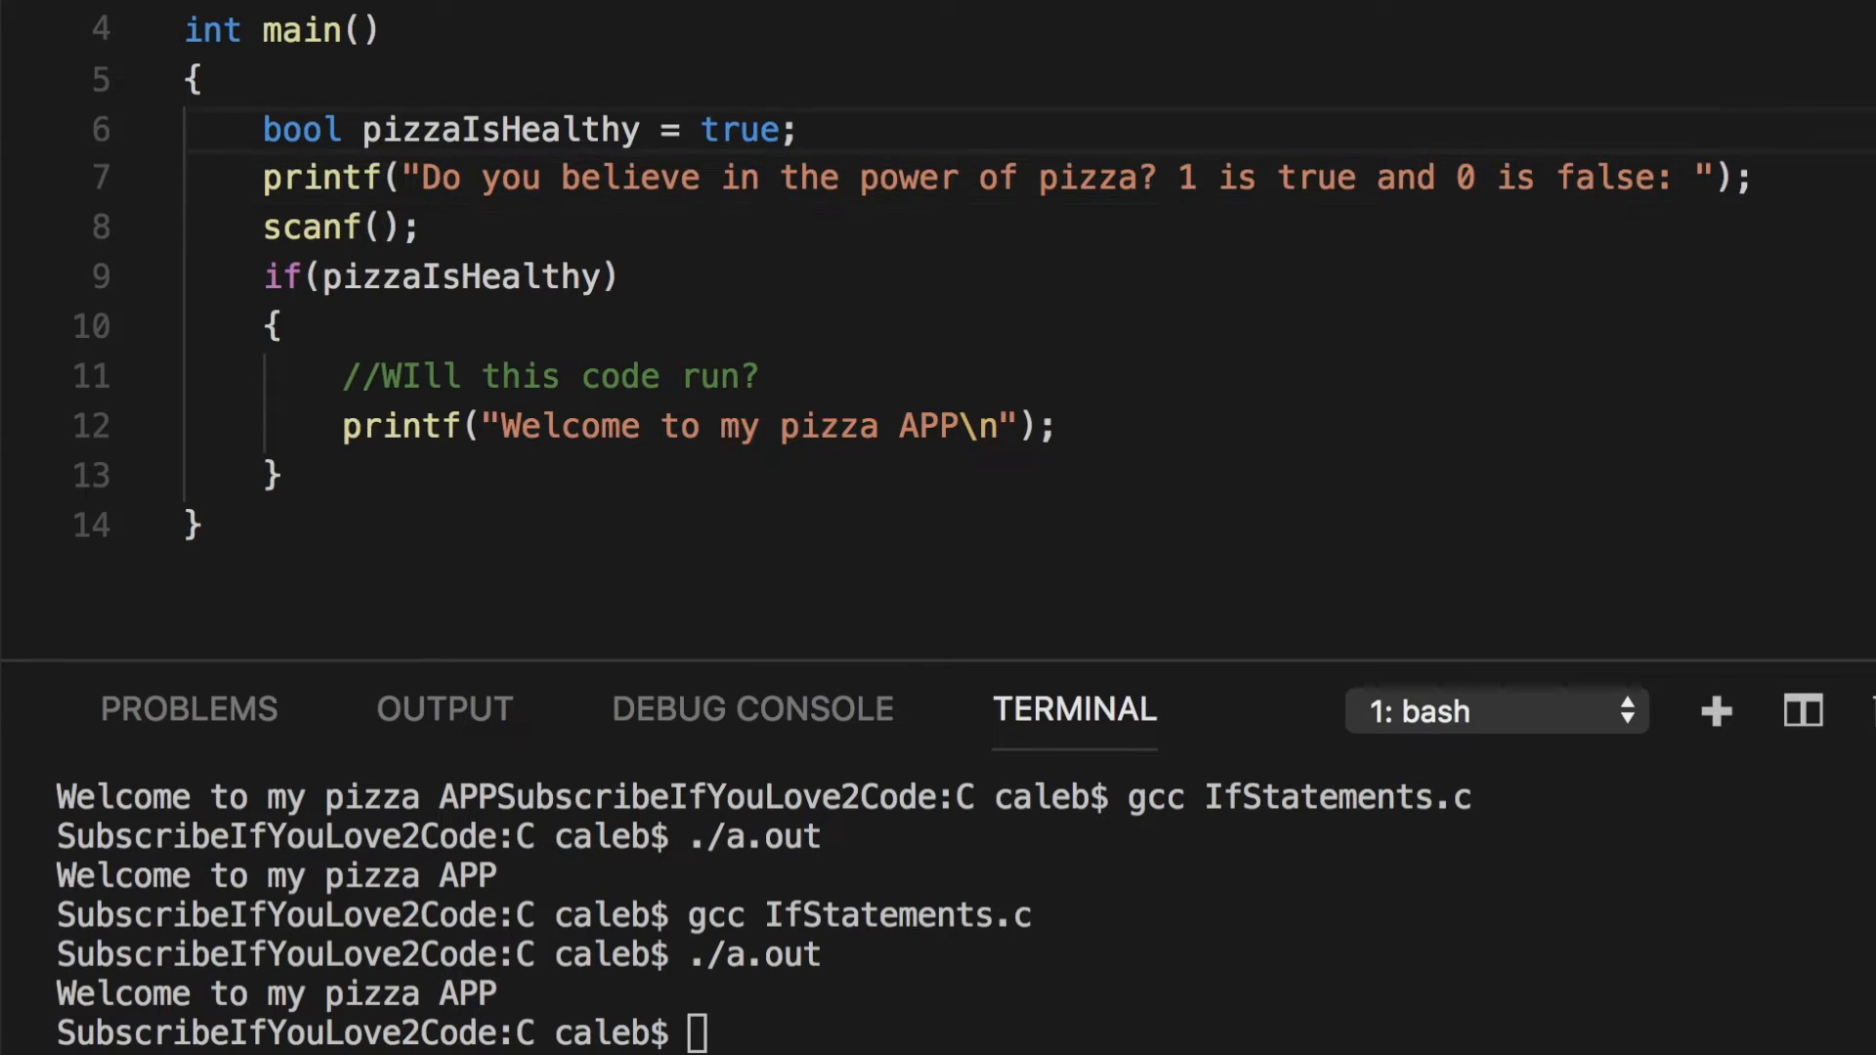
- Declare int temp, read it with scanf("%d", &temp), and recompile with gcc IfStatements.c
{"action": "type", "text": "int temp;"}
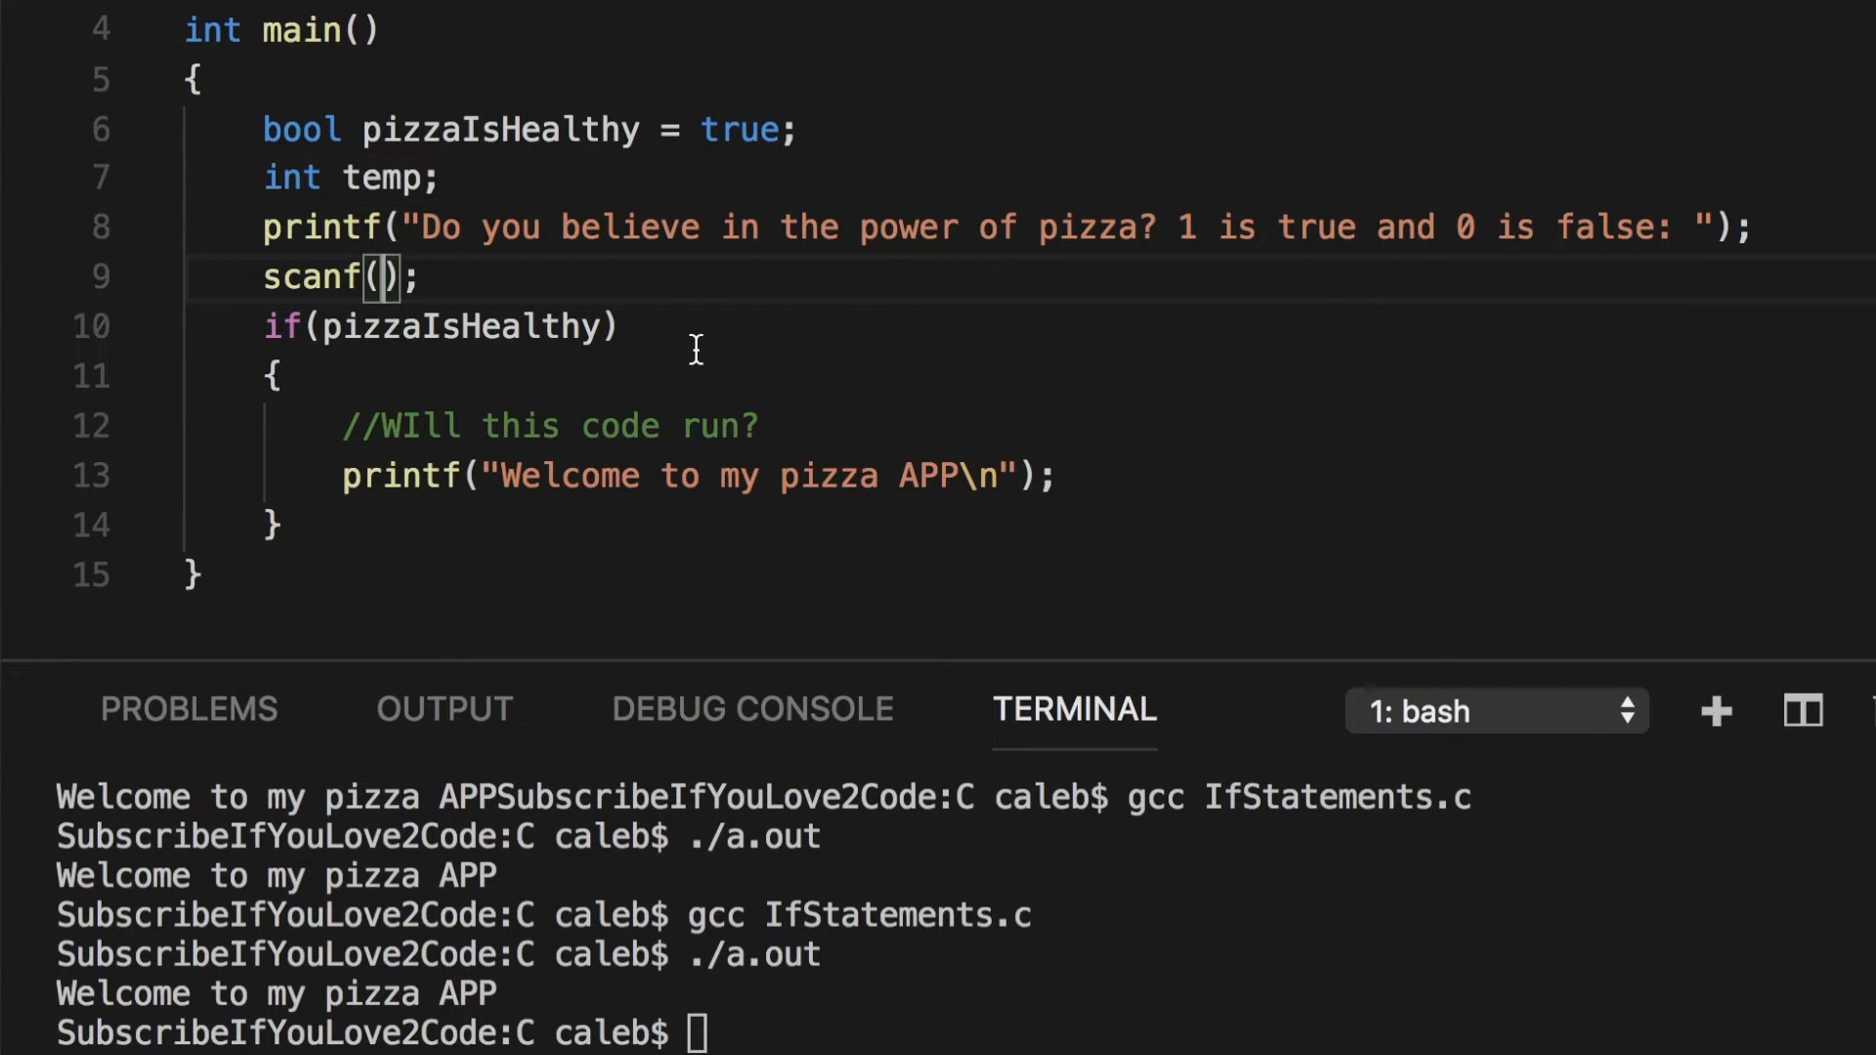
{"action": "type", "text": "\"\""}
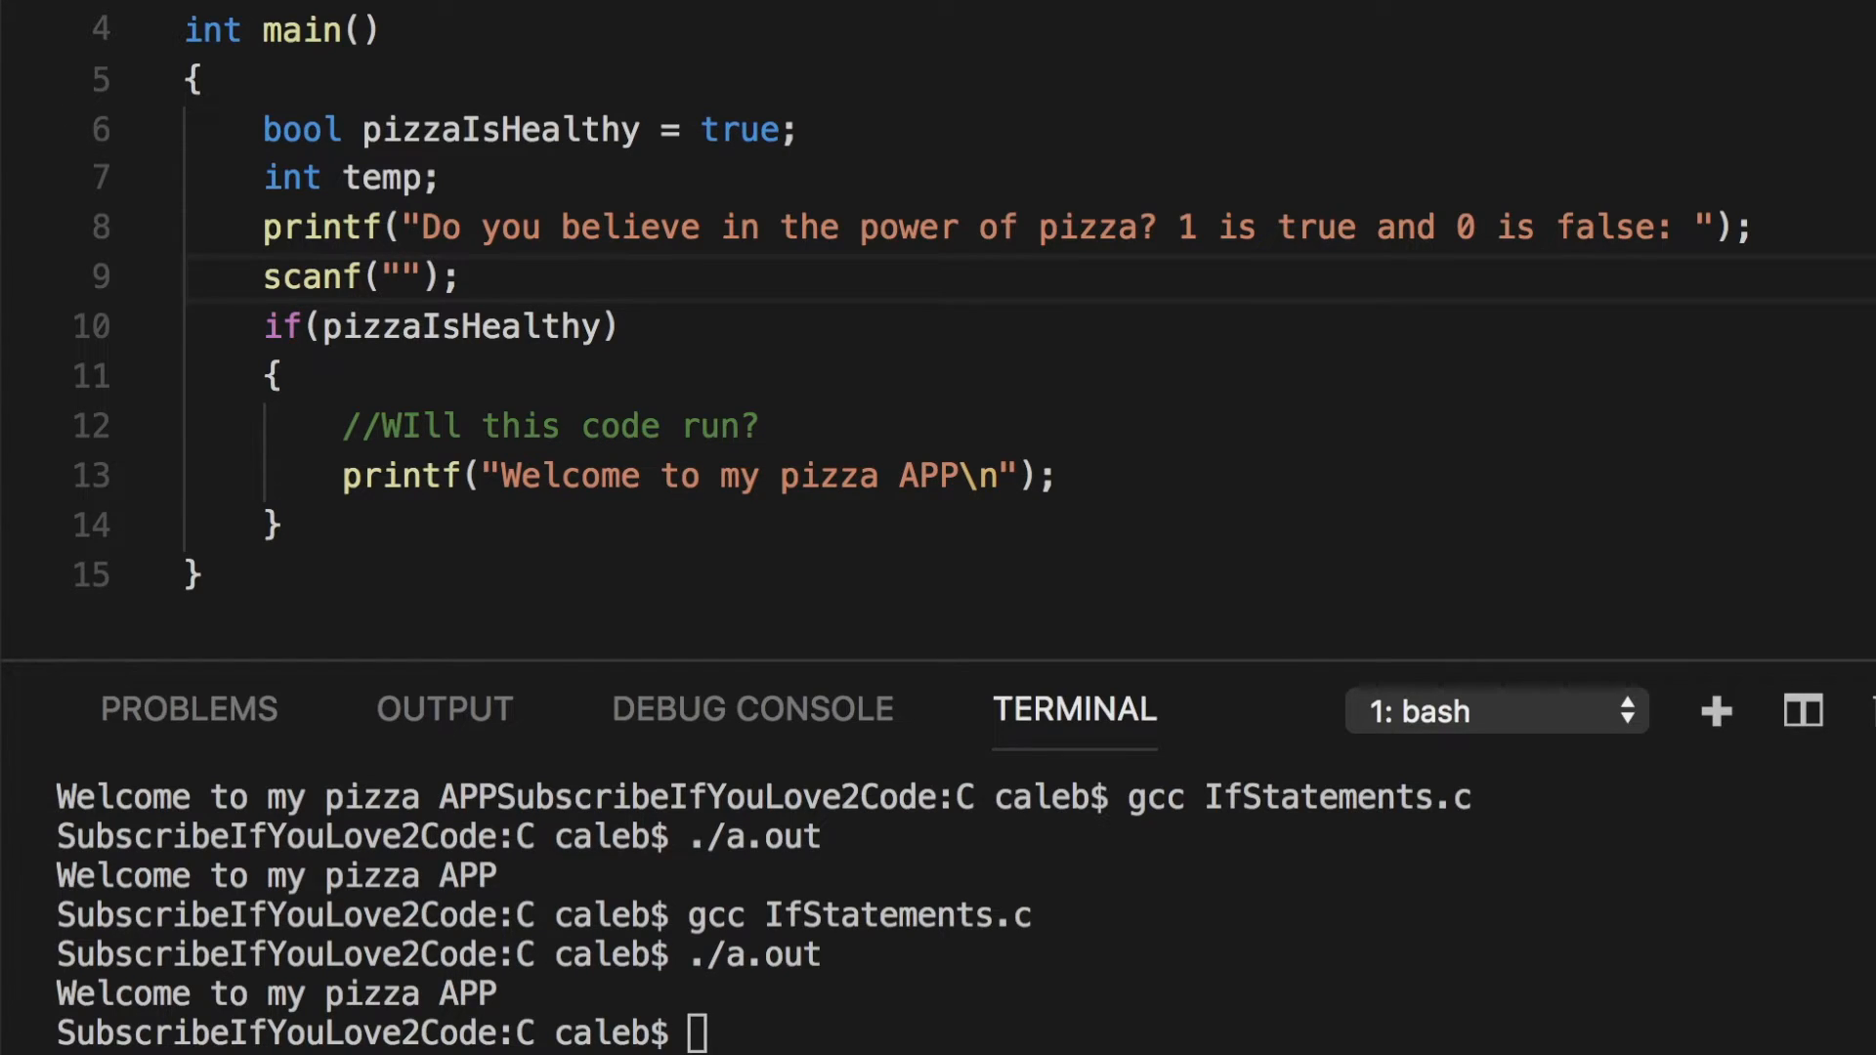
{"action": "type", "text": "%d"}
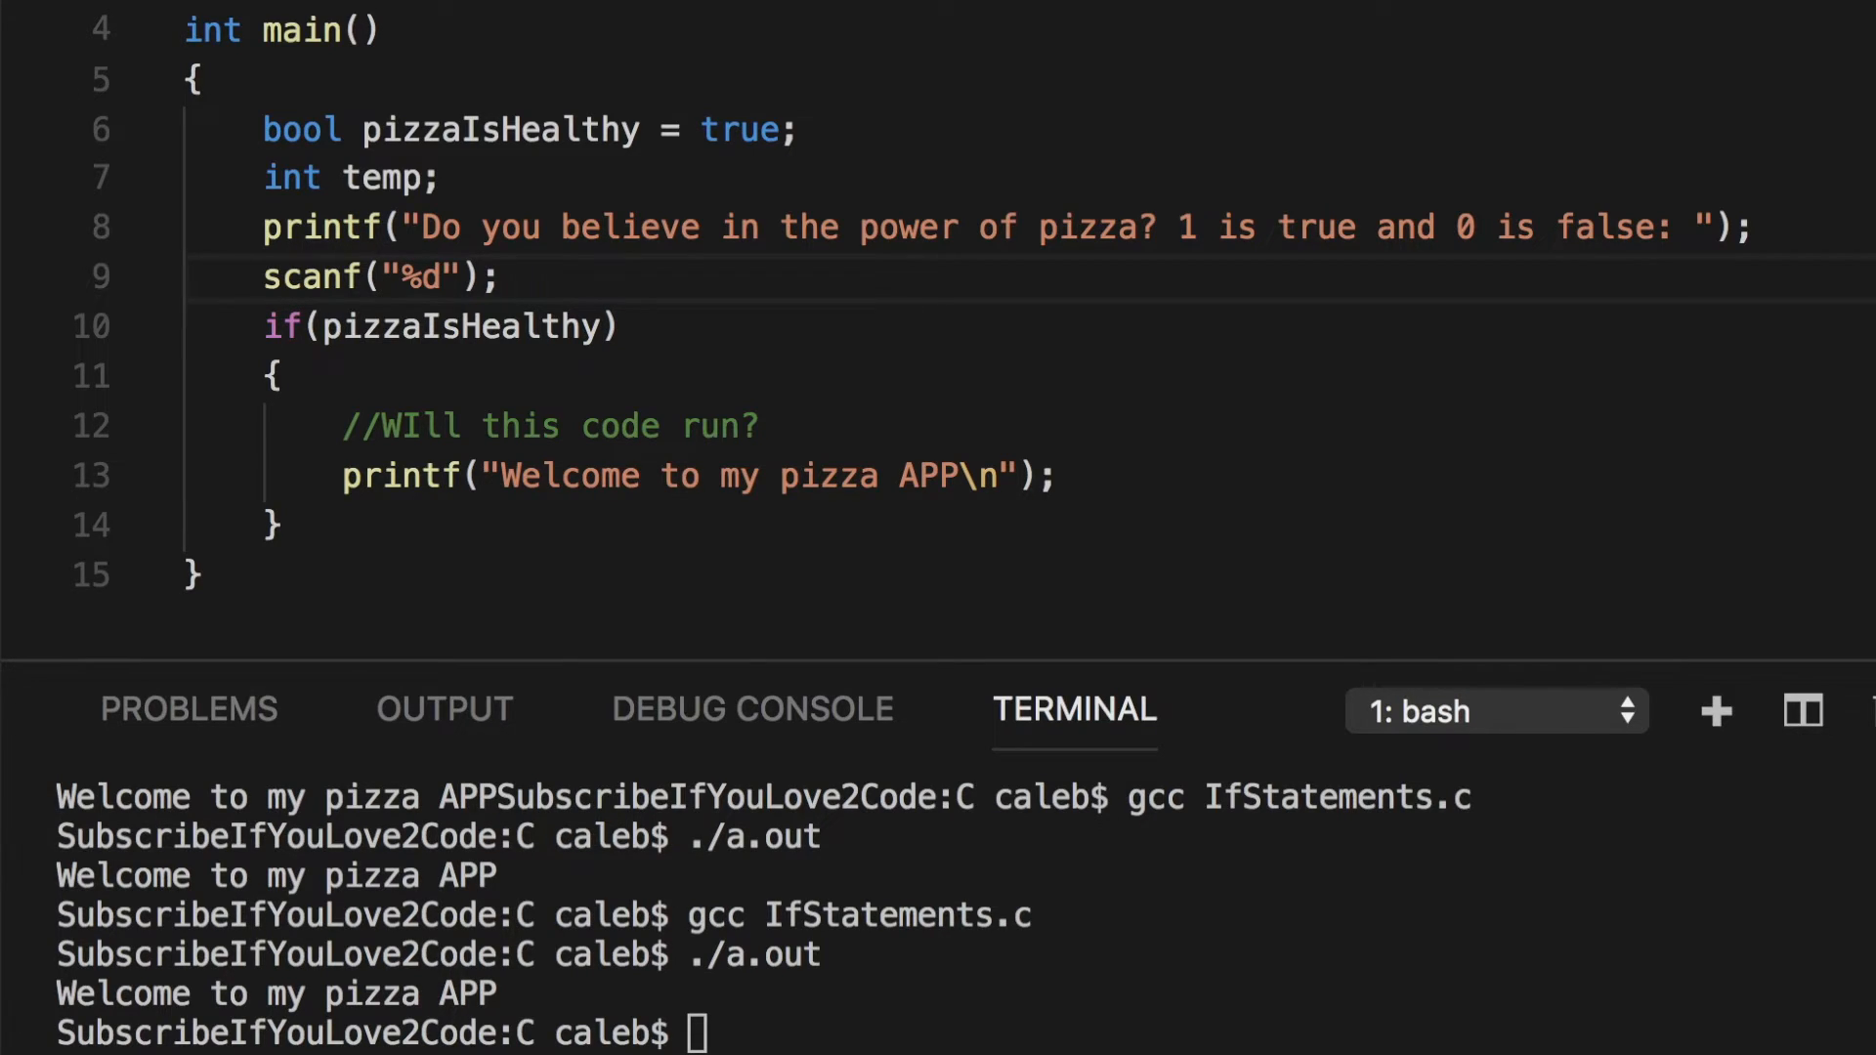
{"action": "type", "text": ","}
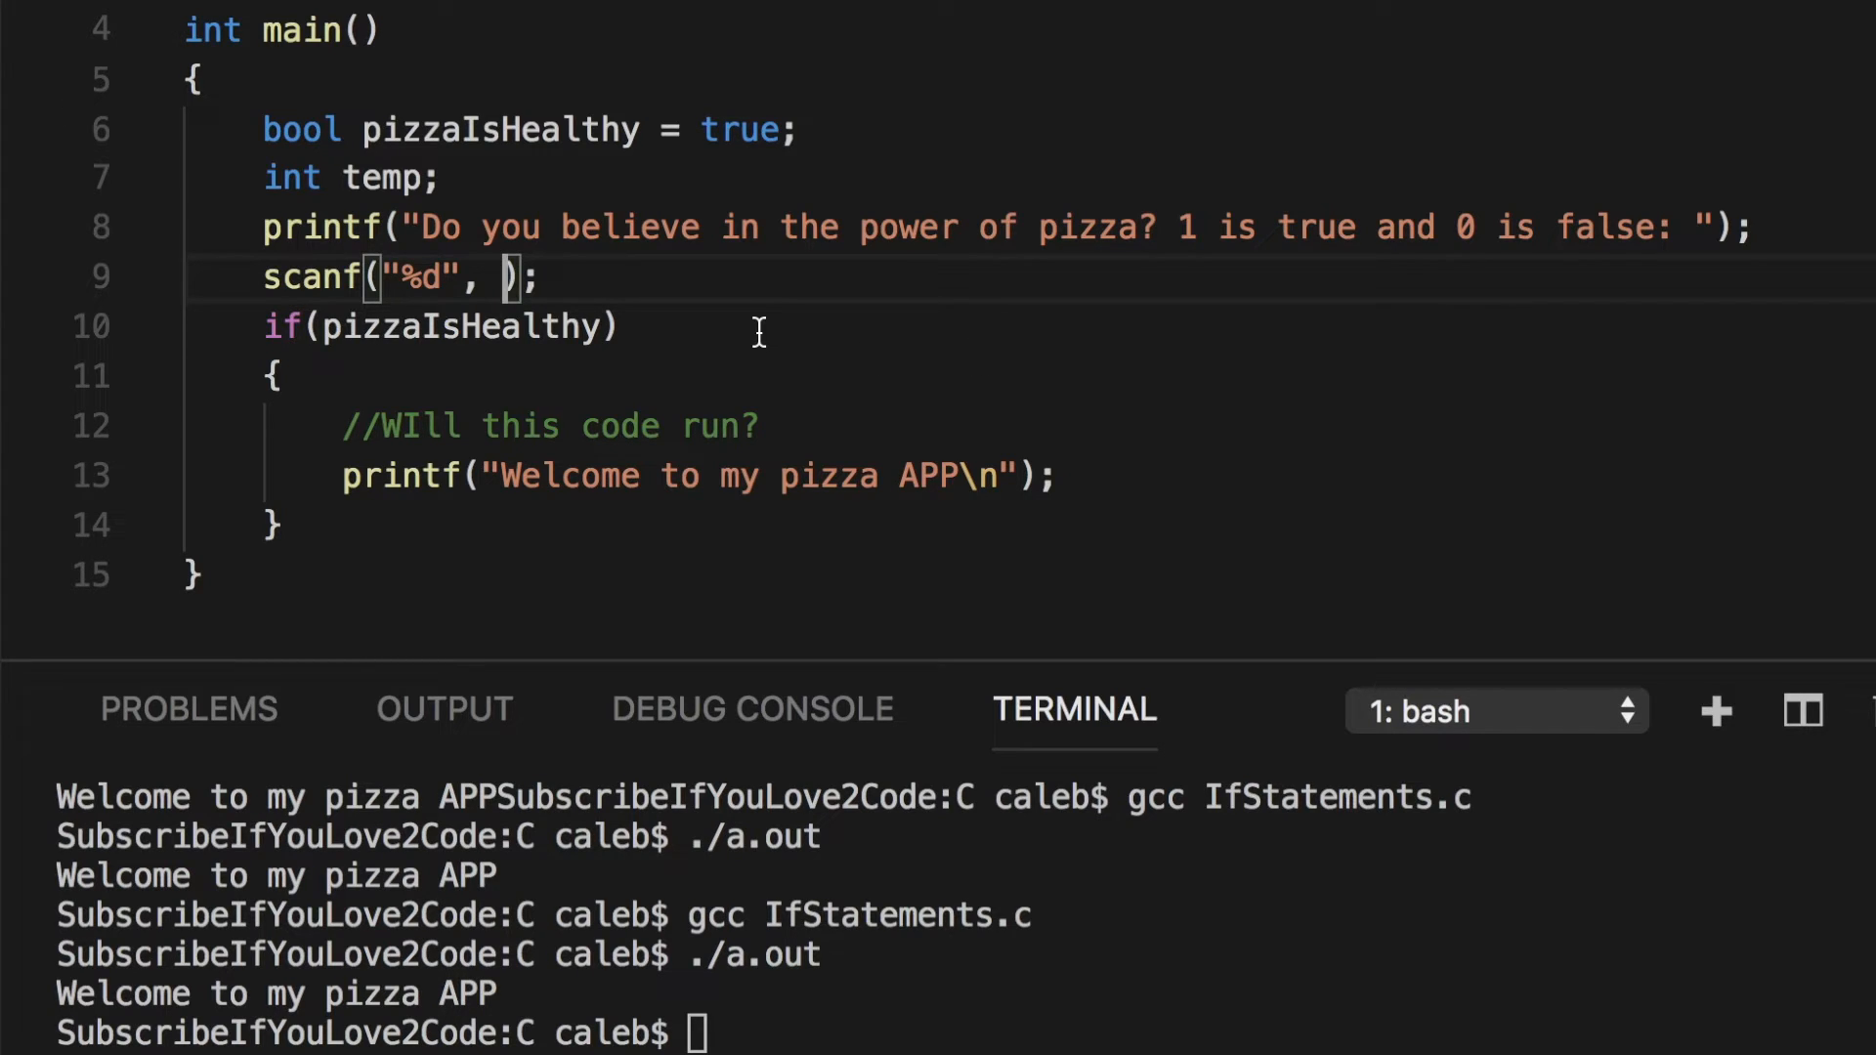
{"action": "type", "text": "temp"}
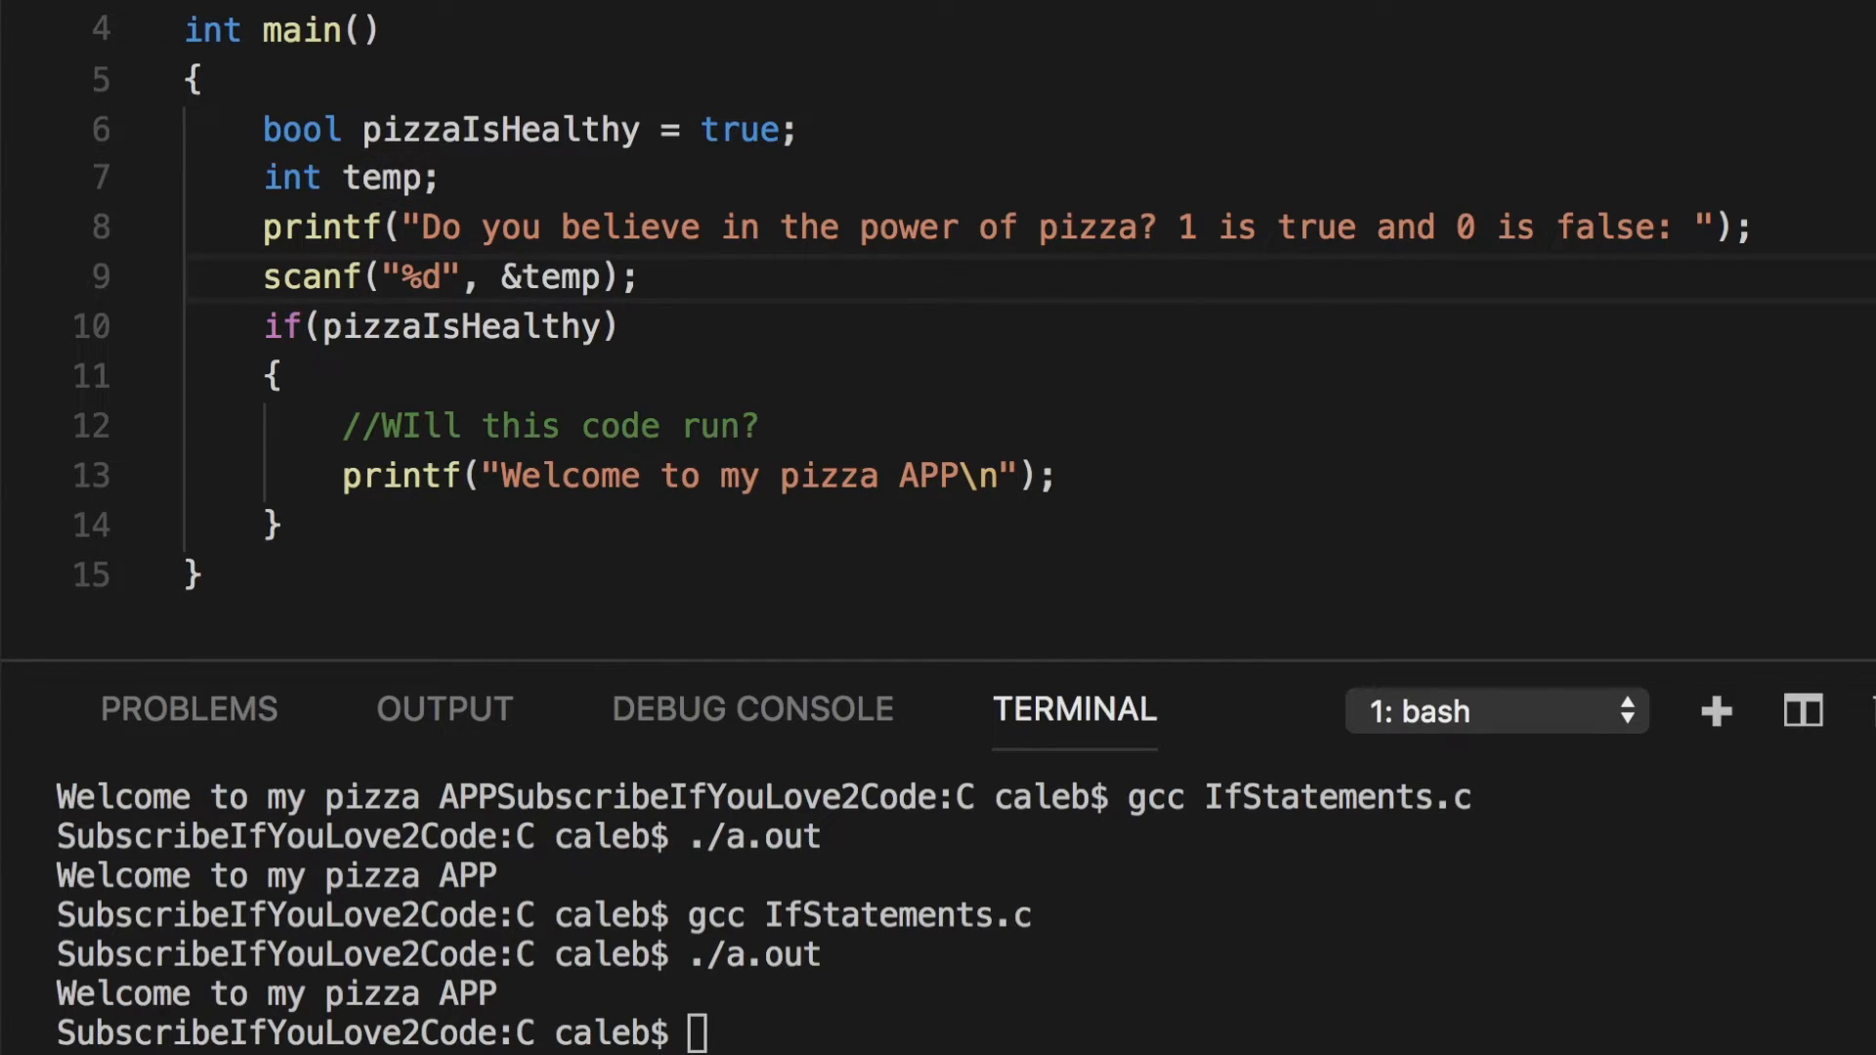
{"action": "key", "text": "Enter"}
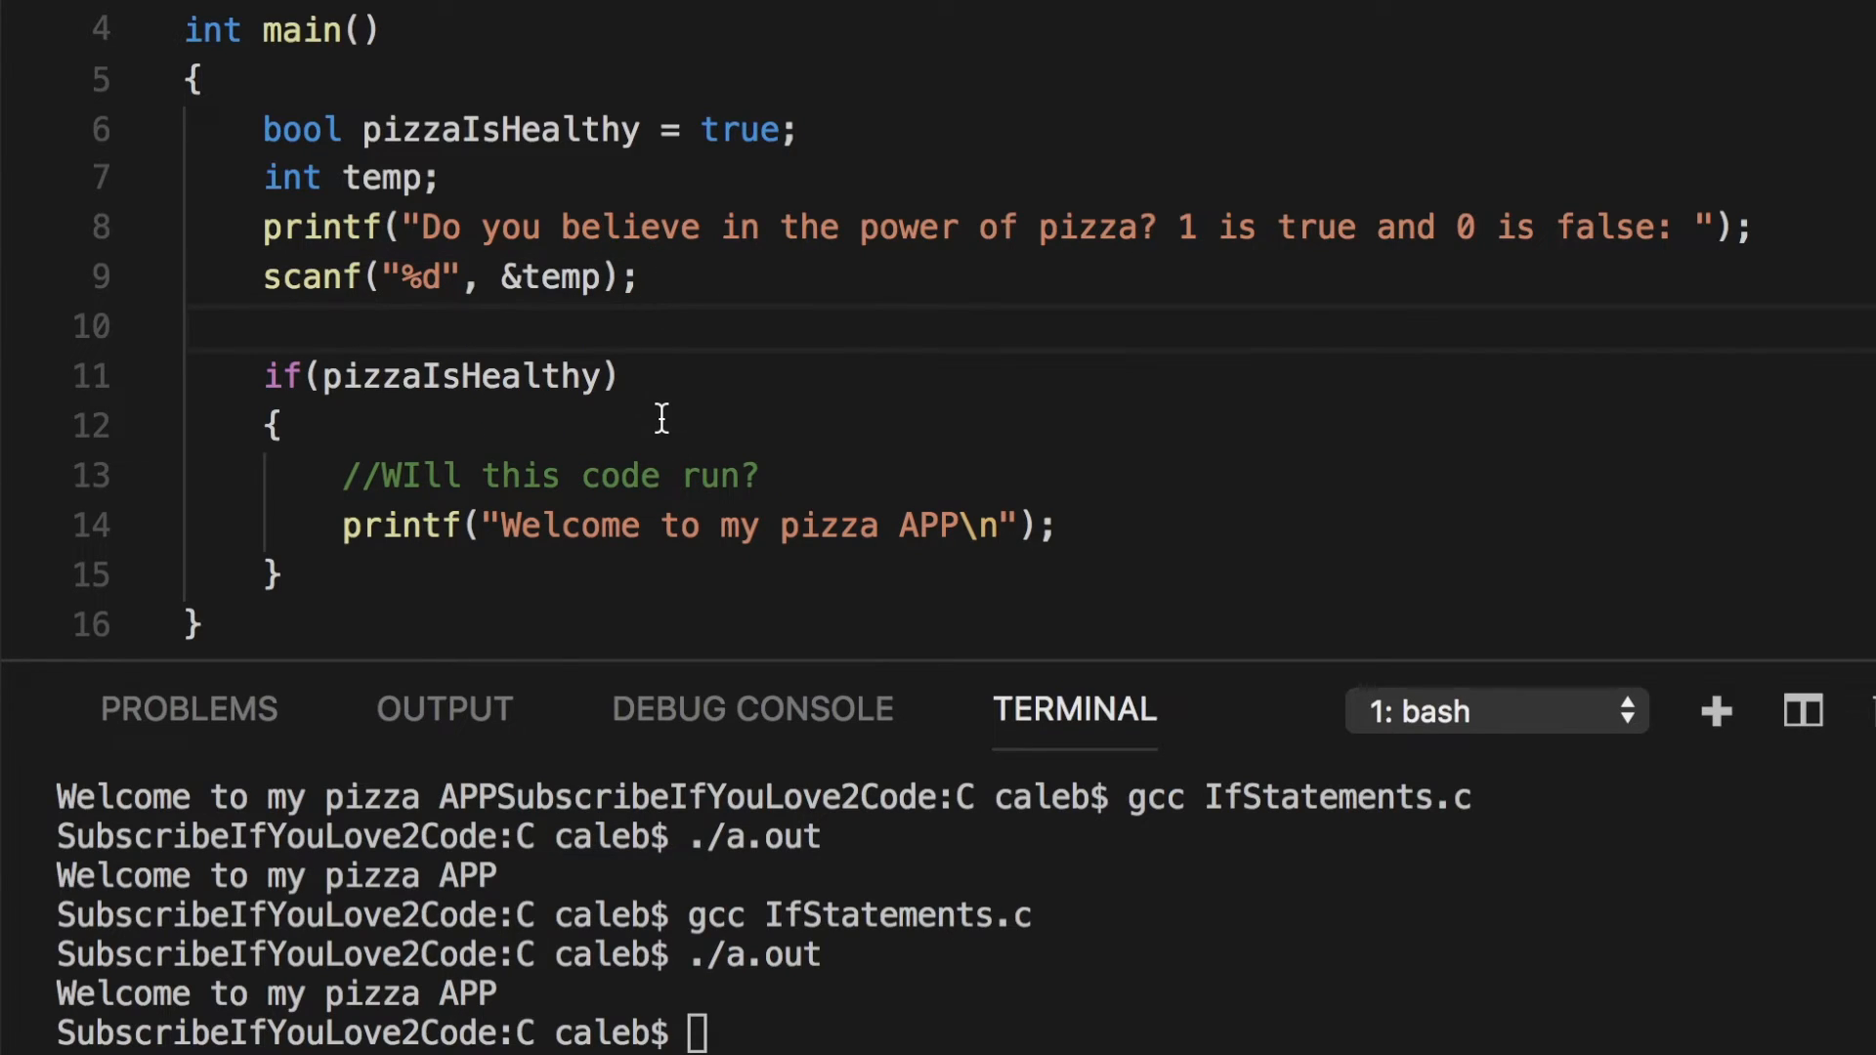
{"action": "type", "text": "./a.out"}
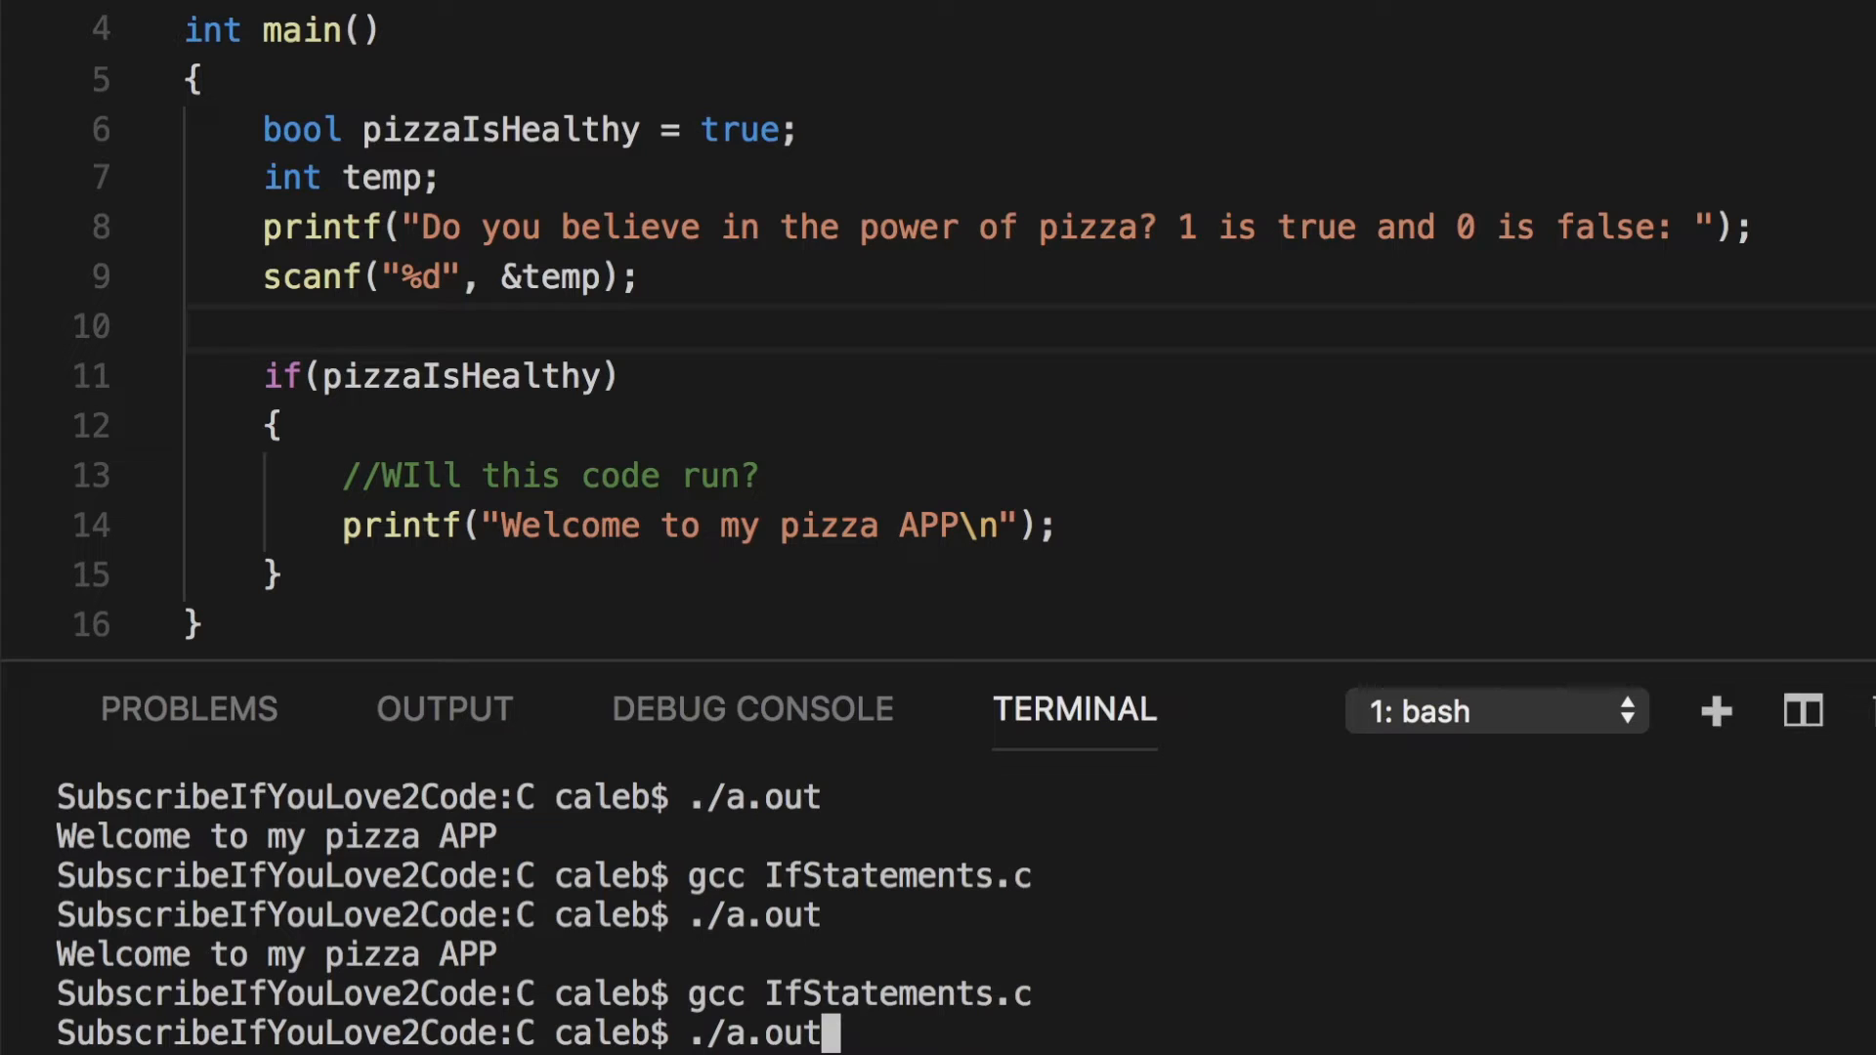
- Run ./a.out and answer 0 to the pizza prompt
{"action": "key", "text": "Return"}
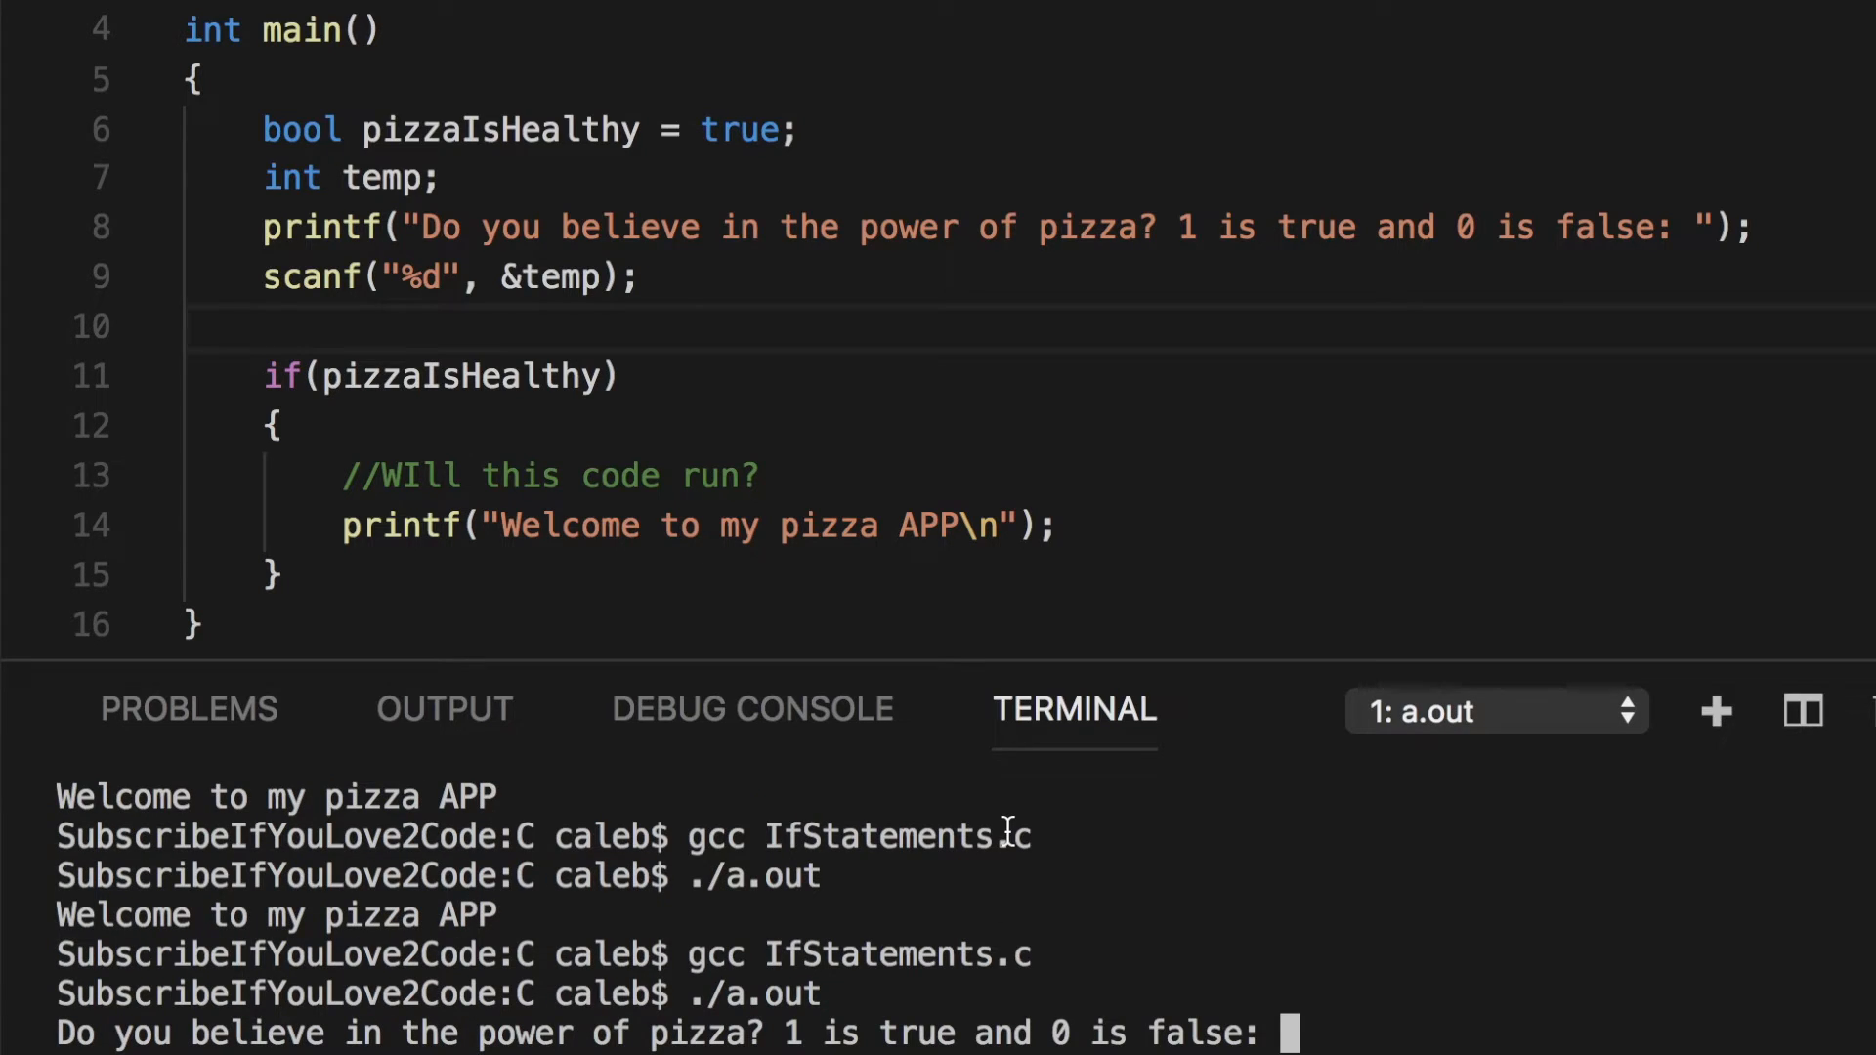
{"action": "type", "text": "0"}
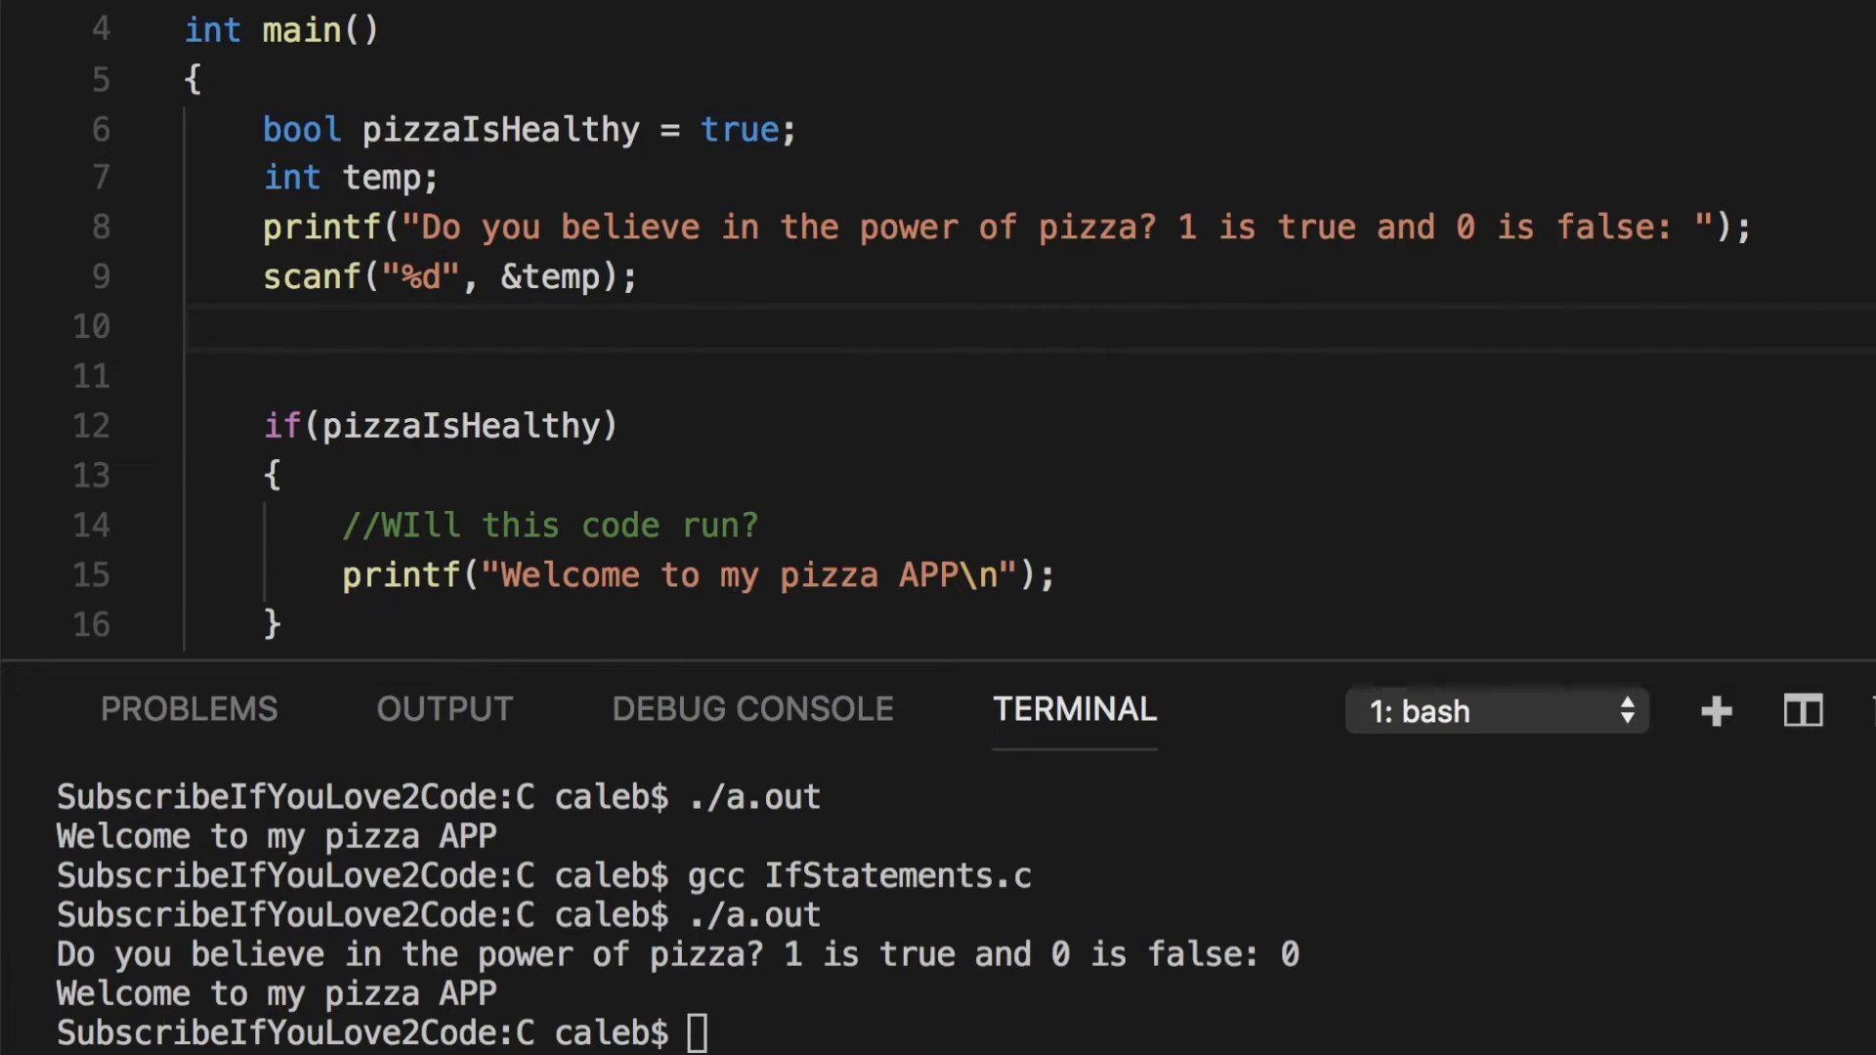
- Assign pizzaIsHealthy = temp; after the scanf call
{"action": "type", "text": "pizzaIsHealthy"}
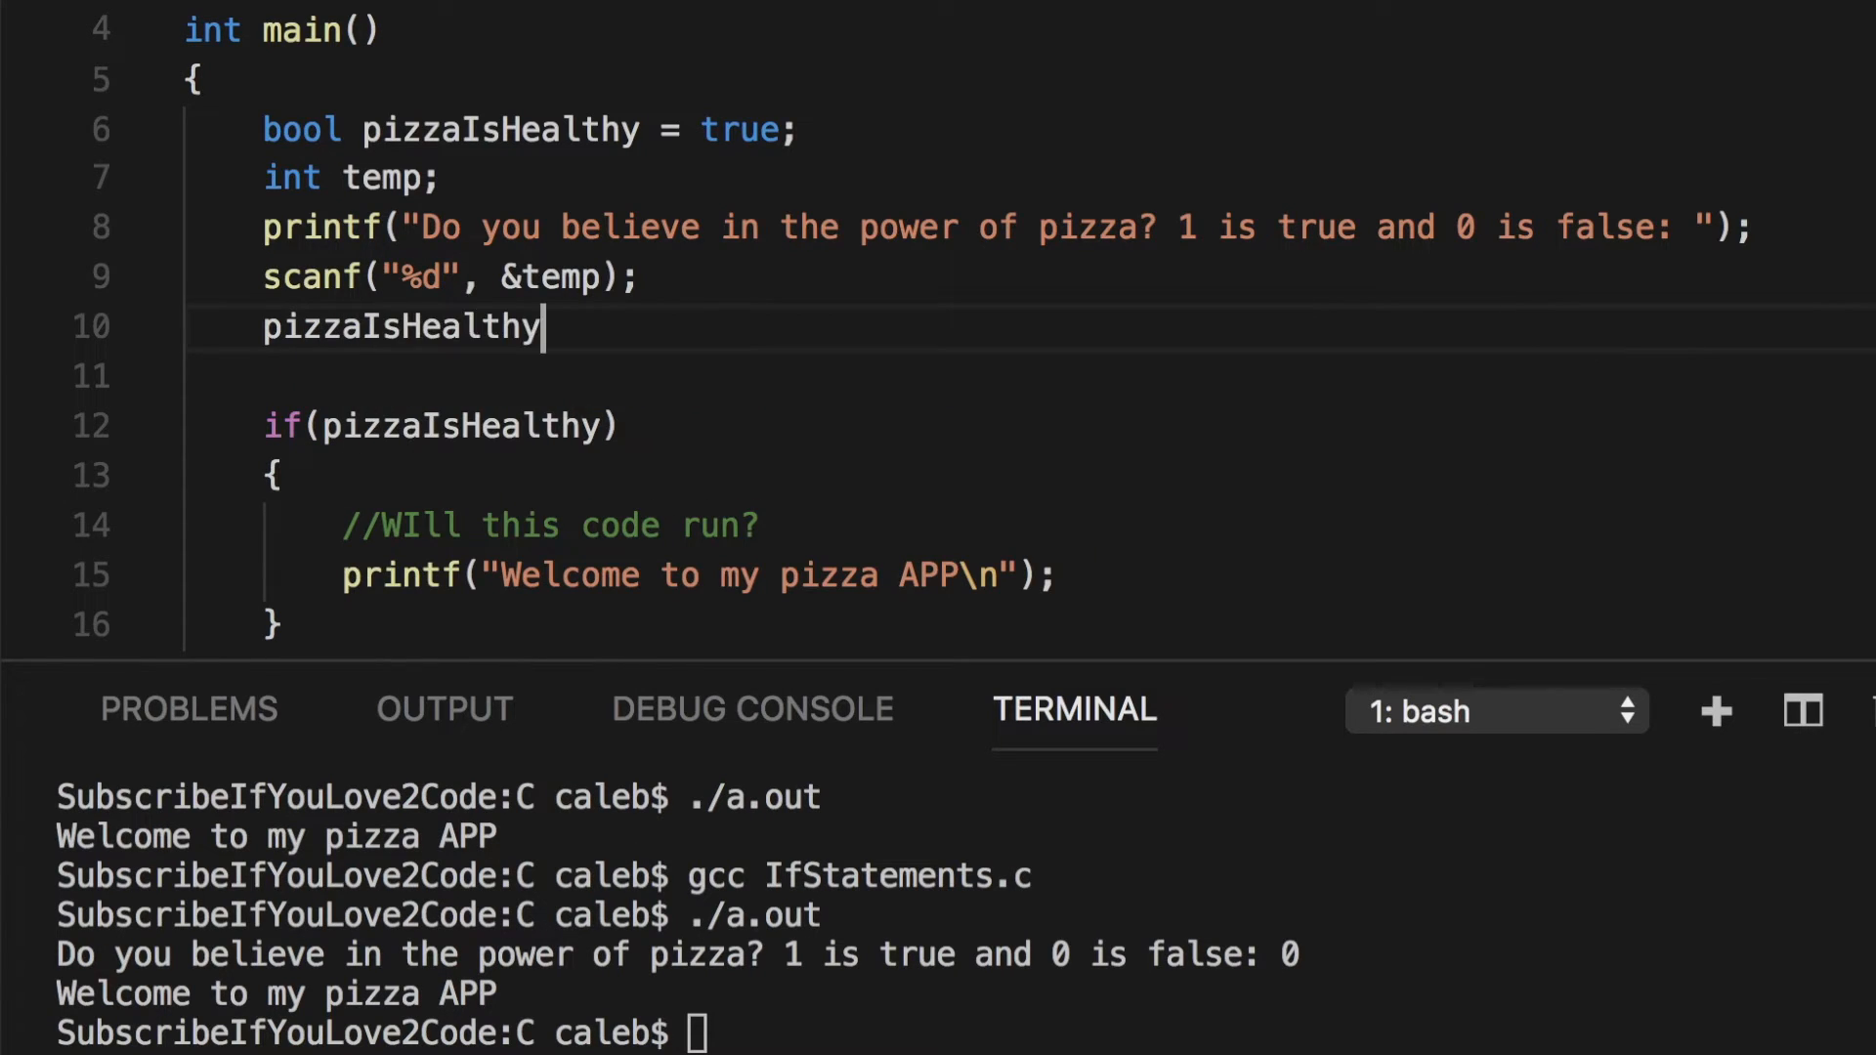
{"action": "type", "text": "="}
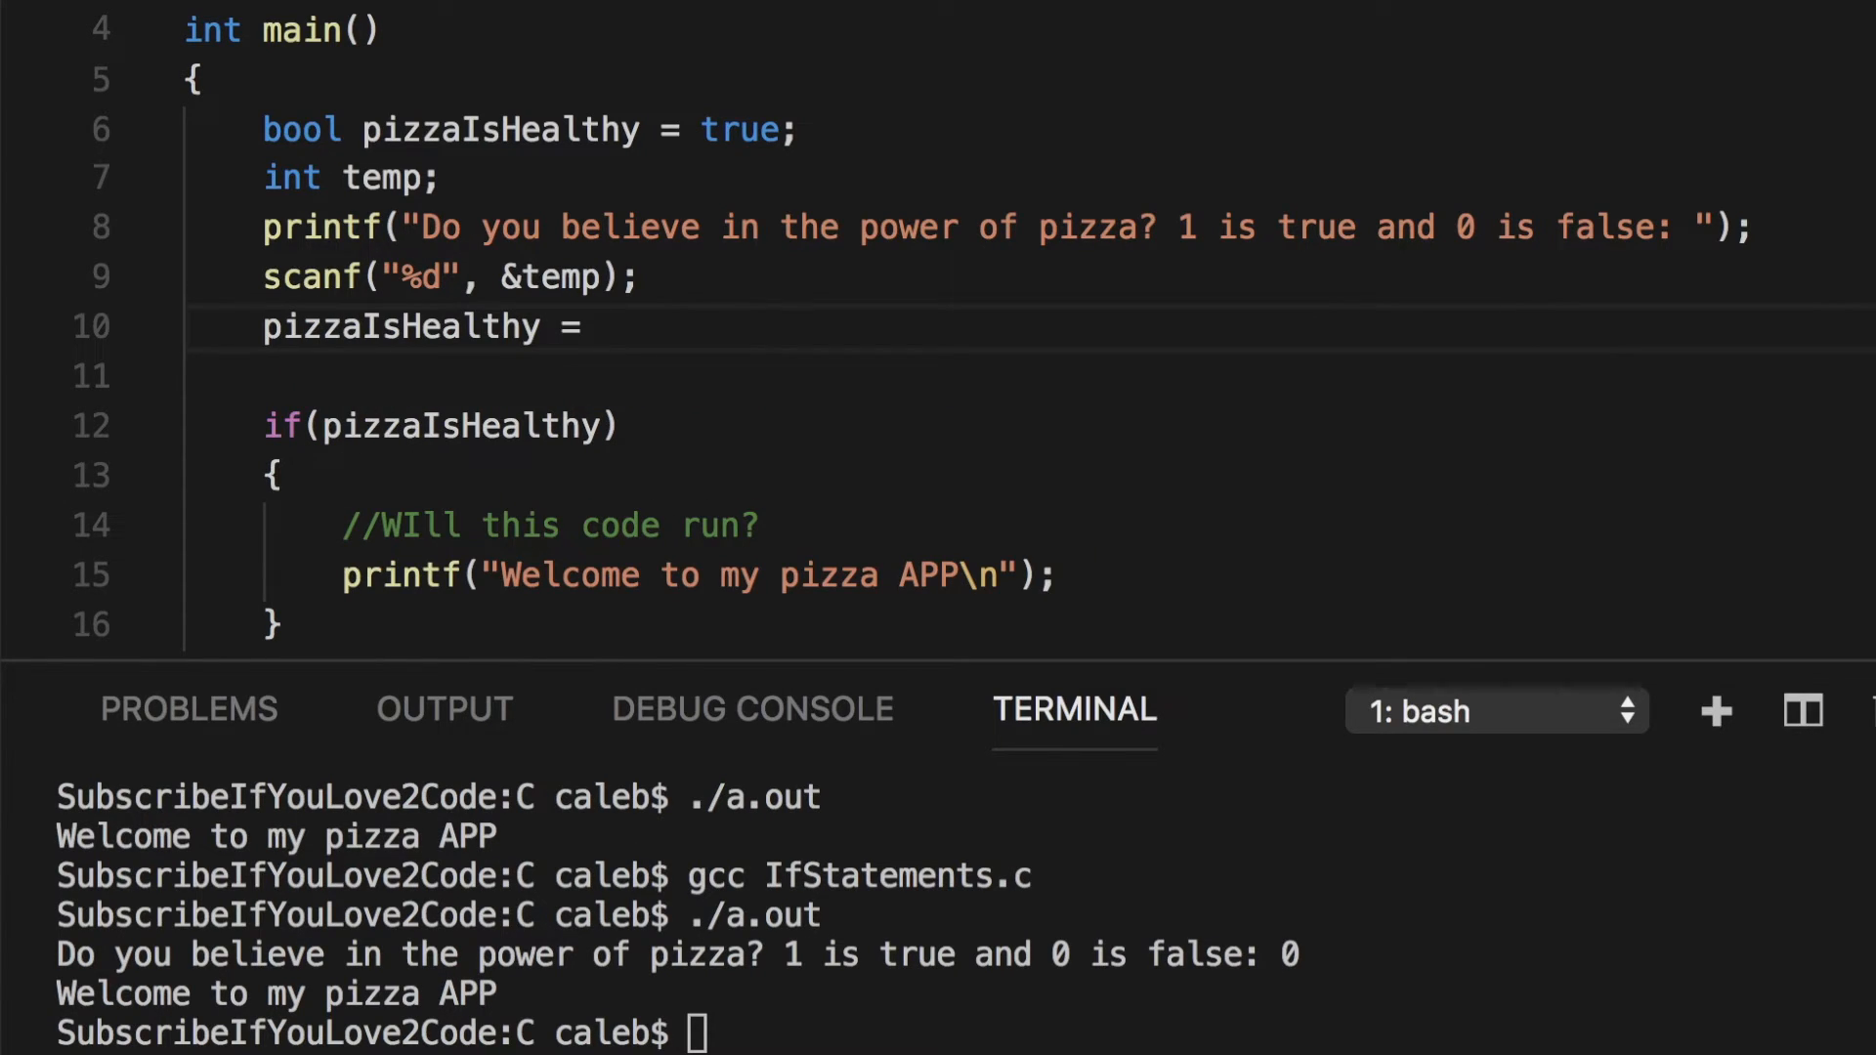
{"action": "type", "text": "temp;"}
{"action": "left_click", "coordinate": [965, 1032]}
{"action": "type", "text": "./a.out"}
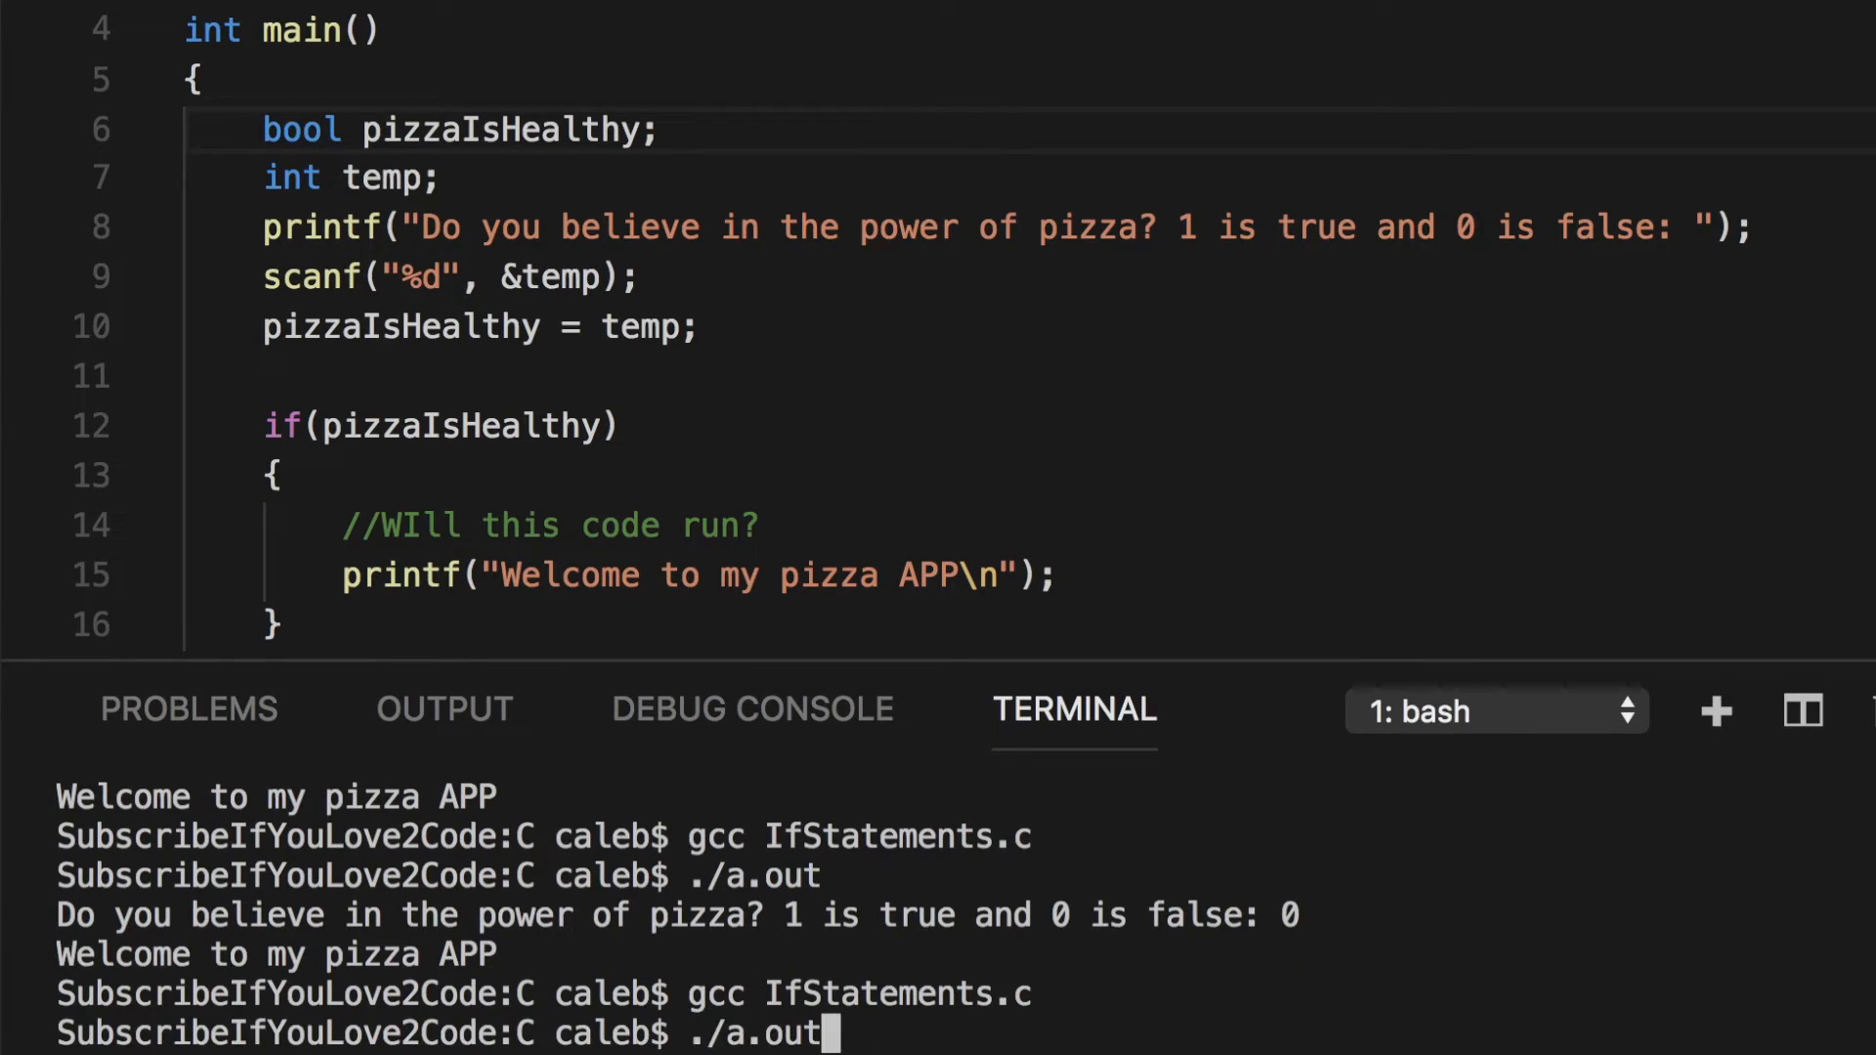
- Run ./a.out repeatedly answering 0, 1, 20 and -1, the welcome message appearing only for non-zero
{"action": "key", "text": "Return"}
{"action": "type", "text": "0"}
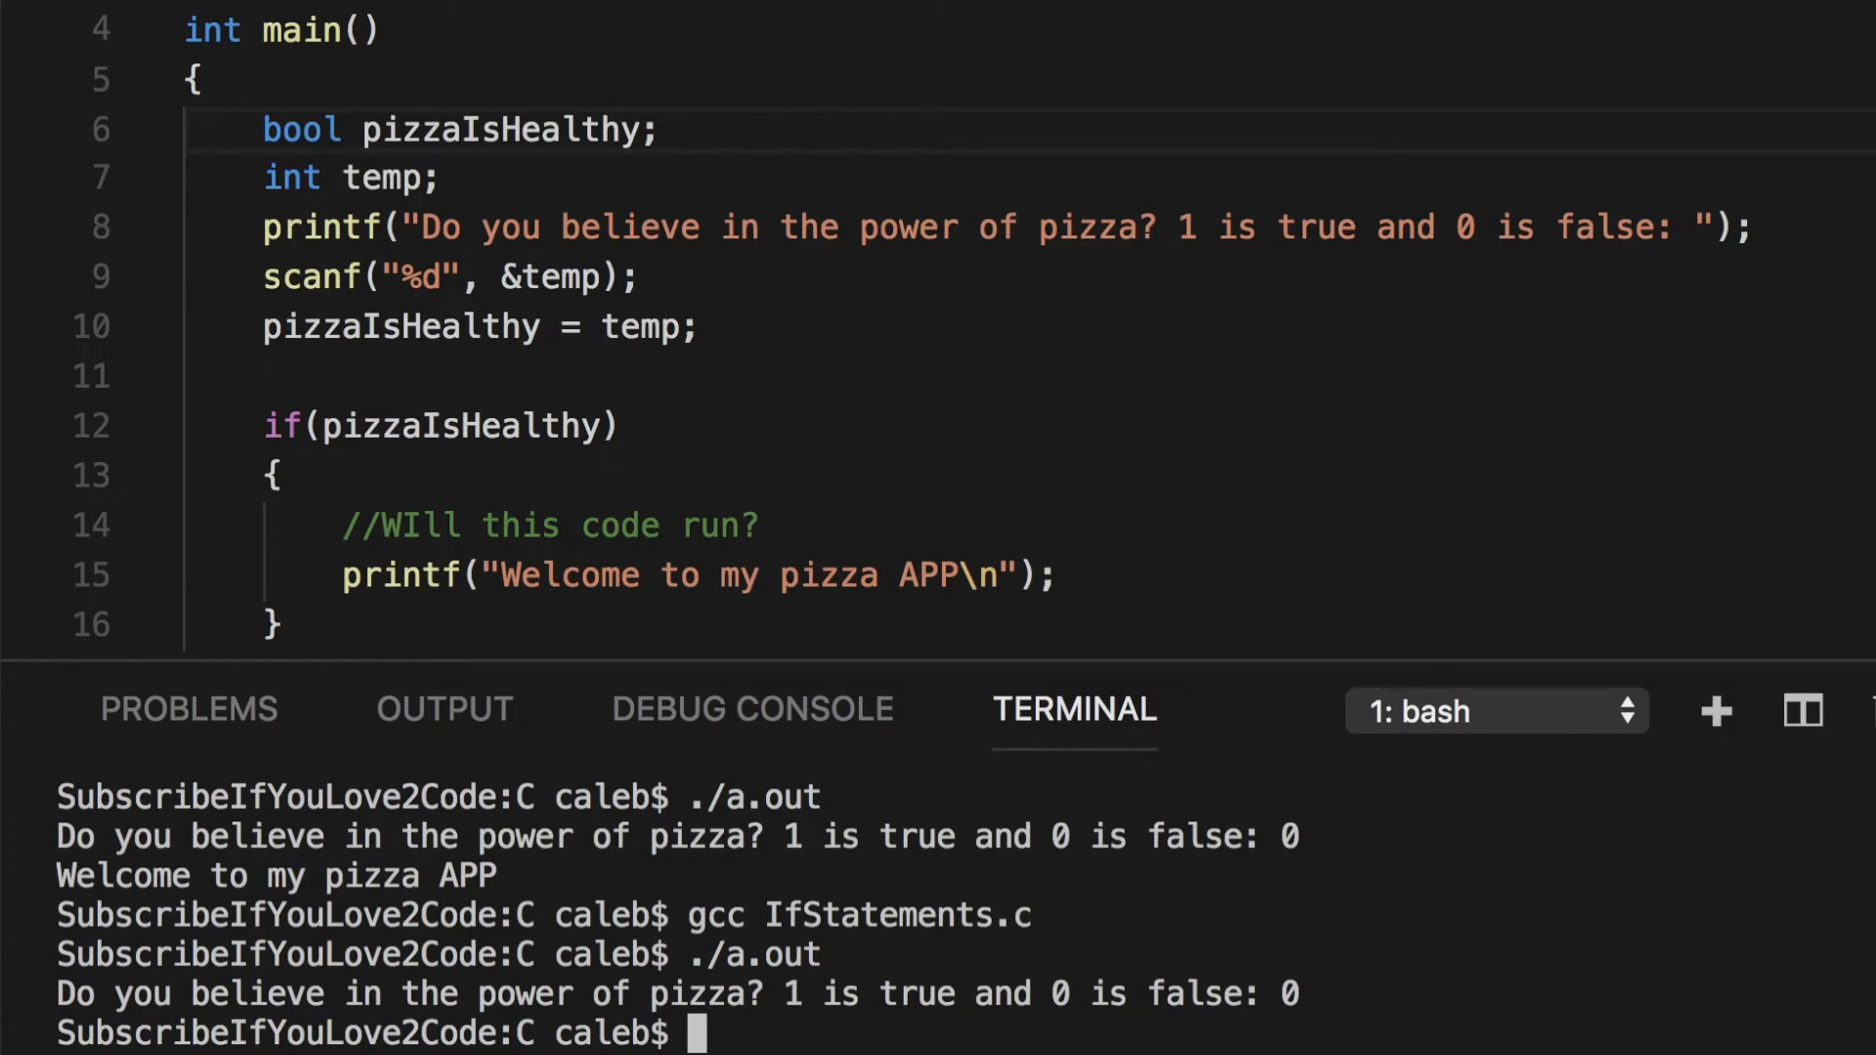
{"action": "type", "text": "./a.out"}
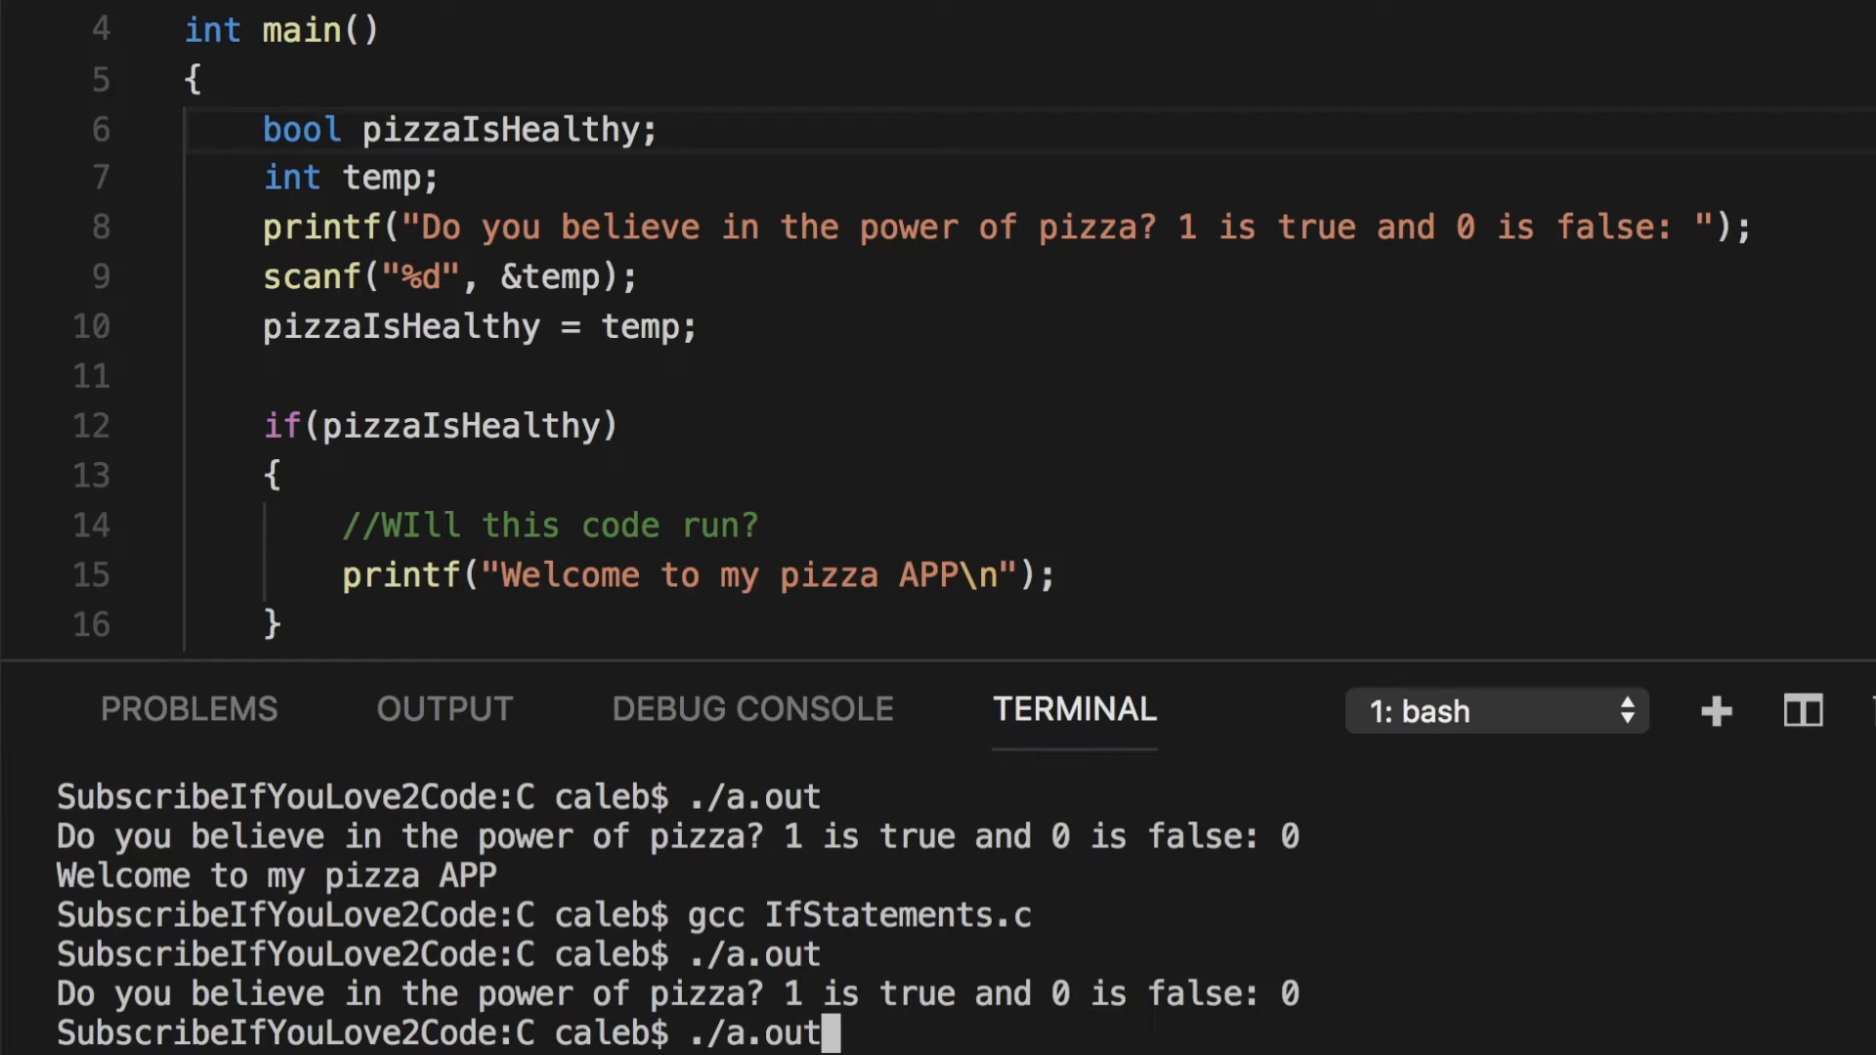
{"action": "key", "text": "Return"}
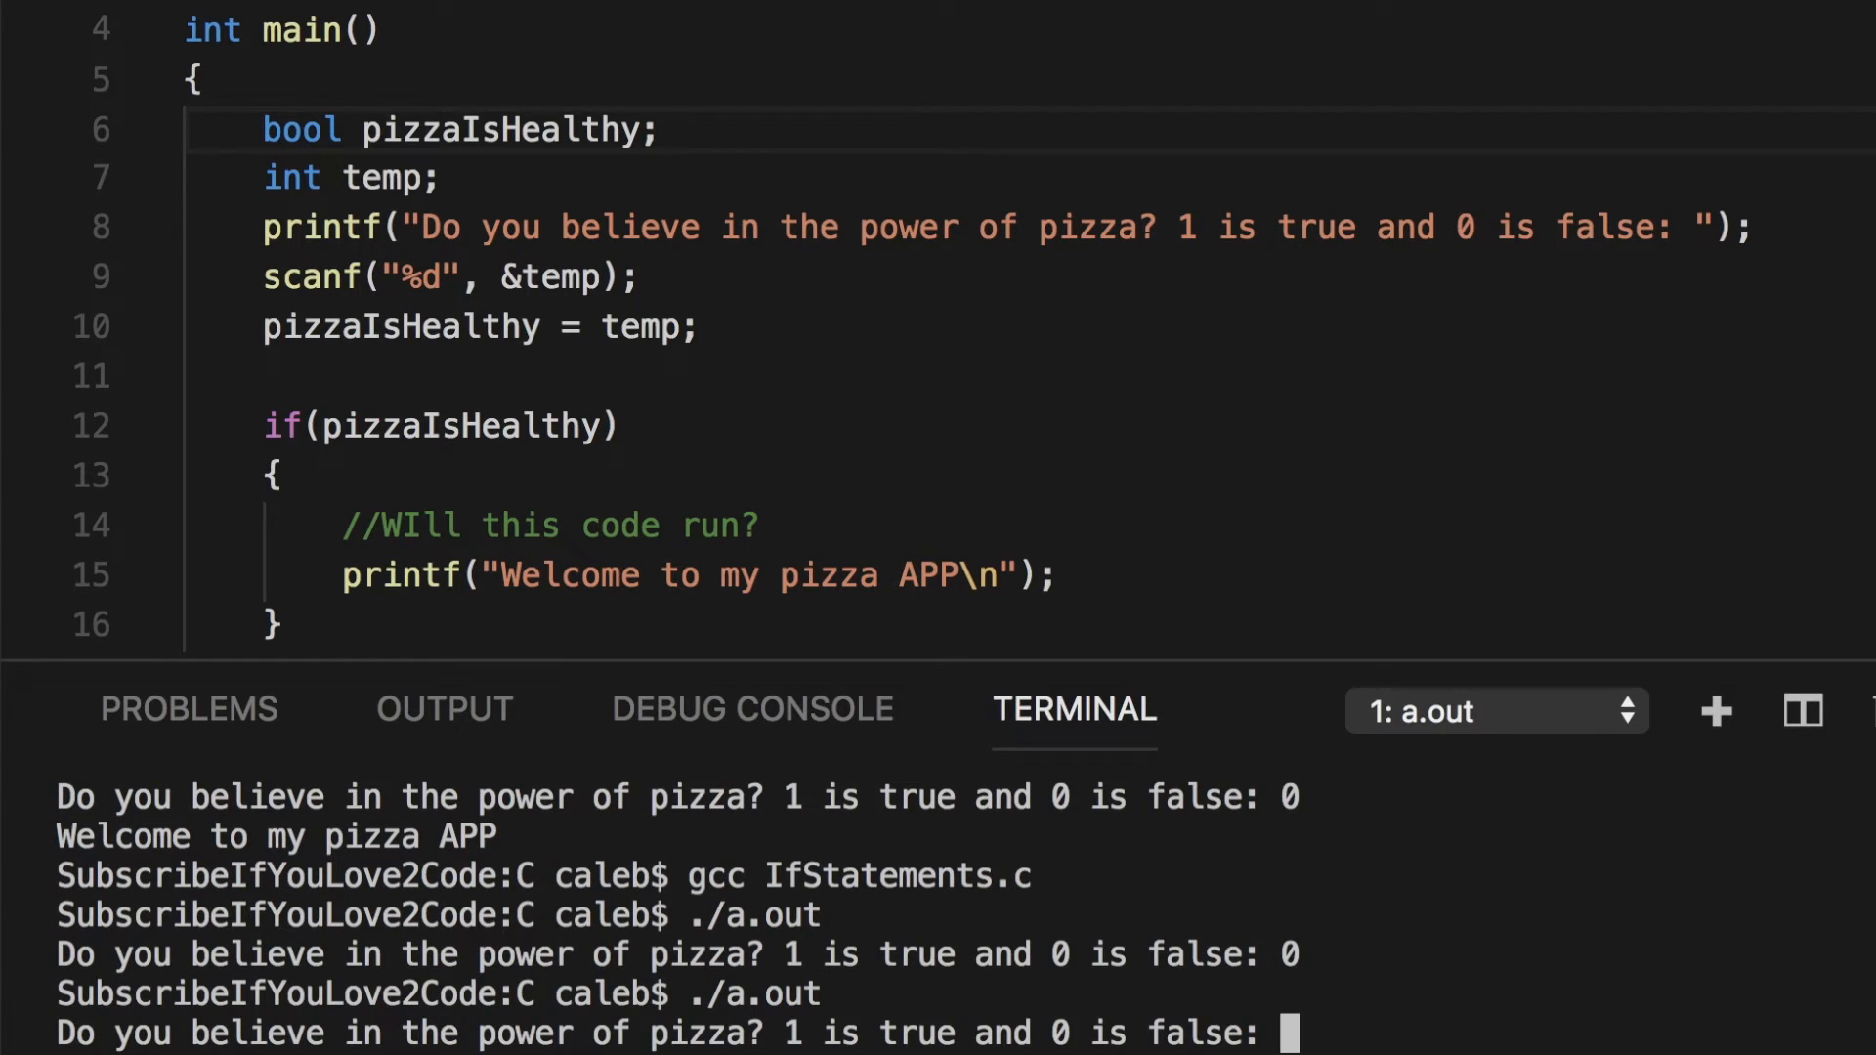
{"action": "type", "text": "1"}
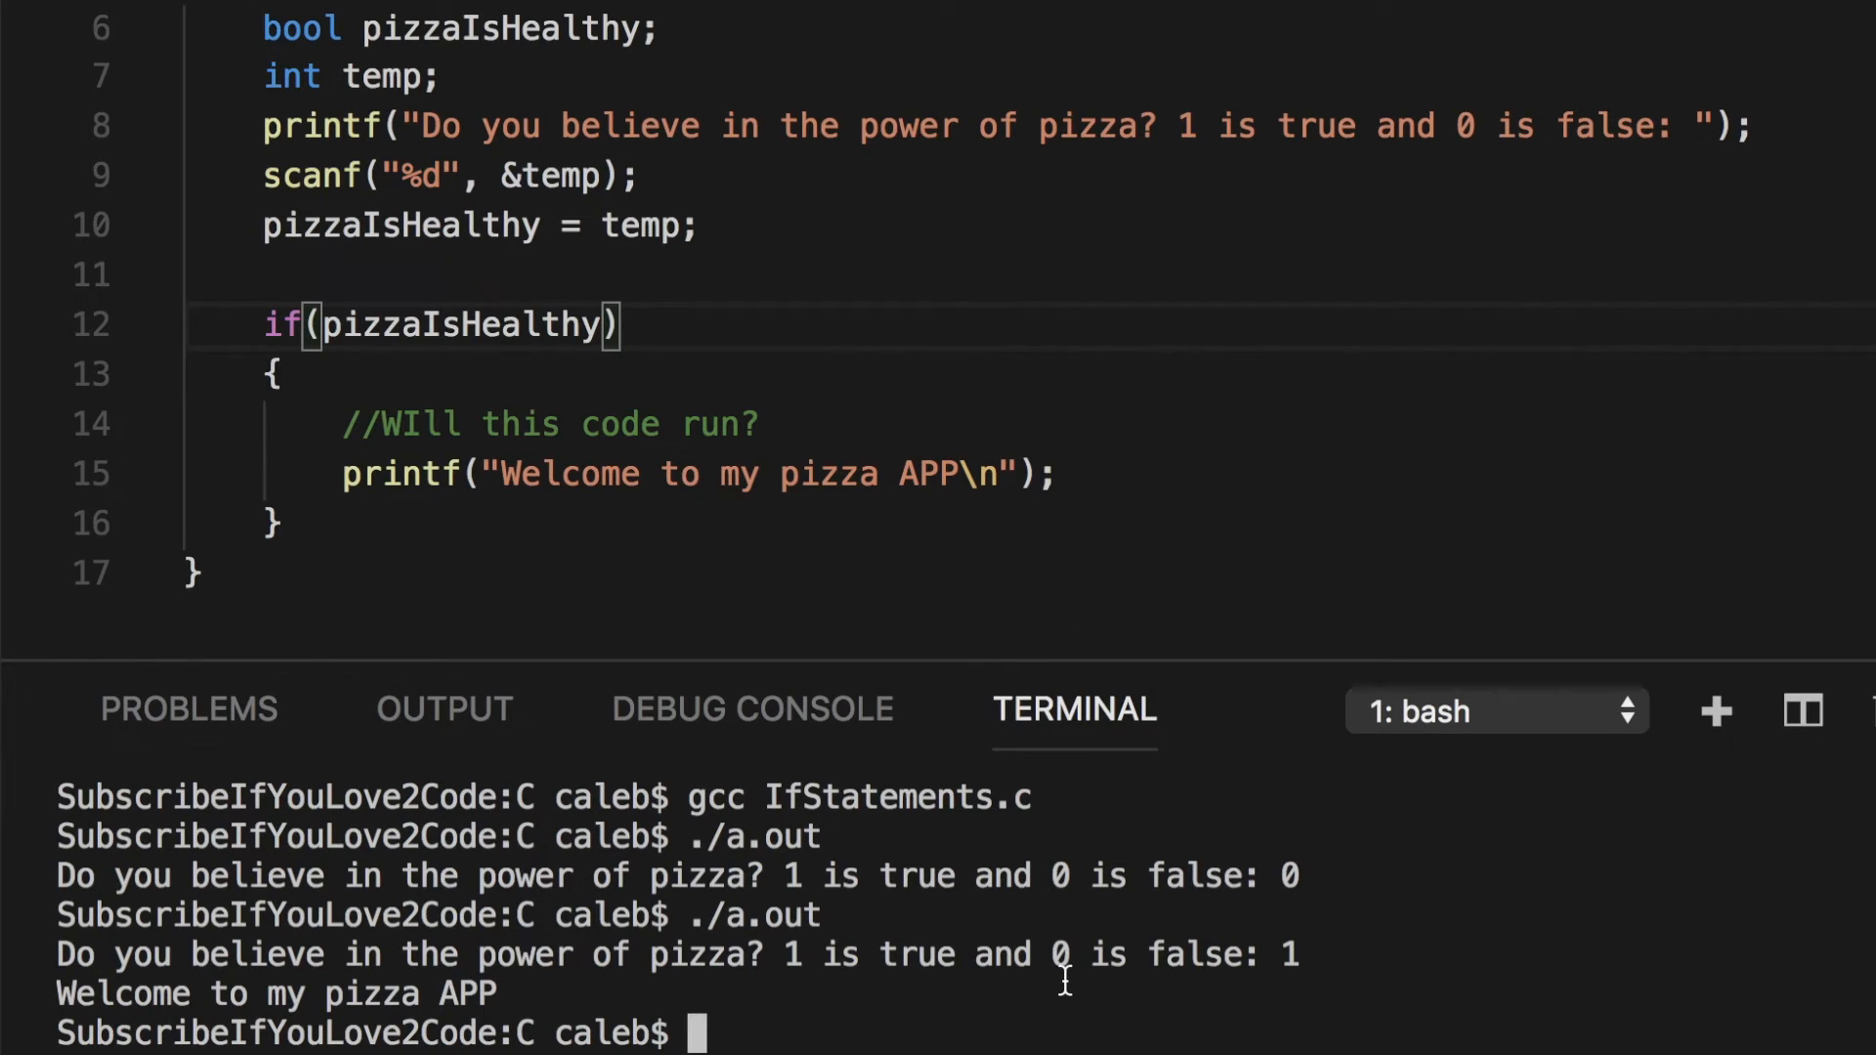
{"action": "type", "text": "./a.out"}
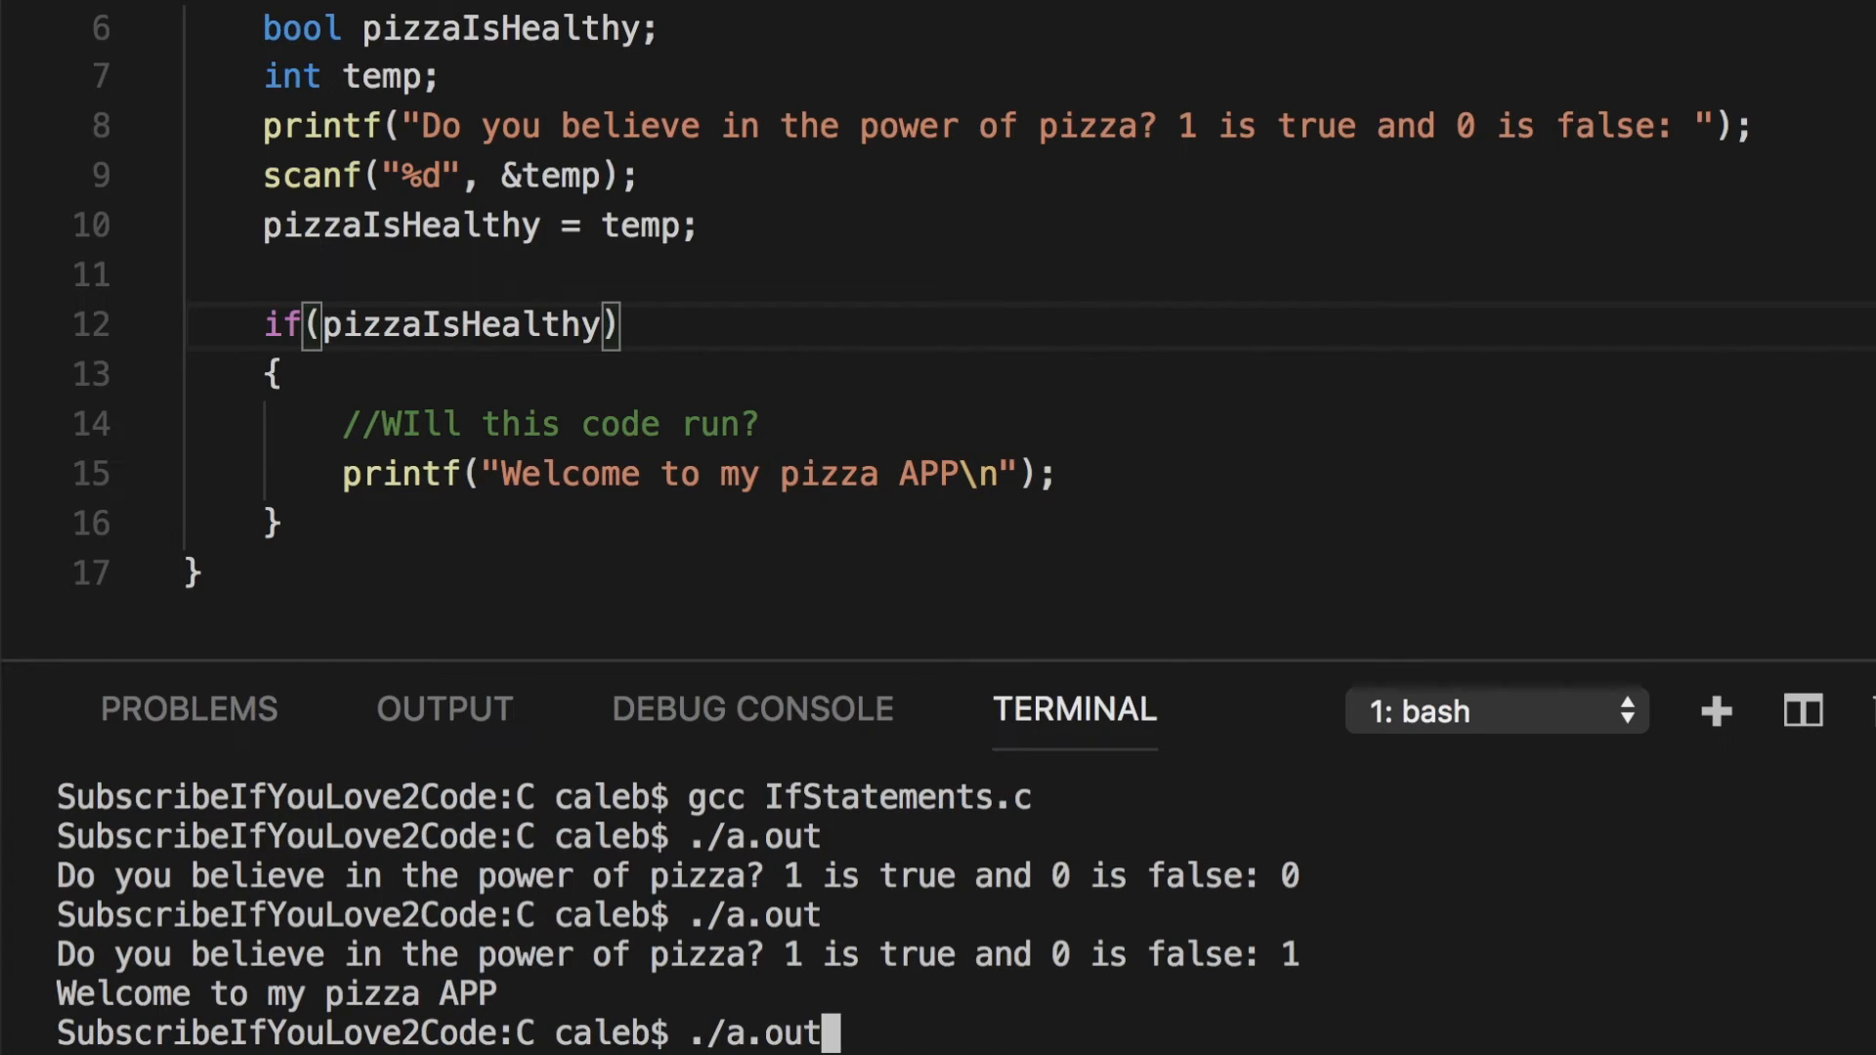
{"action": "type", "text": "20"}
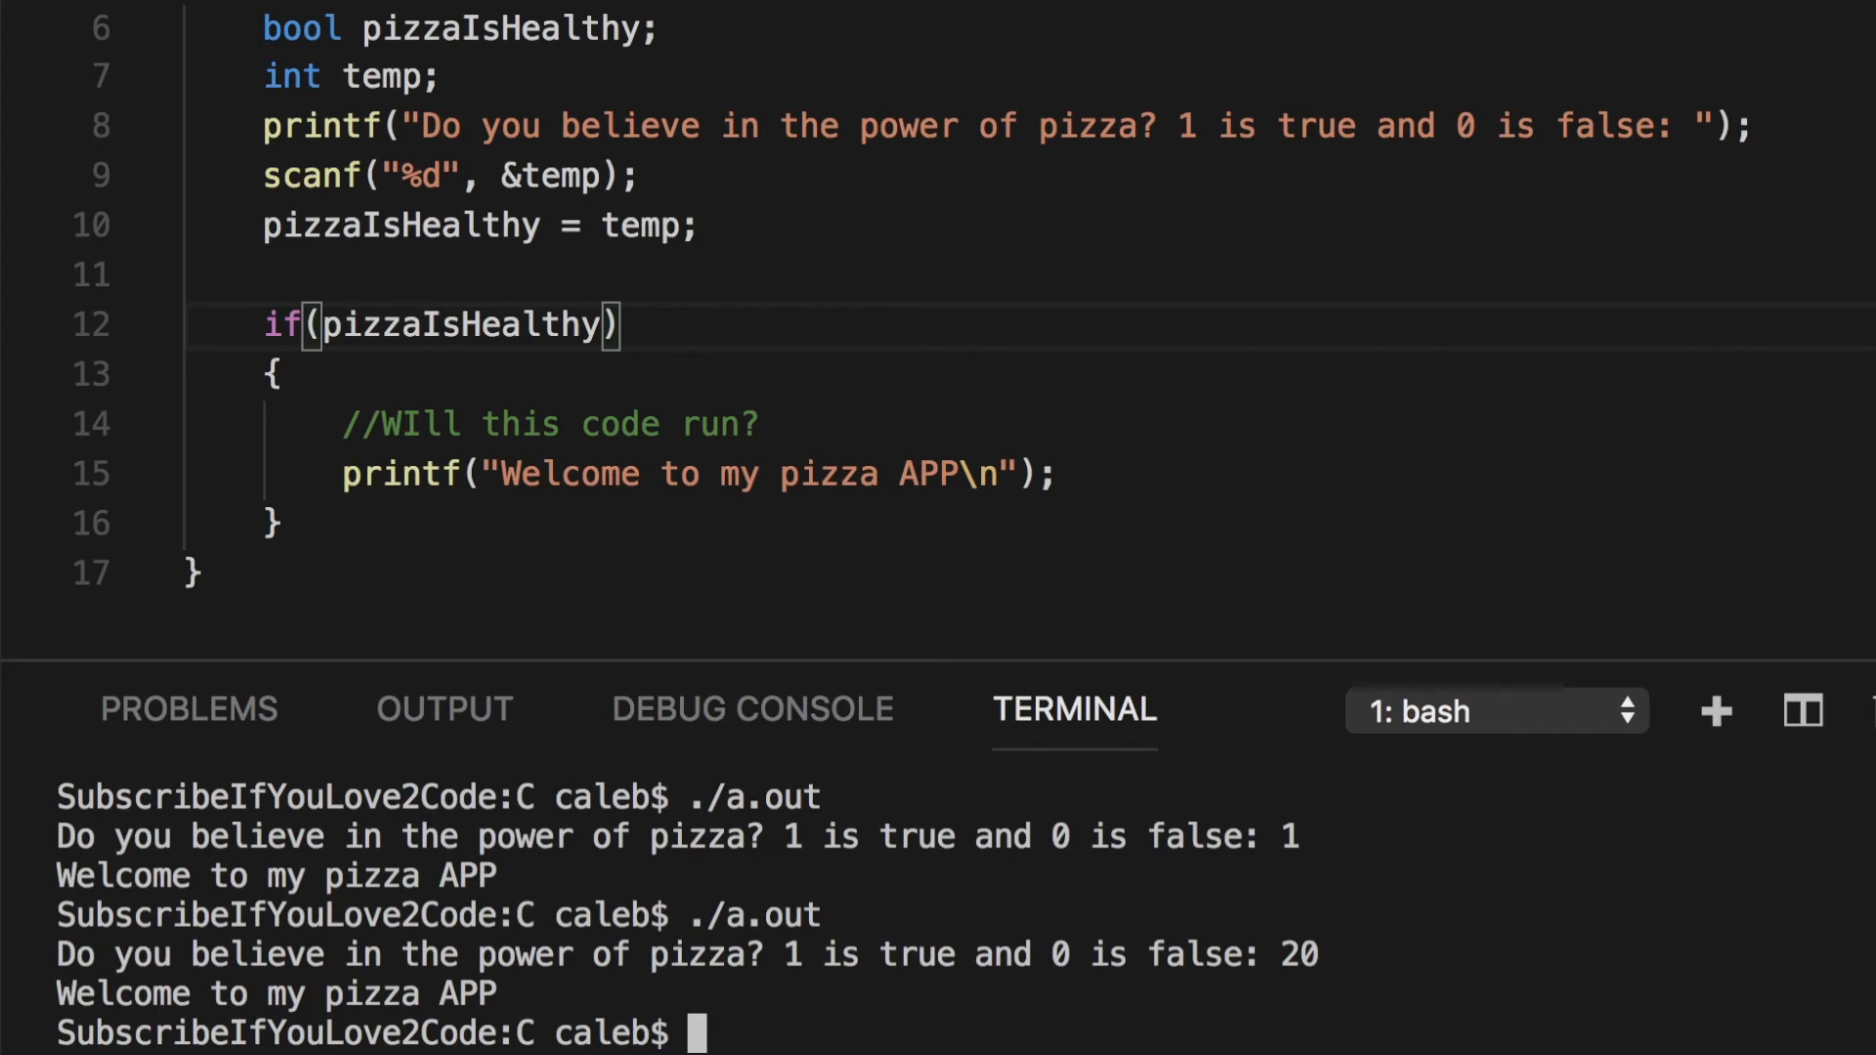
{"action": "type", "text": "./a.out"}
{"action": "type", "text": "-1"}
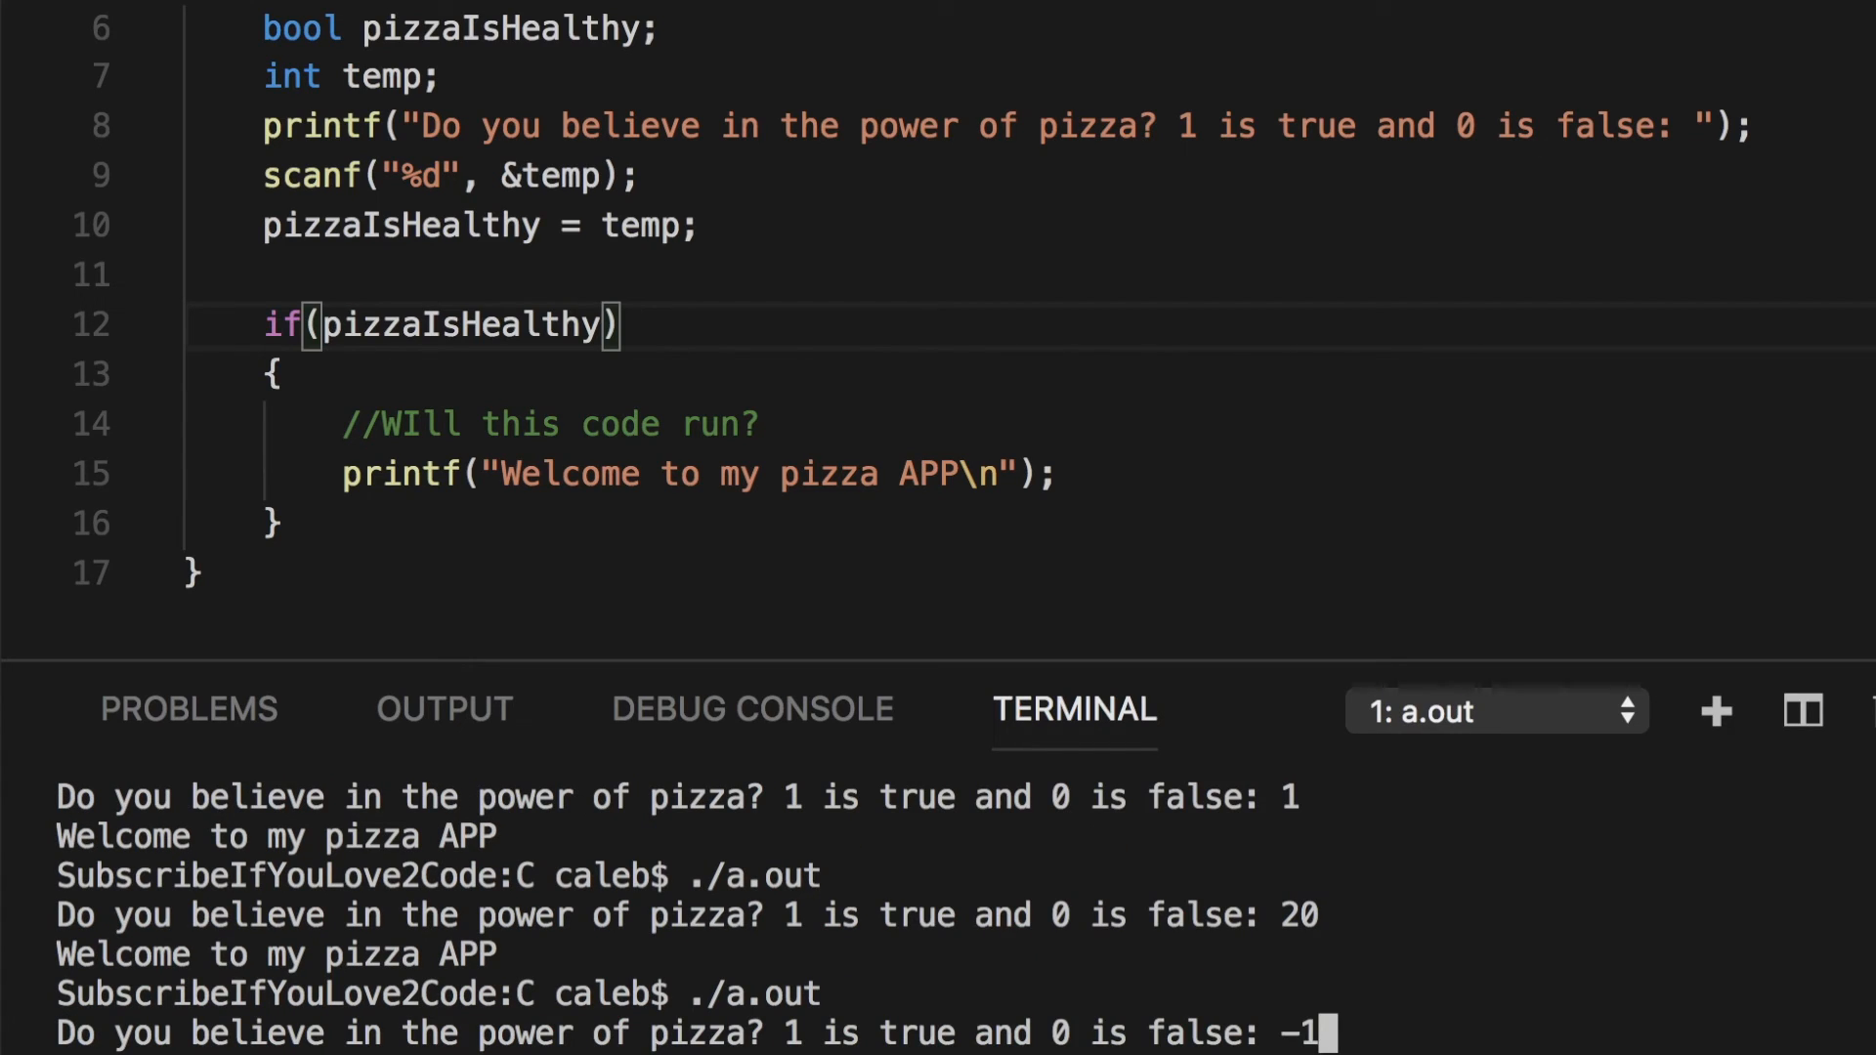
{"action": "key", "text": "Return"}
{"action": "type", "text": "0"}
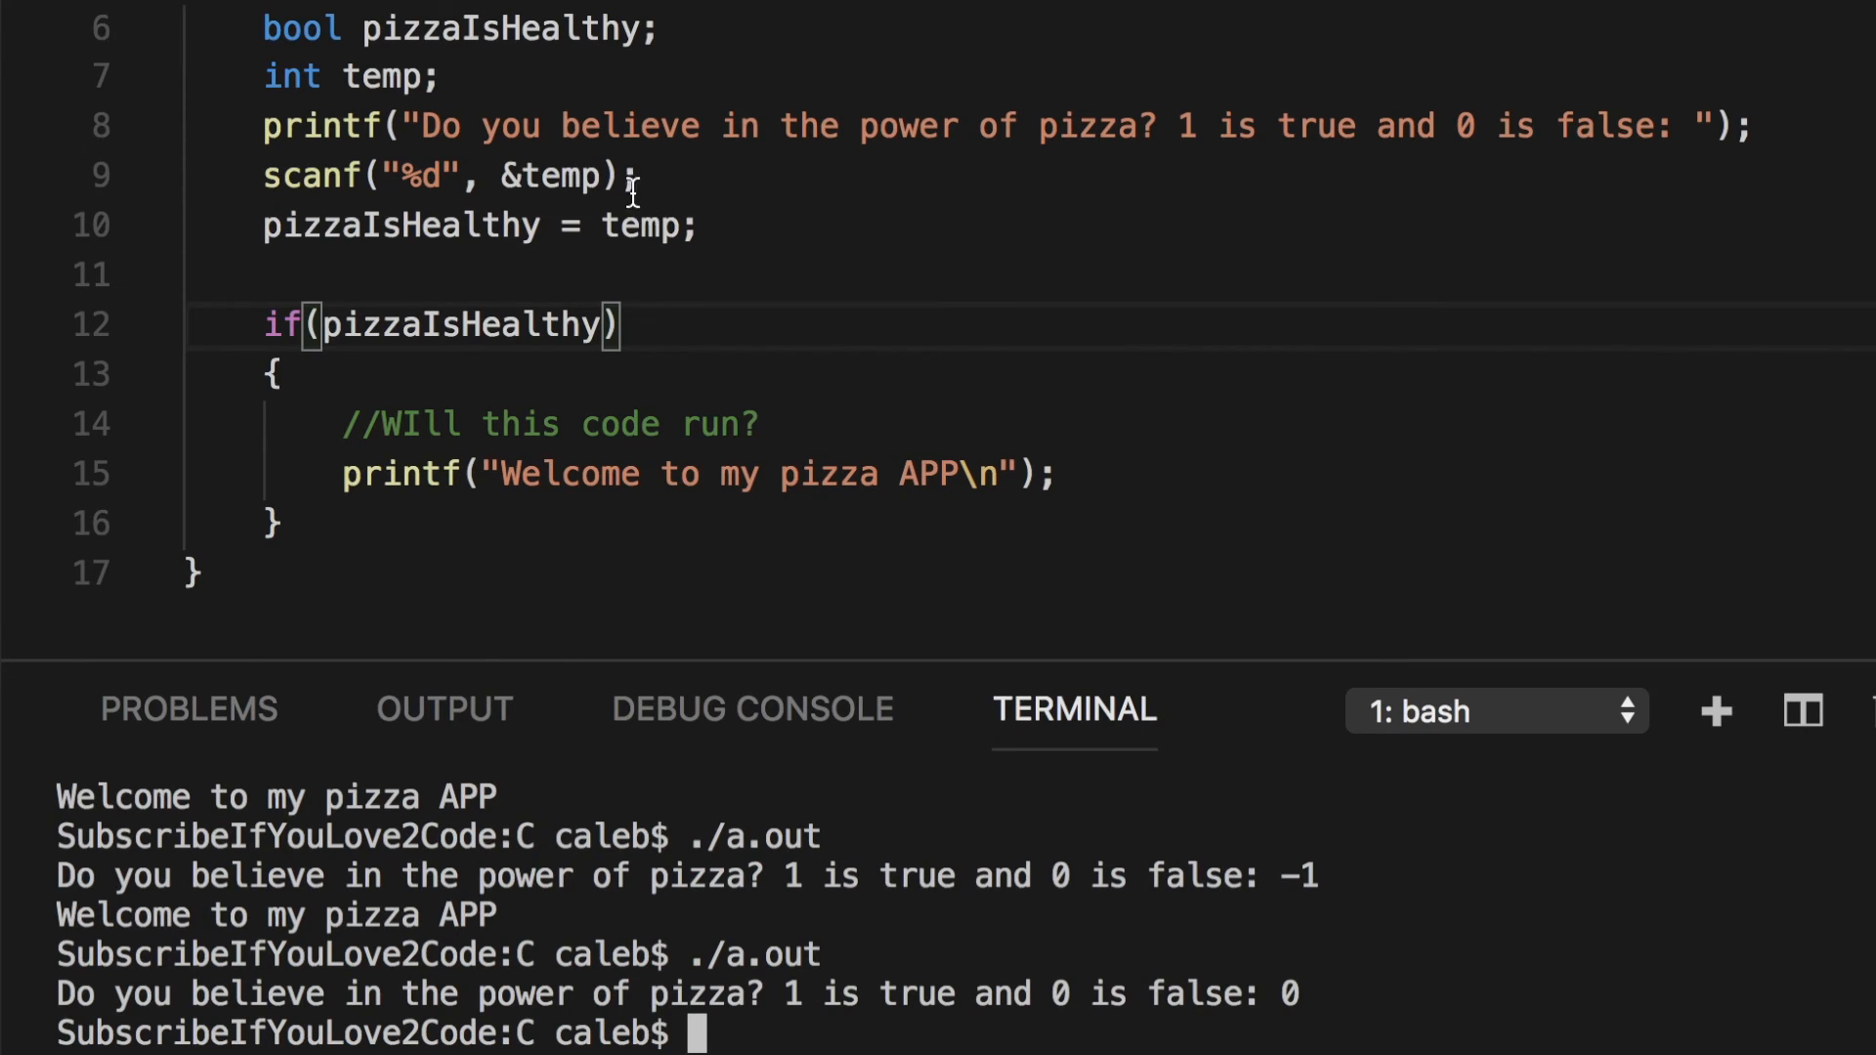
- Replace the pizzaIsHealthy condition with the literal 2.31 and rerun ./a.out answering 5454
{"action": "double_click", "coordinate": [468, 325]}
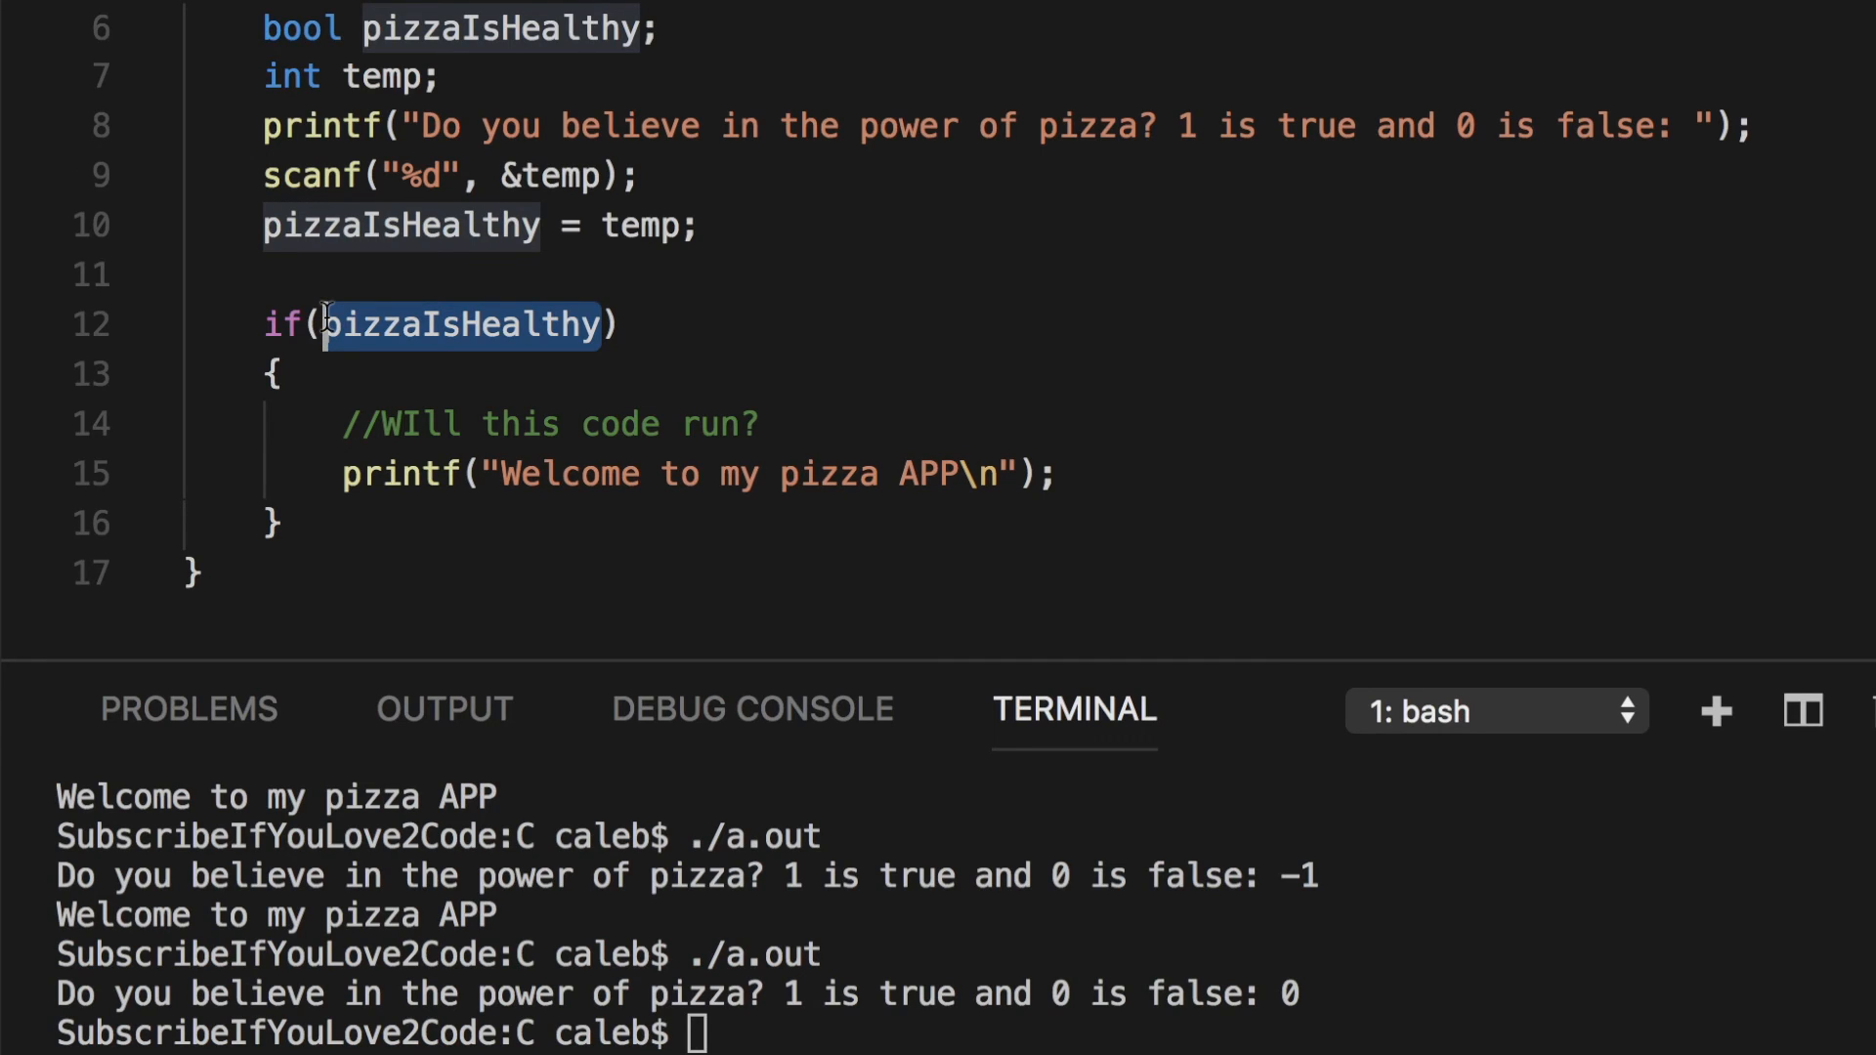
{"action": "type", "text": "2.3)"}
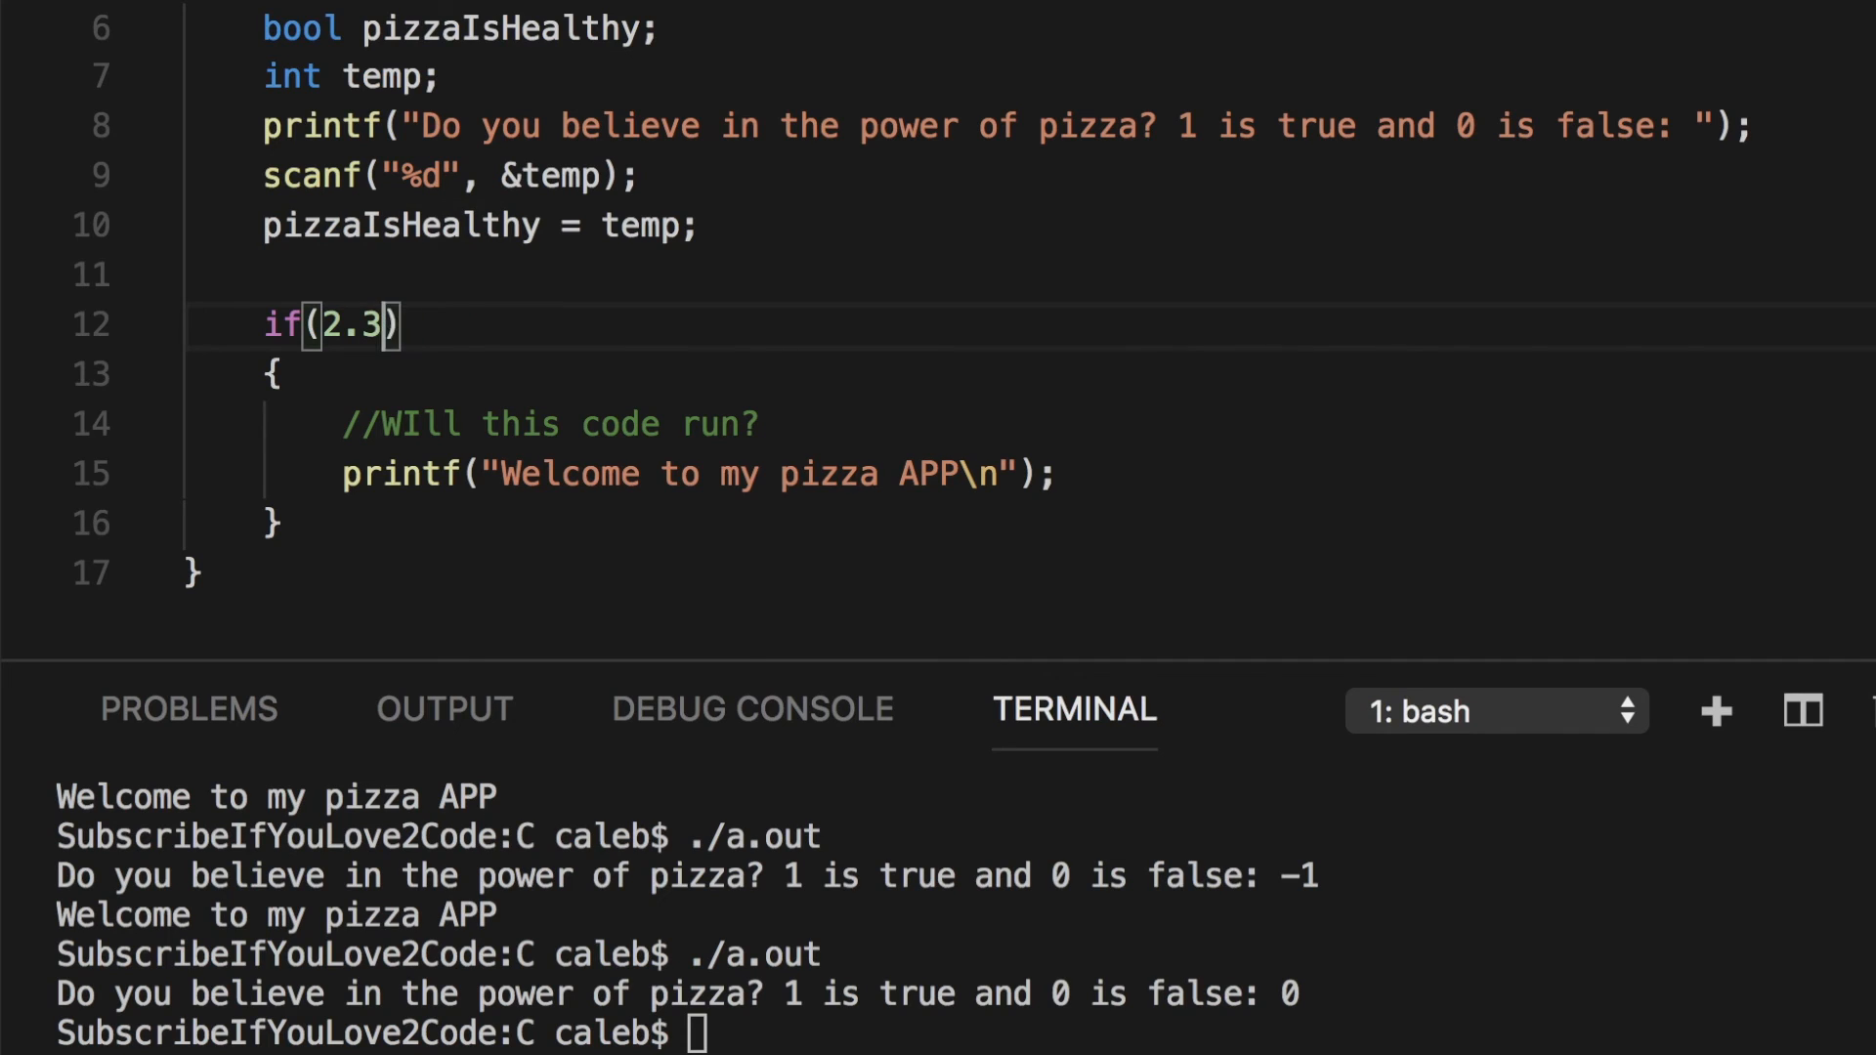
{"action": "type", "text": "1"}
{"action": "left_click", "coordinate": [387, 1032]}
{"action": "type", "text": "./a.out"}
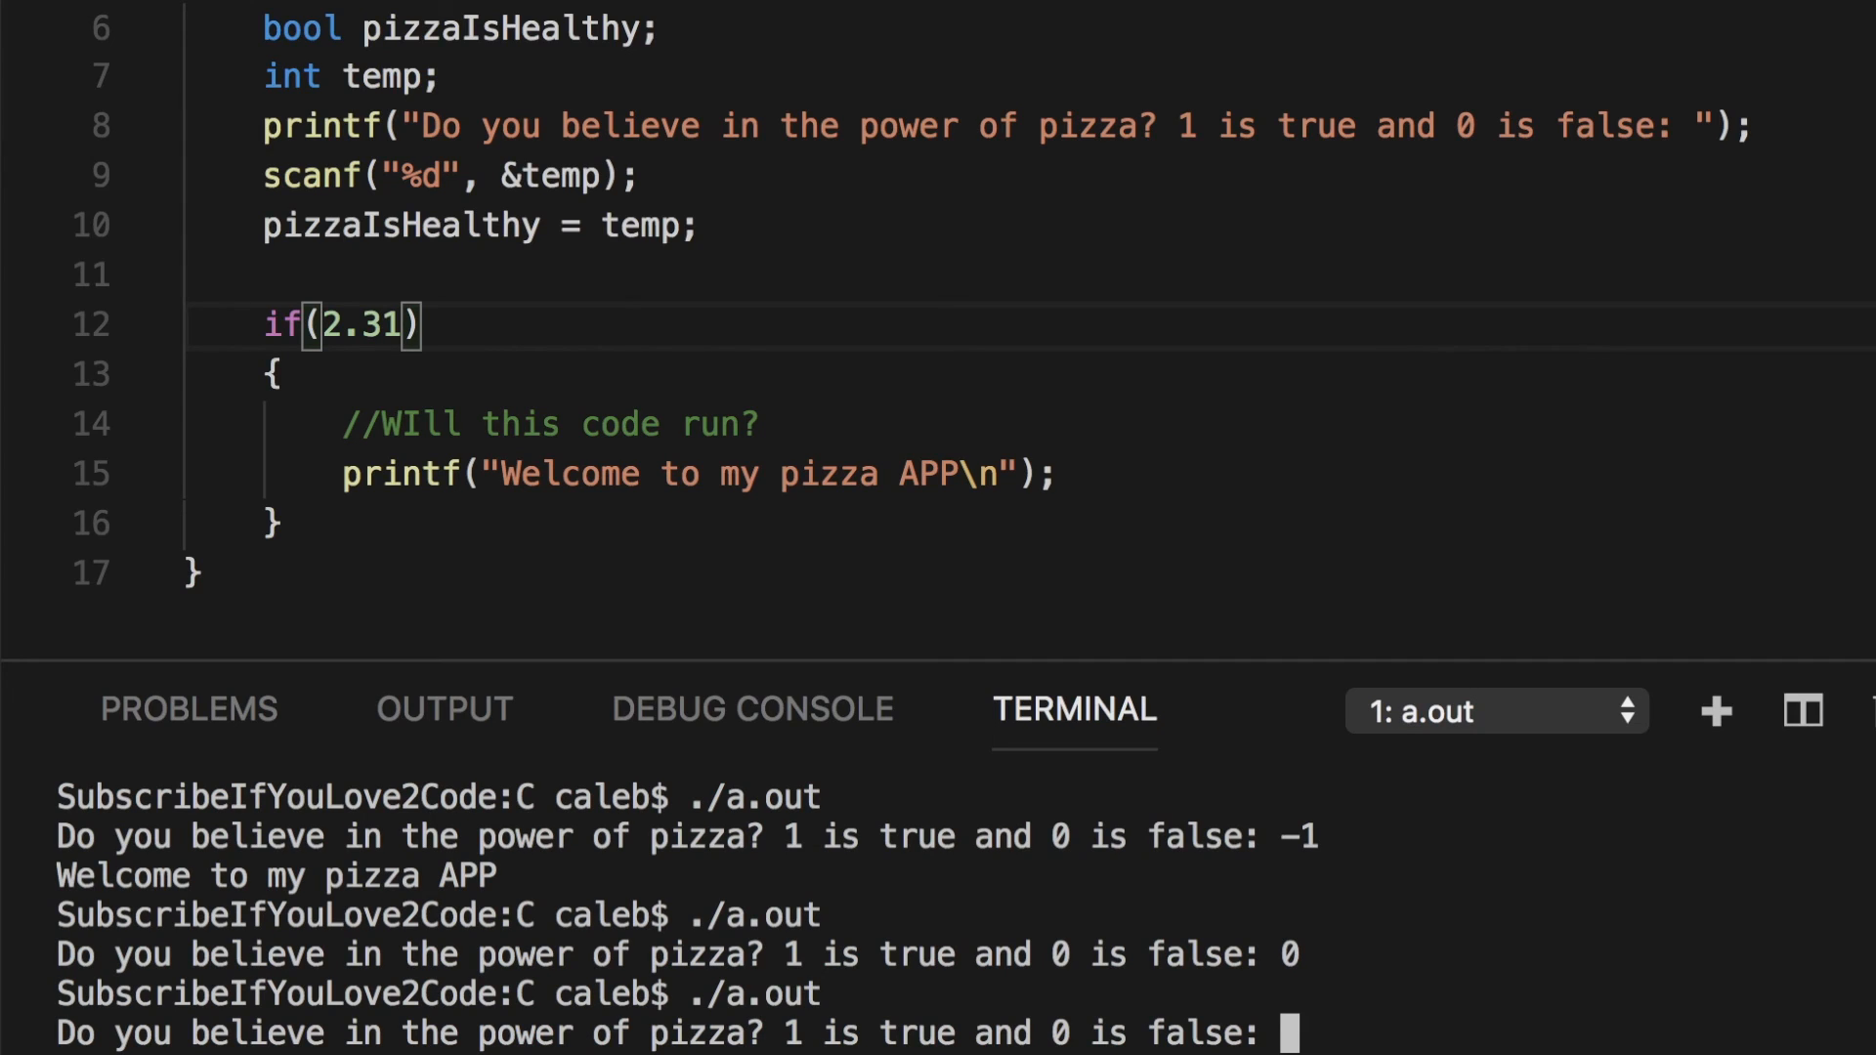
{"action": "type", "text": "5454"}
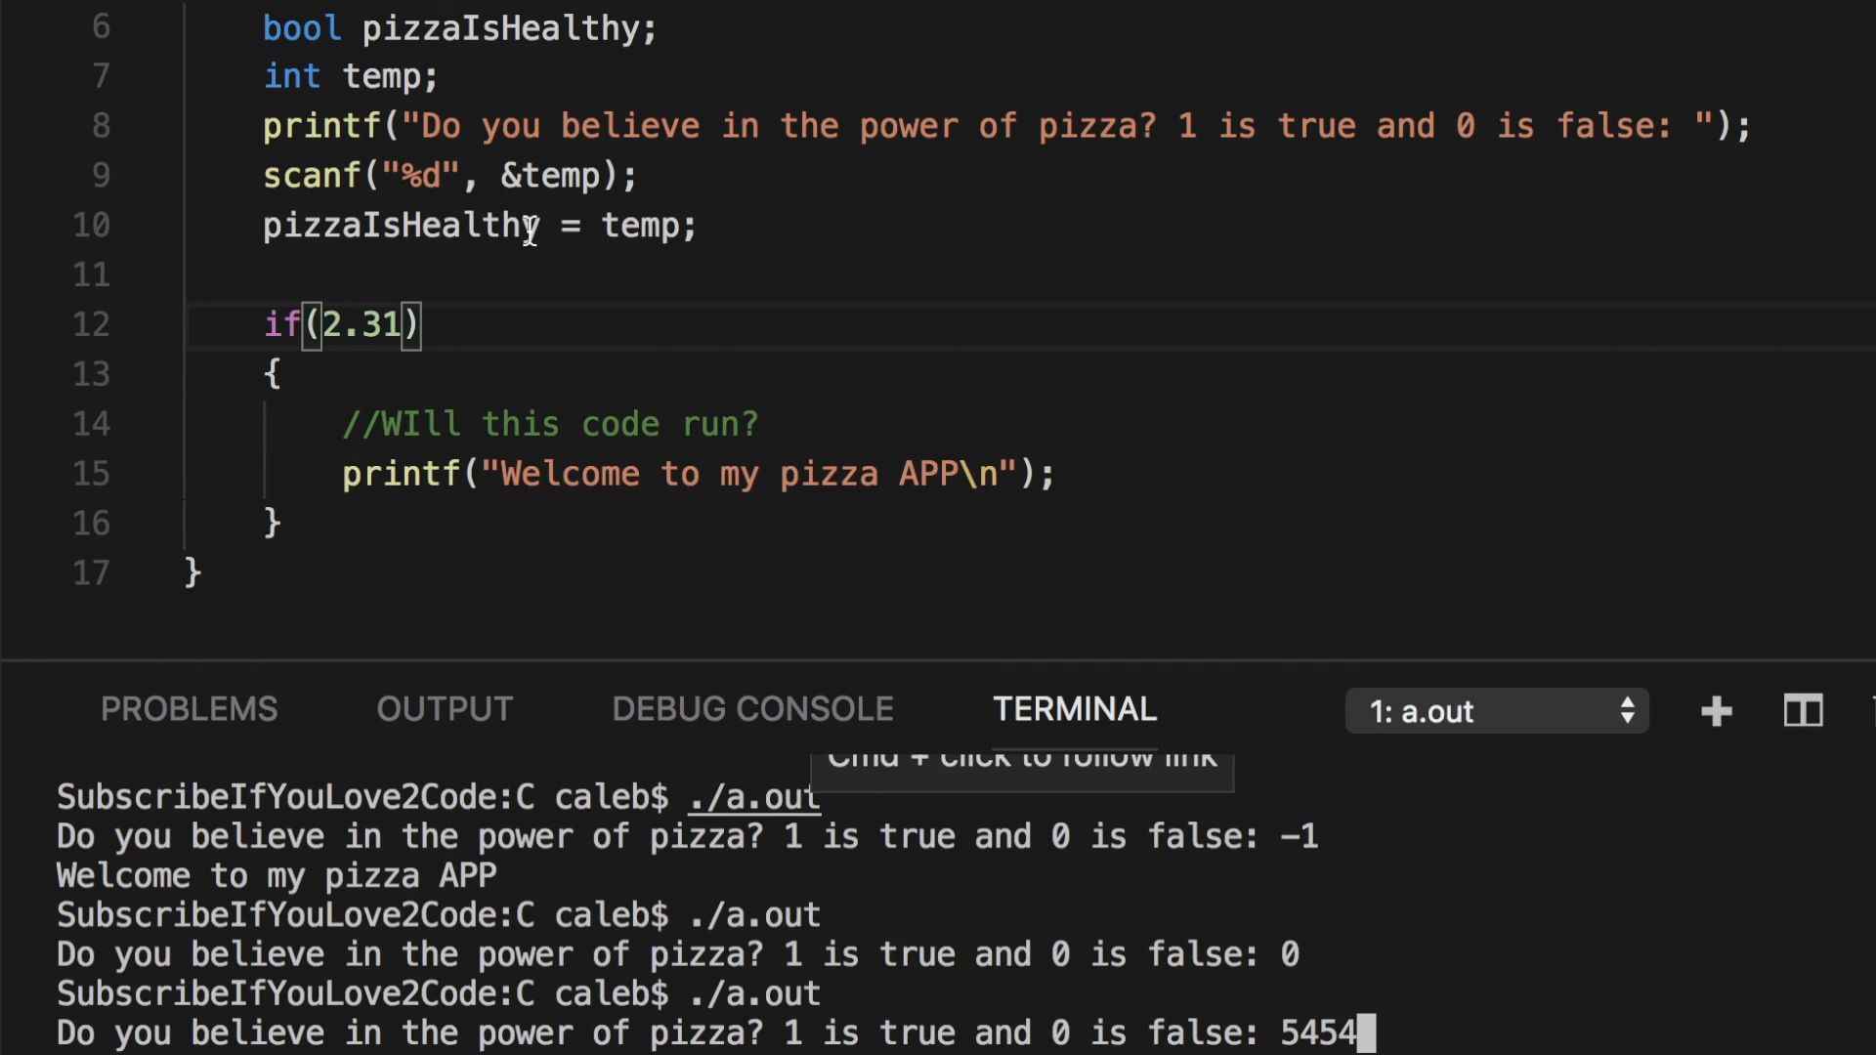
{"action": "mouse_move", "coordinate": [455, 389]}
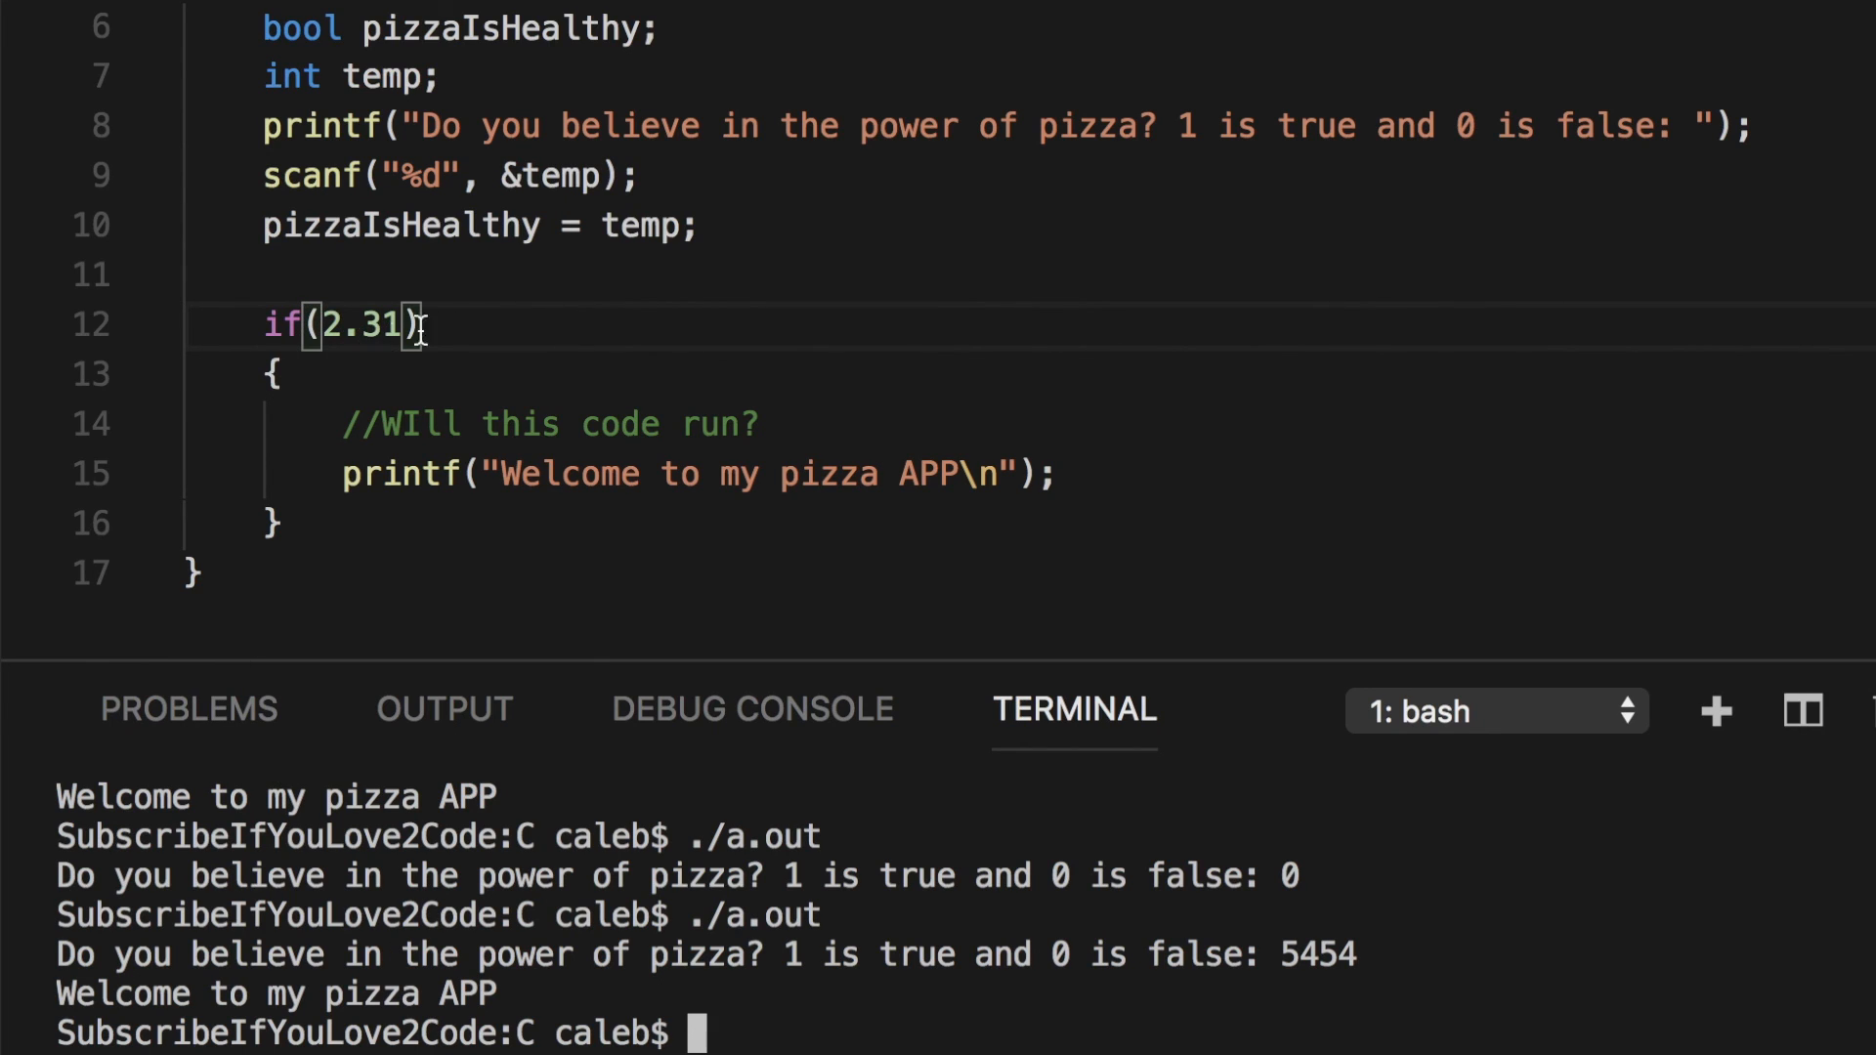
- Add the comment //true as long as not zero! after if(2.31)
{"action": "type", "text": "//tr"}
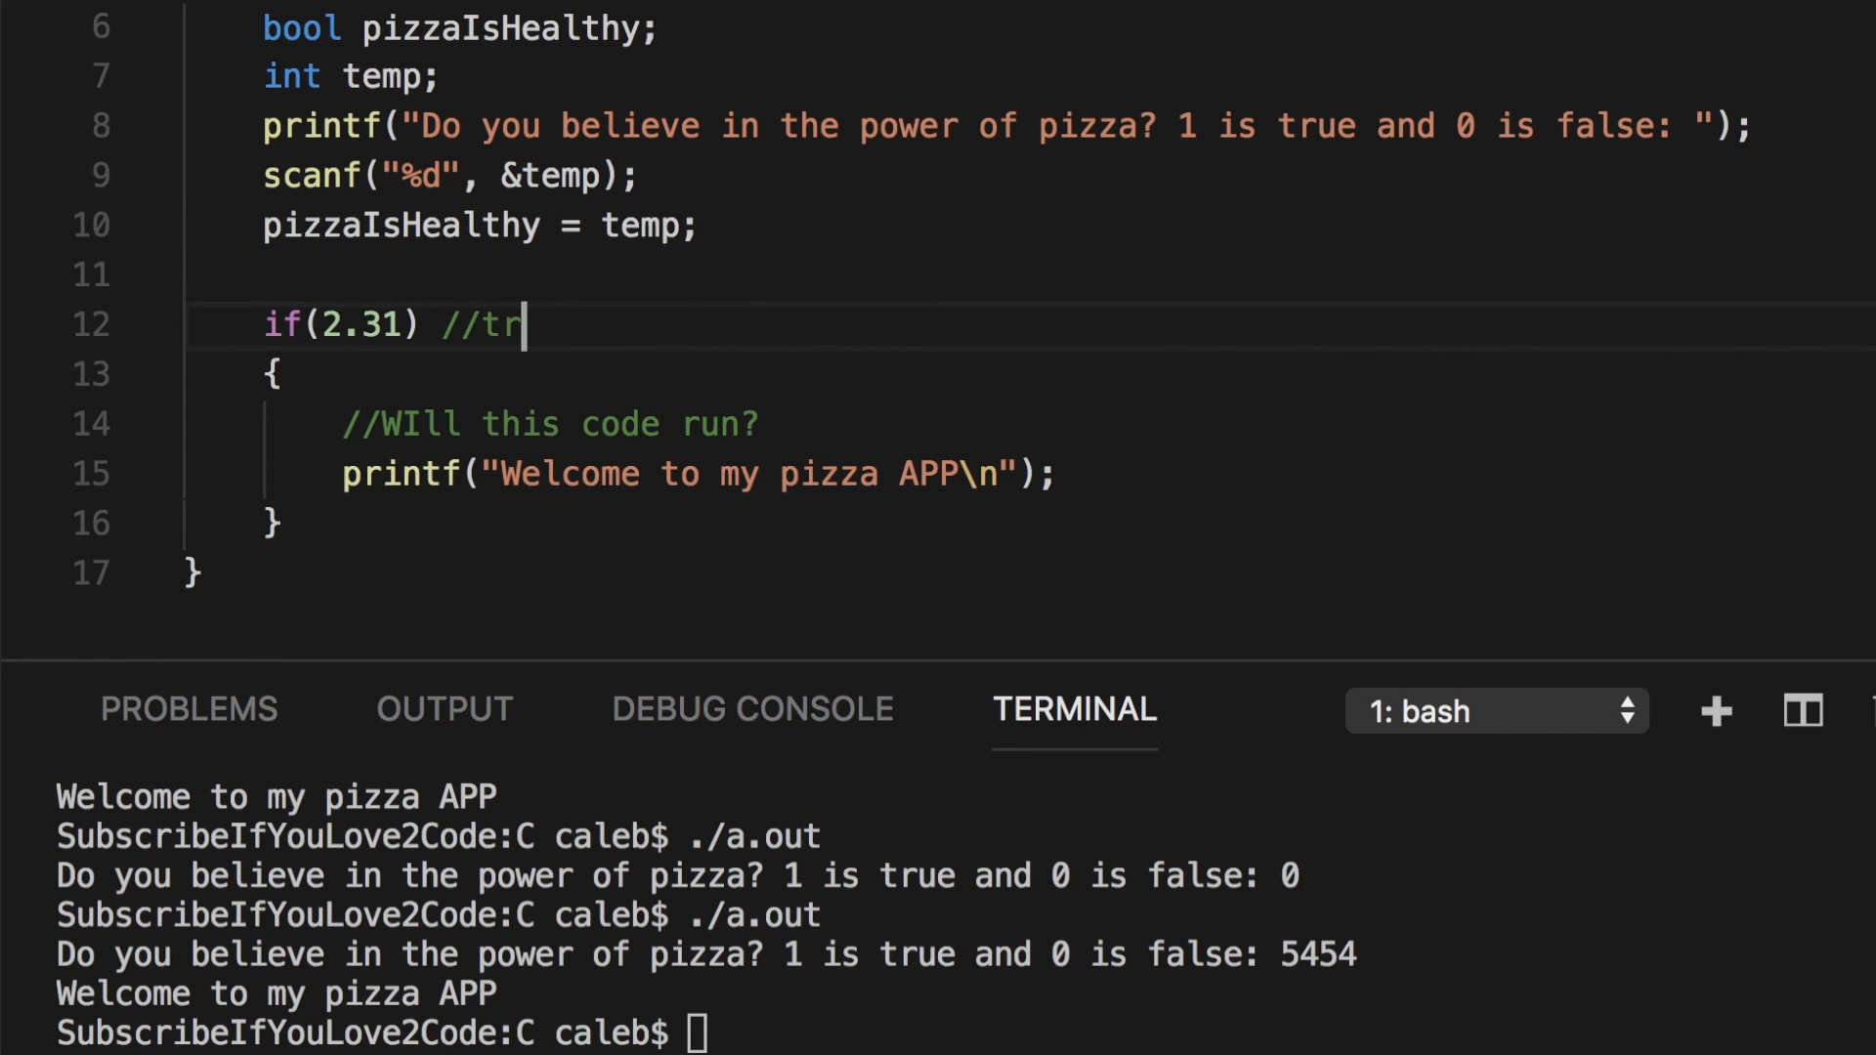
{"action": "type", "text": "ue as long as not"}
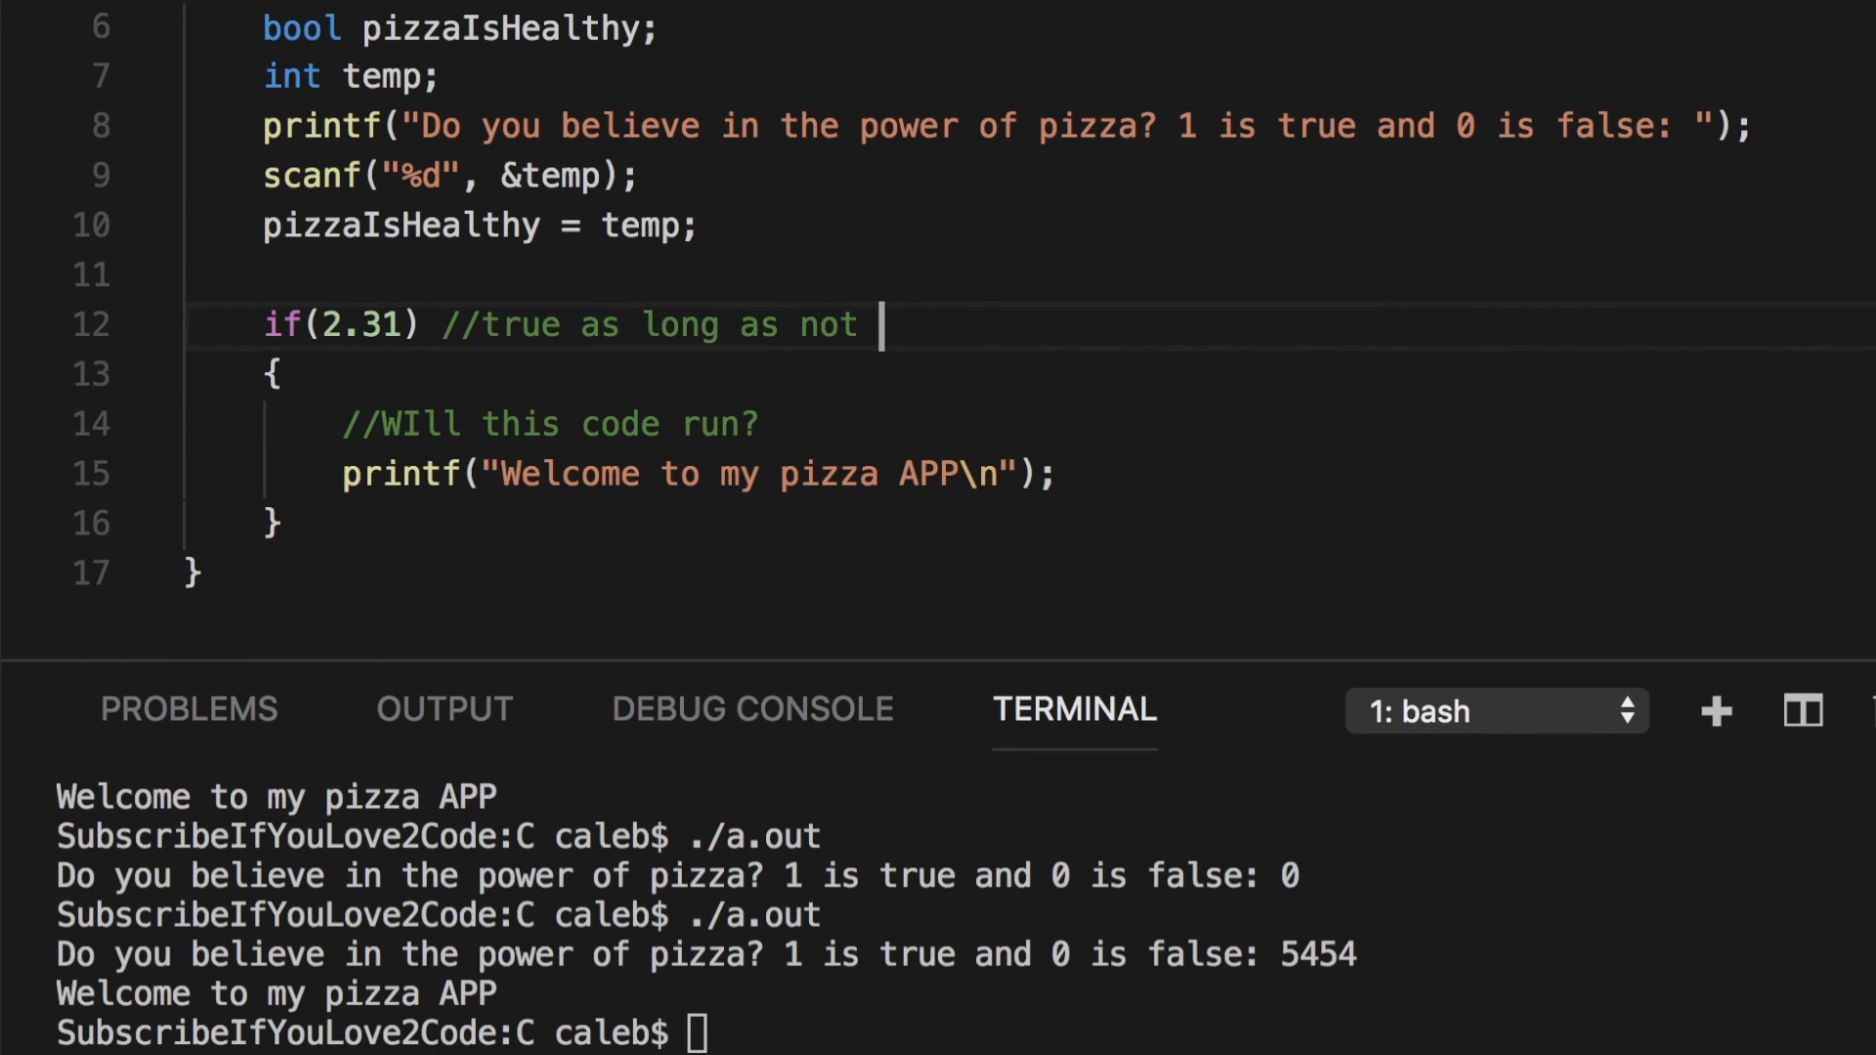
{"action": "type", "text": "zero!"}
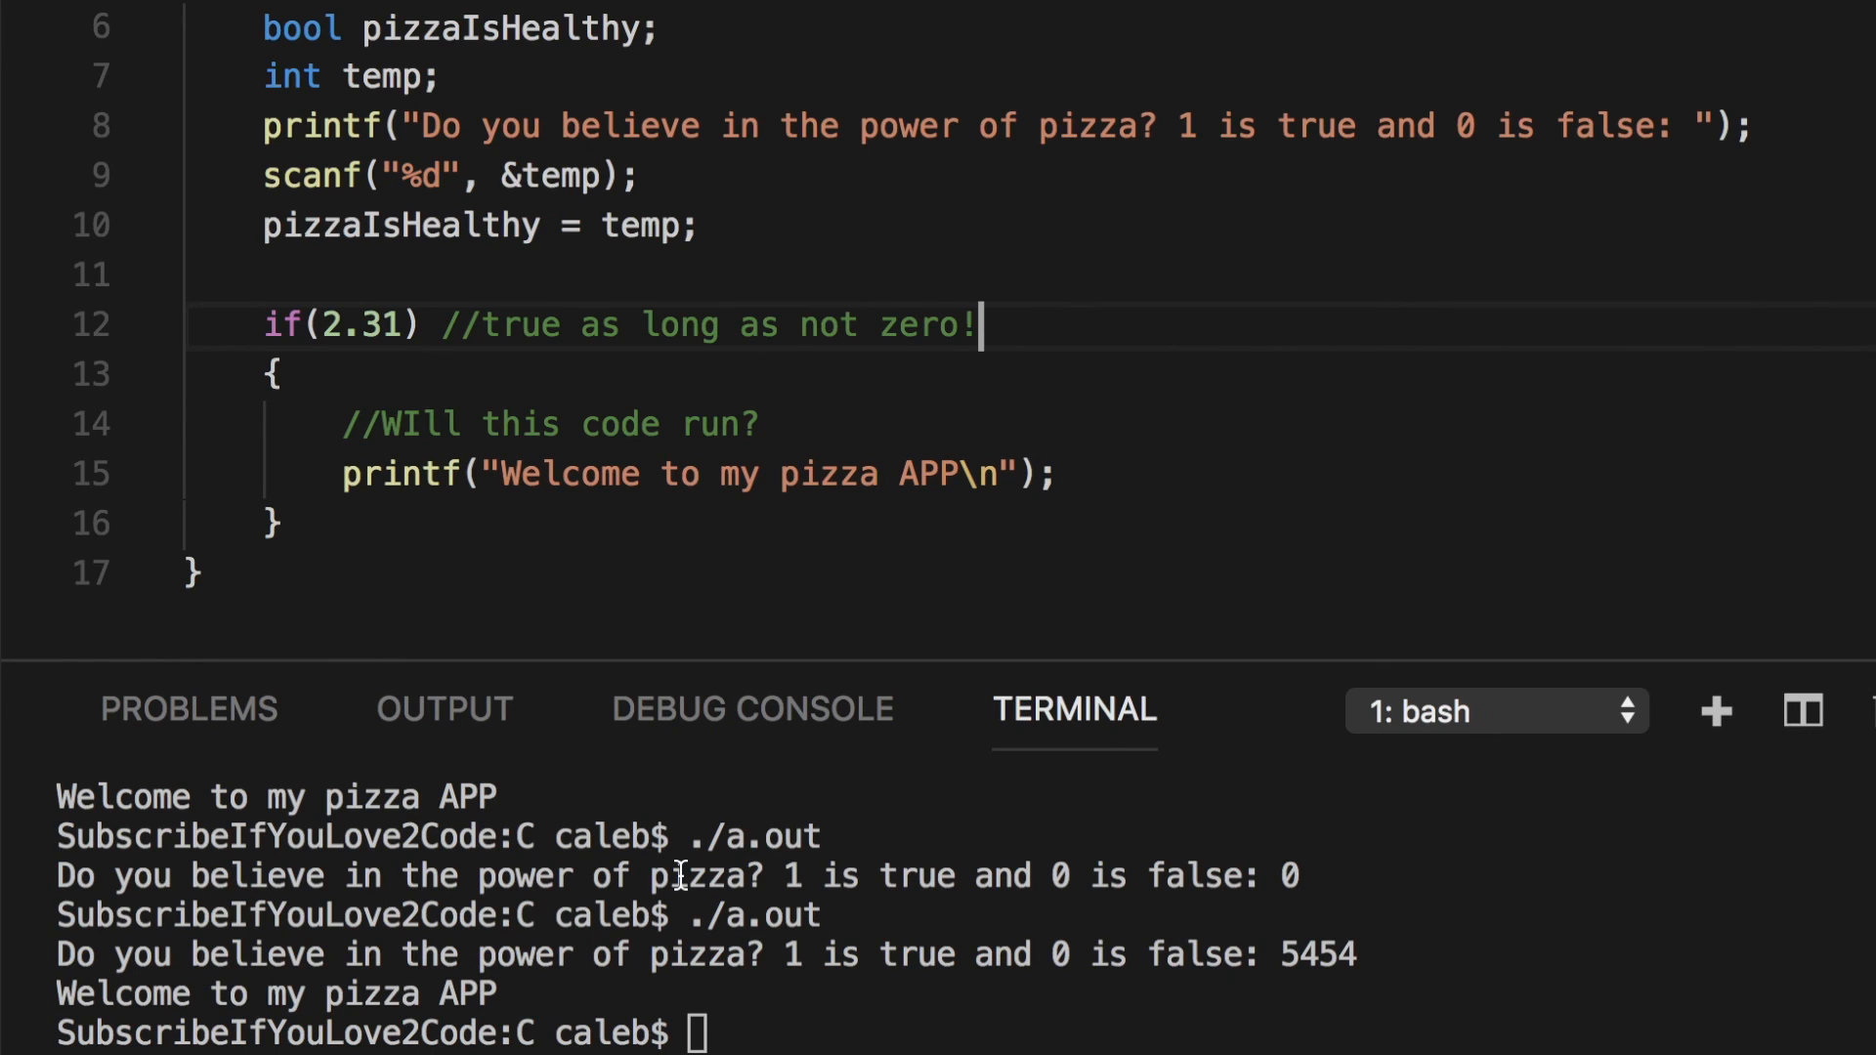
{"action": "mouse_move", "coordinate": [287, 422]}
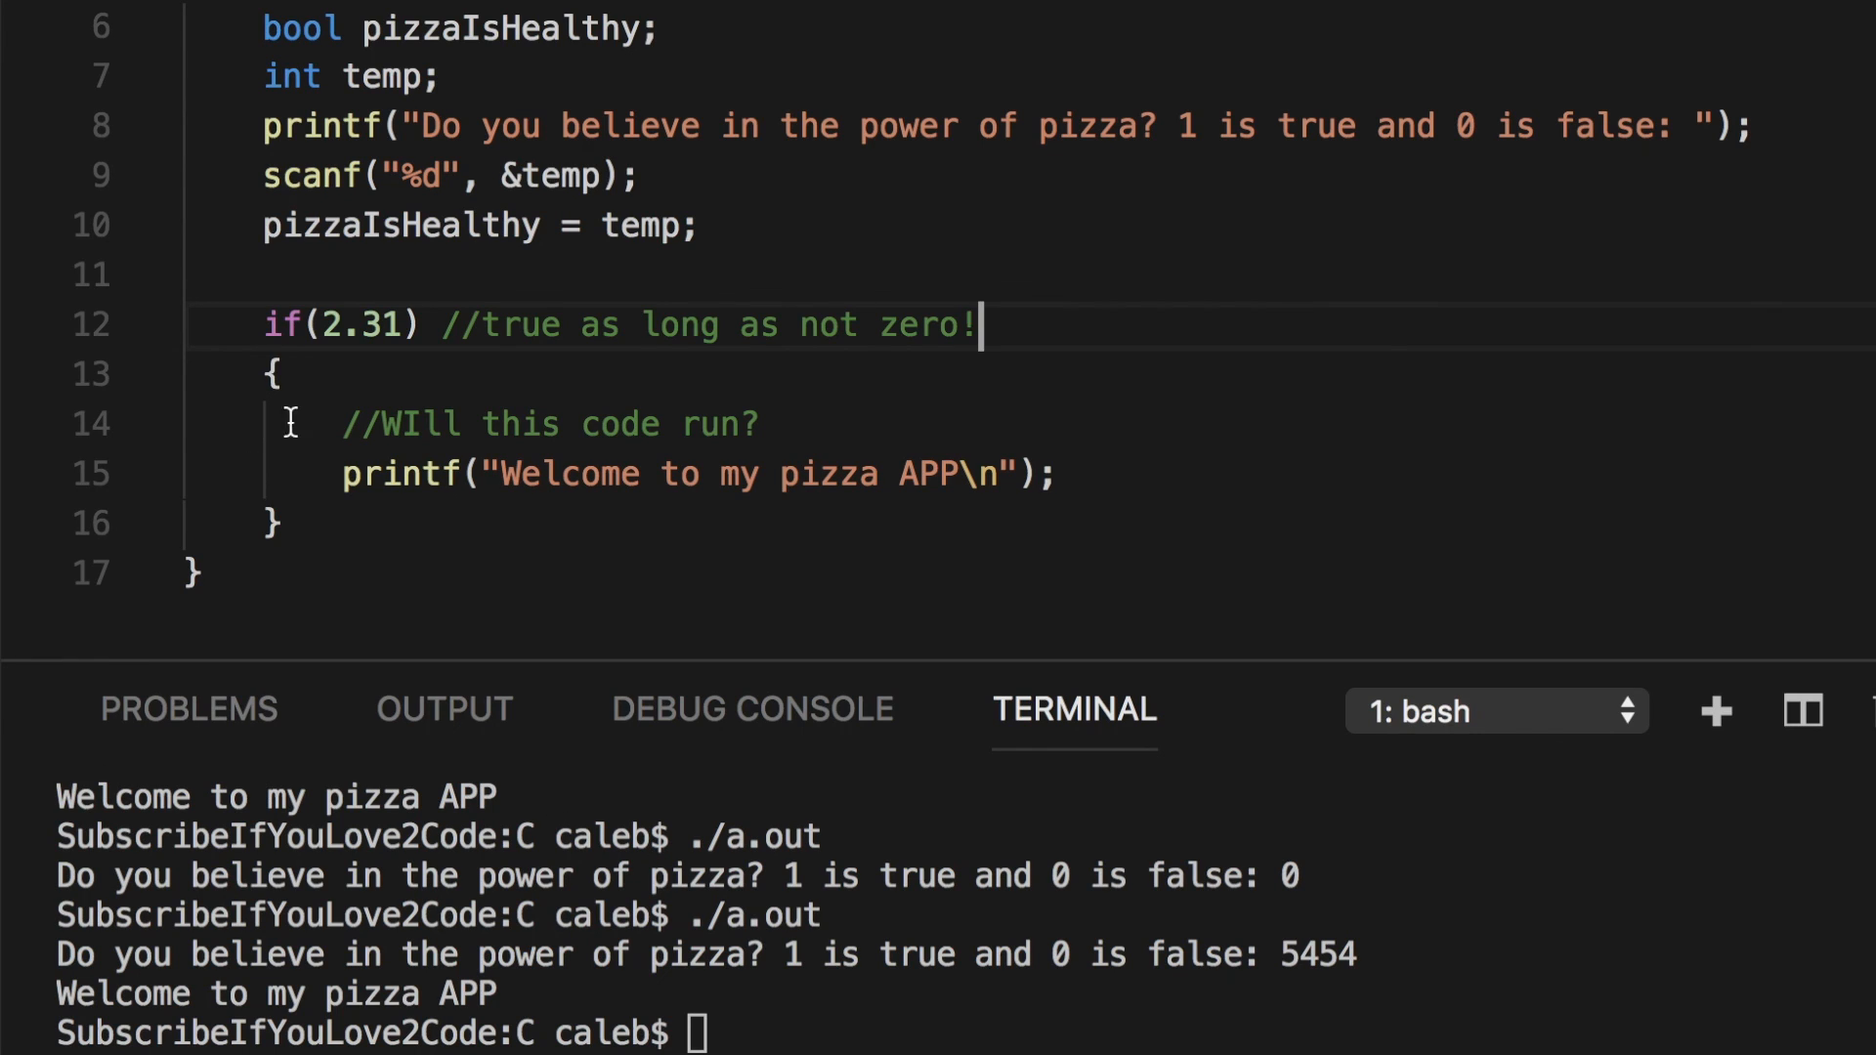